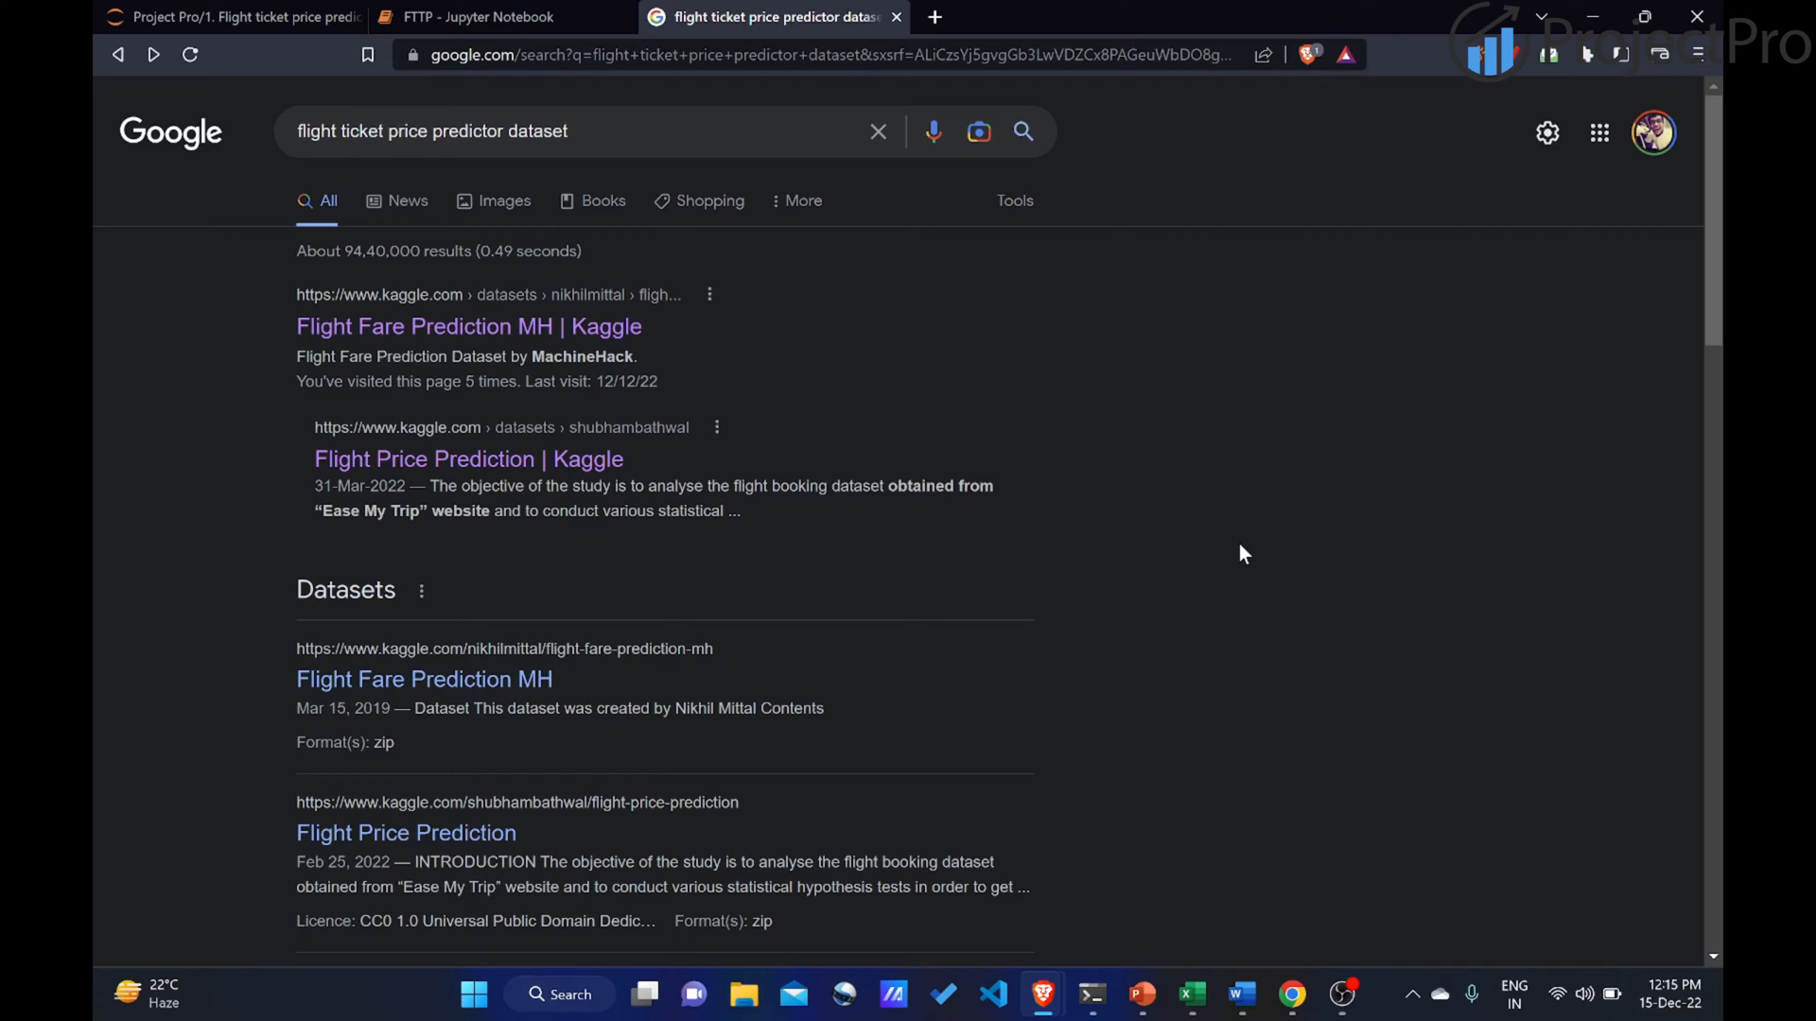
{"action": "mouse_move", "coordinate": [877, 426]}
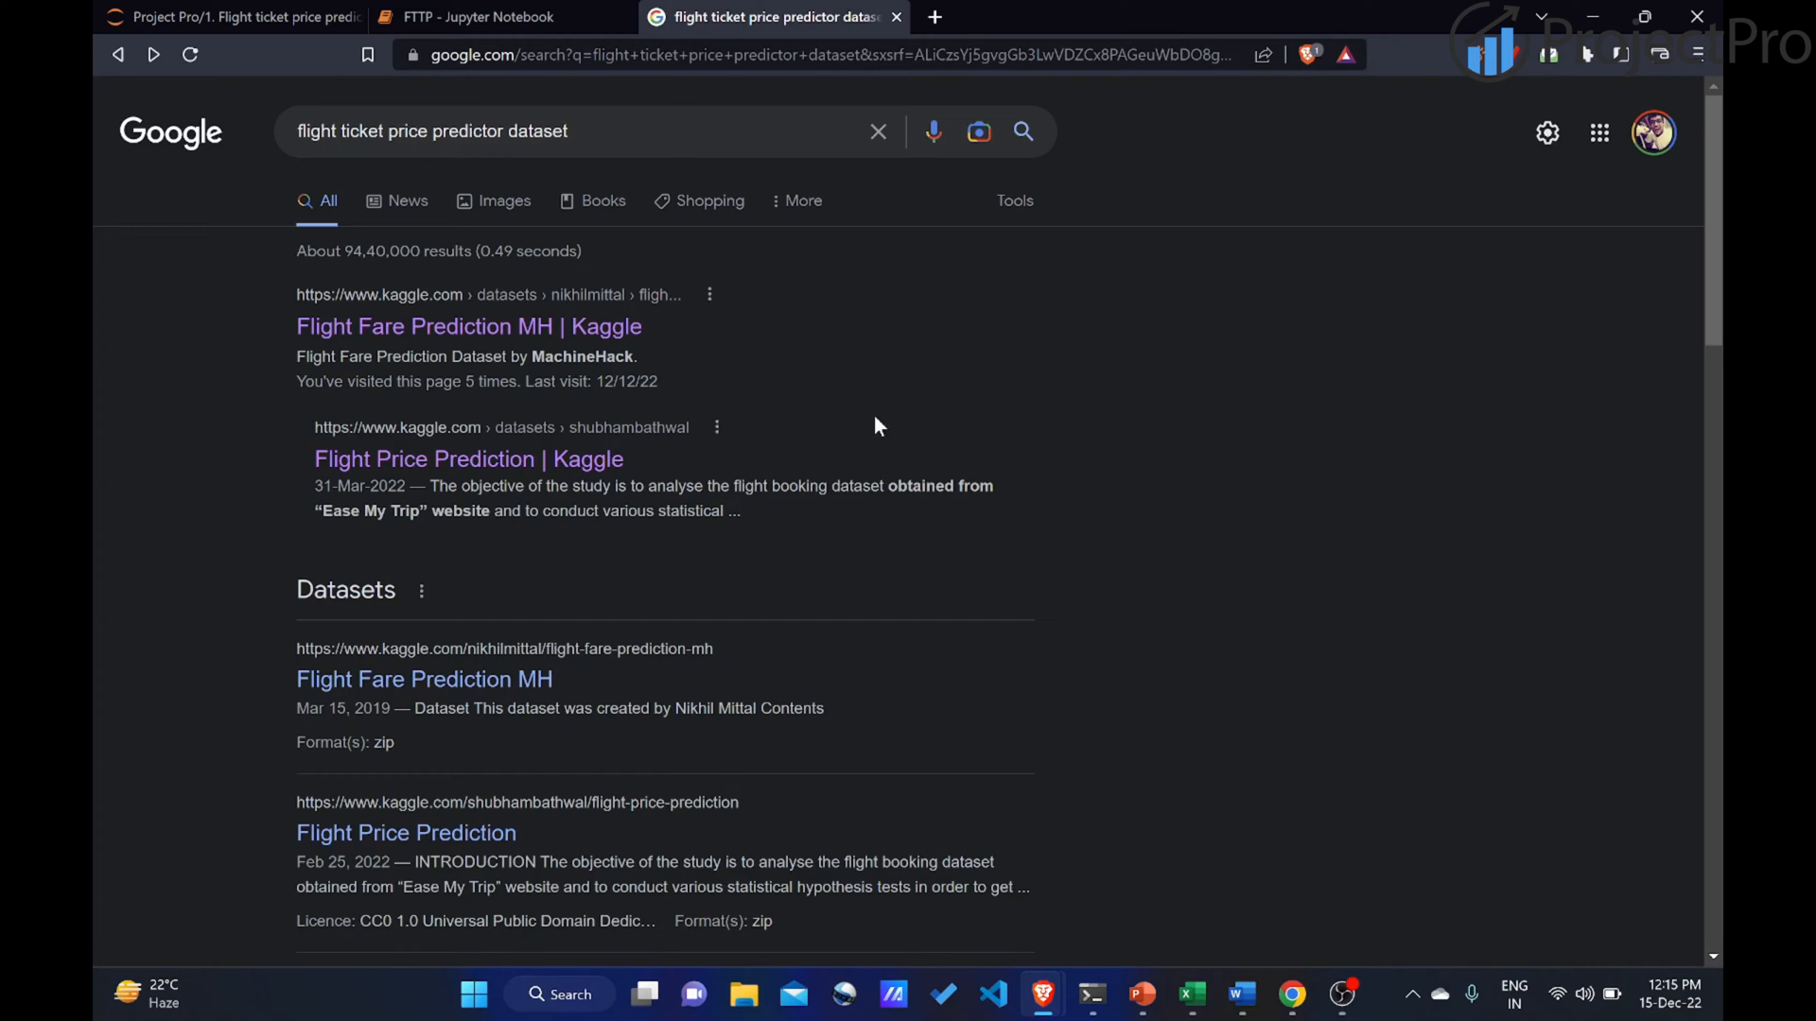
{"action": "mouse_move", "coordinate": [602, 340]}
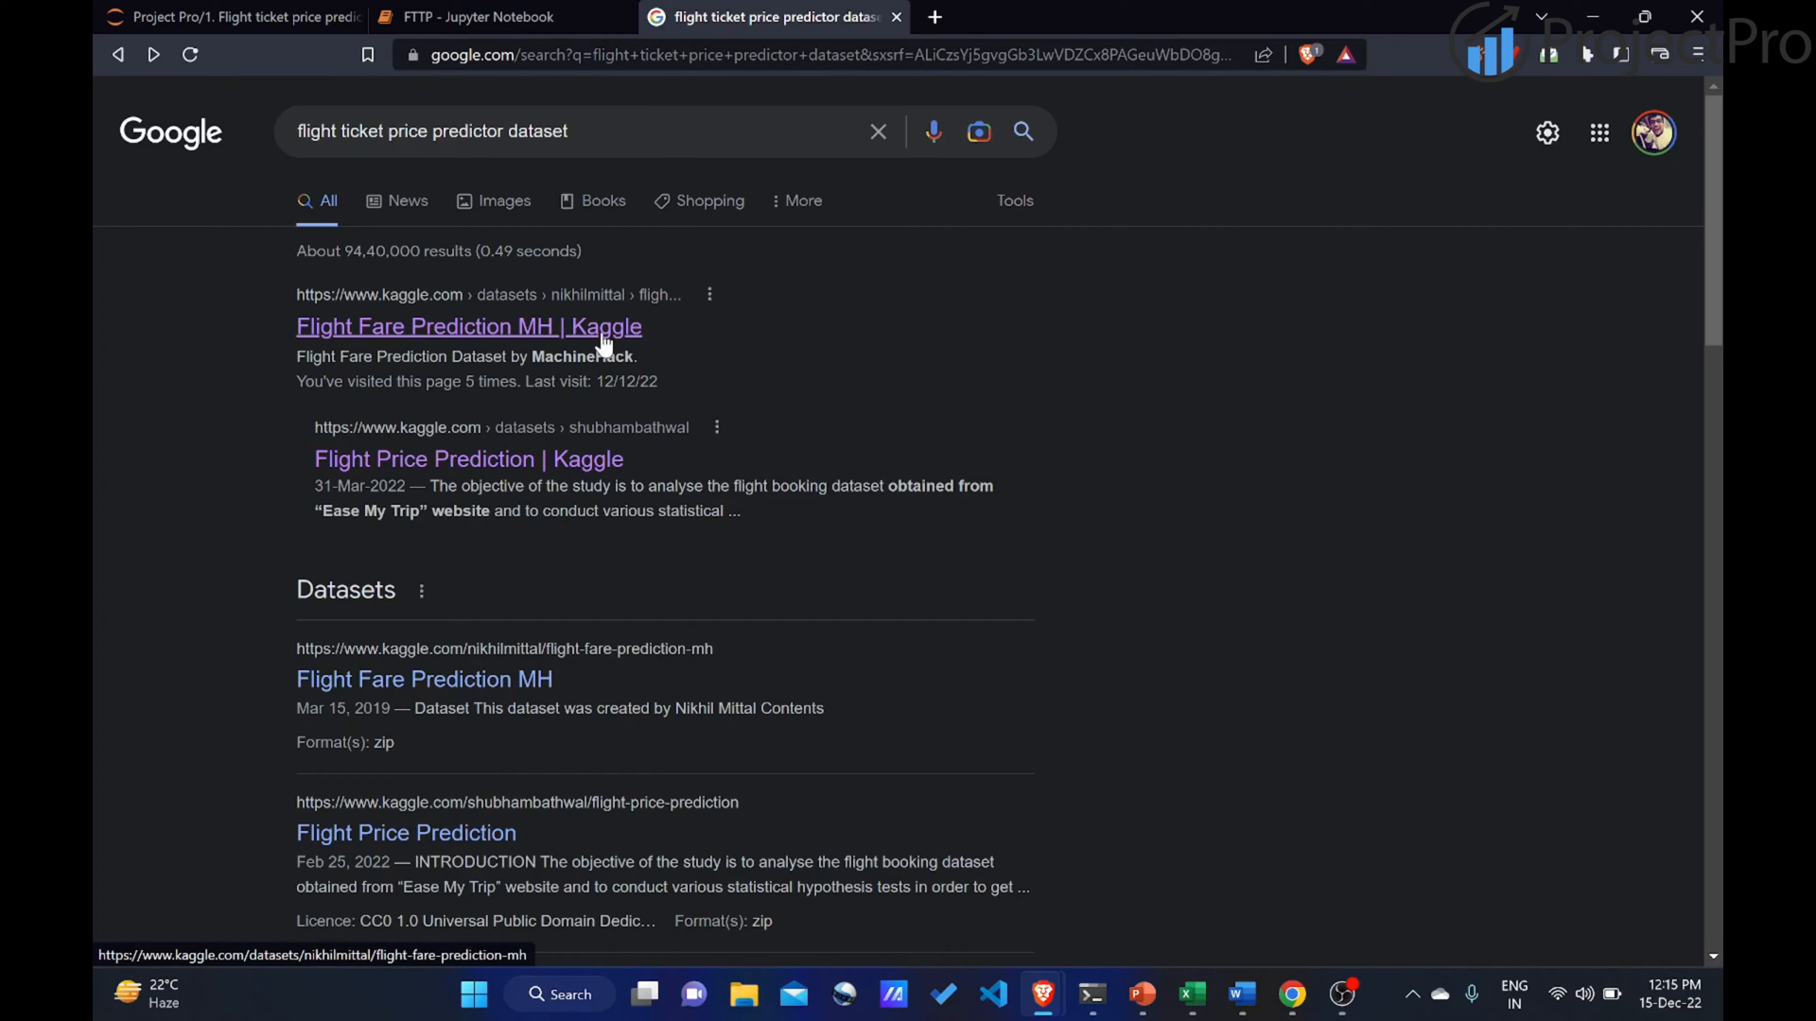
Open the Flight Fare Prediction MH dataset page and scroll to the Data_Train.xlsx summary.
{"action": "left_click", "coordinate": [469, 325]}
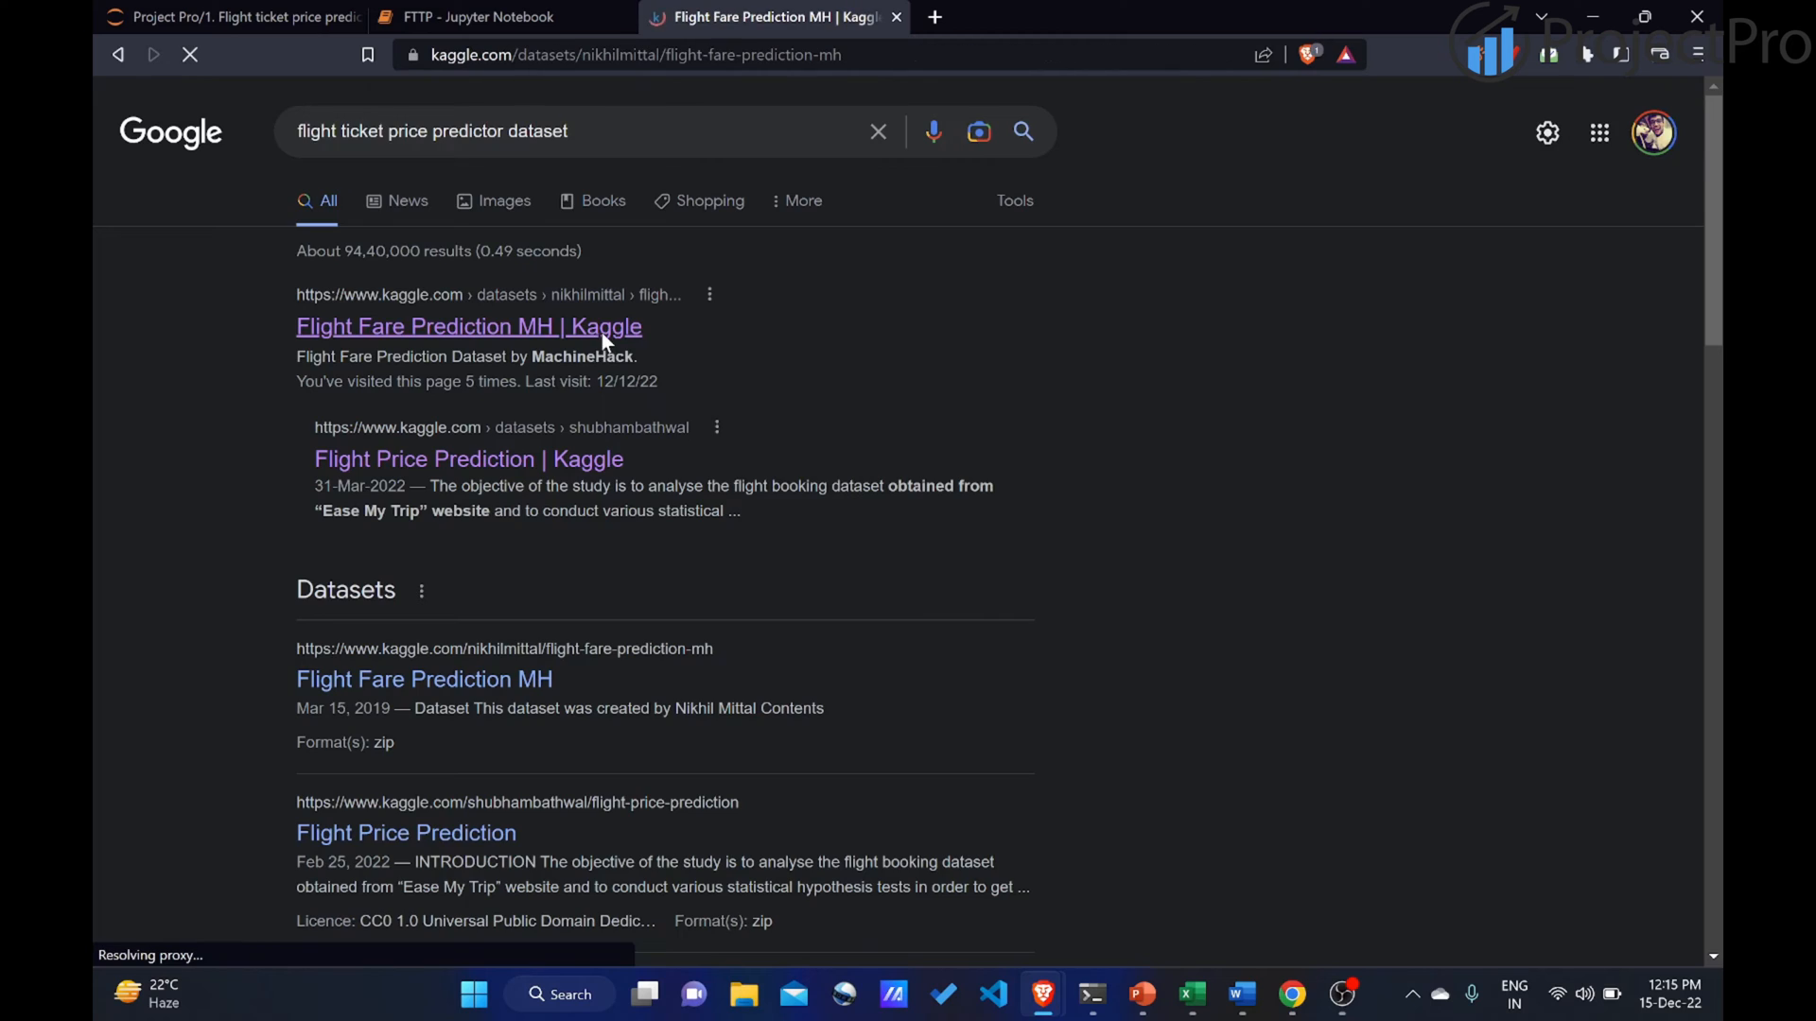
{"action": "left_click", "coordinate": [468, 326]}
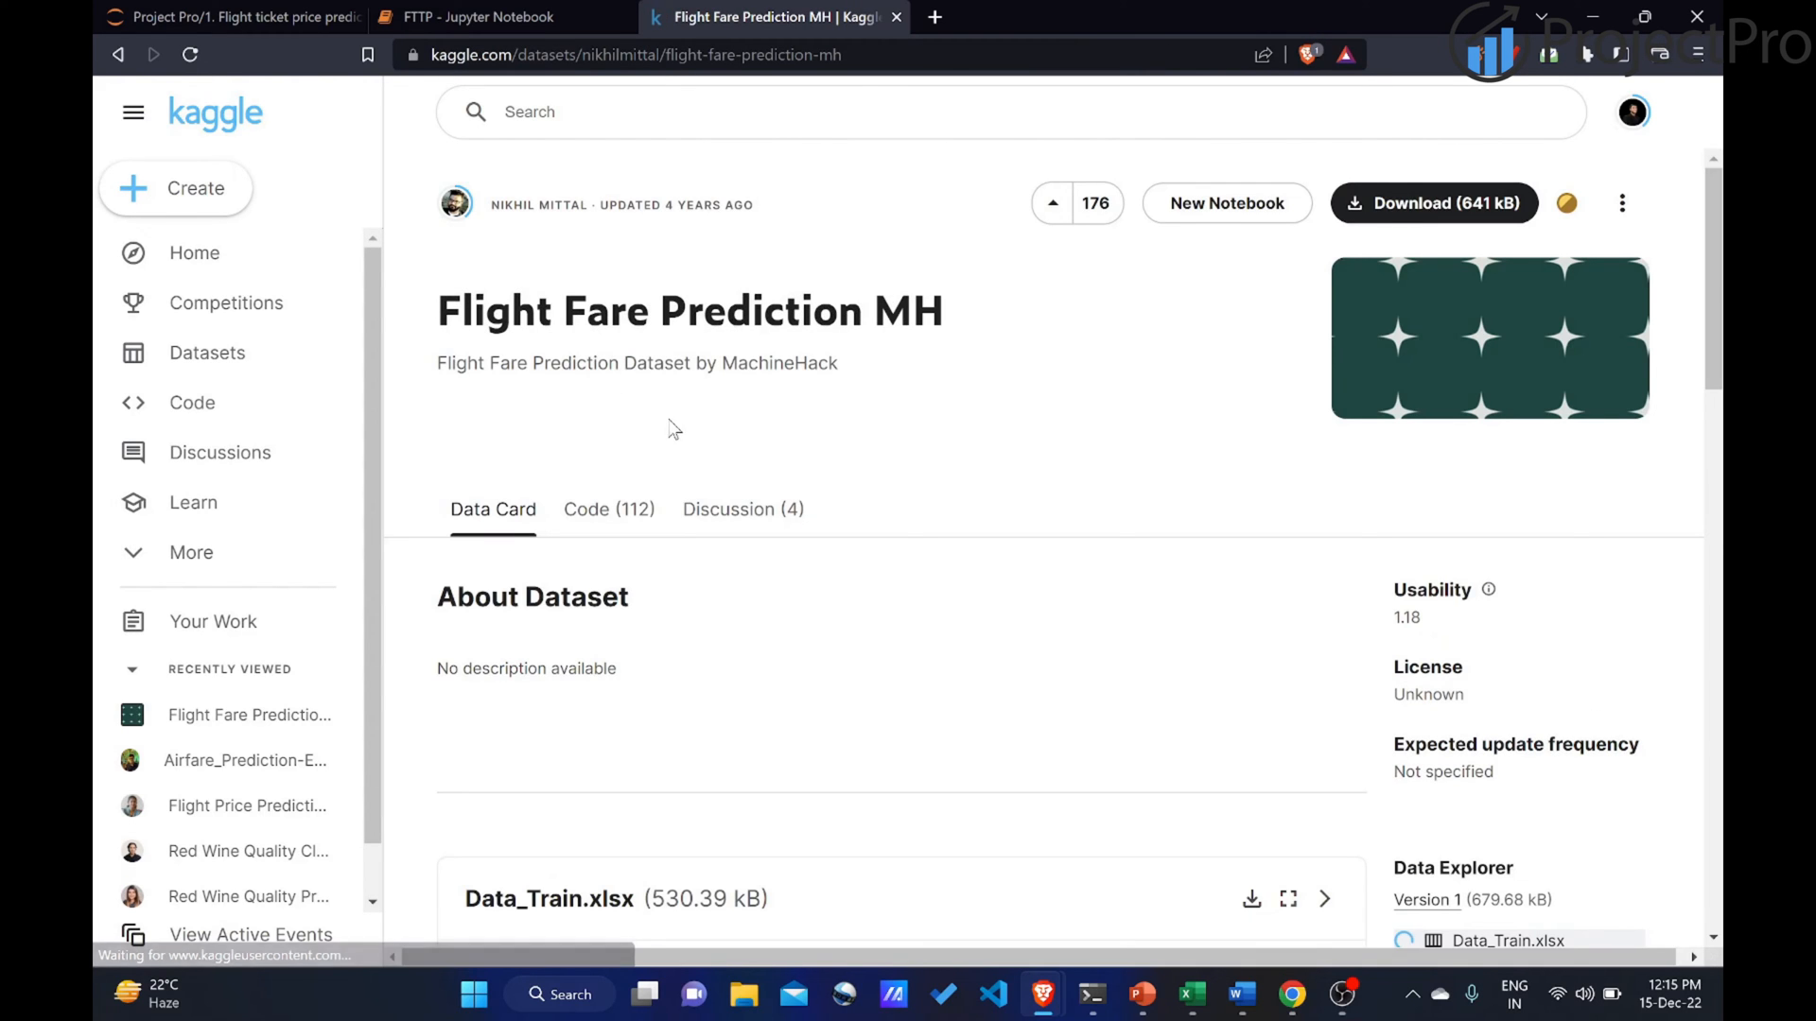
{"action": "mouse_move", "coordinate": [935, 466]}
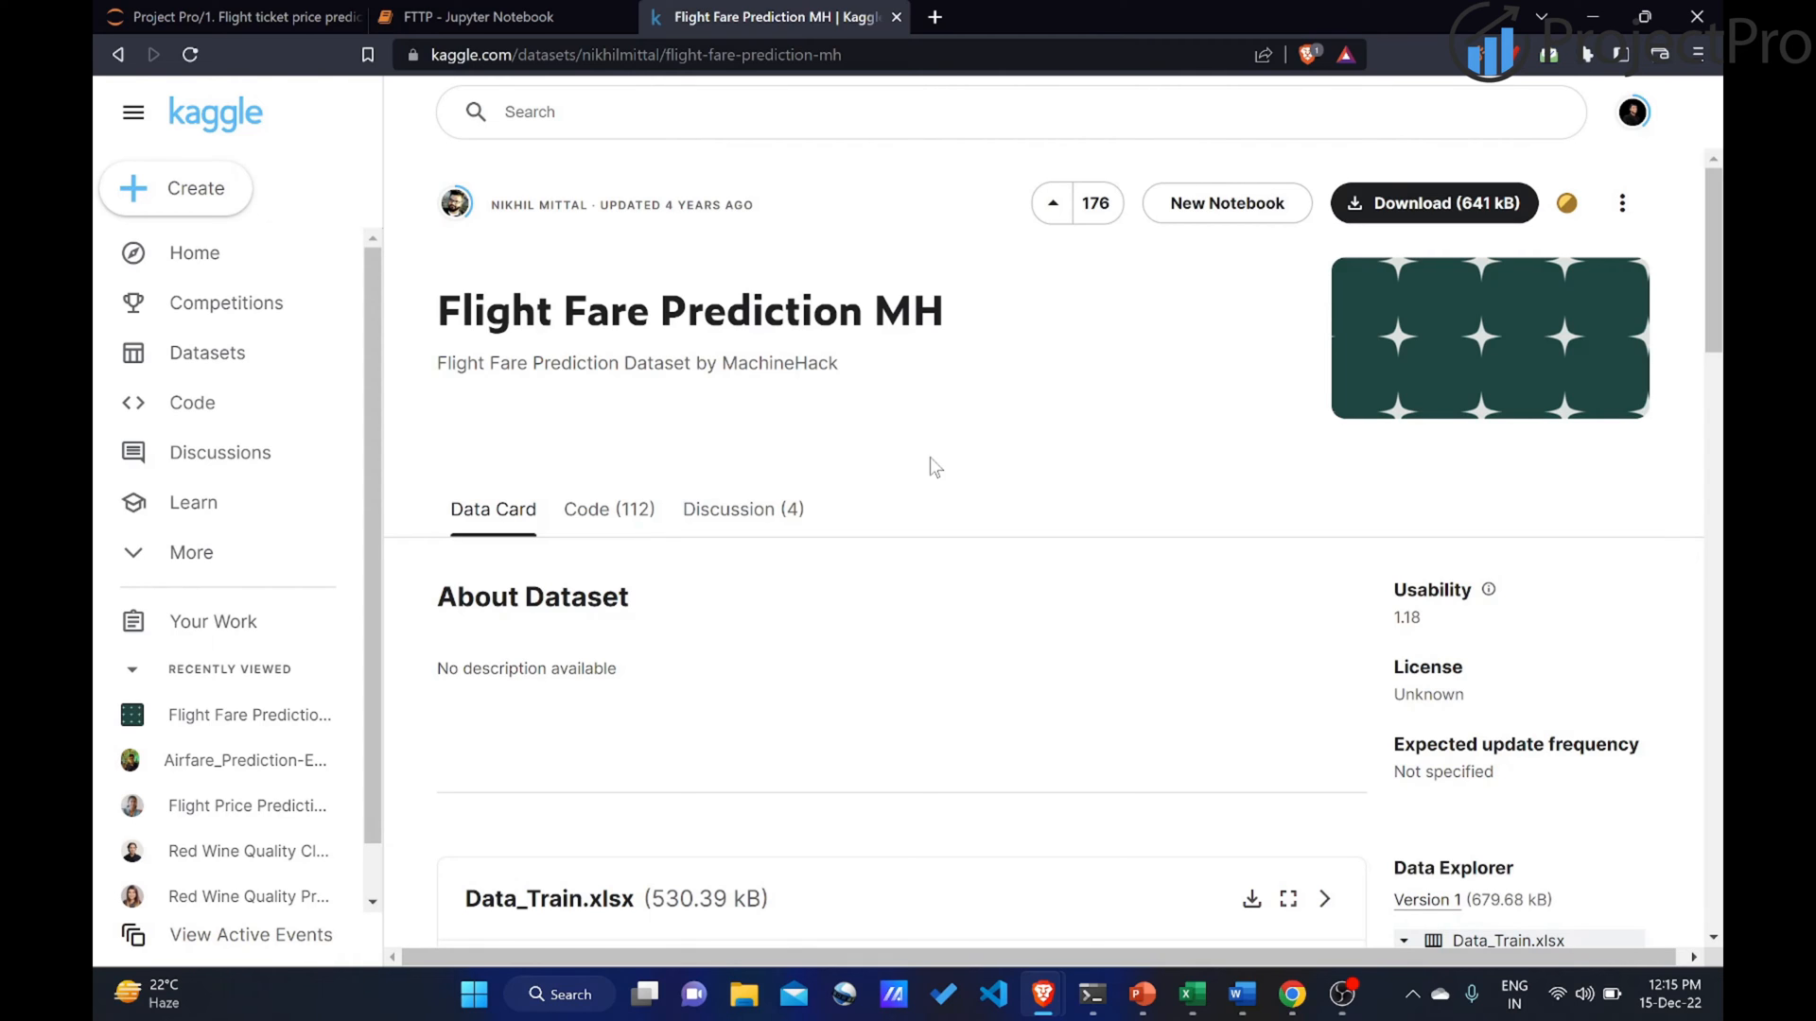
{"action": "scroll", "scroll_direction": "down", "scroll_amount": 3}
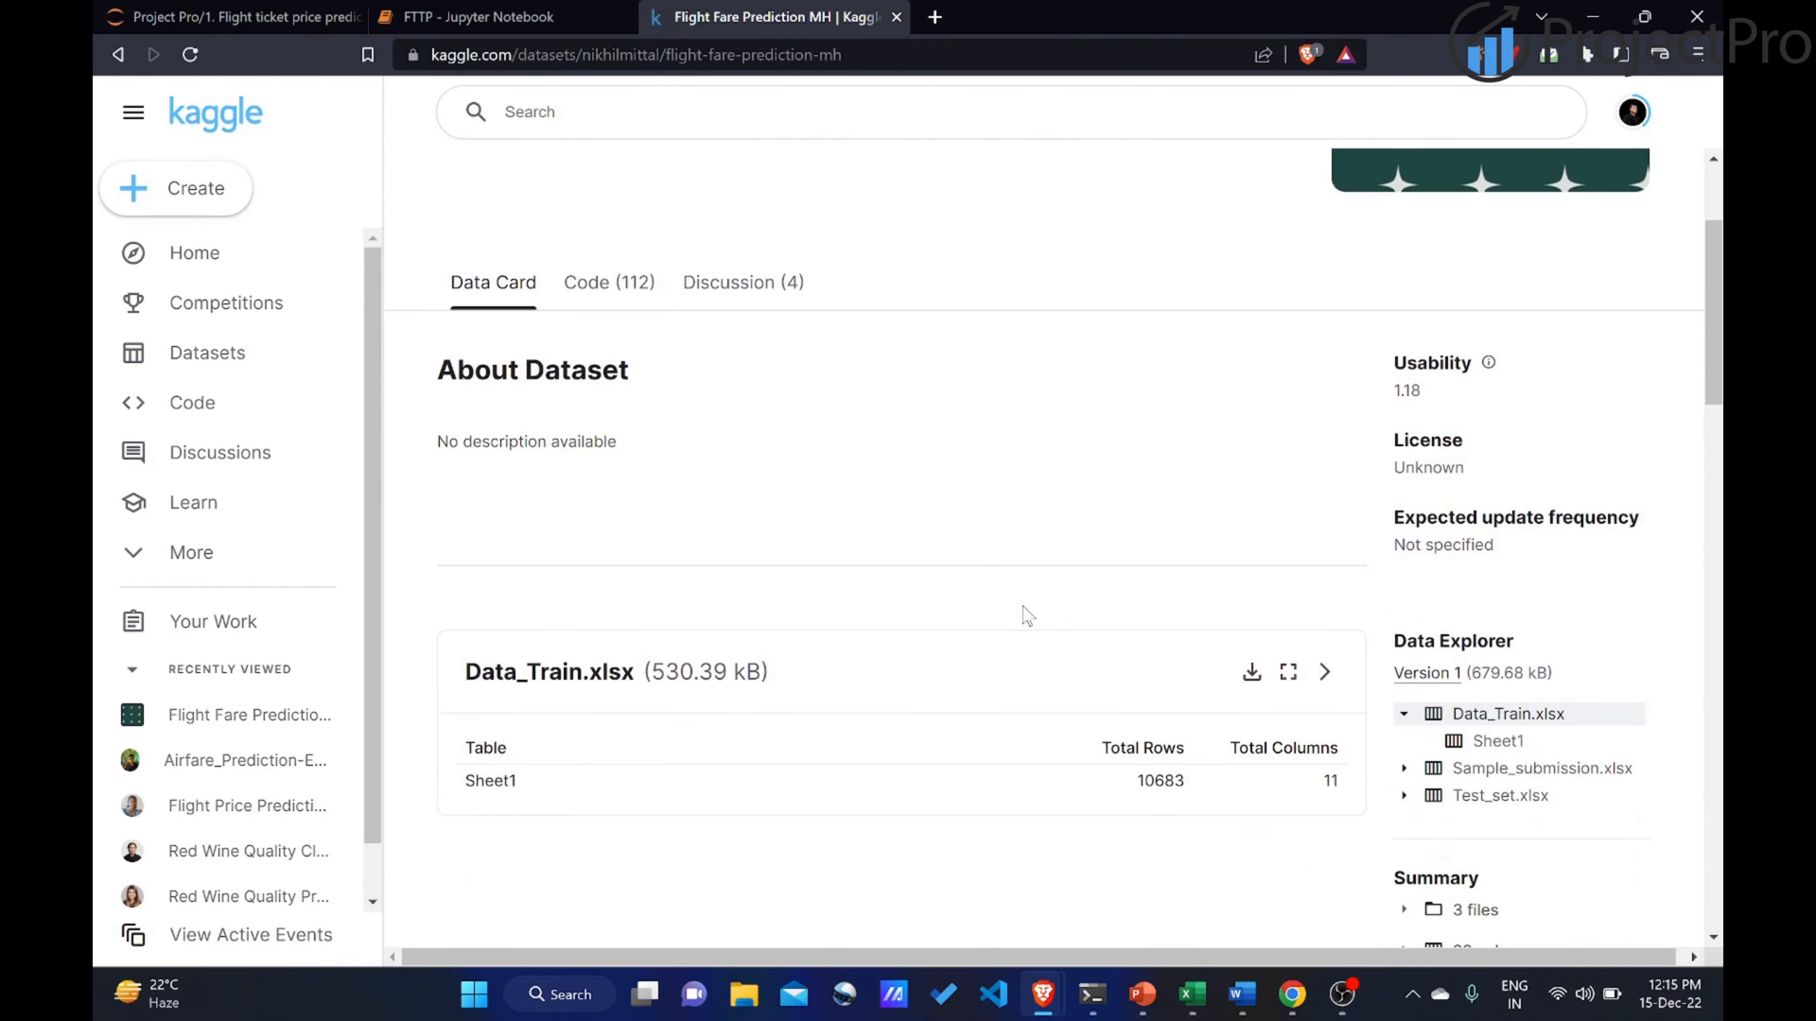
{"action": "mouse_move", "coordinate": [547, 701]}
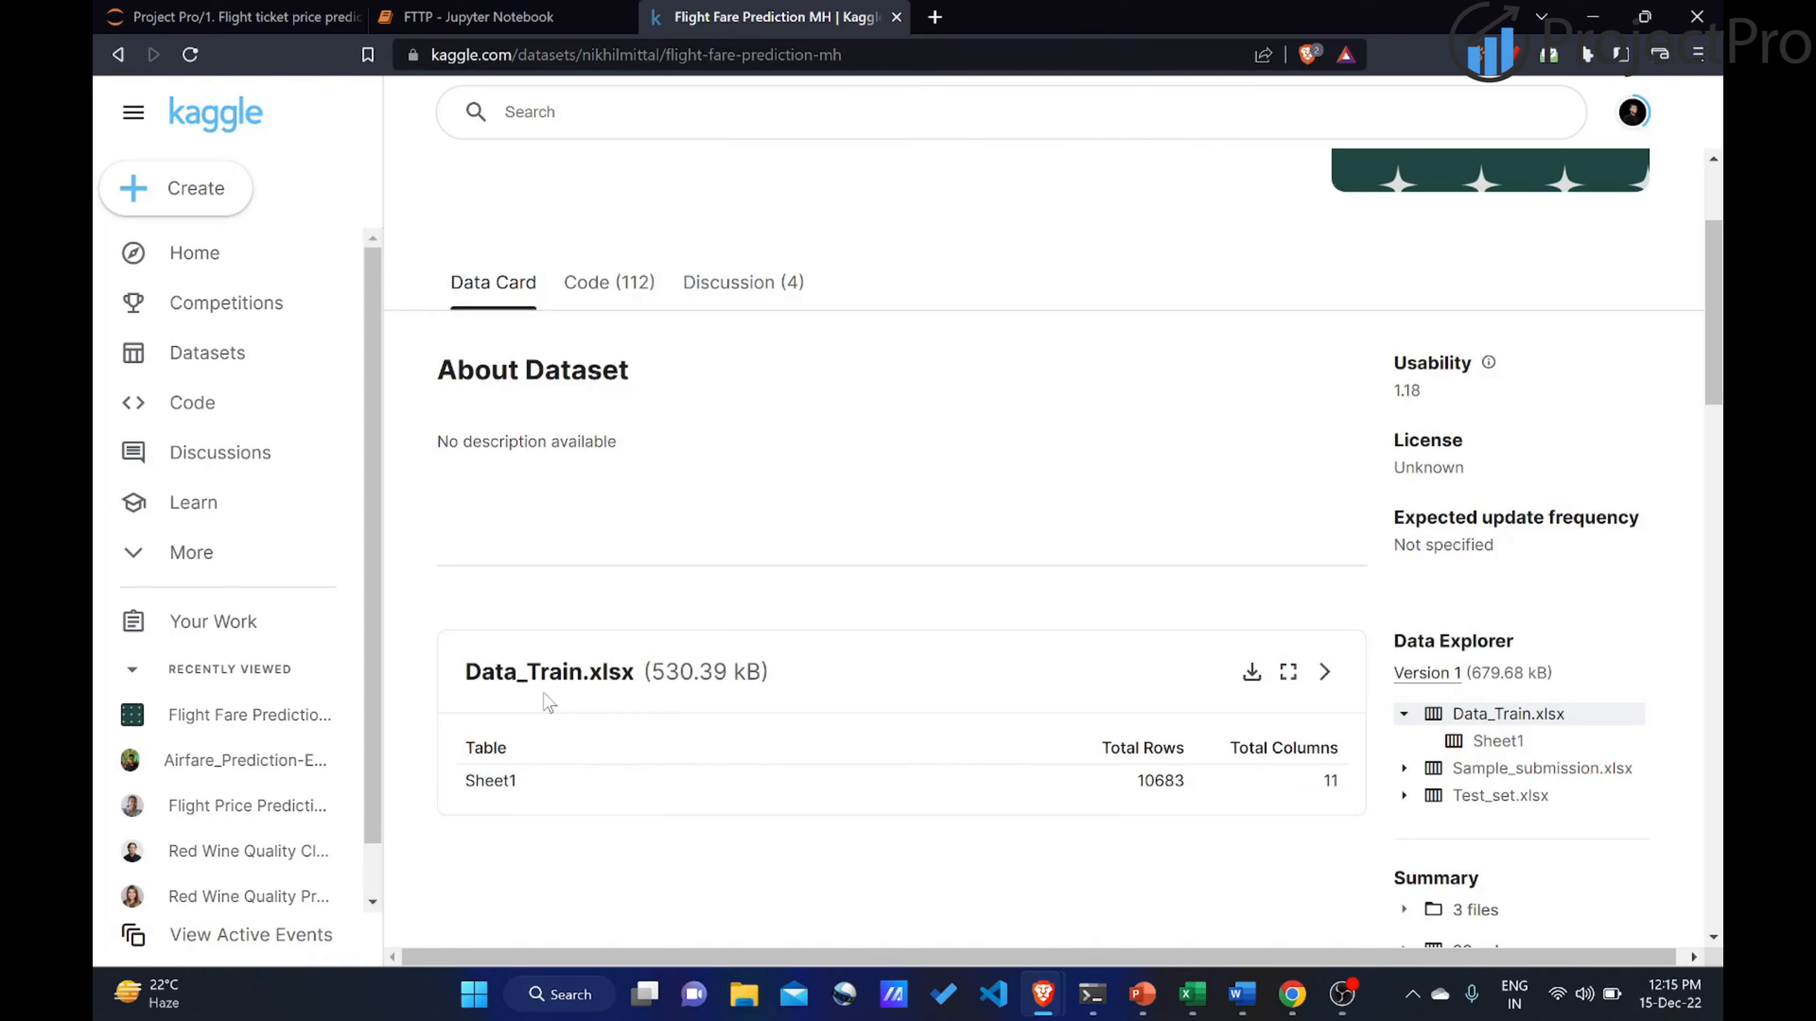
{"action": "mouse_move", "coordinate": [1120, 803]}
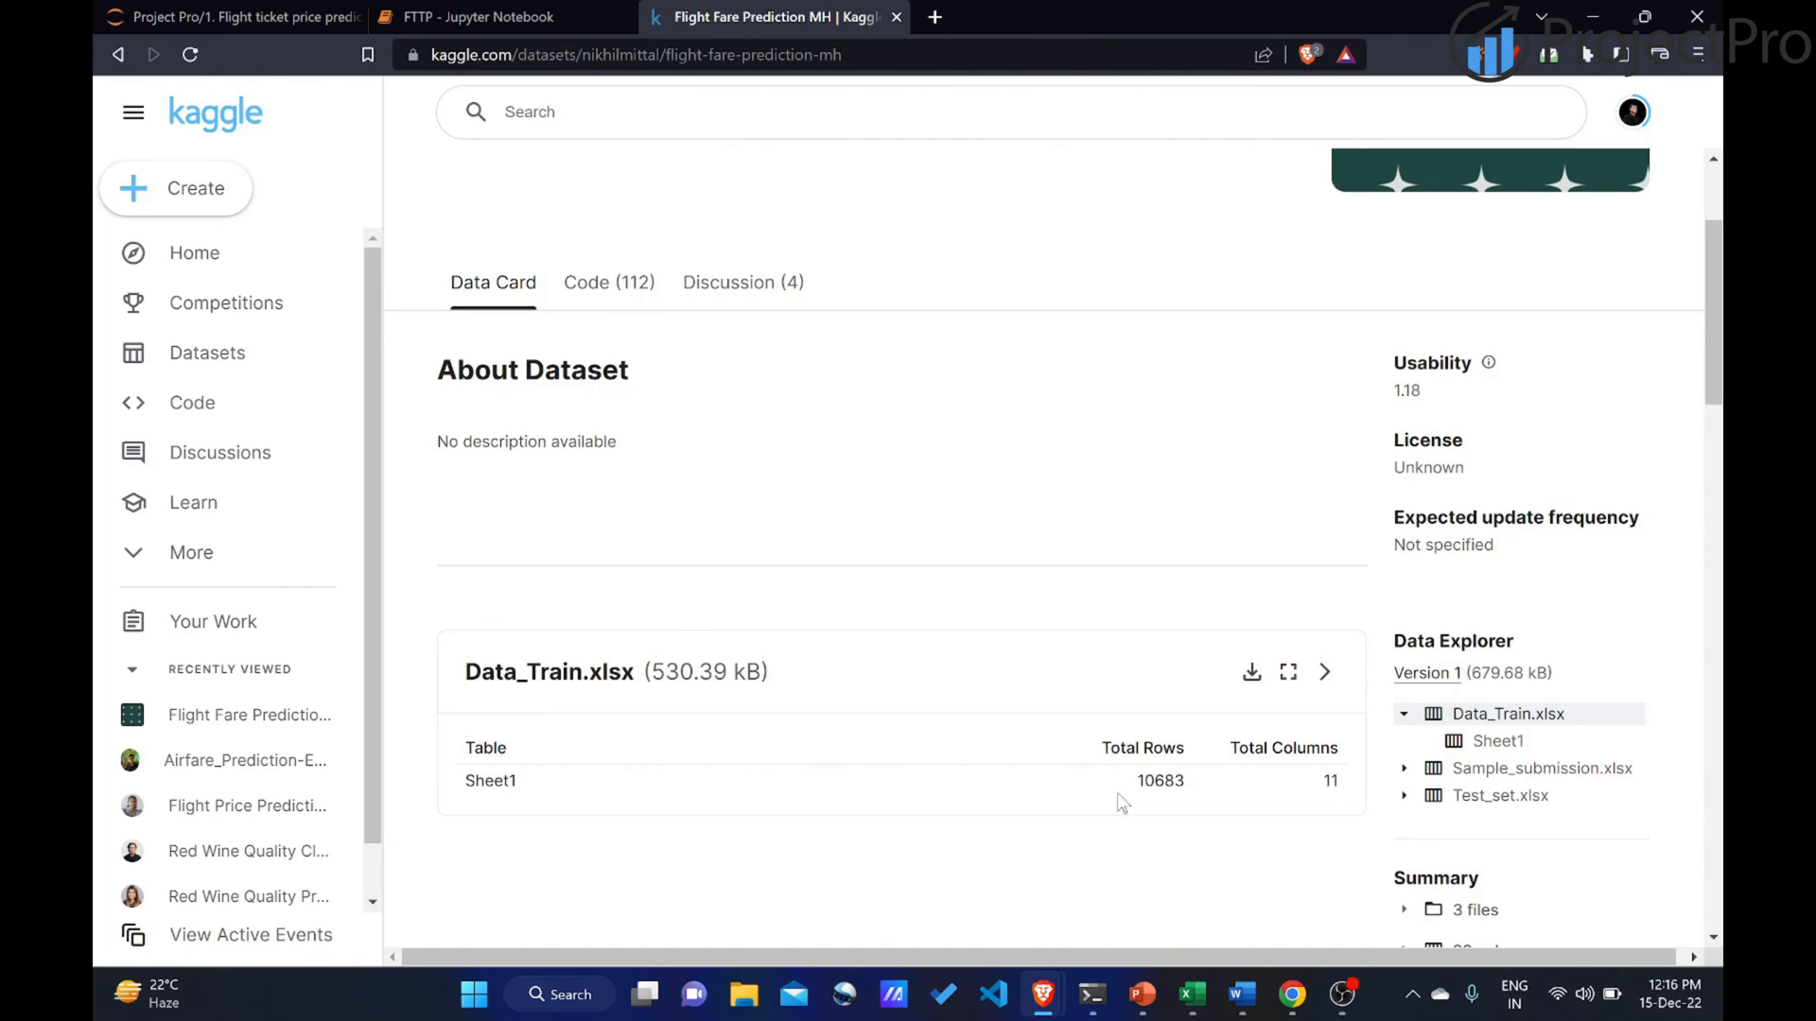
{"action": "mouse_move", "coordinate": [1140, 790]}
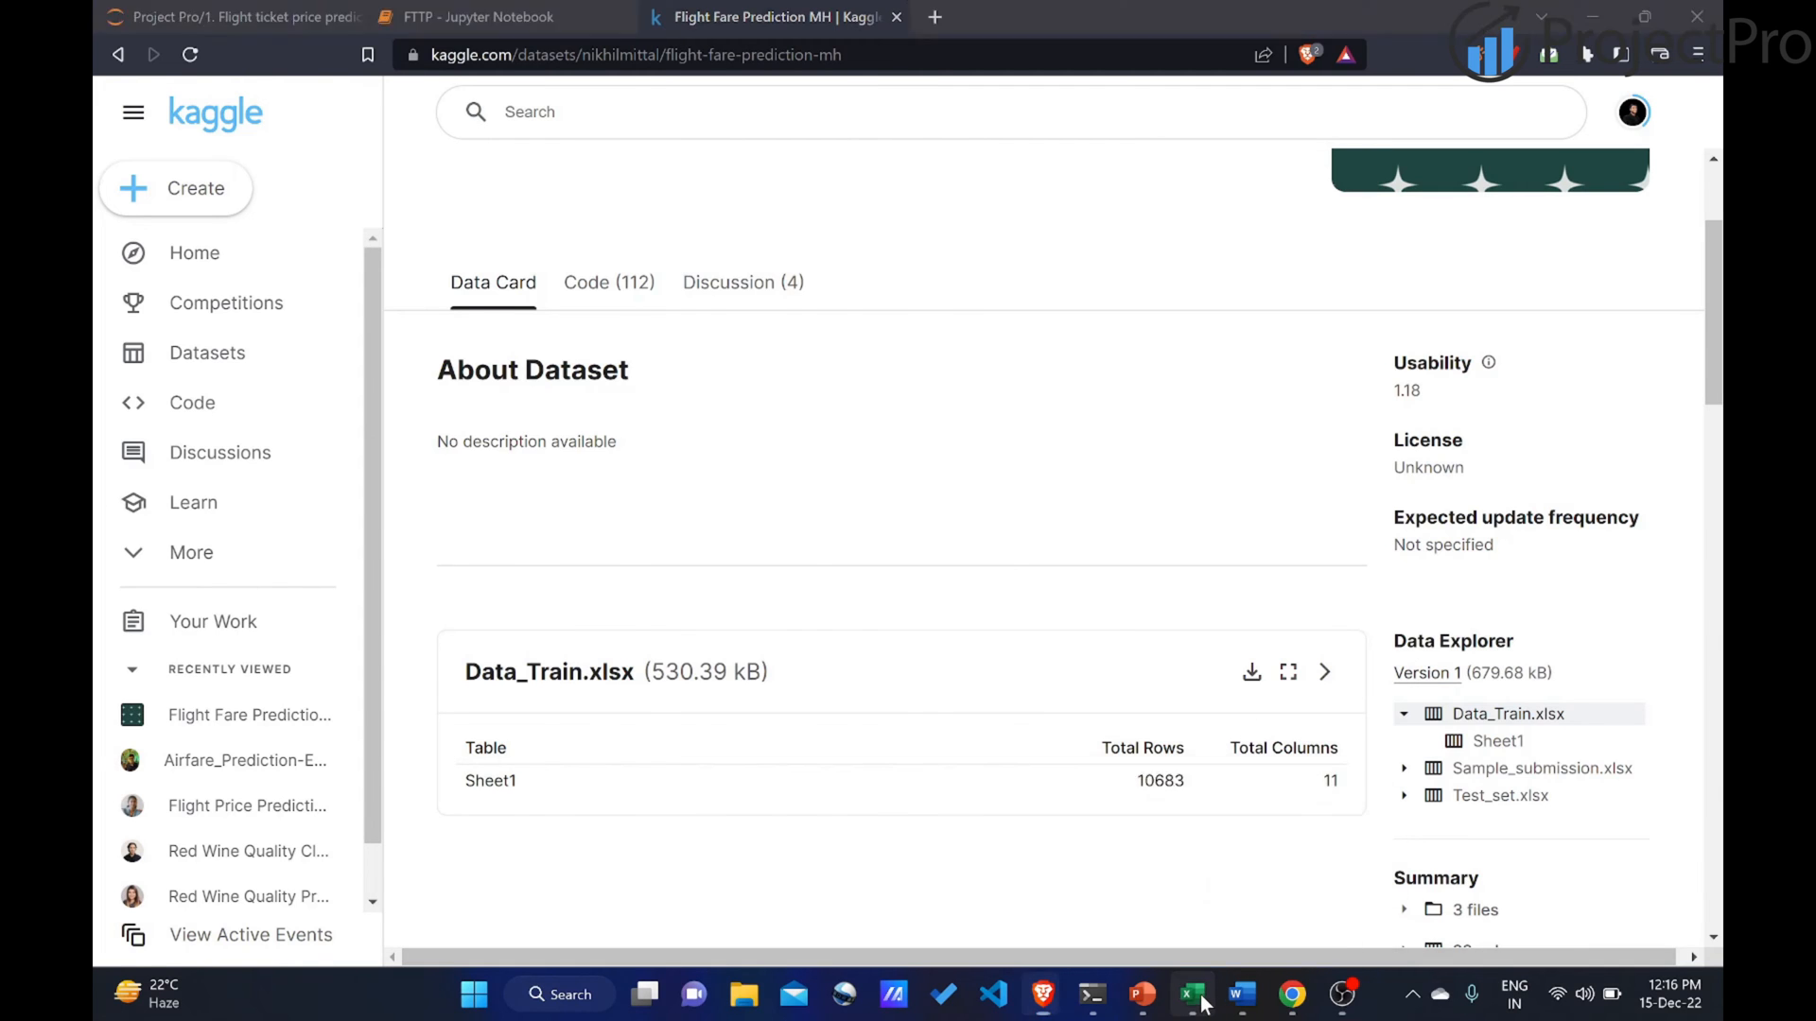
Bring up the Data_Train workbook in Excel to inspect its flight records.
{"action": "left_click", "coordinate": [1192, 994]}
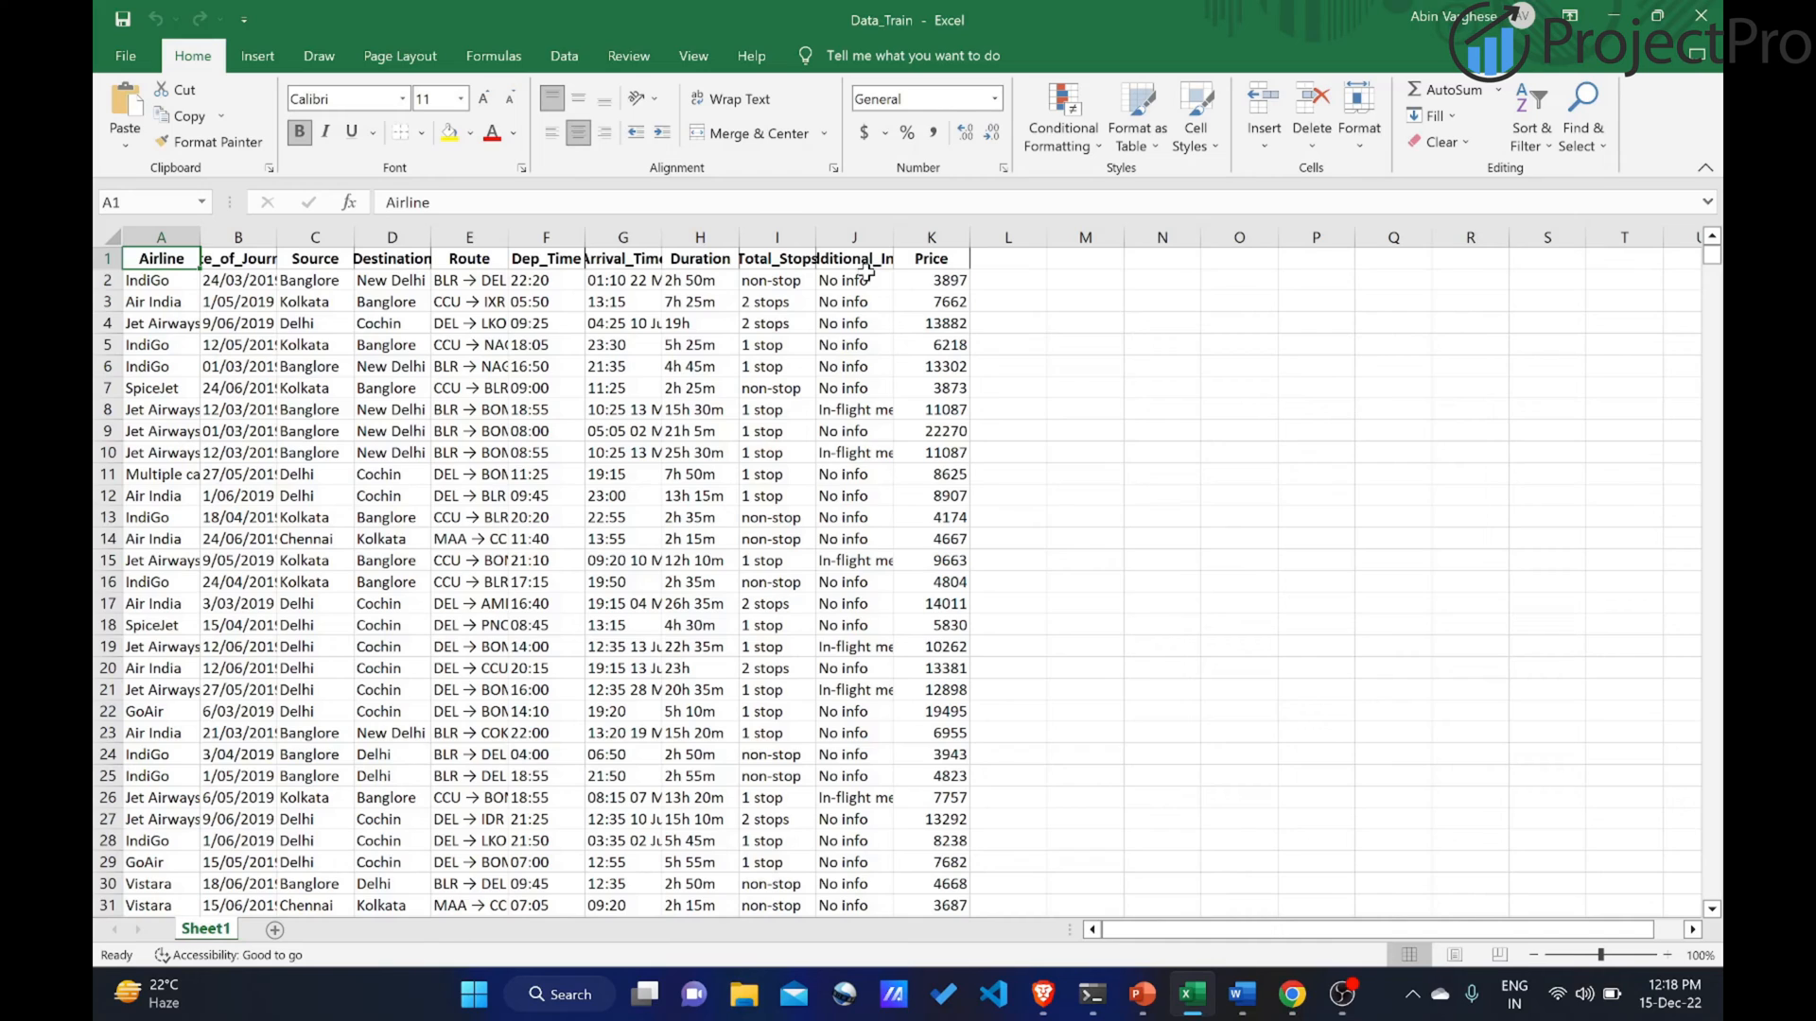
Switch to the FTTP Jupyter notebook tab with its empty code cell.
{"action": "left_click", "coordinate": [504, 17]}
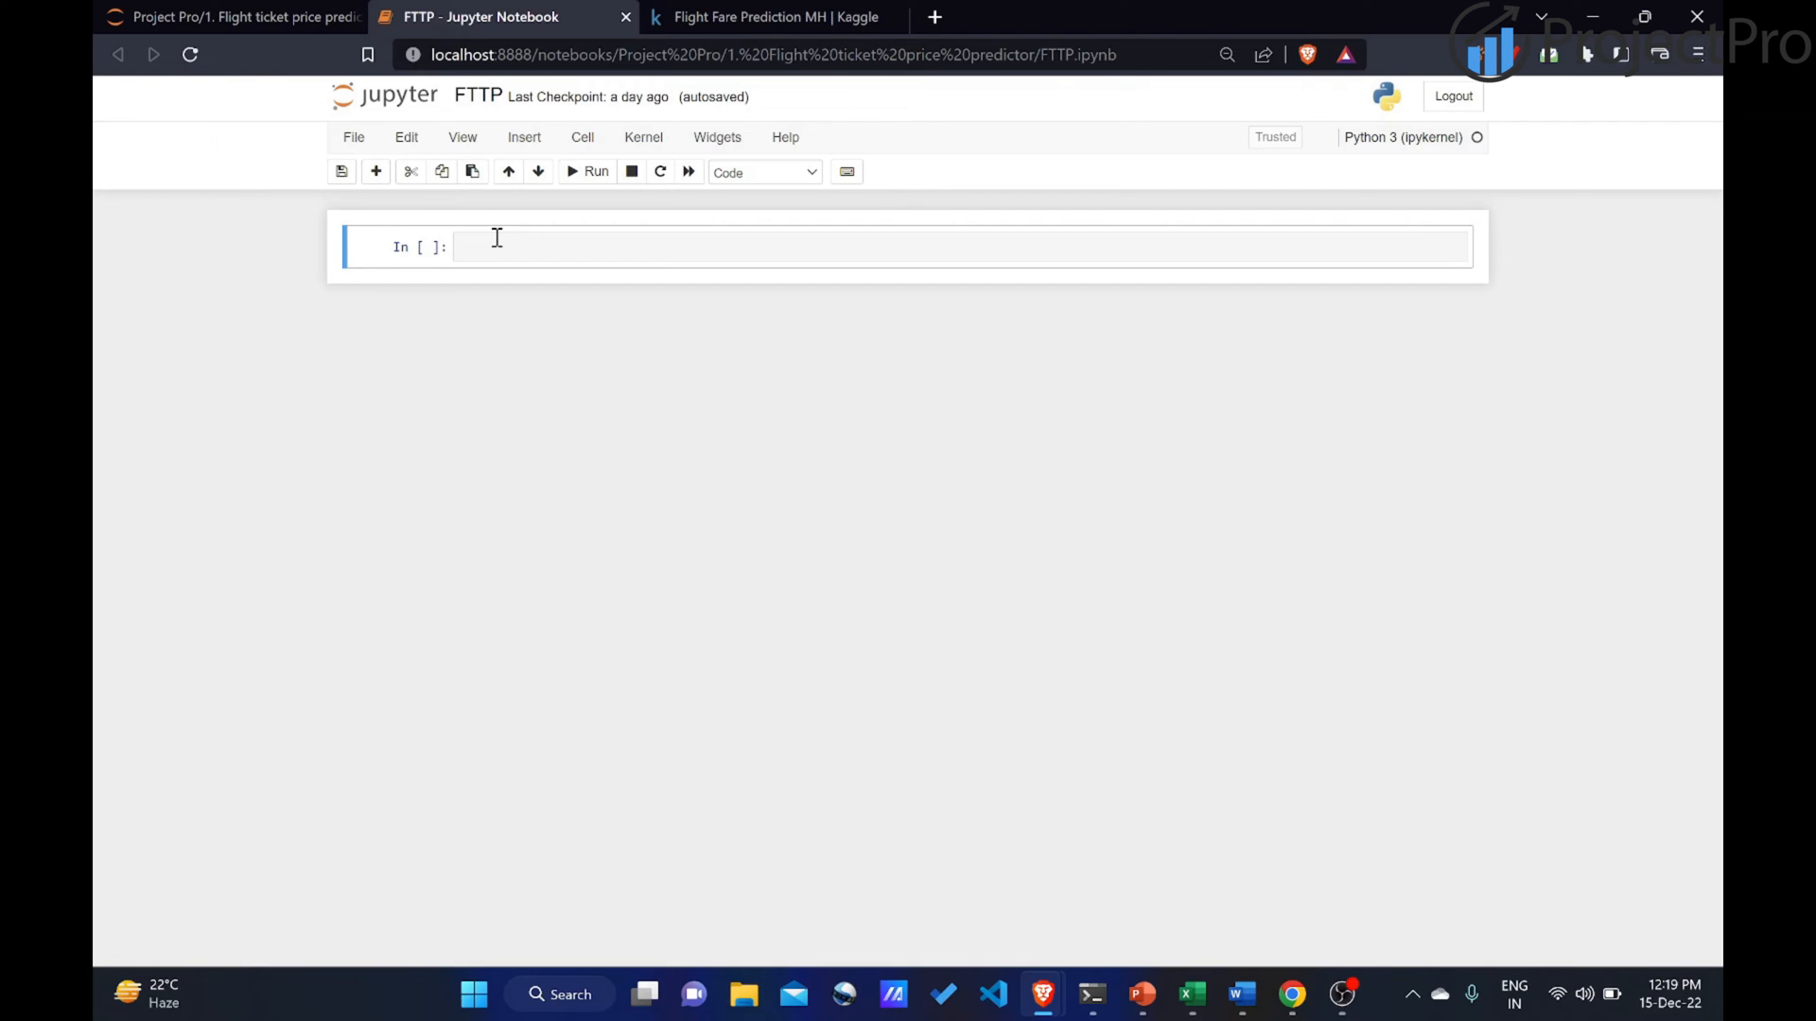
Import numpy as np, pandas as pd, matplotlib.pyplot as plt and seaborn as sns, and run.
{"action": "left_click", "coordinate": [811, 246]}
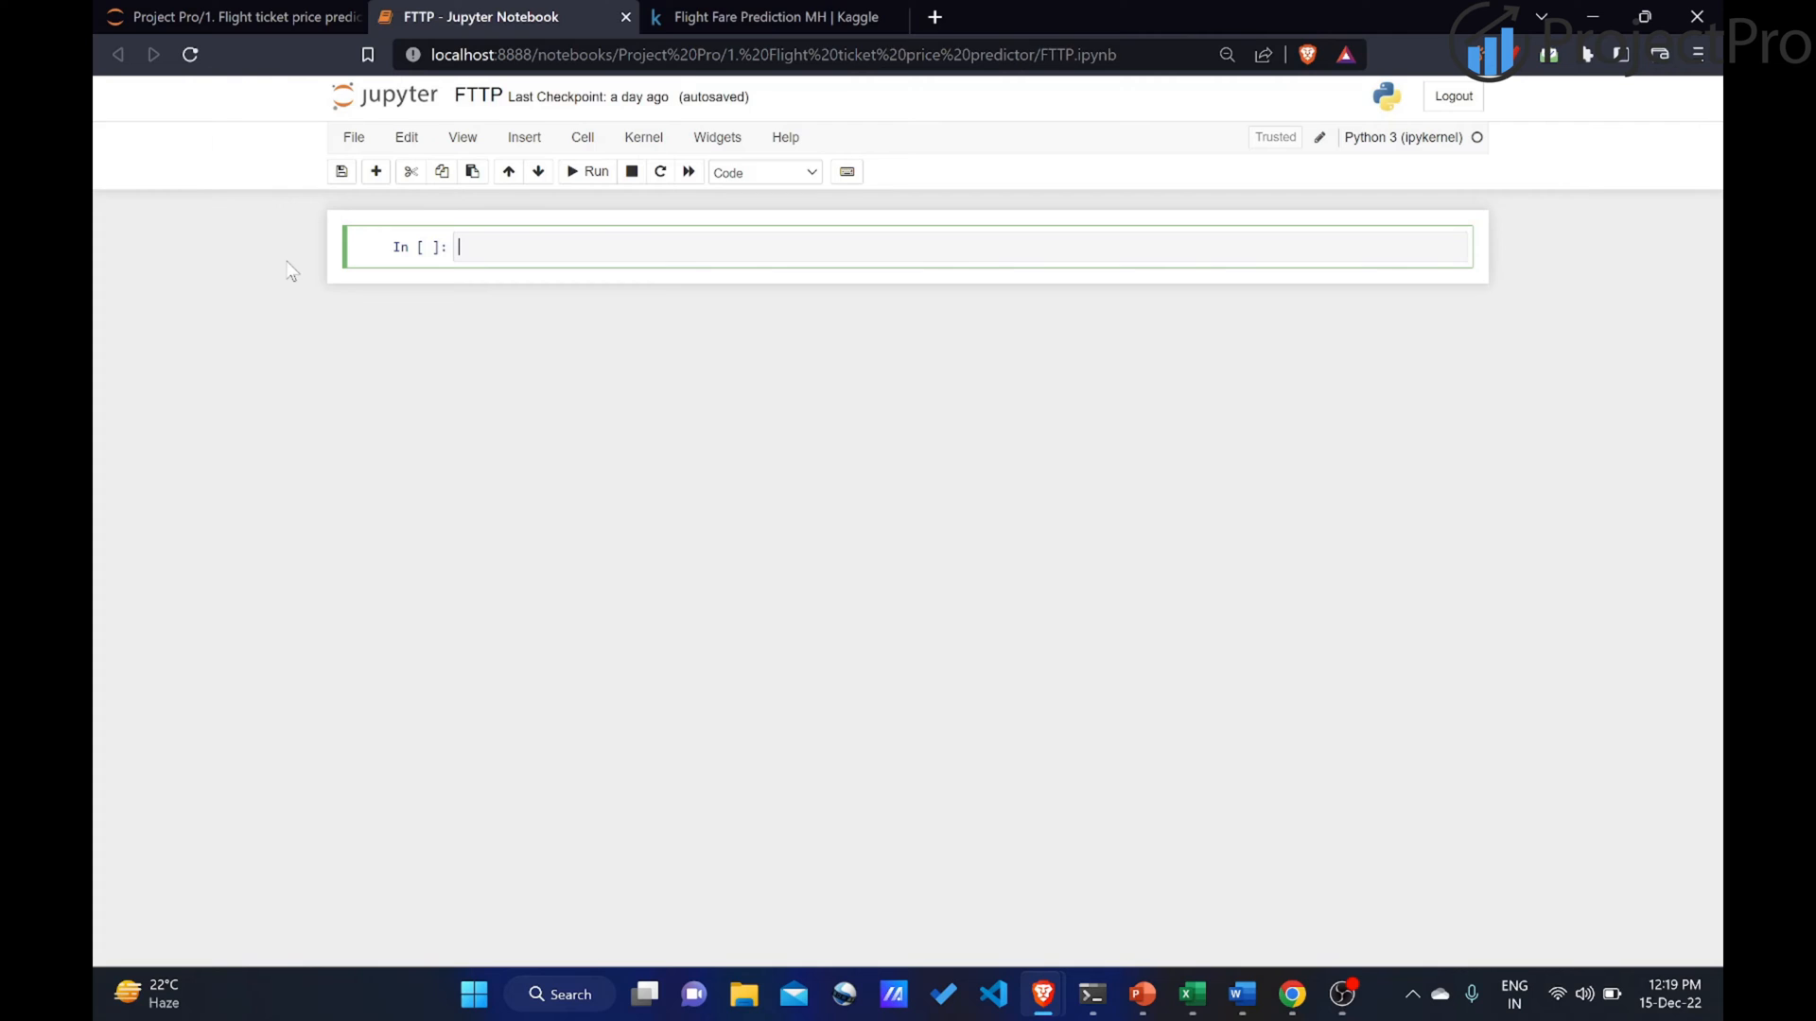
{"action": "type", "text": "import panda"}
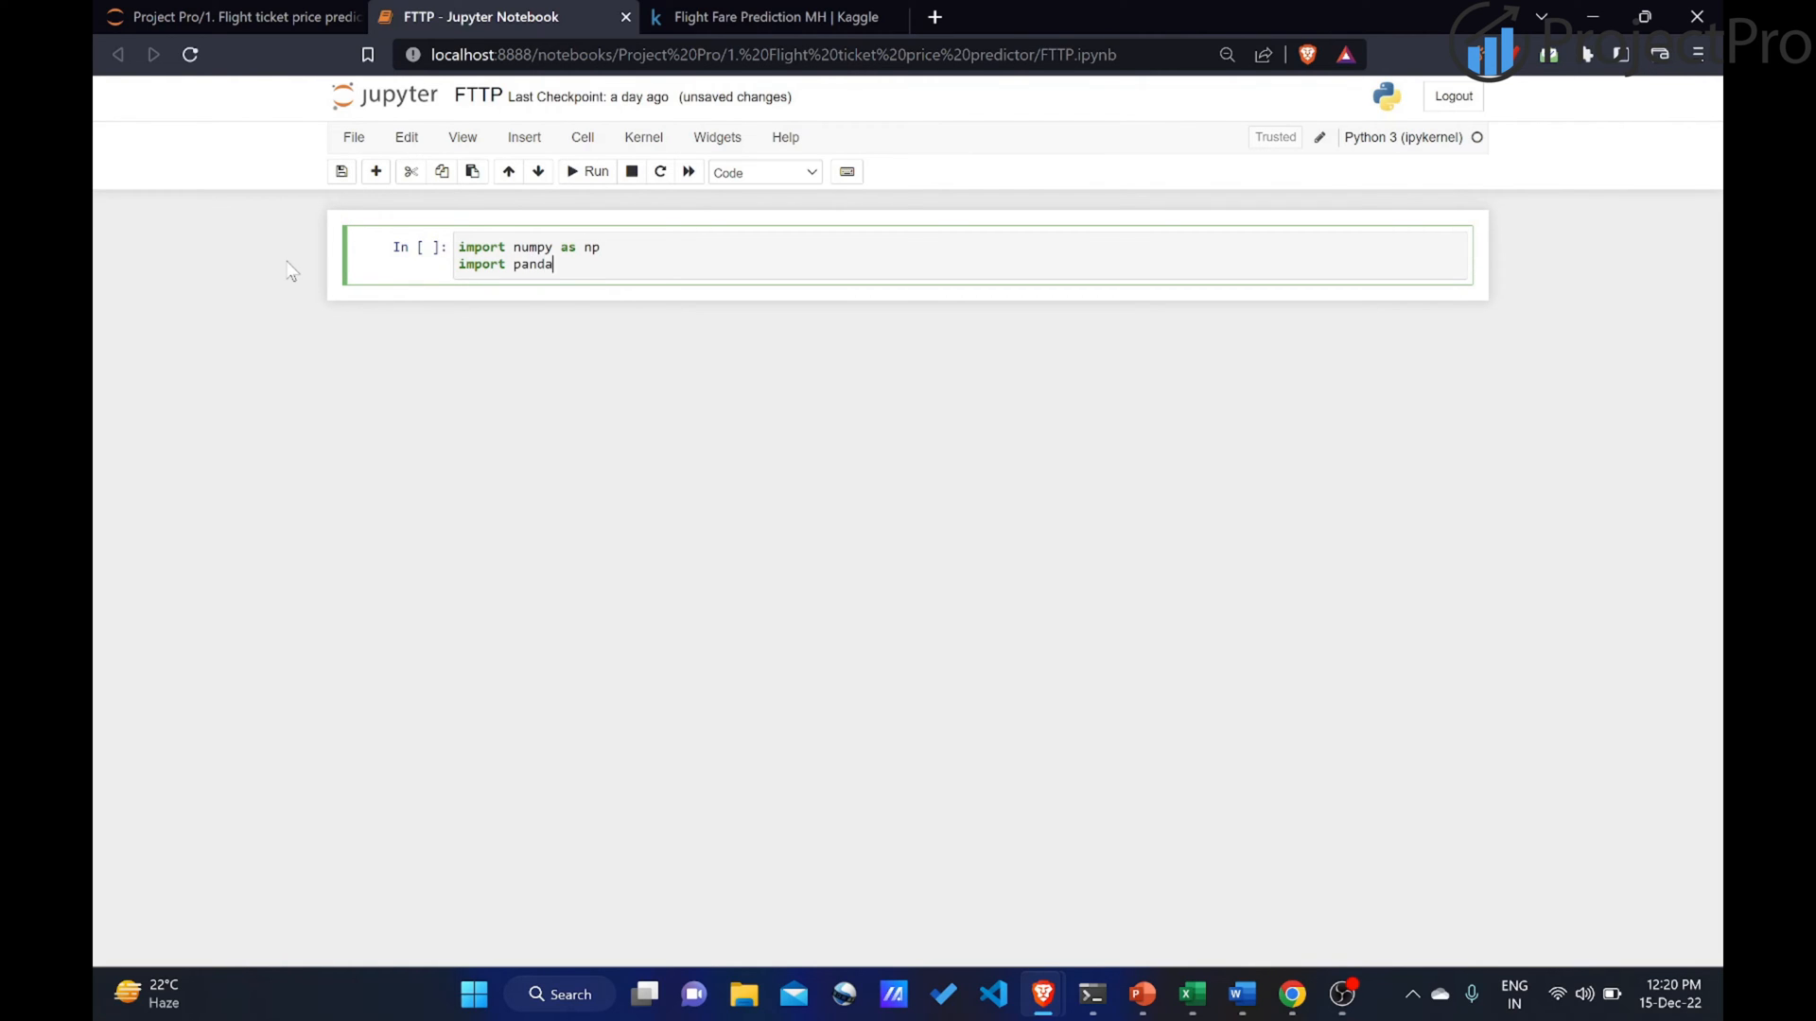
{"action": "type", "text": "s as pd"}
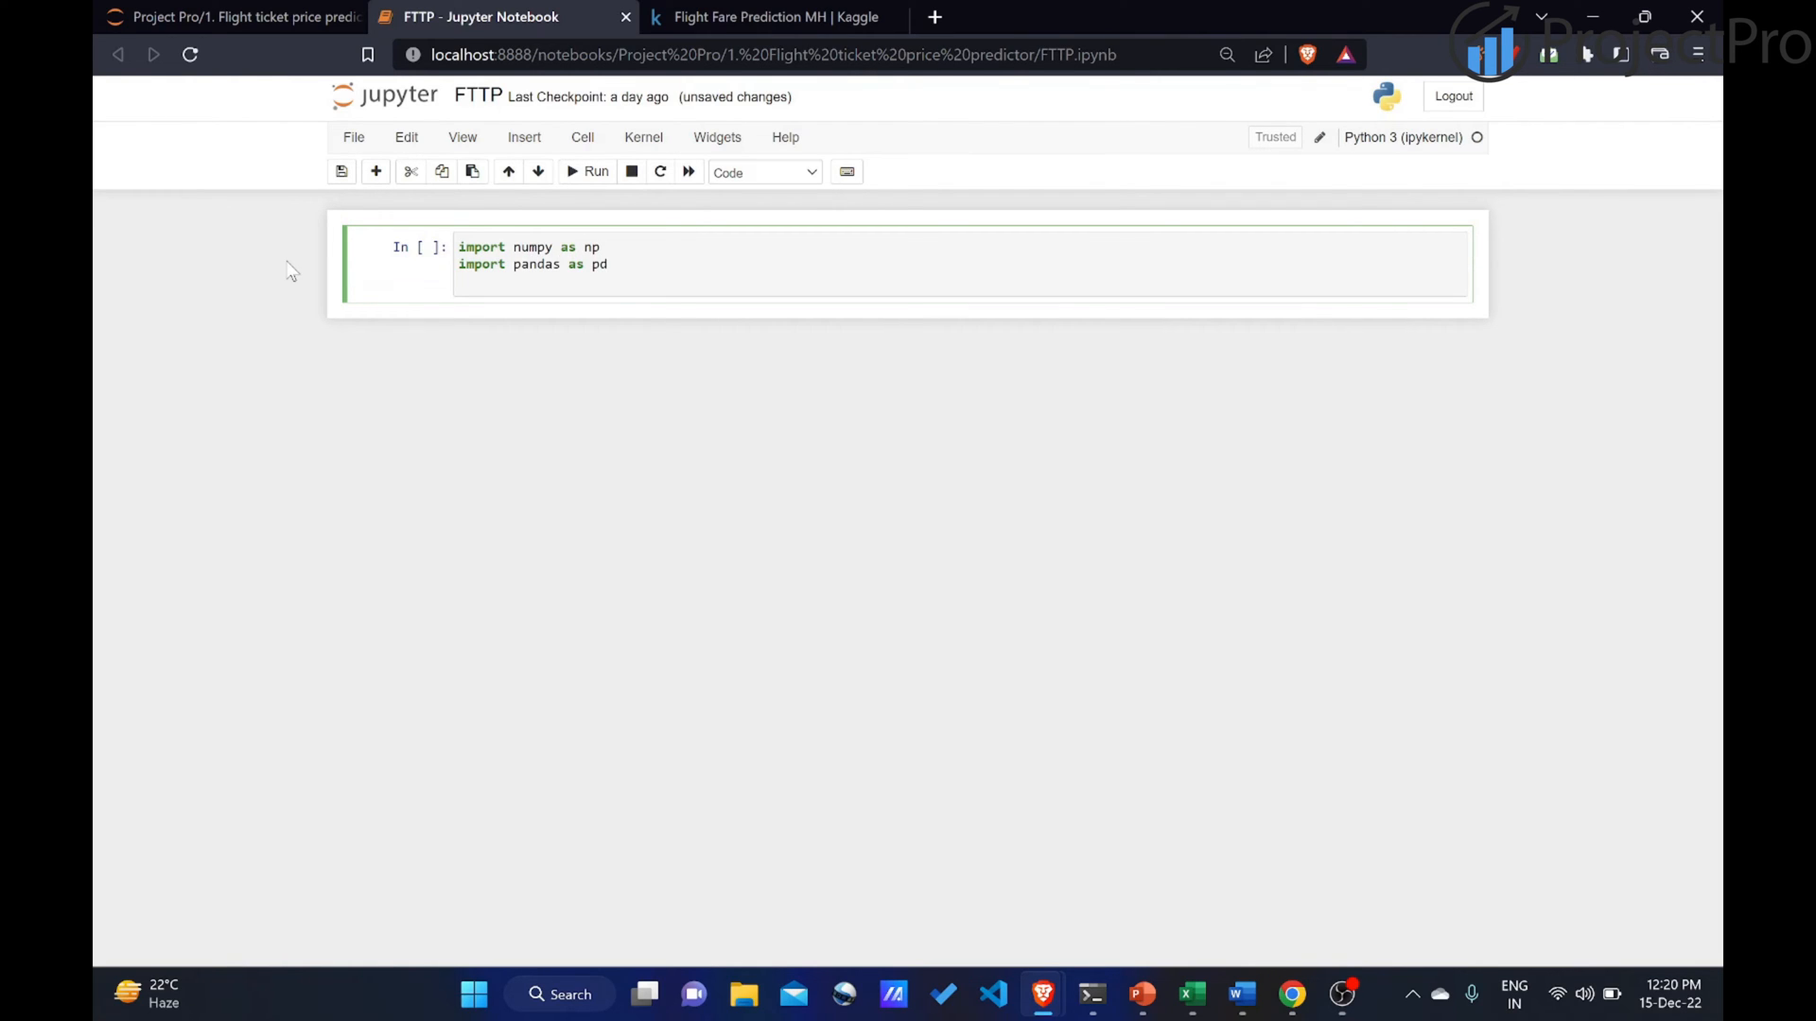
{"action": "type", "text": "import"}
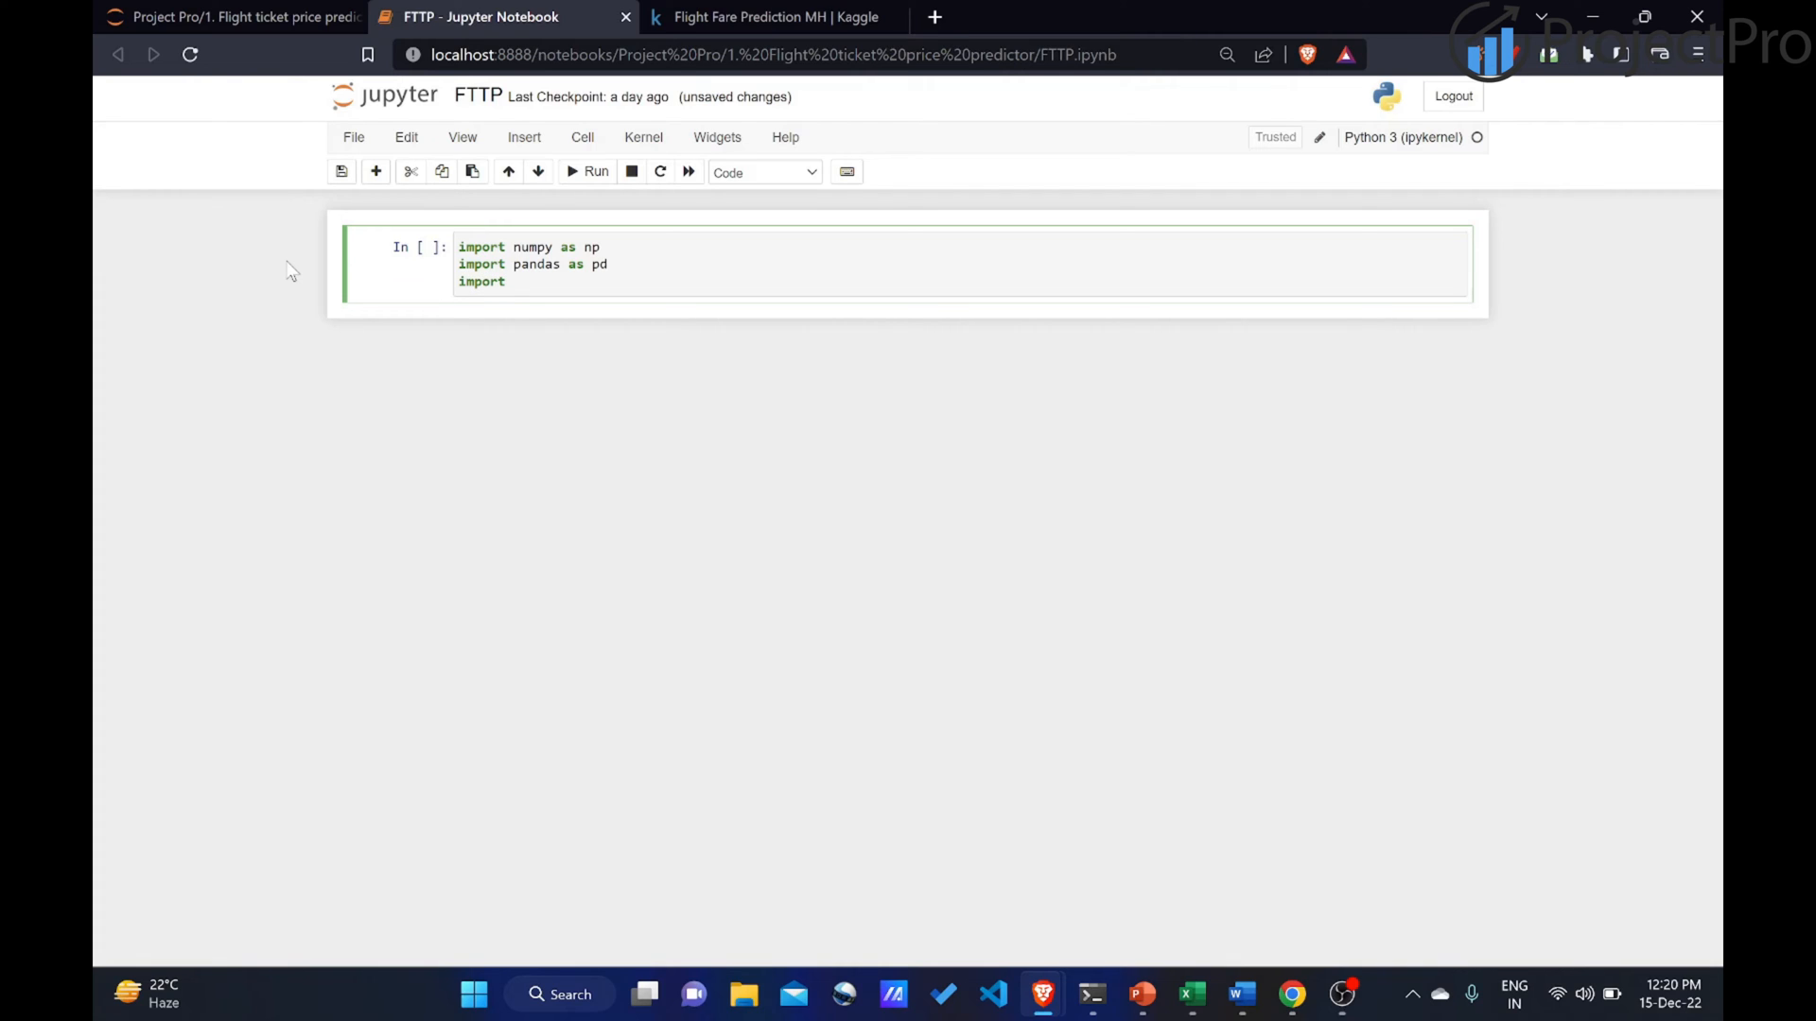
{"action": "type", "text": "matplot"}
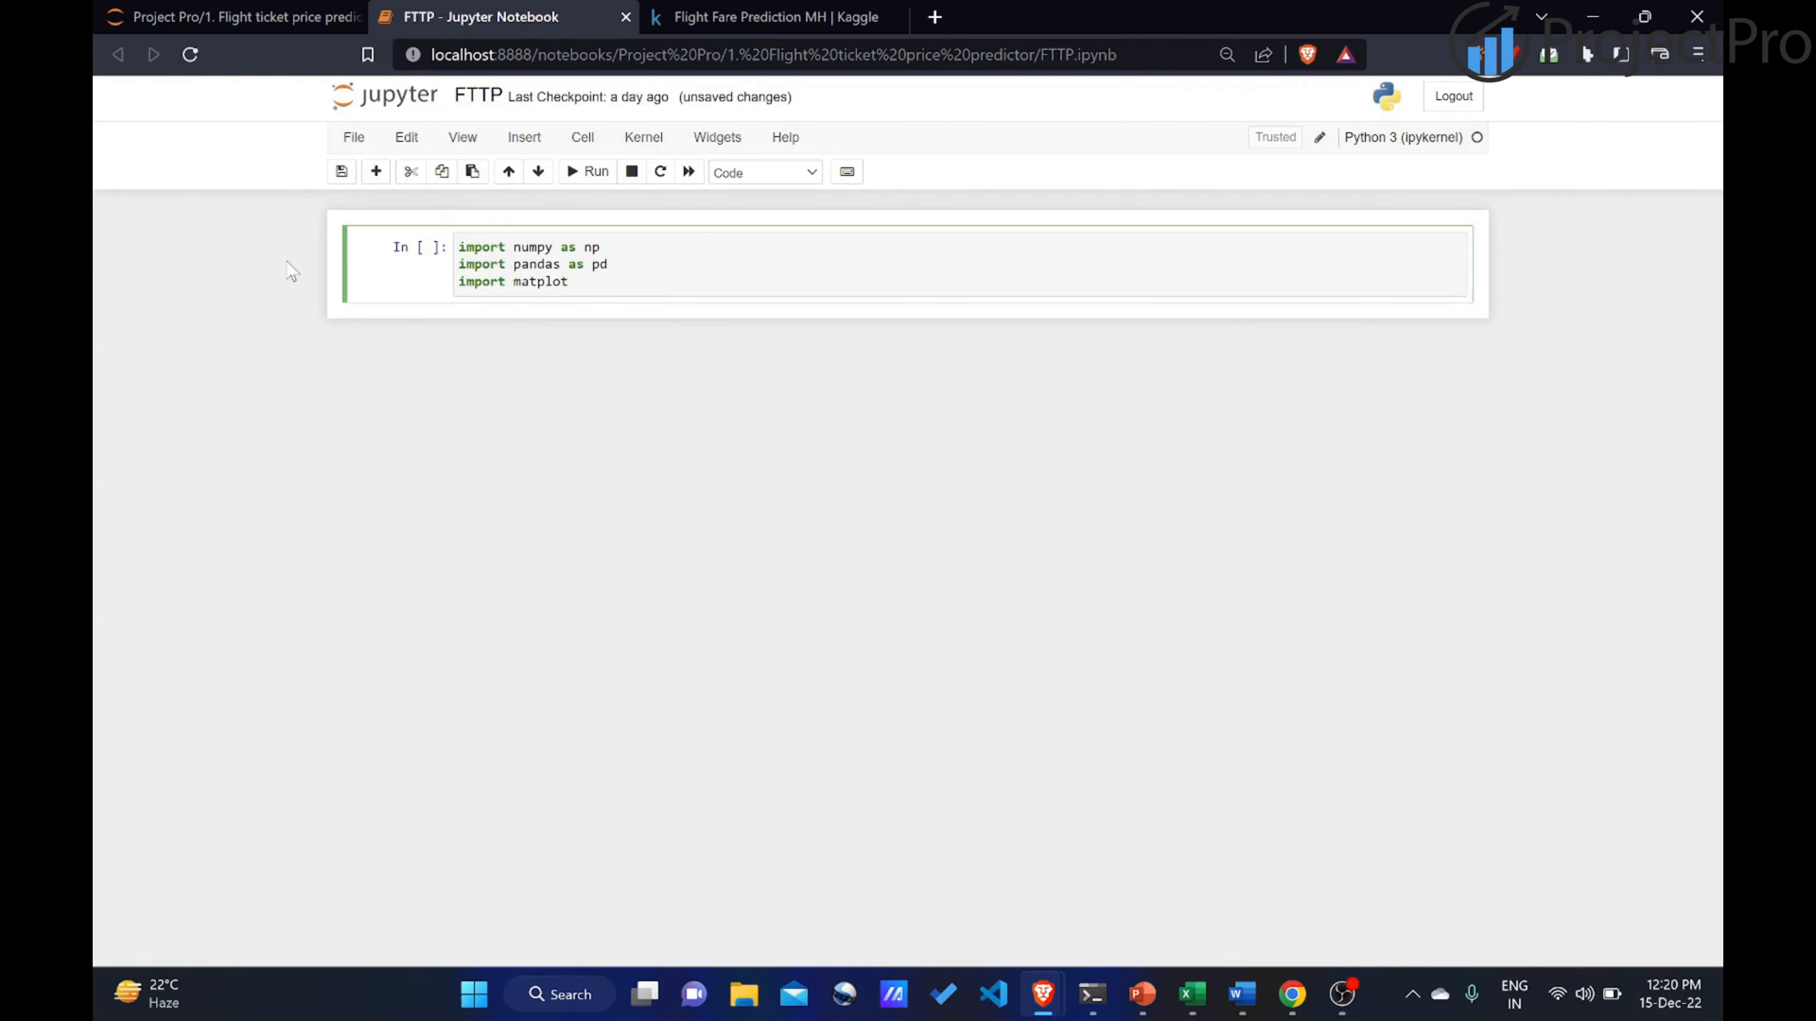
{"action": "type", "text": "lib."}
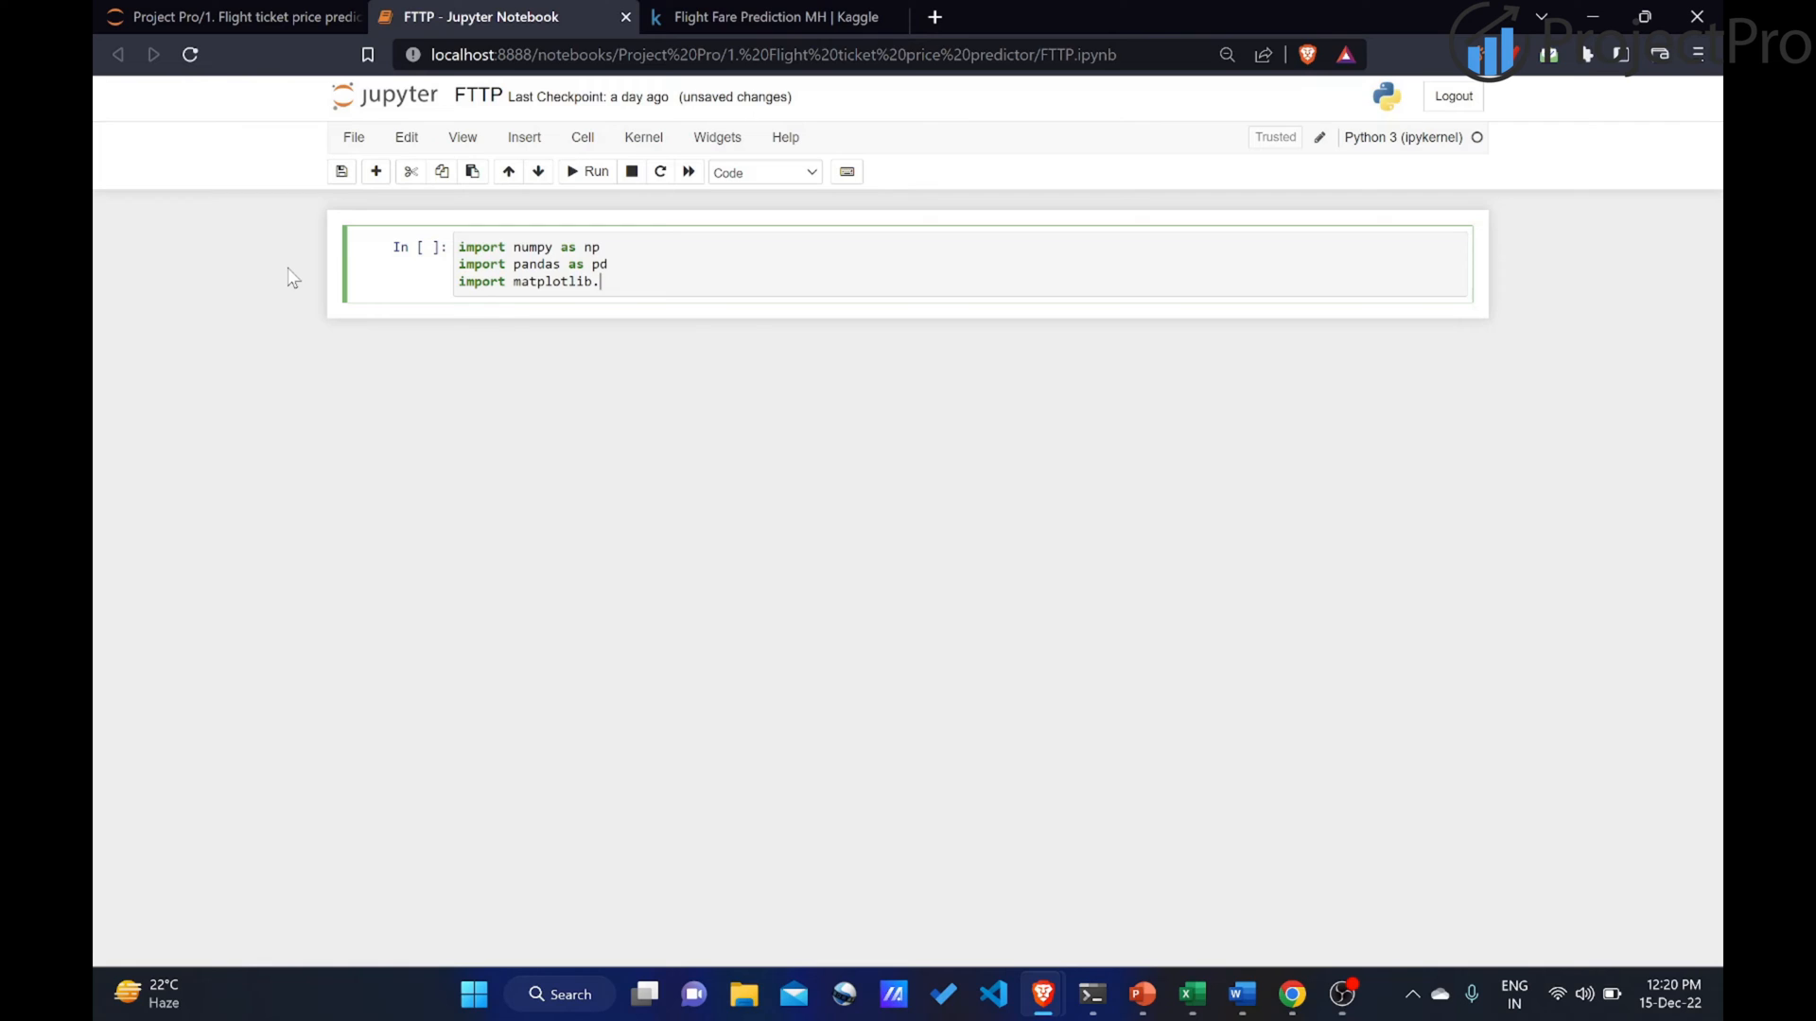
{"action": "type", "text": "pyplot as"}
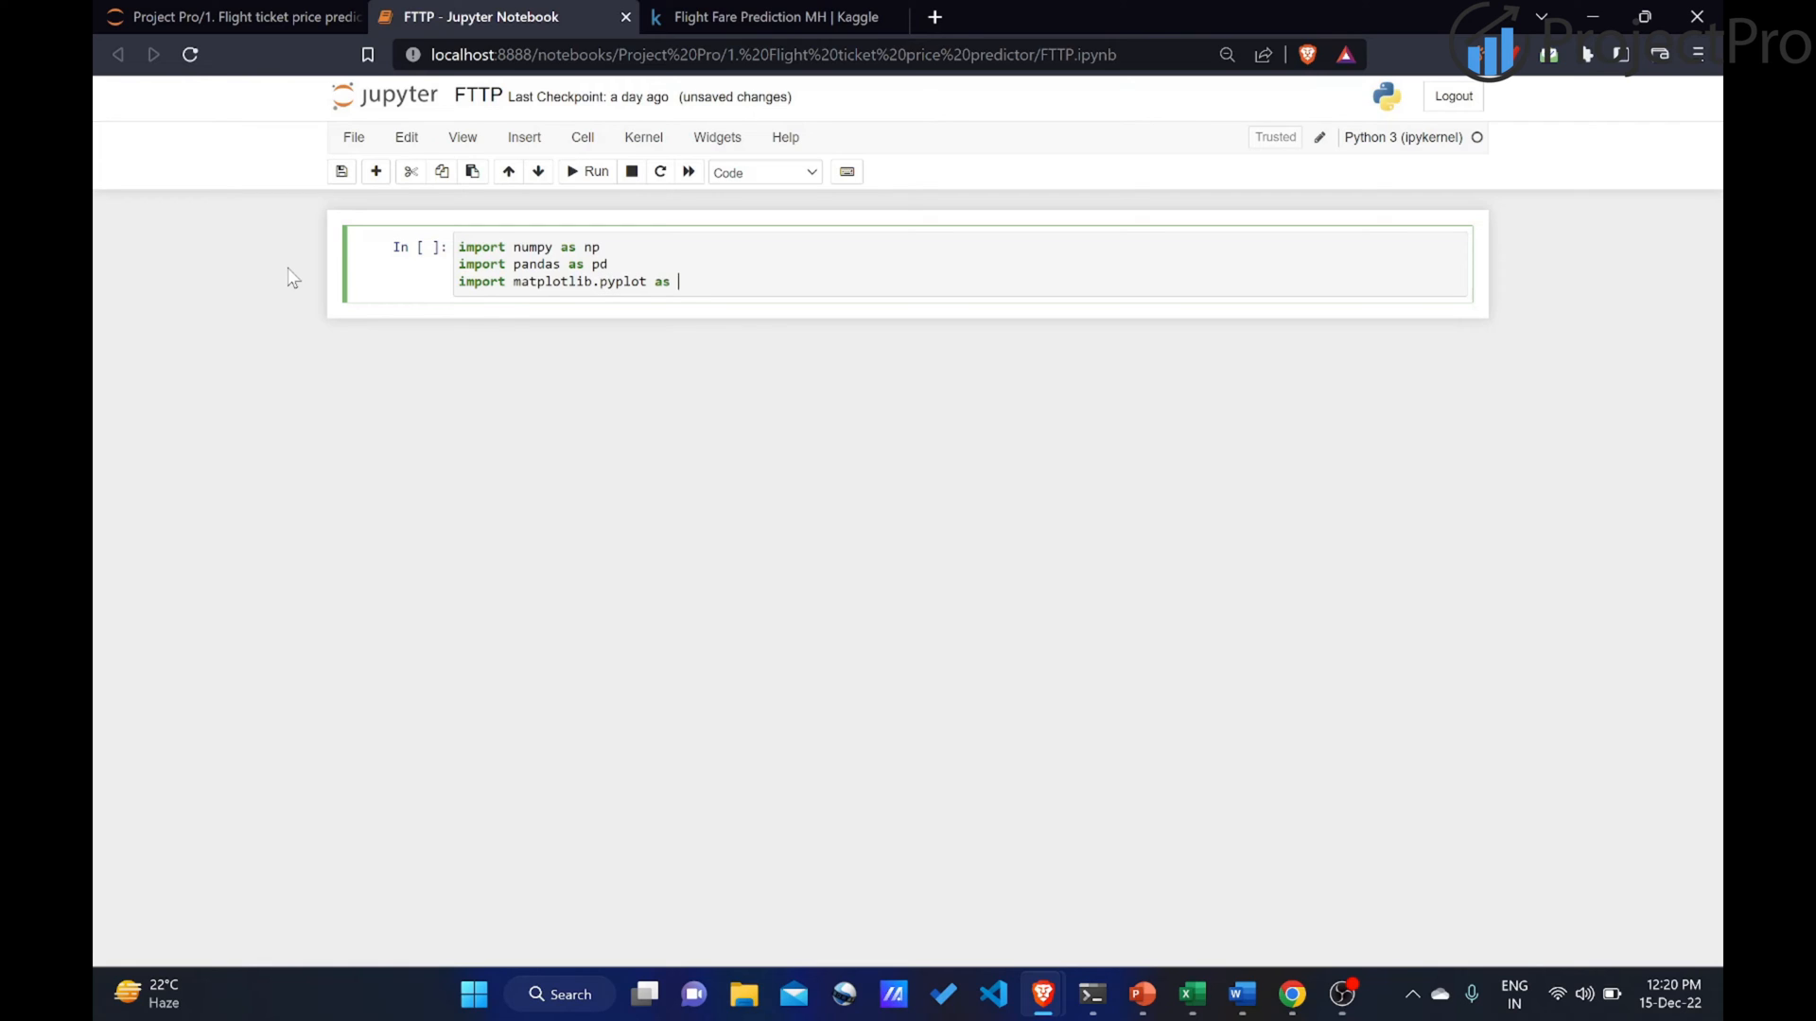
{"action": "type", "text": "plt"}
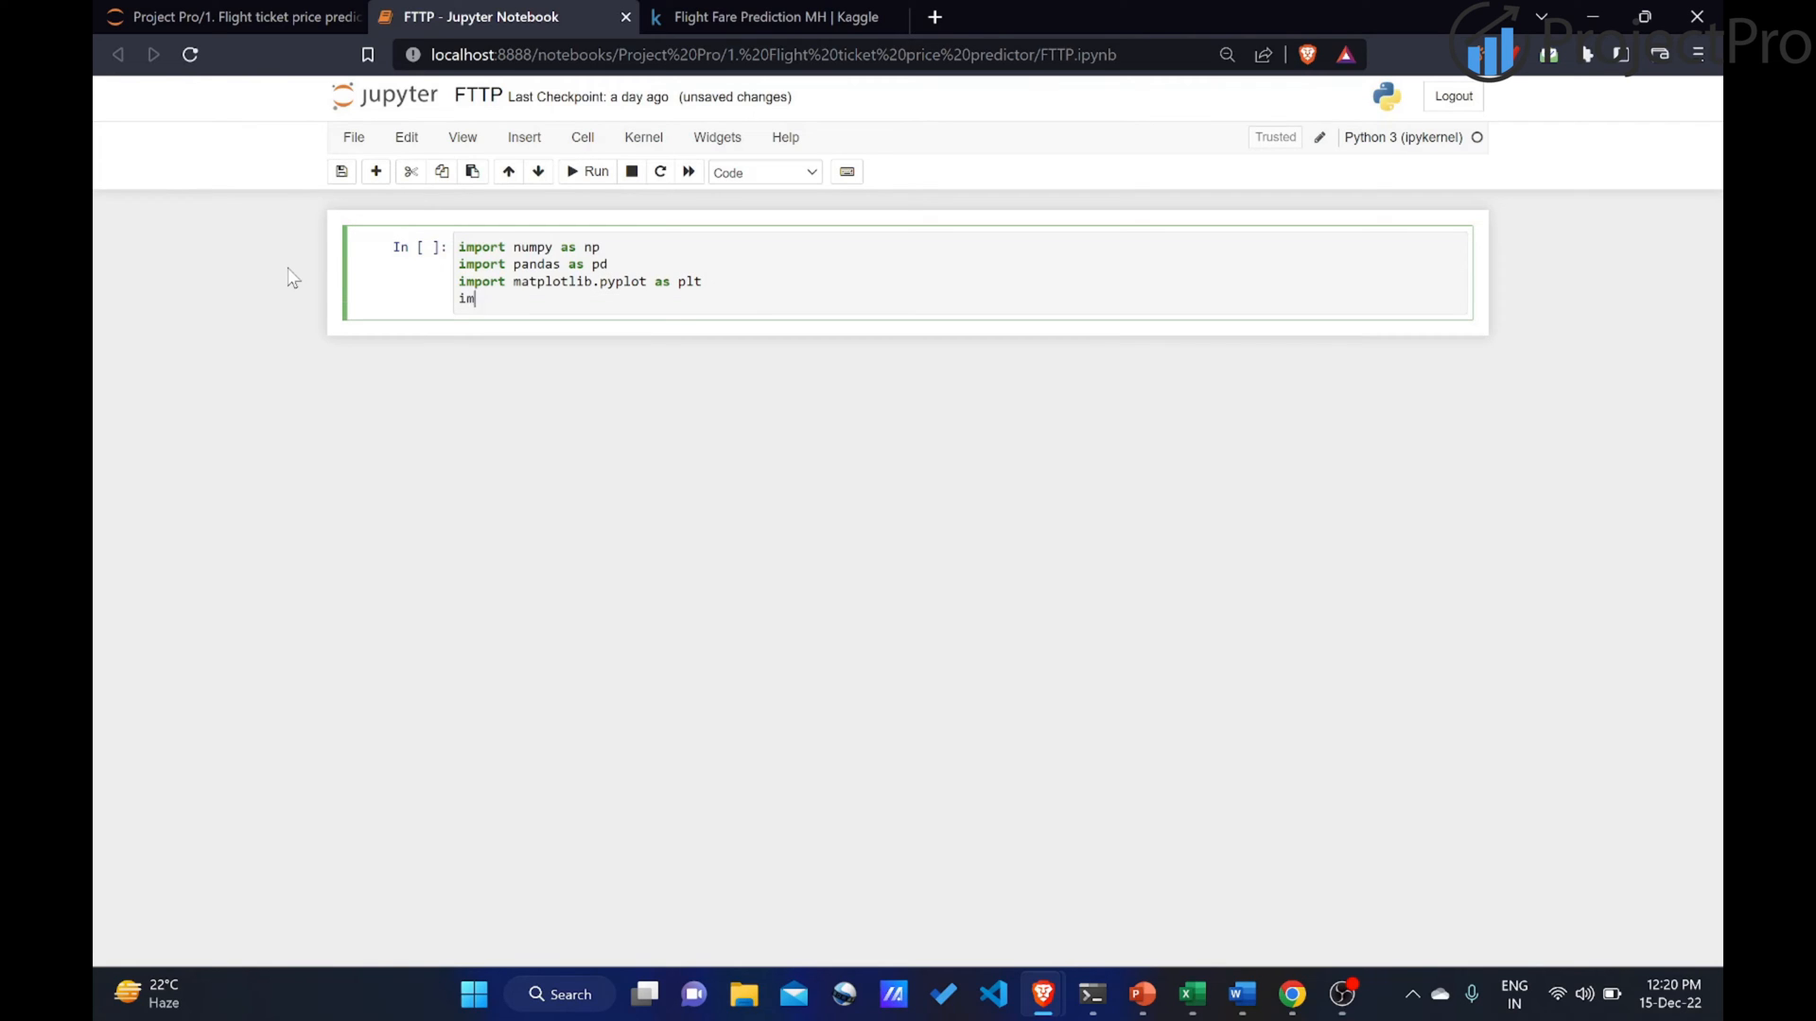
{"action": "type", "text": "port seabo"}
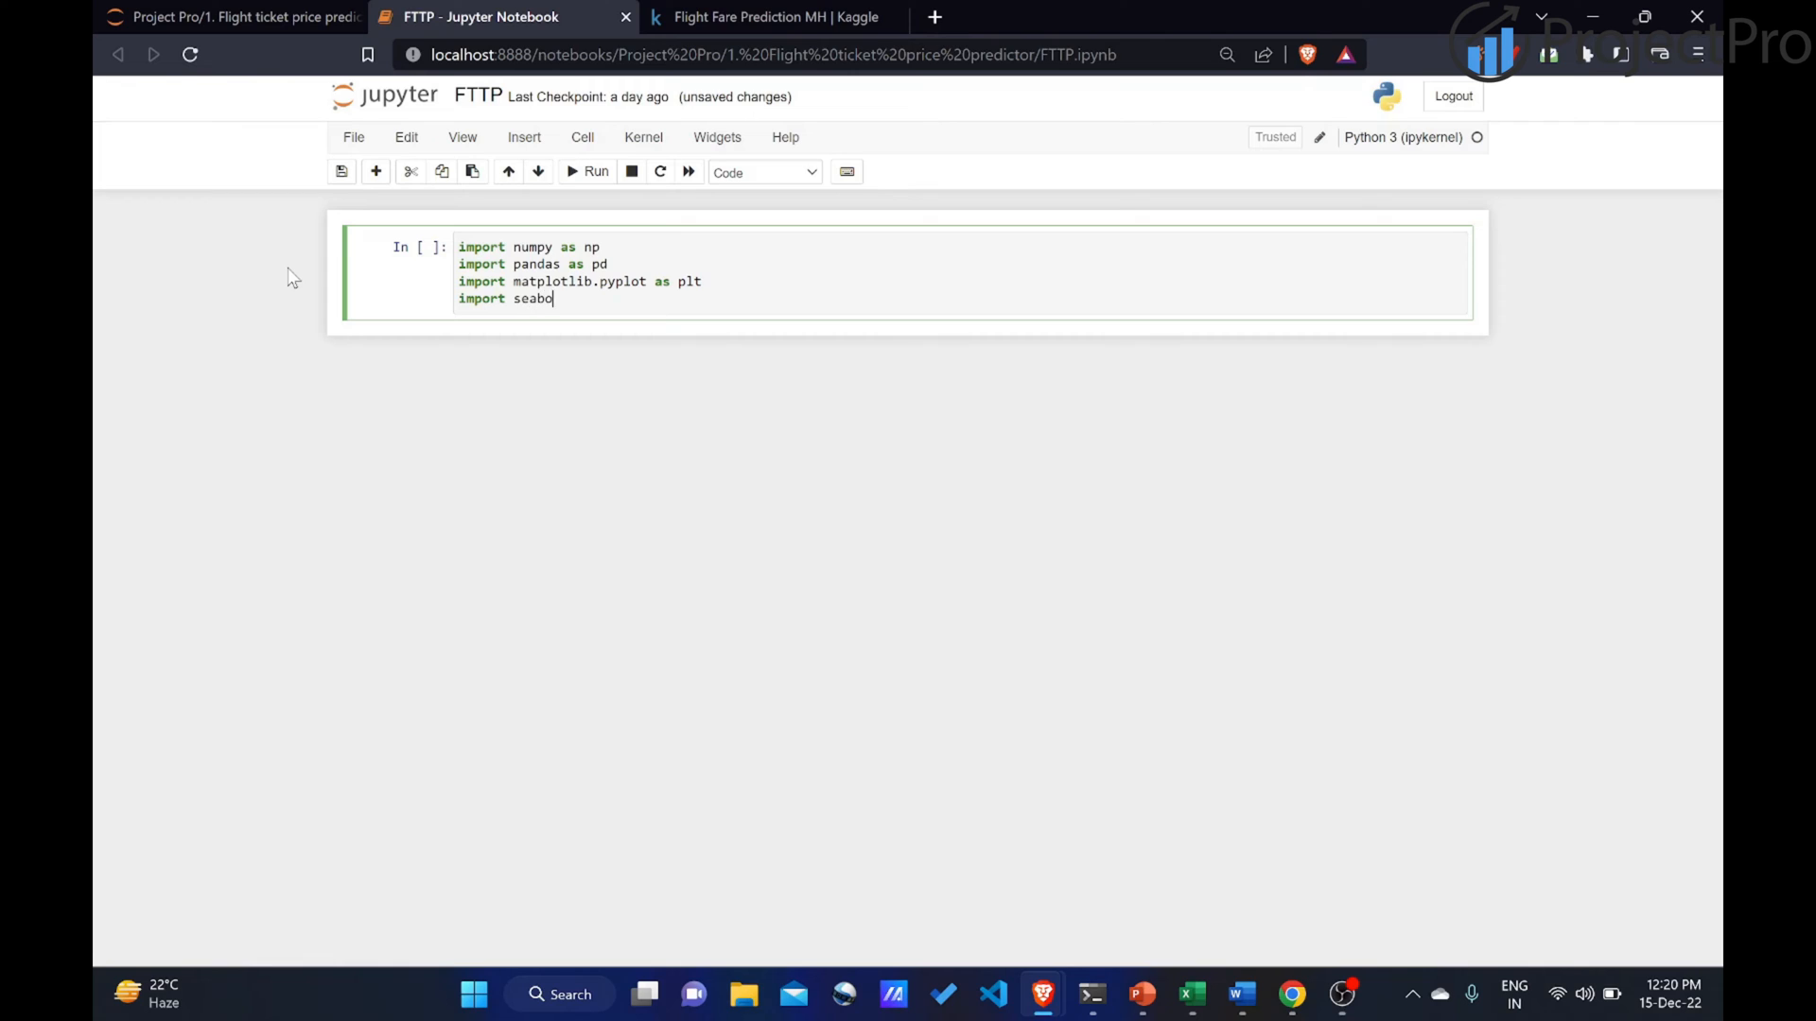
{"action": "type", "text": "rn as sns"}
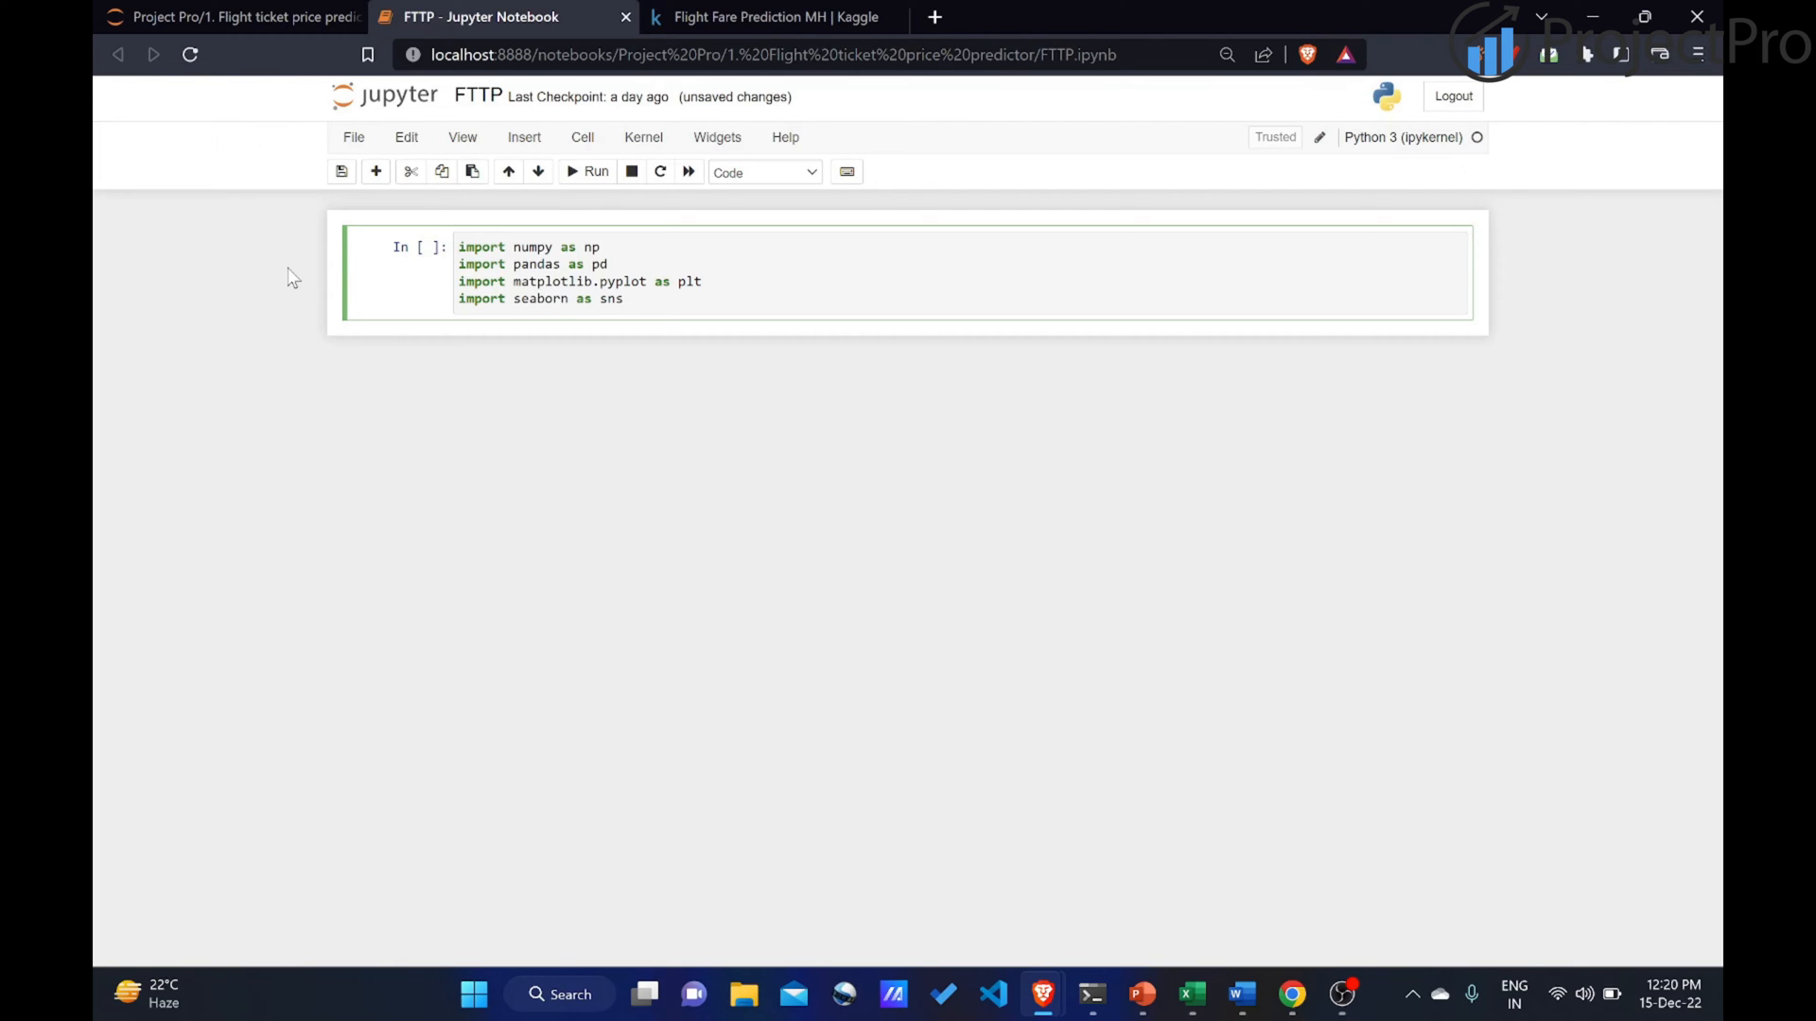
{"action": "left_click", "coordinate": [595, 171]}
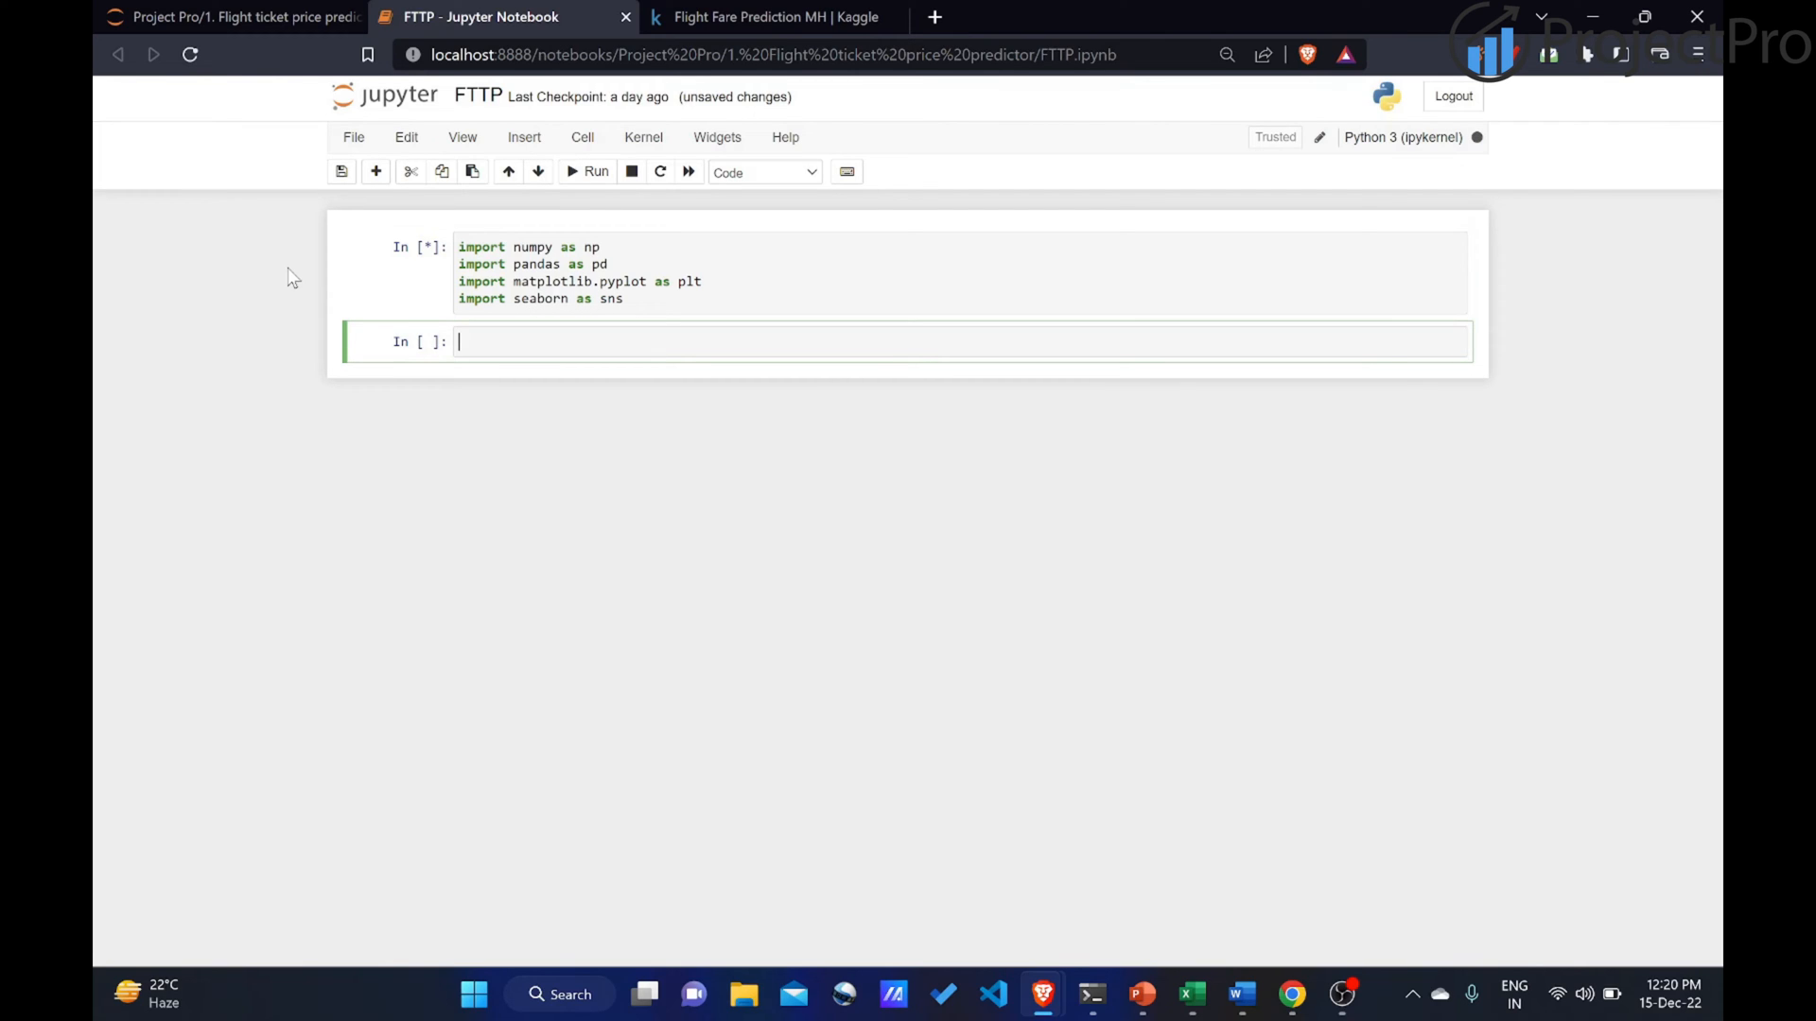
{"action": "mouse_move", "coordinate": [299, 304]}
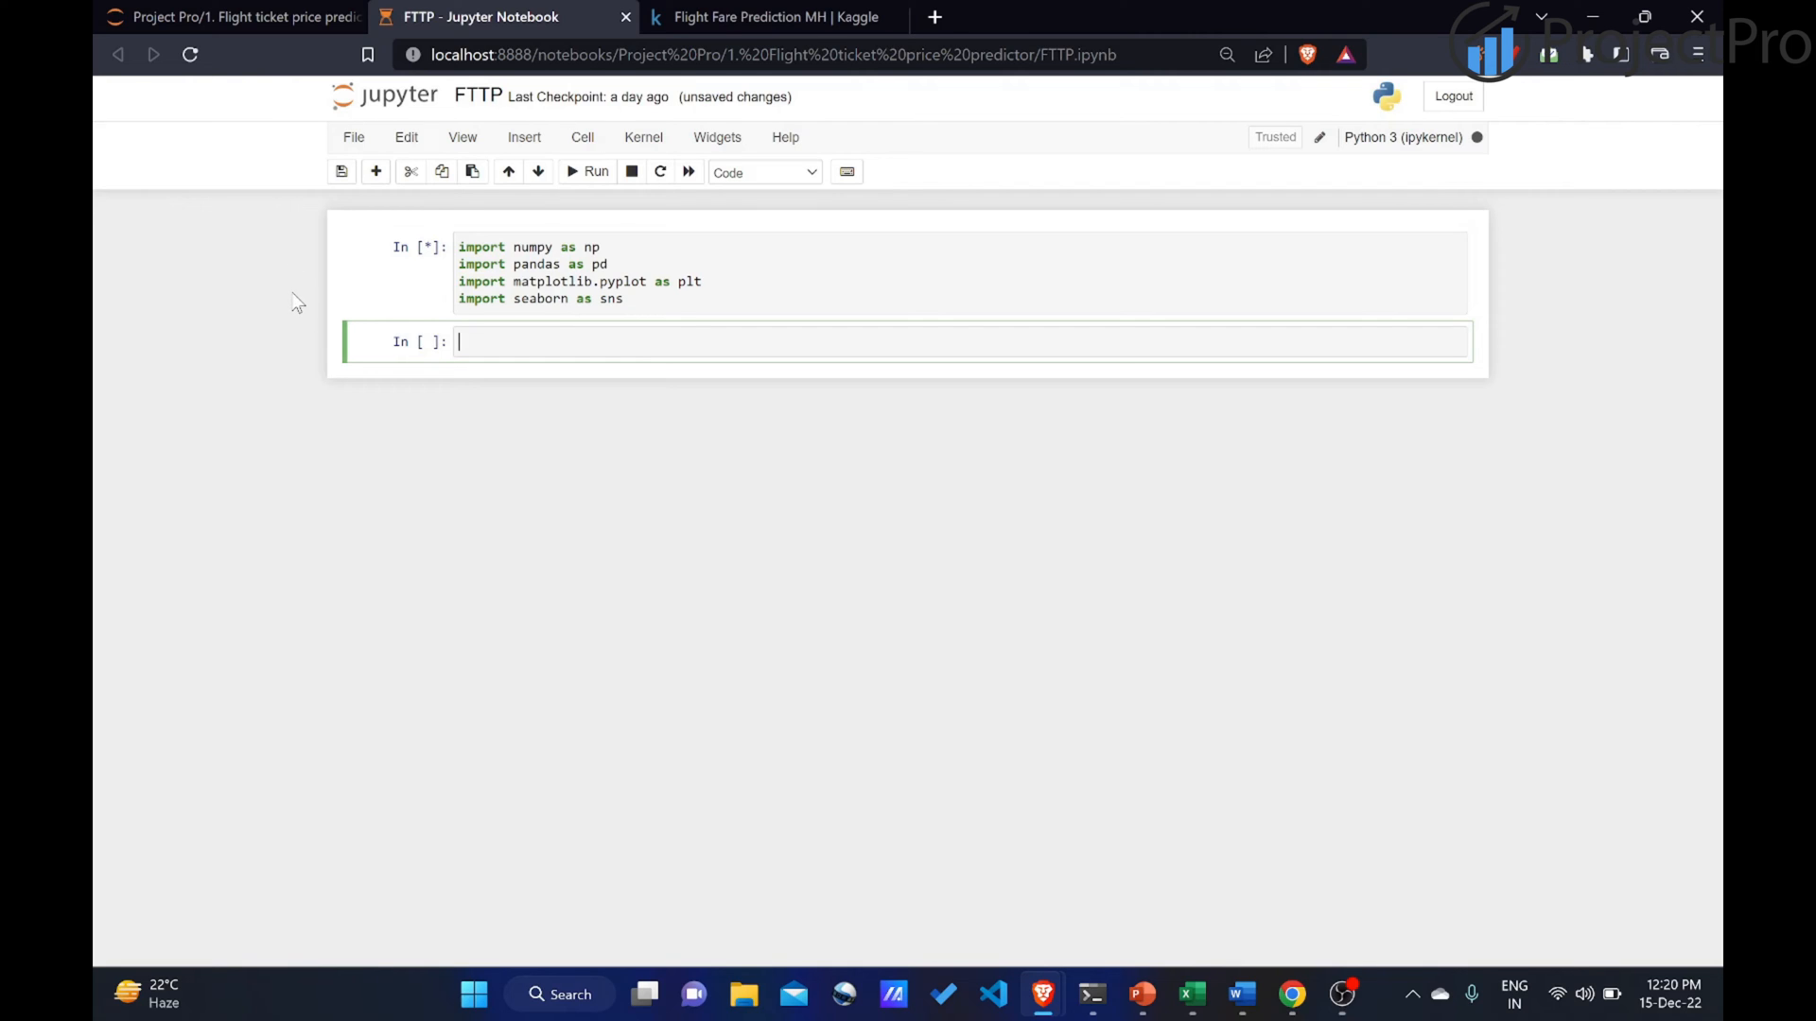
Return to the project's Datasets folder listing that contains Data_Train.xlsx.
{"action": "left_click", "coordinate": [231, 16]}
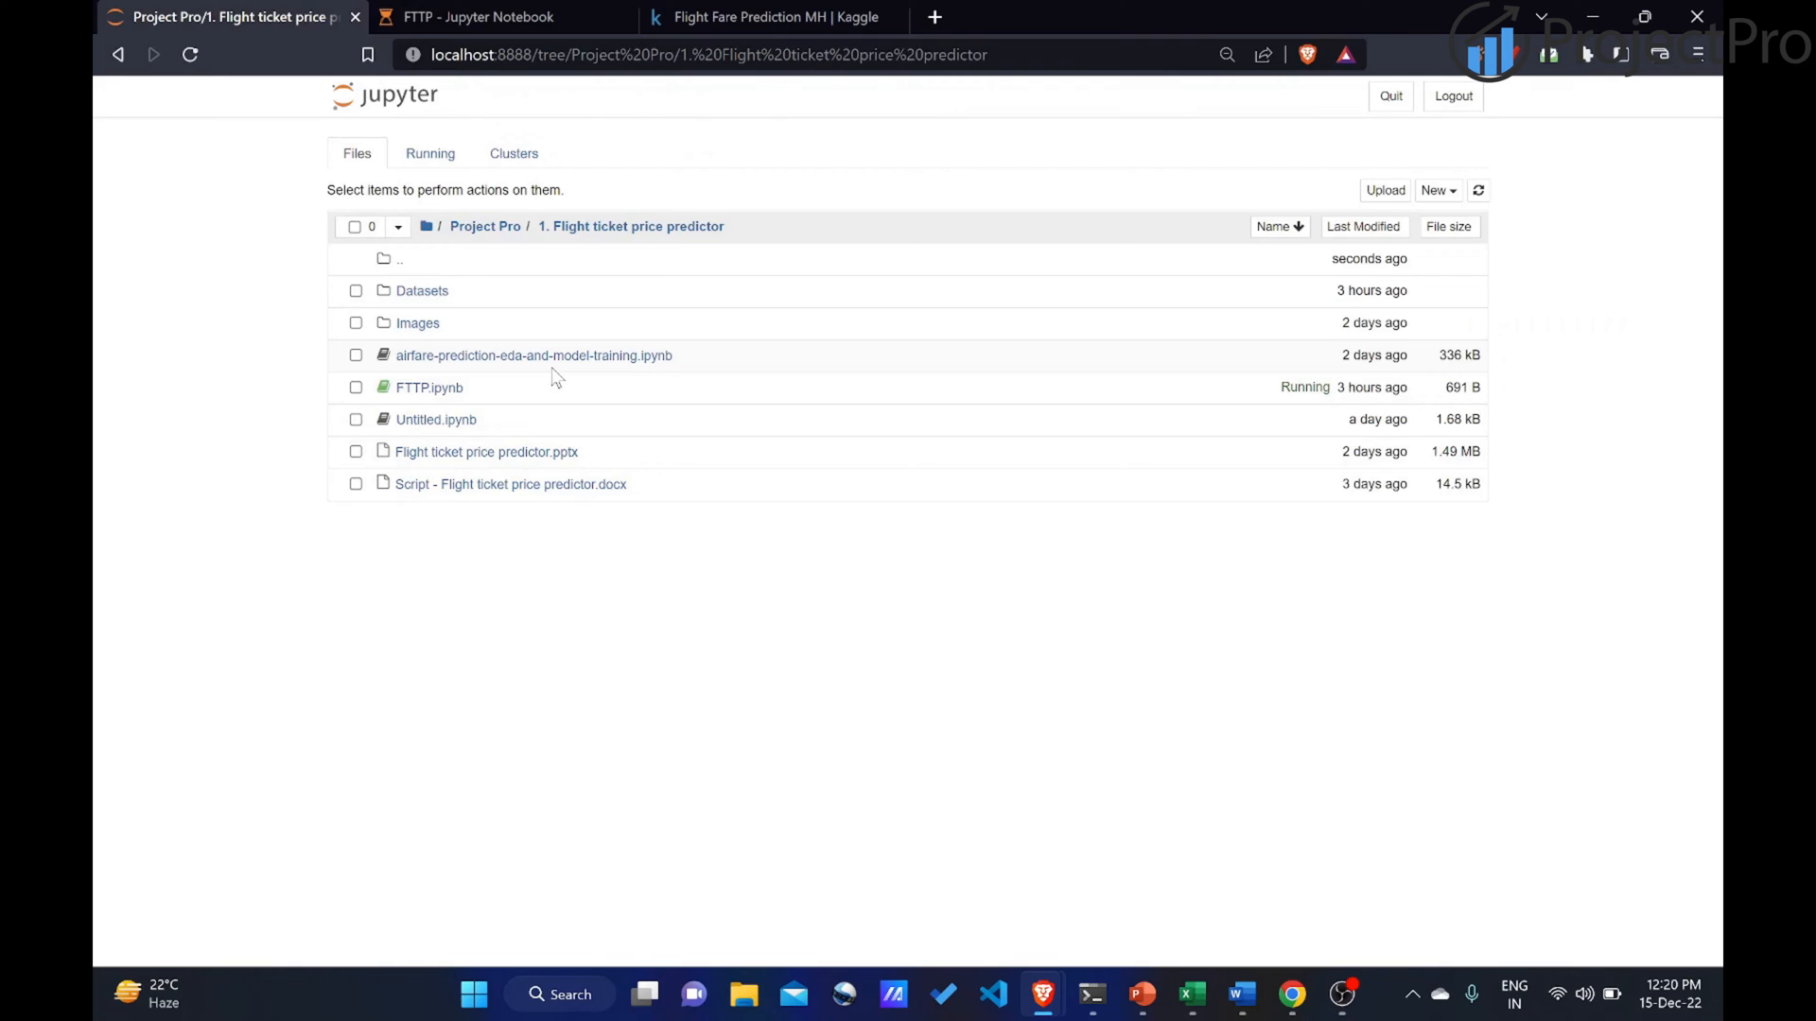
{"action": "mouse_move", "coordinate": [601, 427]}
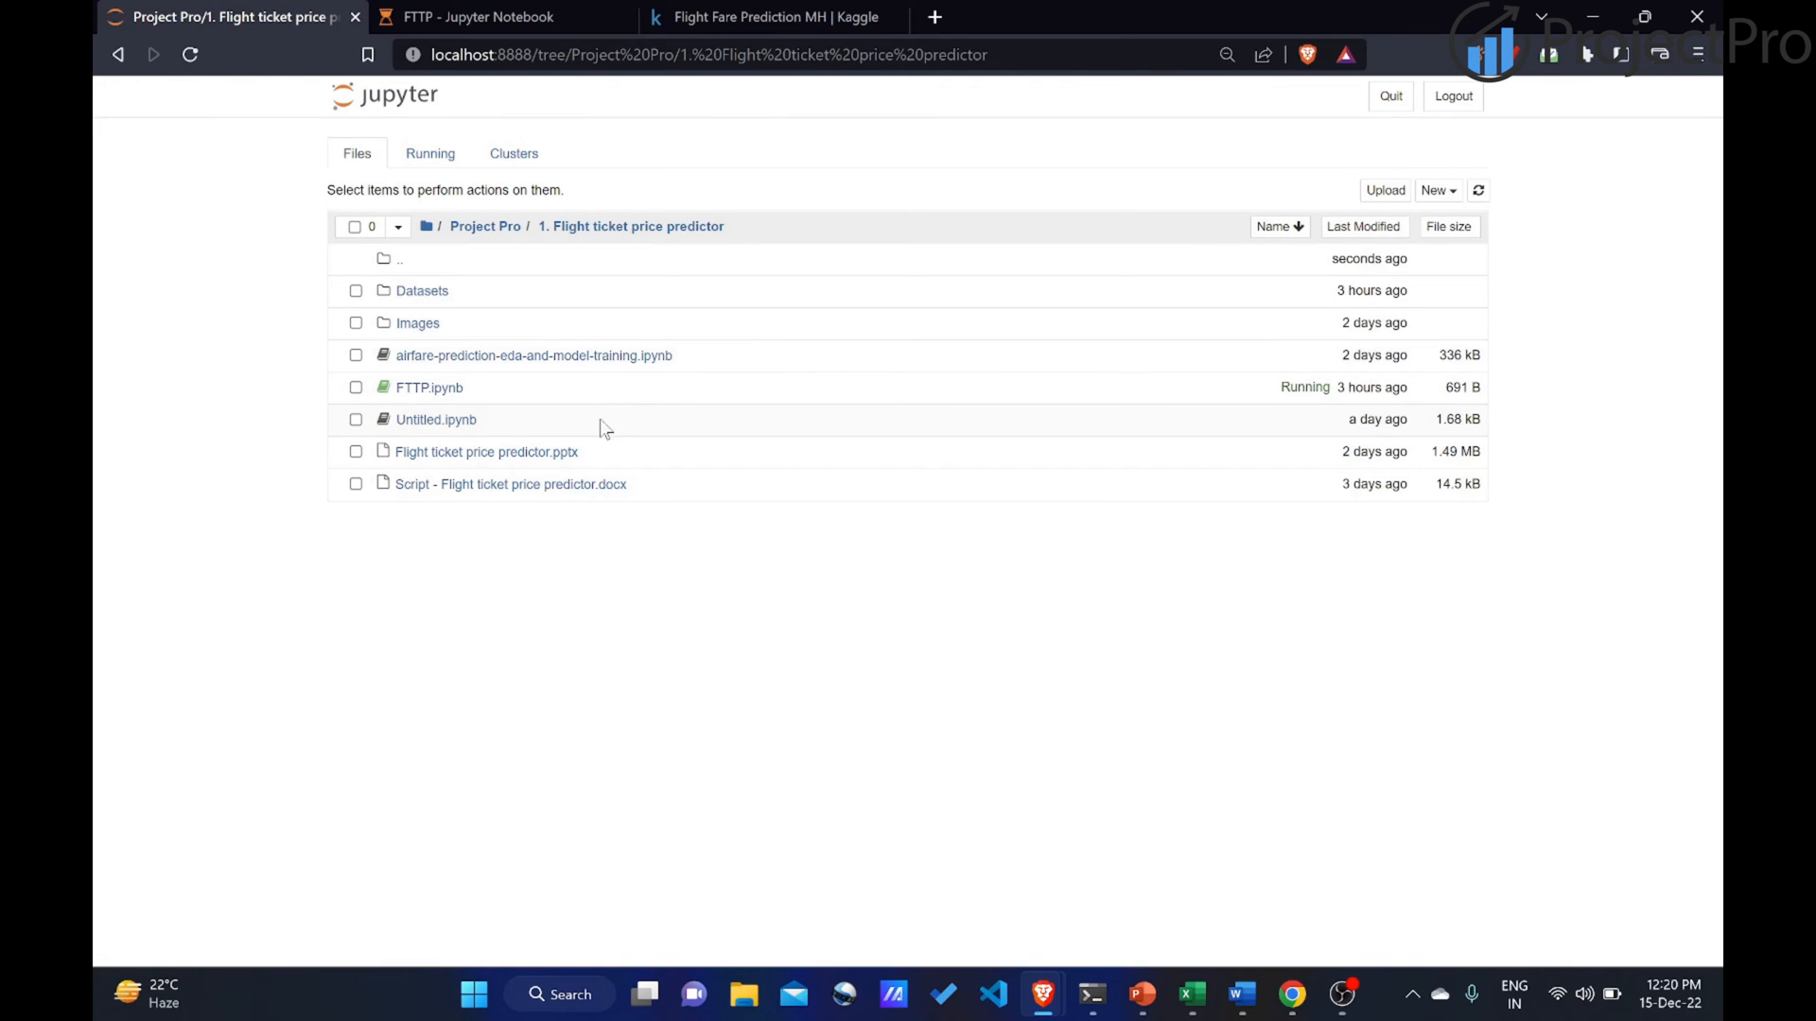
{"action": "mouse_move", "coordinate": [429, 387]}
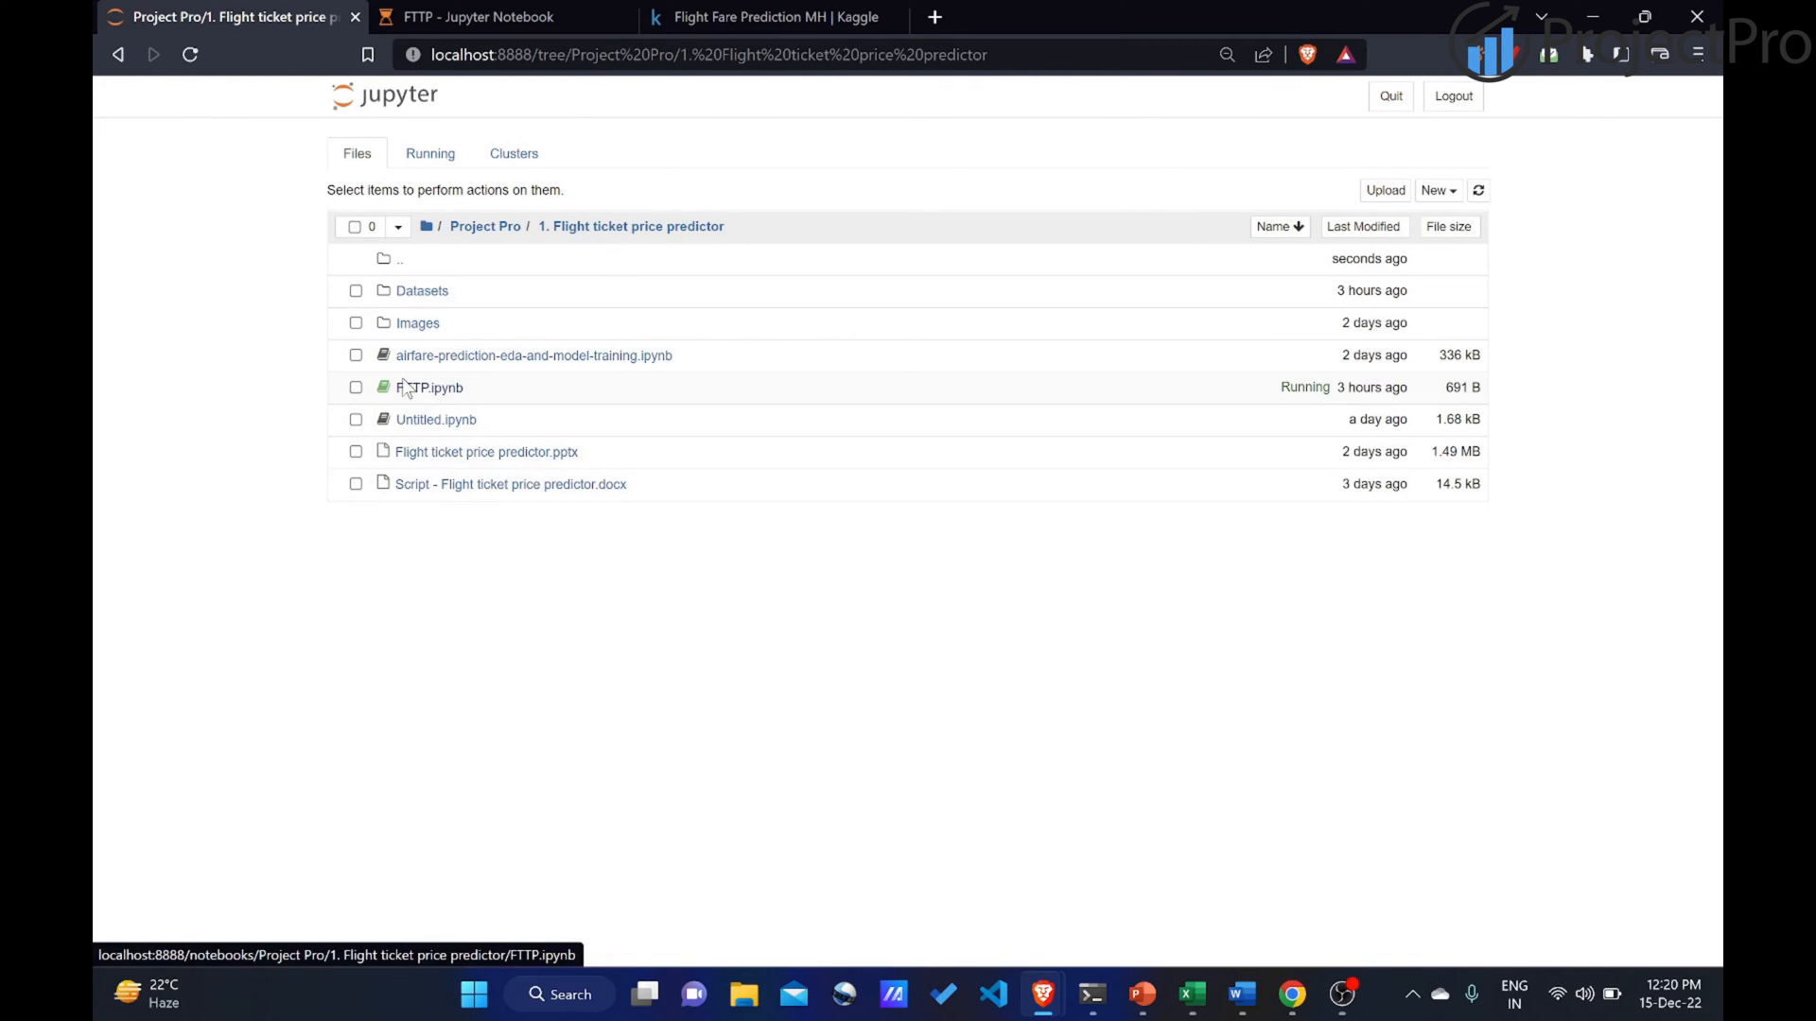
{"action": "left_click", "coordinate": [422, 290]}
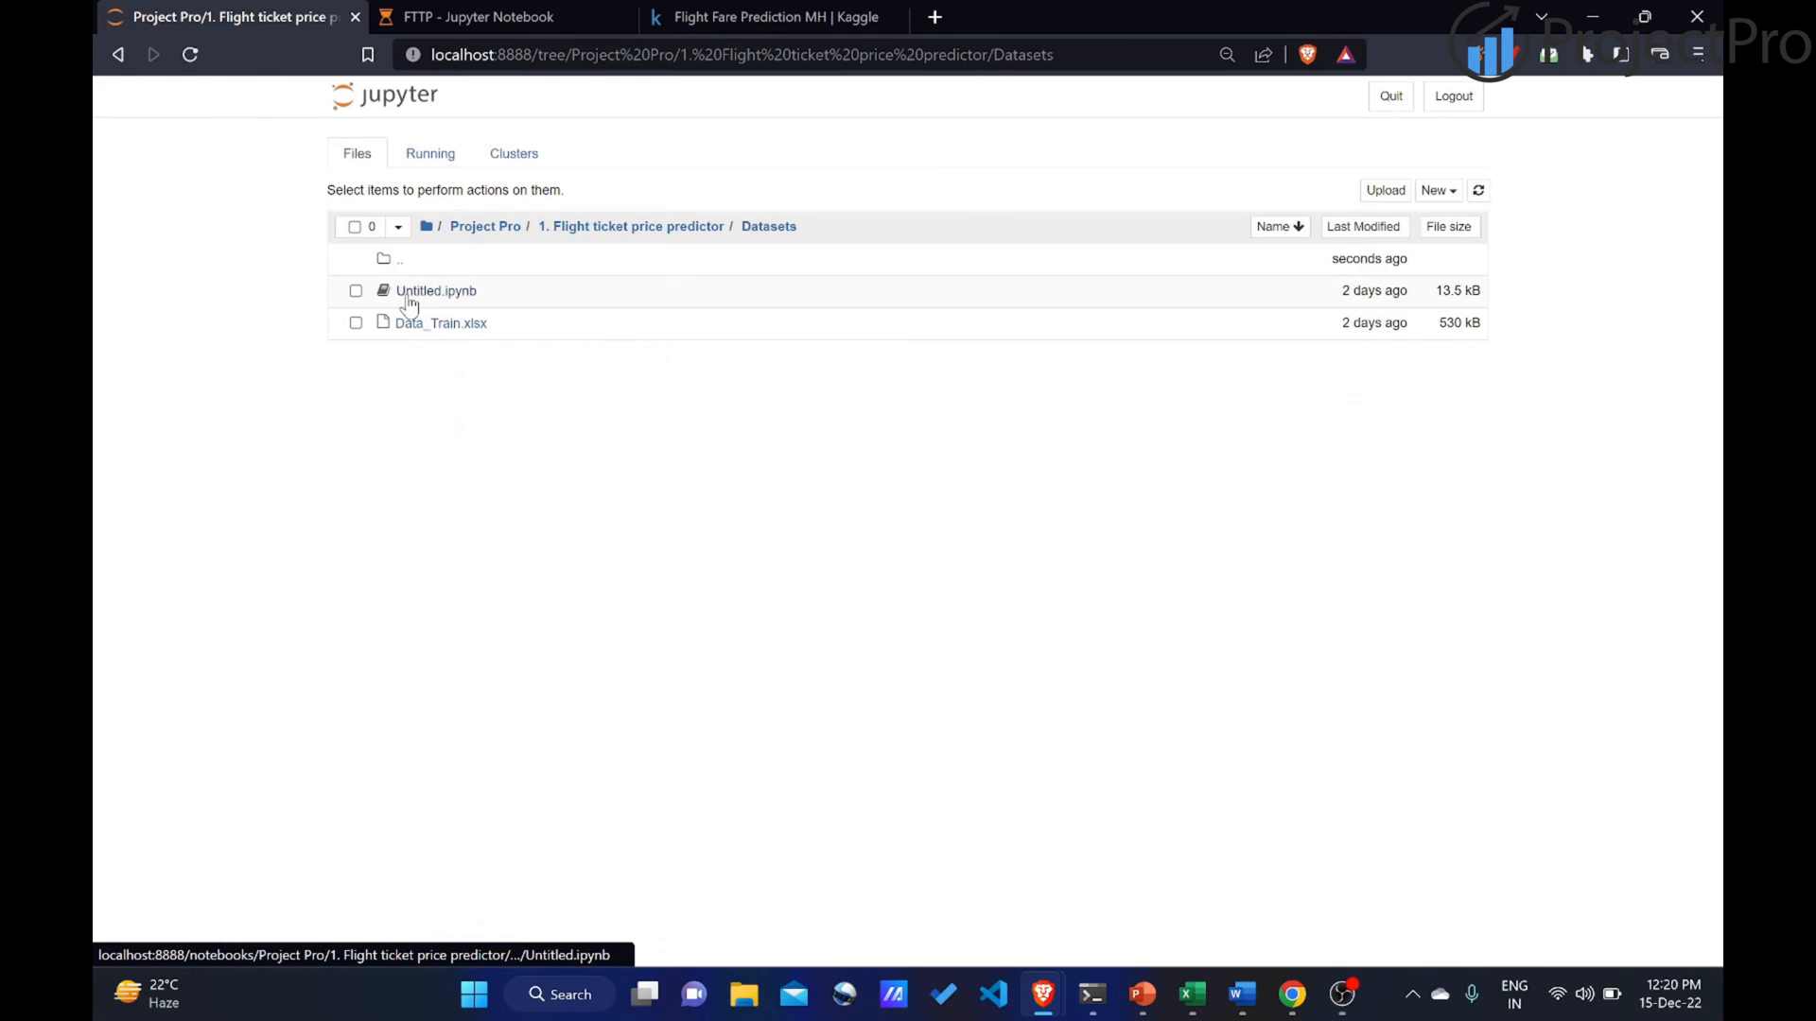
{"action": "mouse_move", "coordinate": [440, 323]}
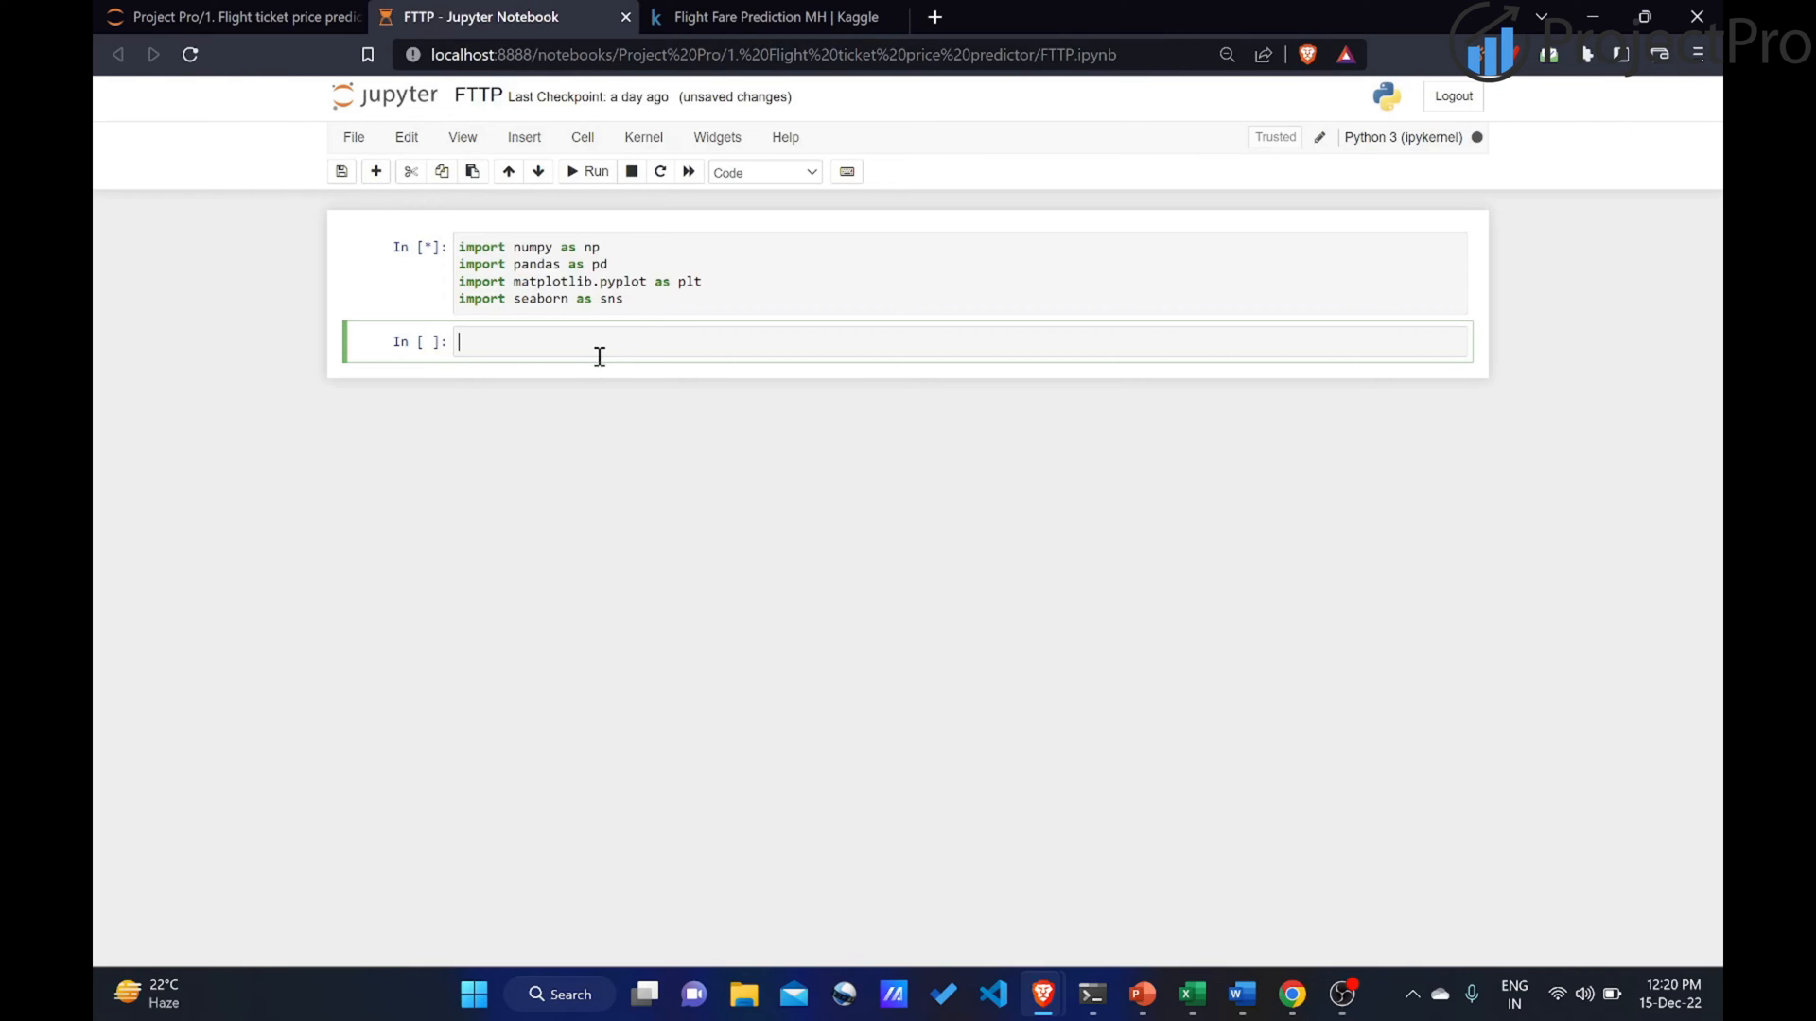
{"action": "mouse_move", "coordinate": [547, 341]}
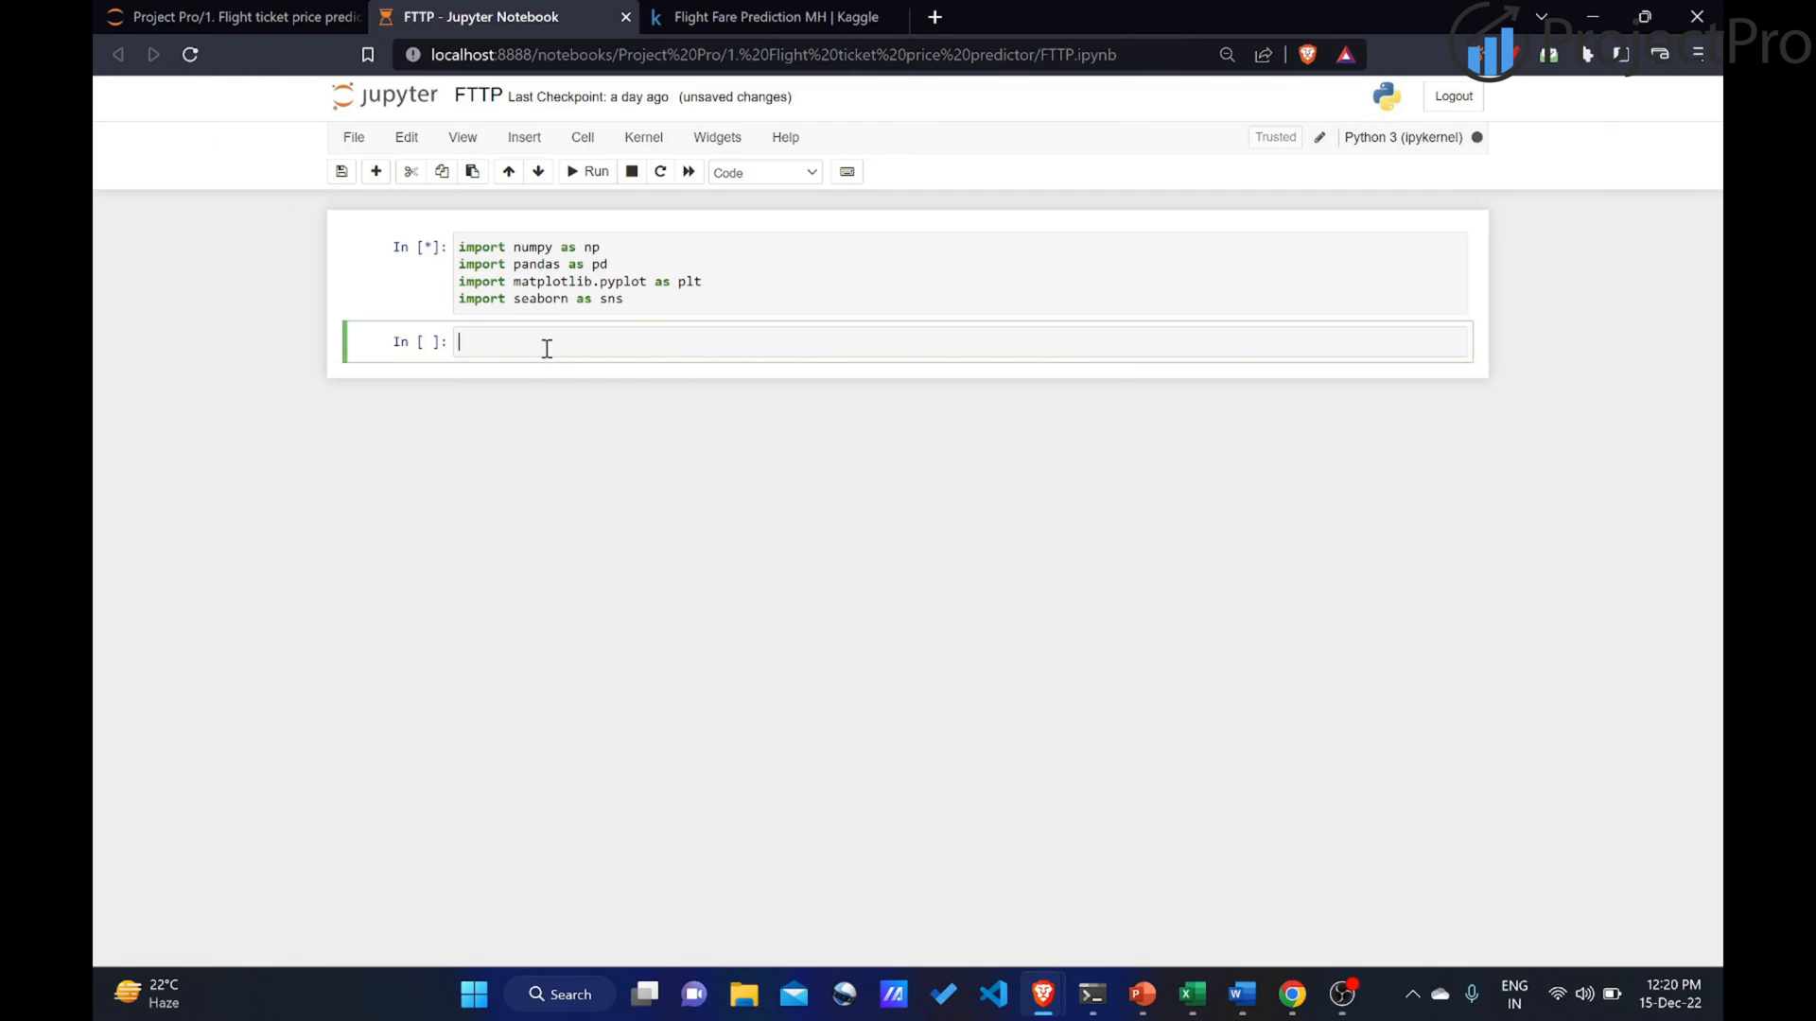
{"action": "mouse_move", "coordinate": [585, 469]}
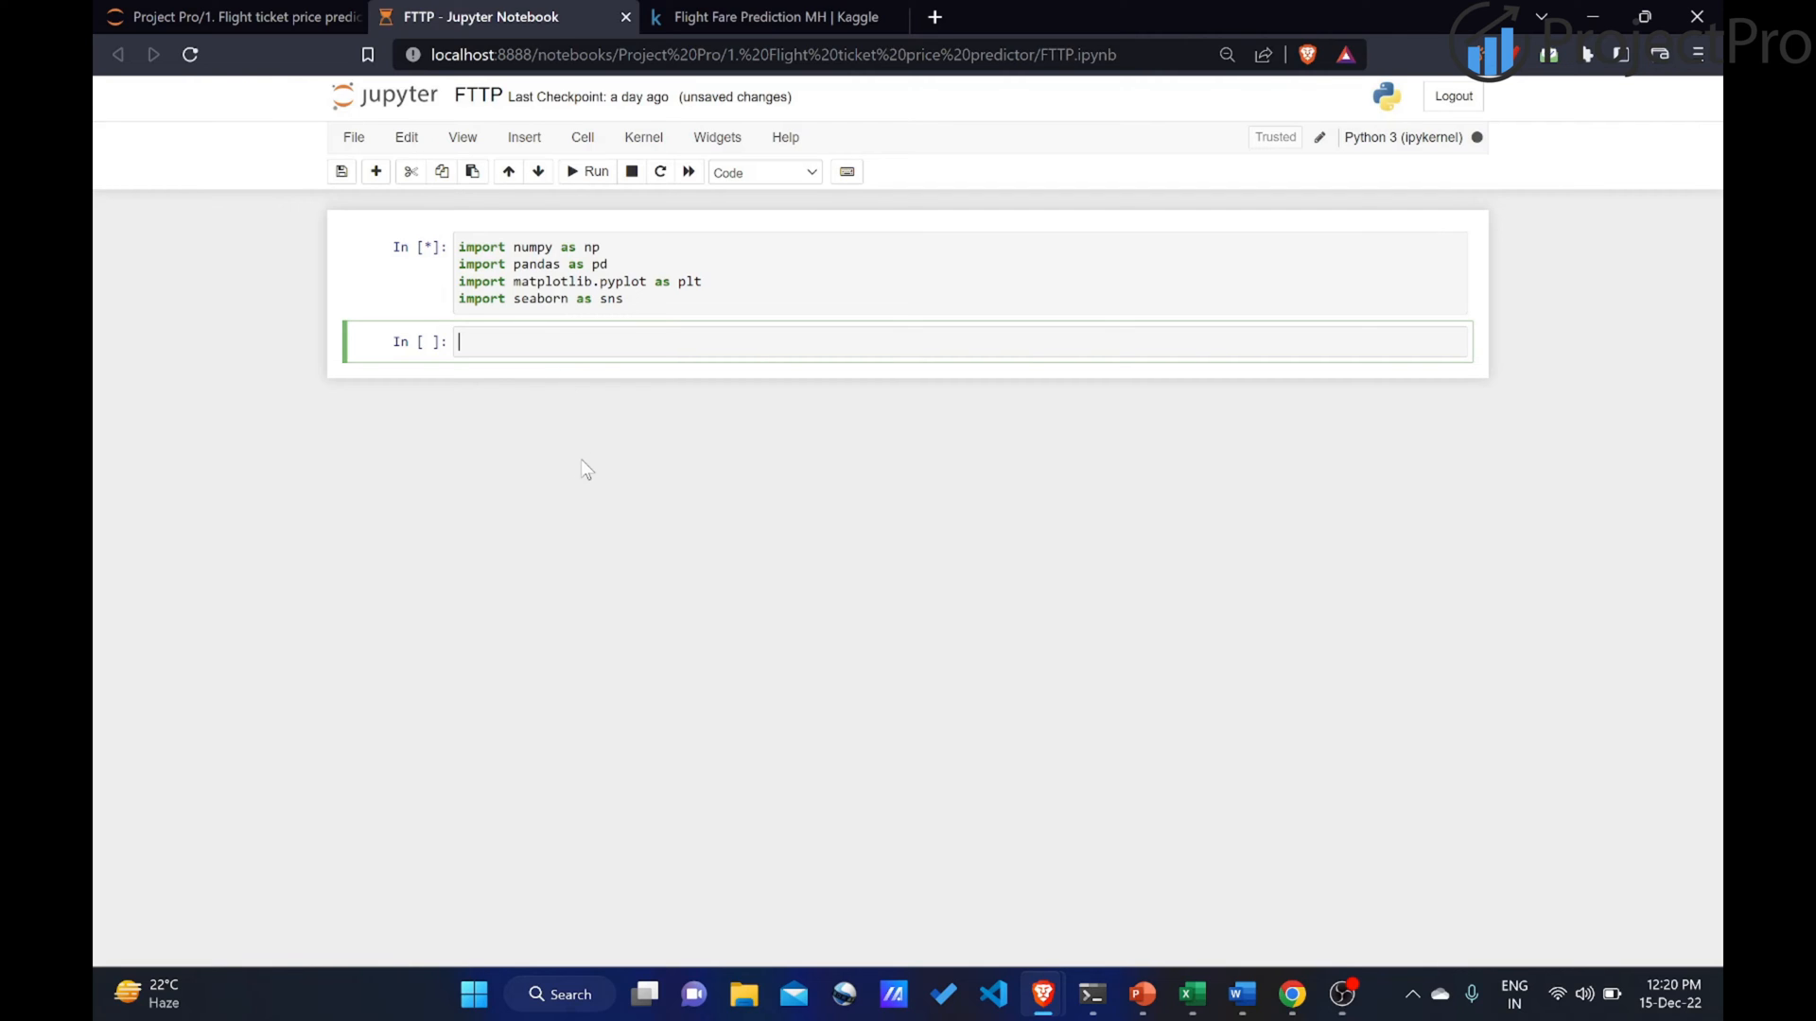
{"action": "mouse_move", "coordinate": [744, 994]}
{"action": "type", "text": "dat"}
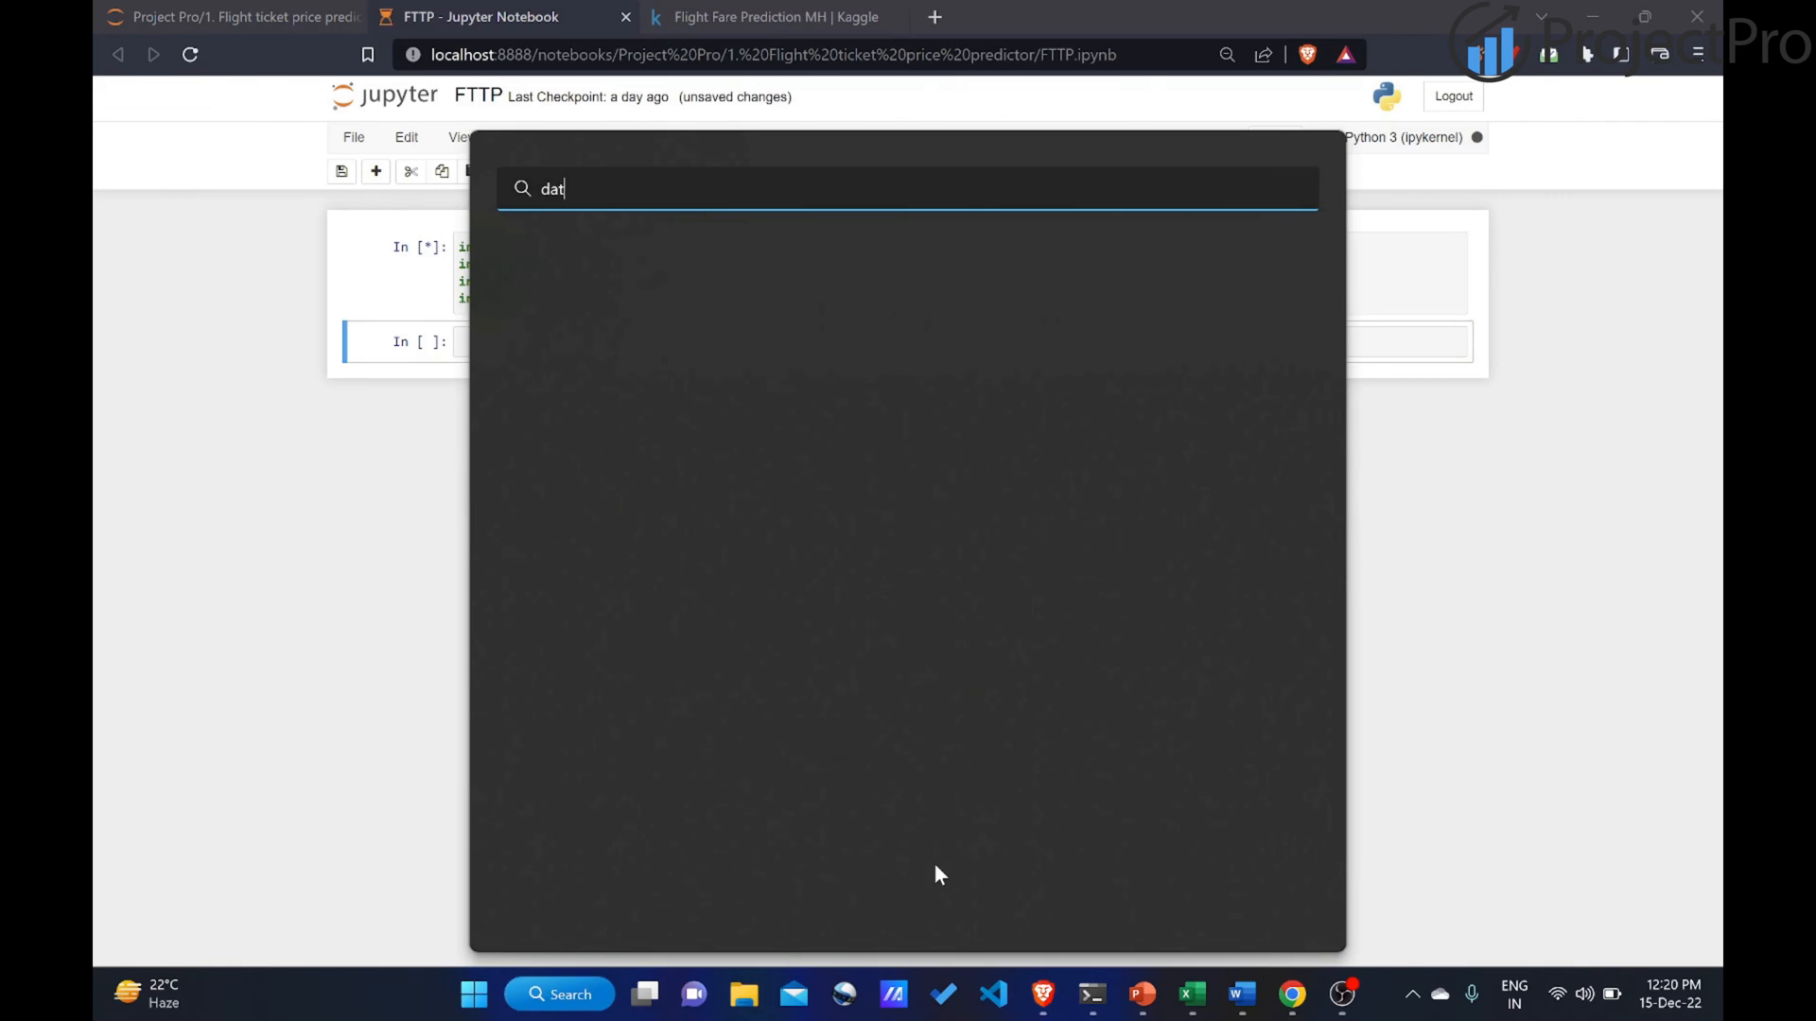
Search for Data_Train, open its file location, and check its folder path in Properties.
{"action": "type", "text": "a_train"}
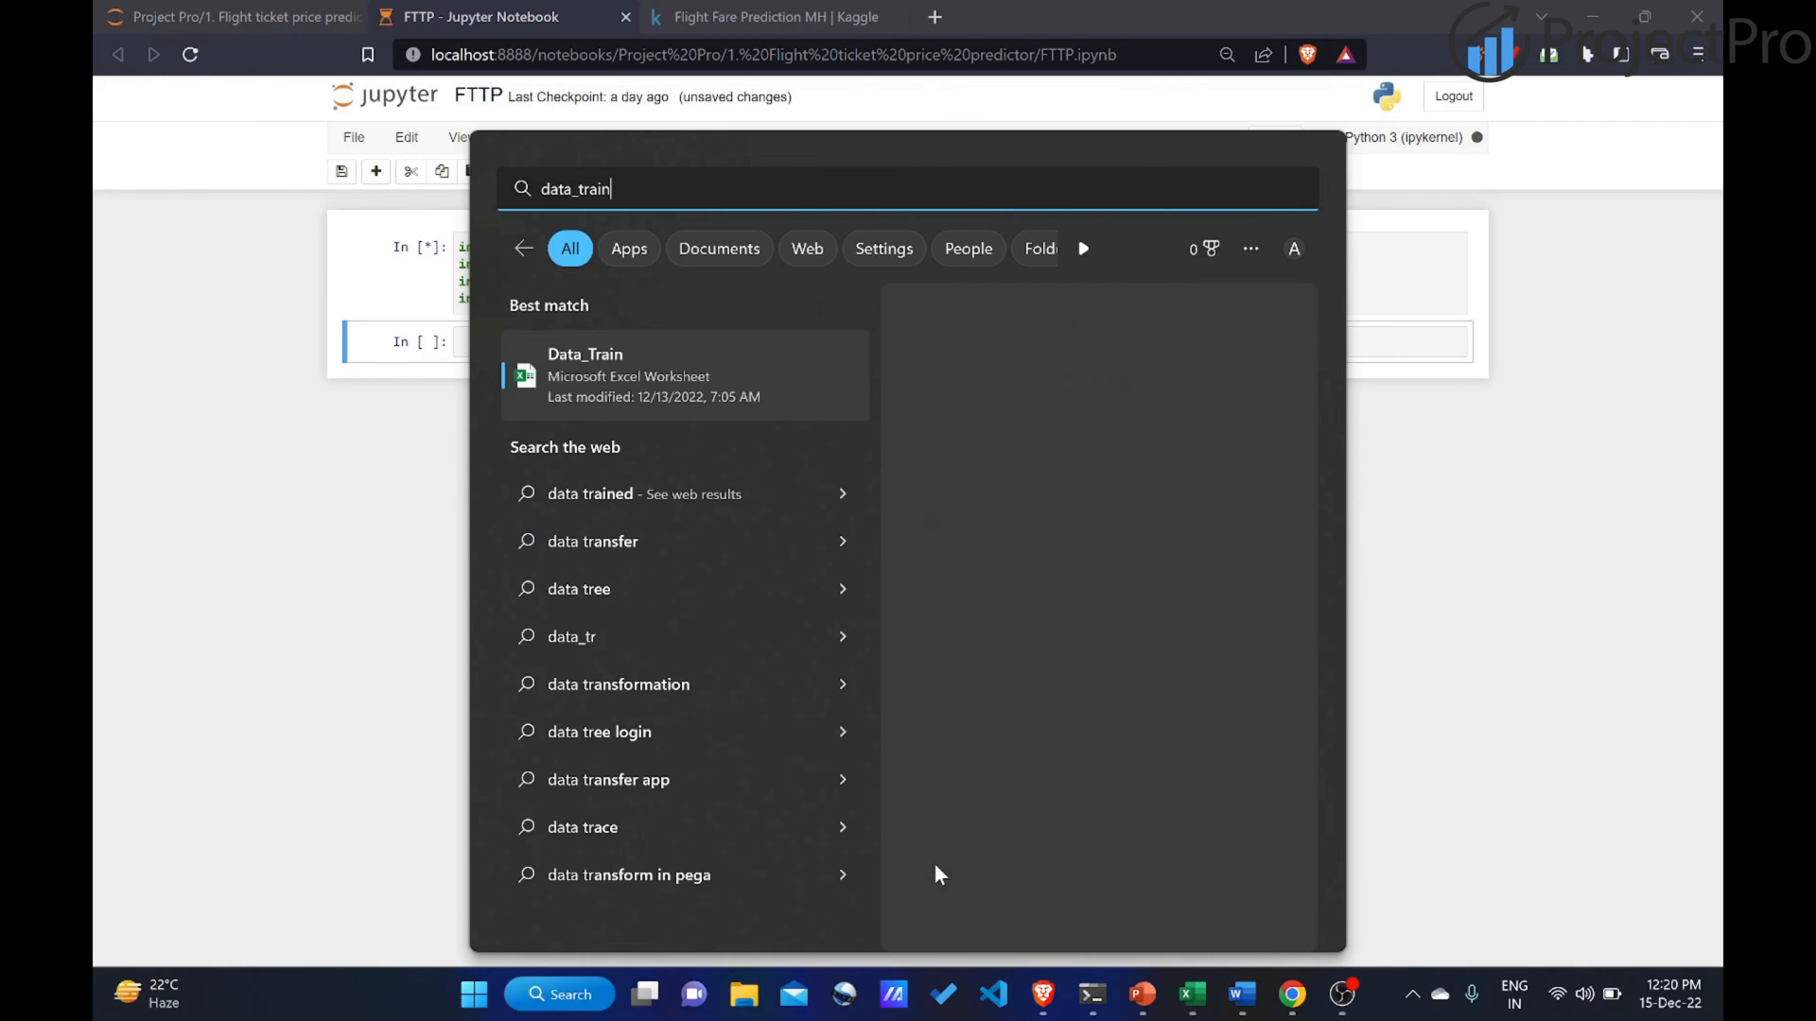
{"action": "left_click", "coordinate": [682, 374]}
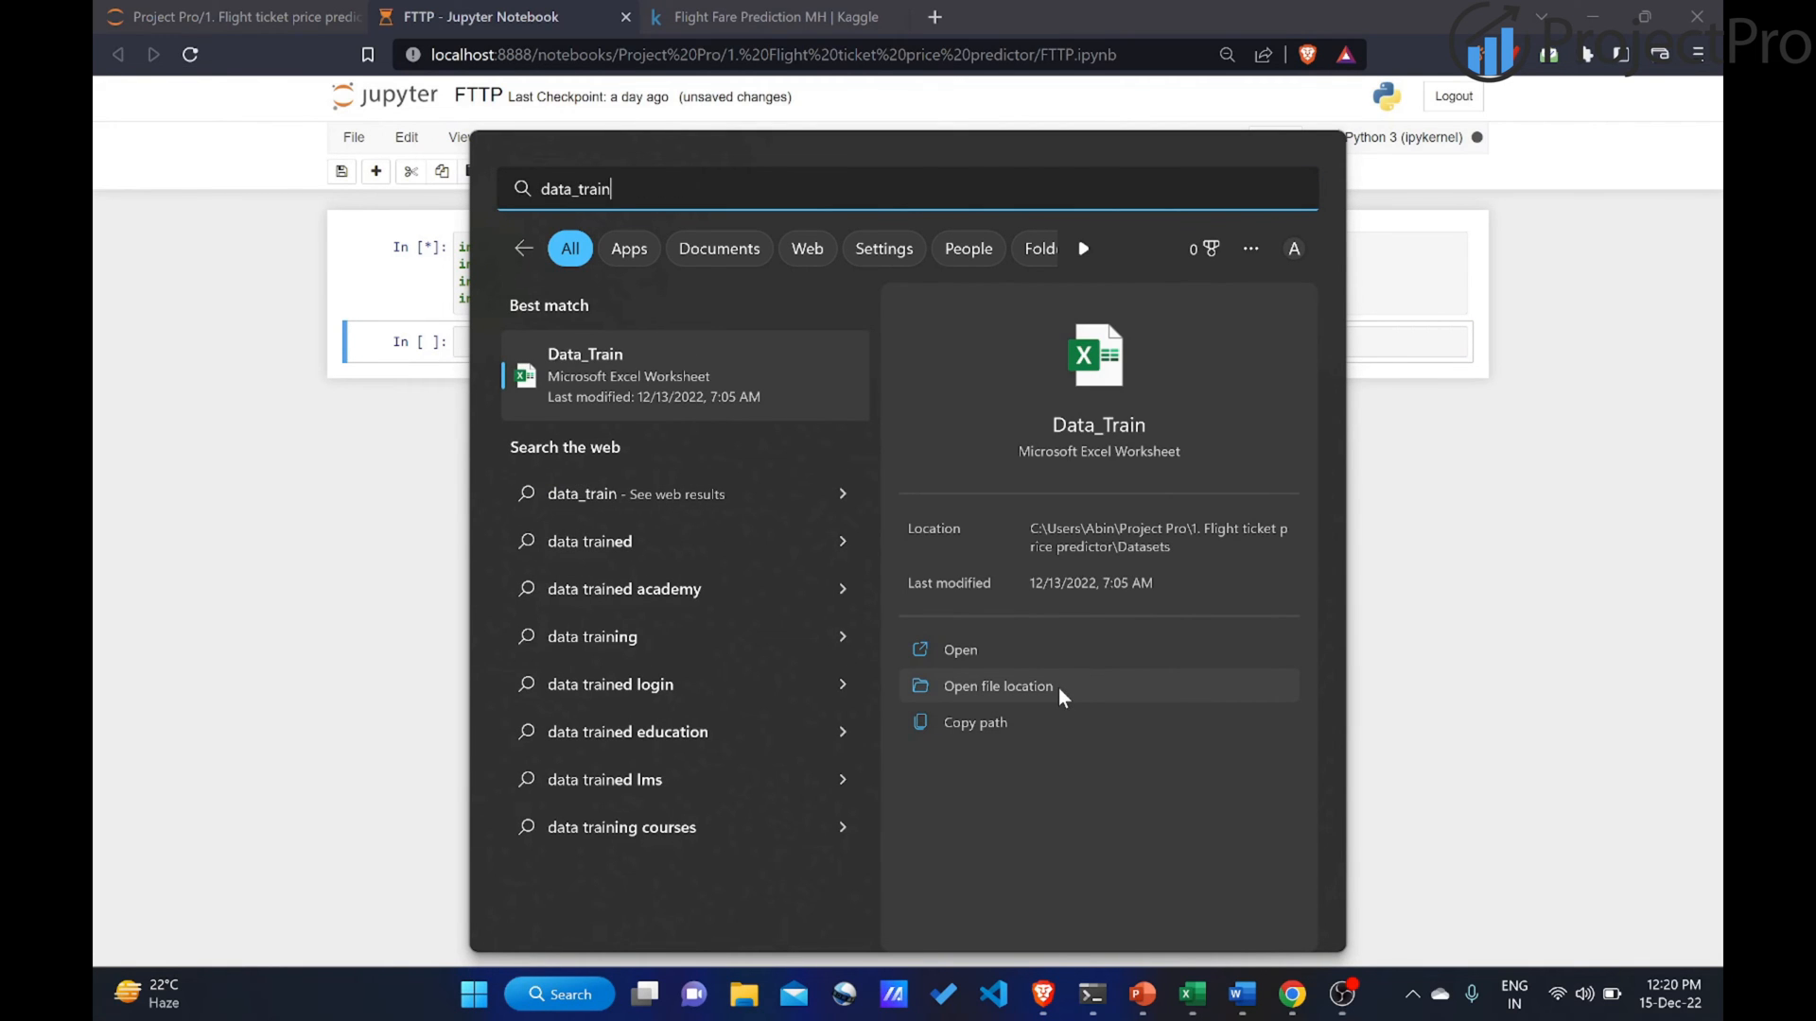
{"action": "left_click", "coordinate": [996, 686]}
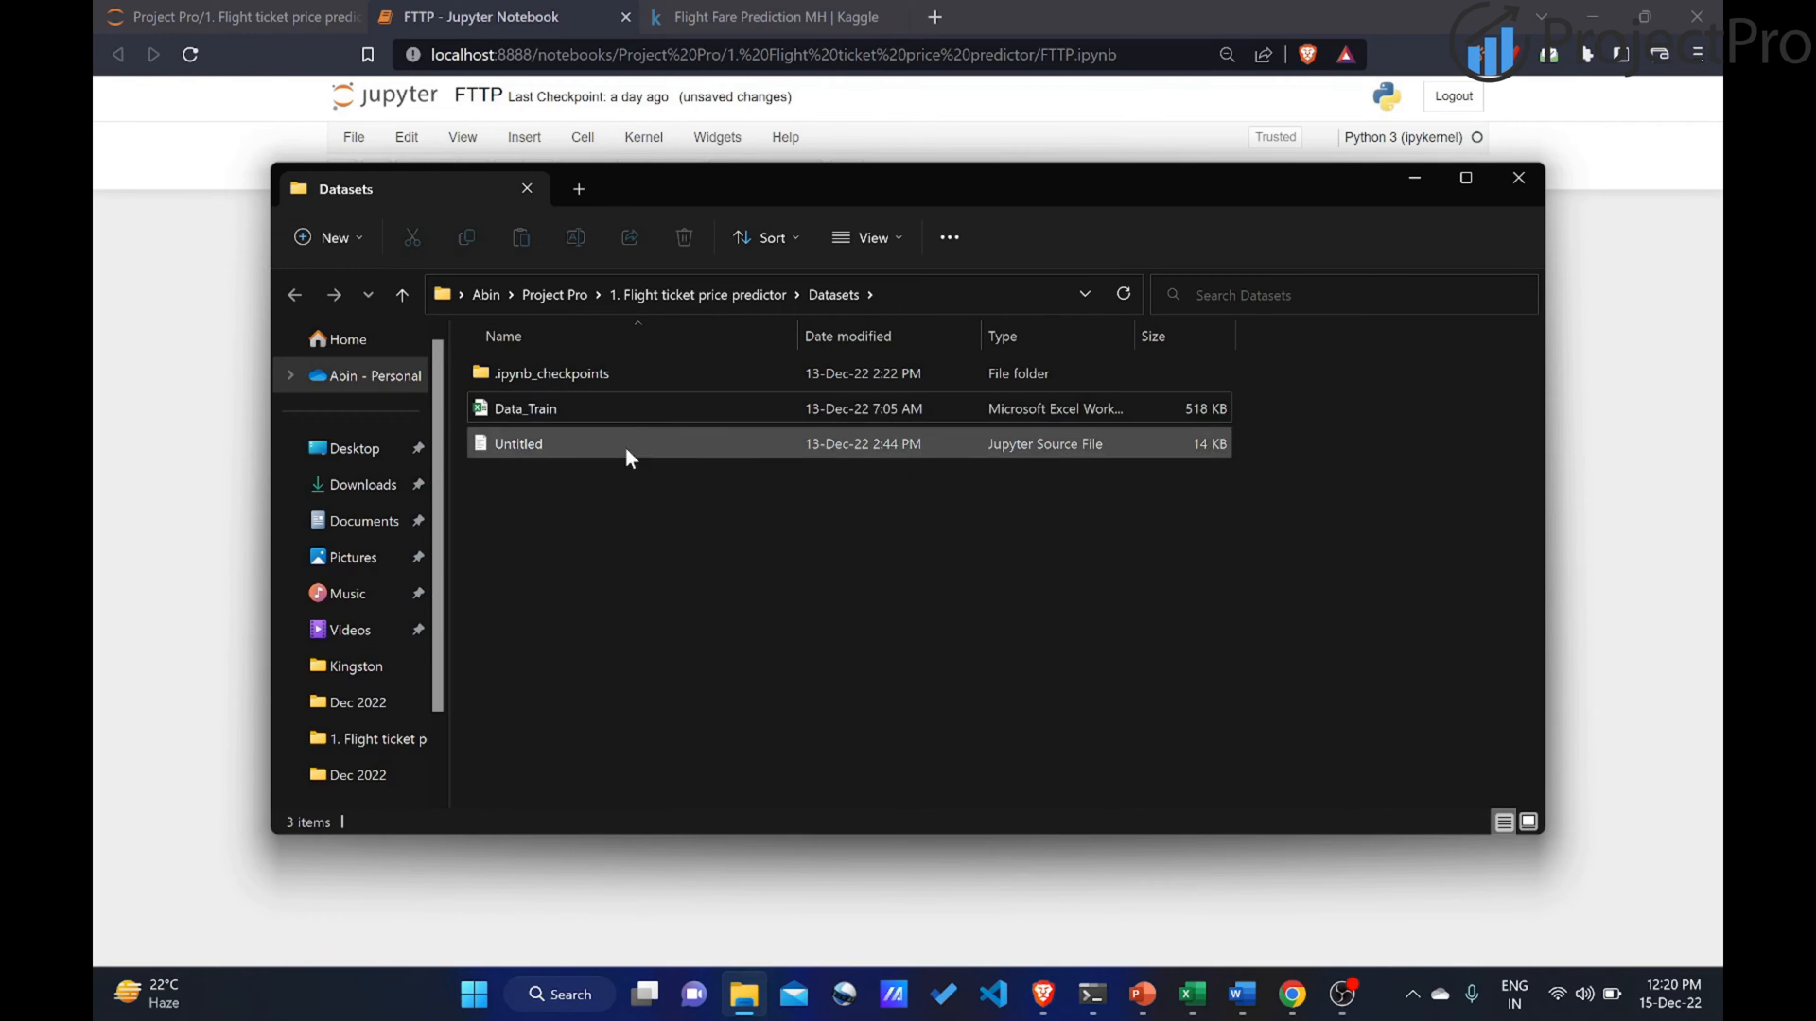
{"action": "left_click", "coordinate": [525, 408]}
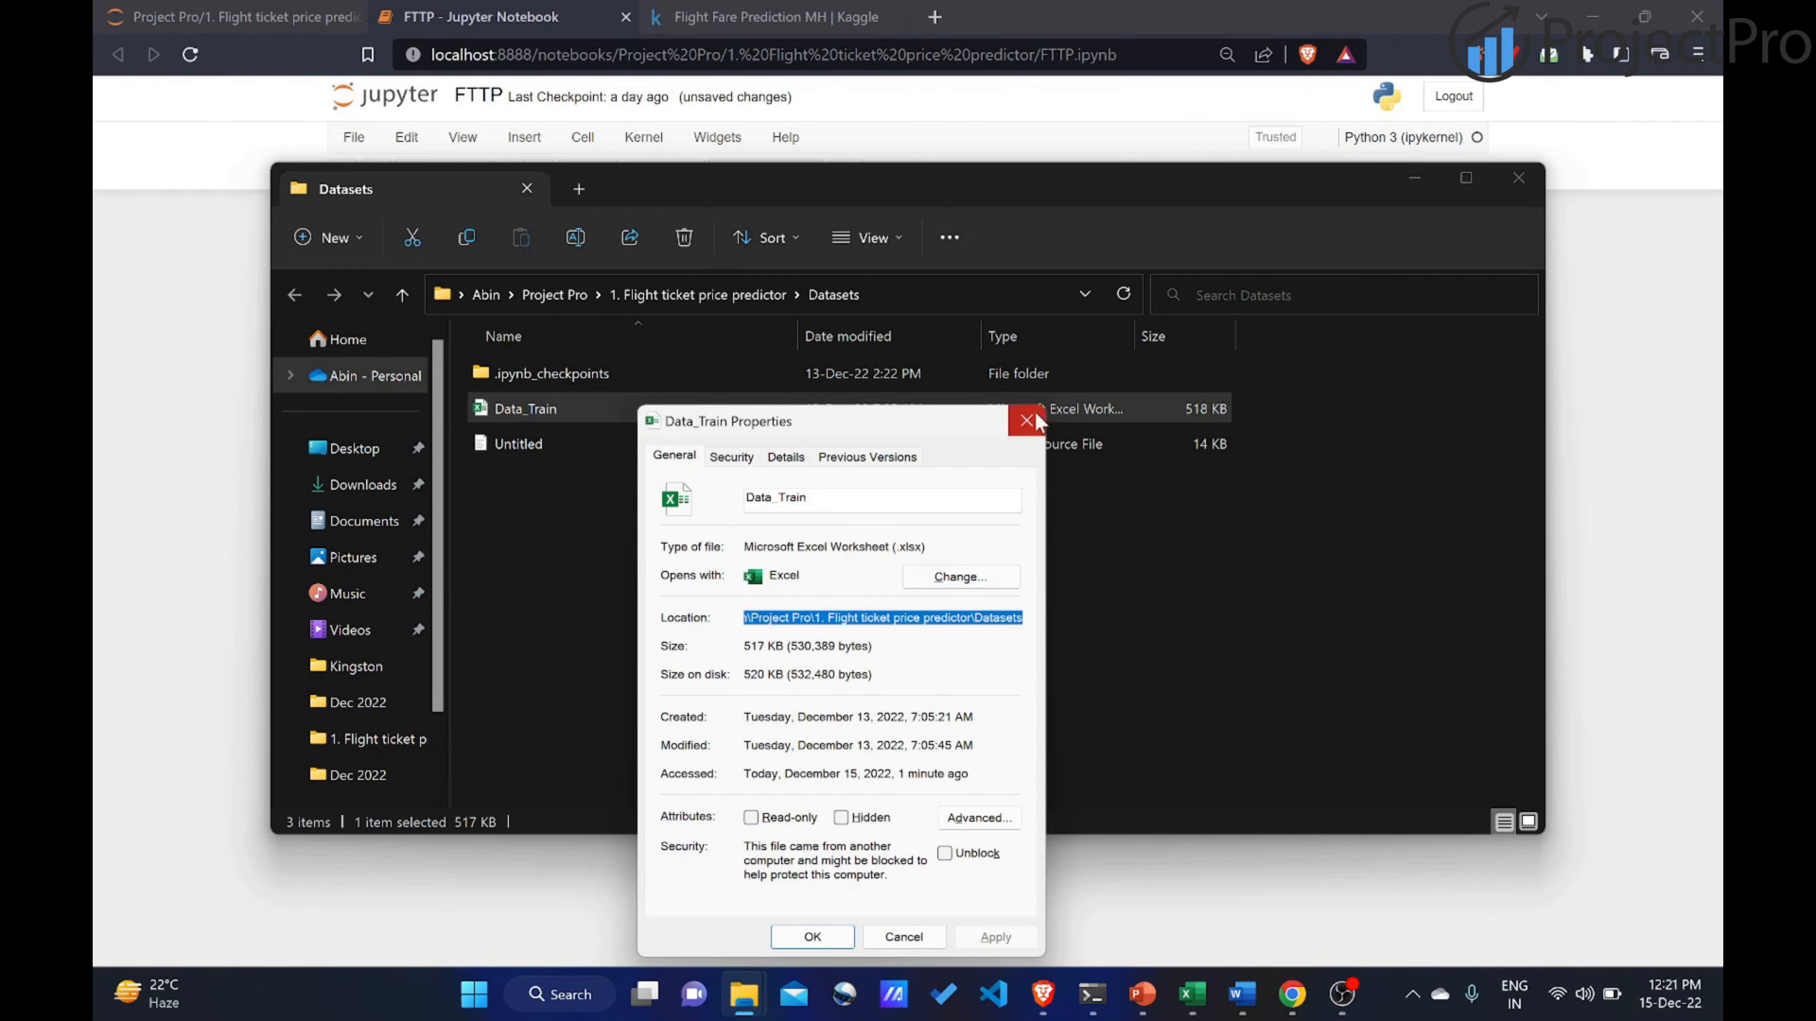
{"action": "left_click", "coordinate": [1026, 420]}
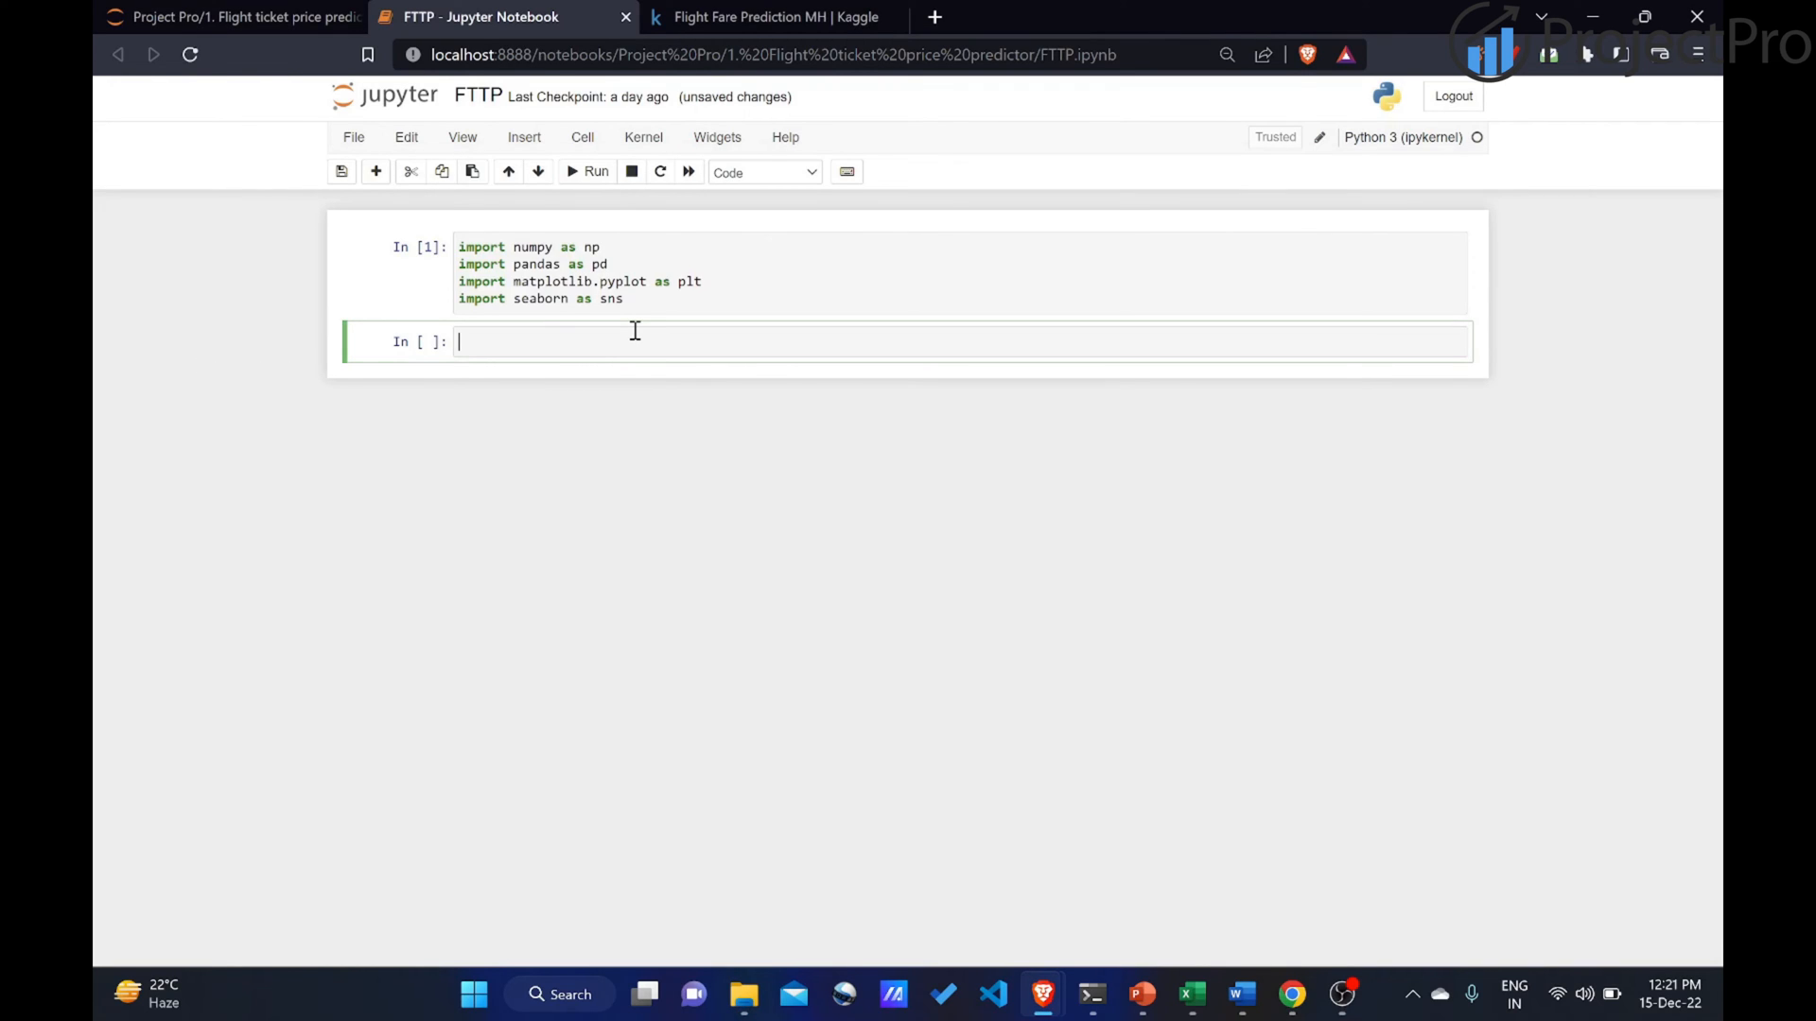
Load Data_Train.xlsx into data with pd.read_excel and display data.head().
{"action": "type", "text": "data ="}
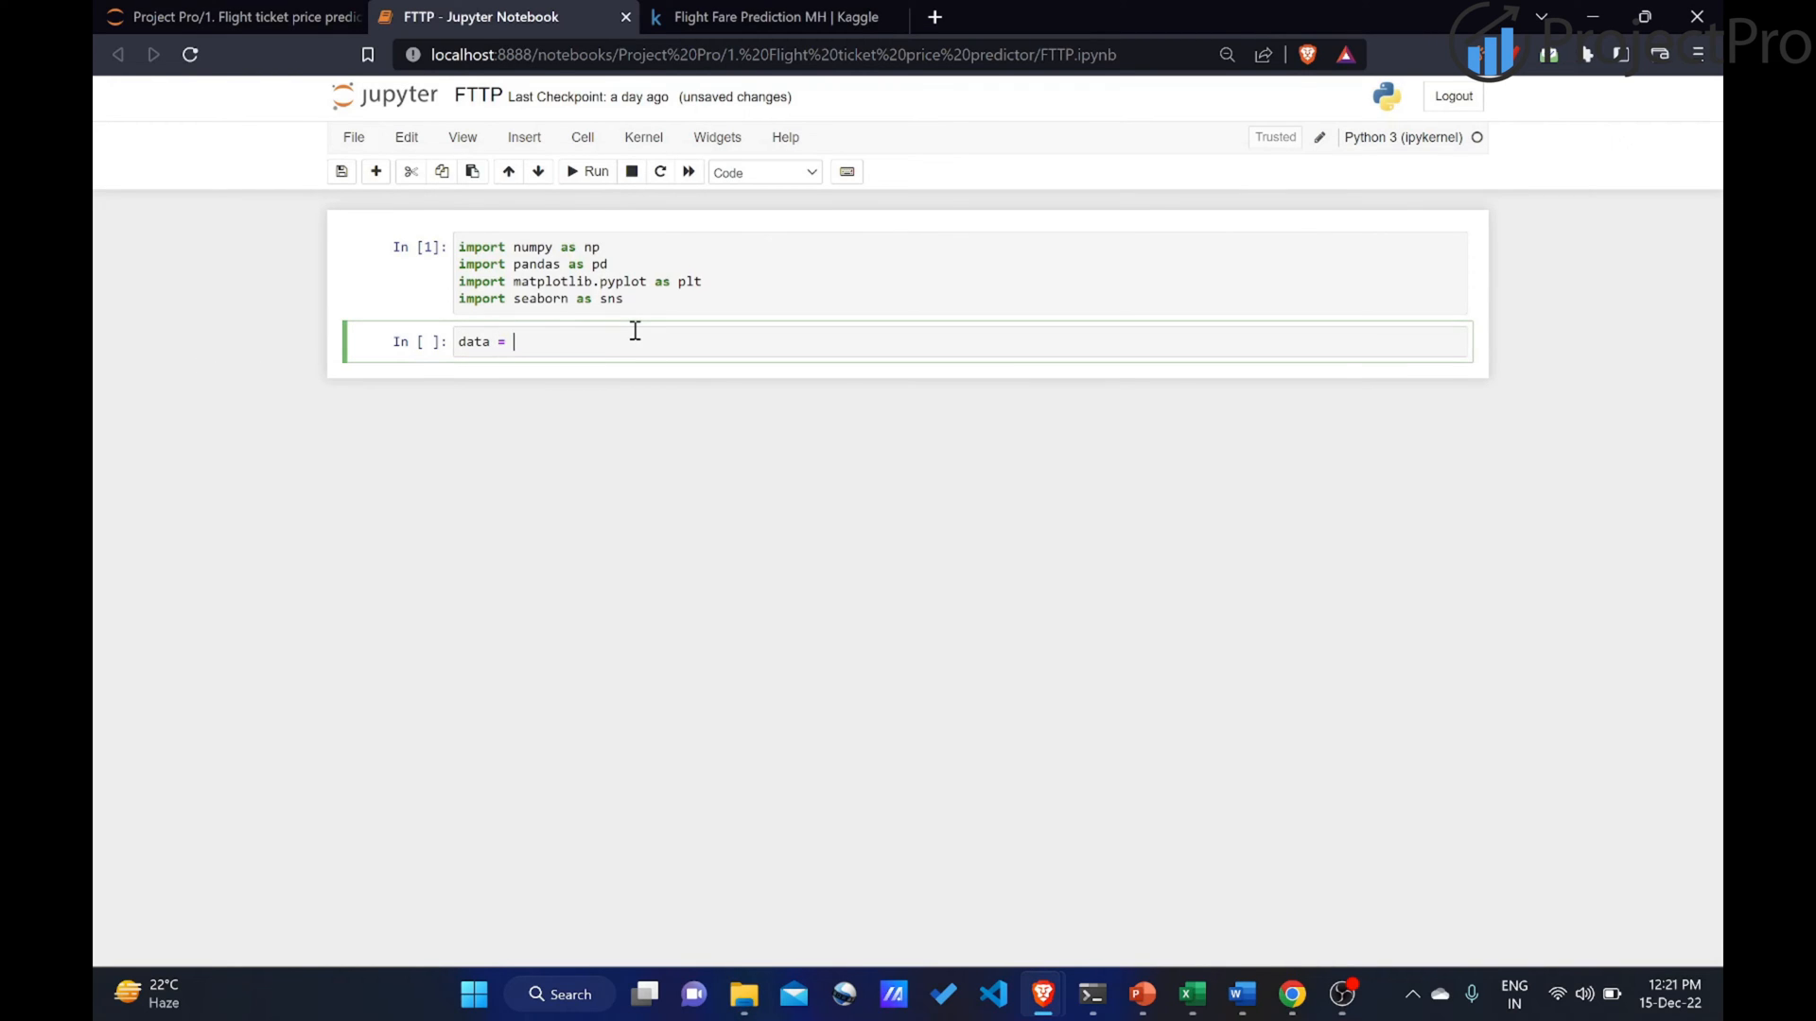
{"action": "type", "text": "p"}
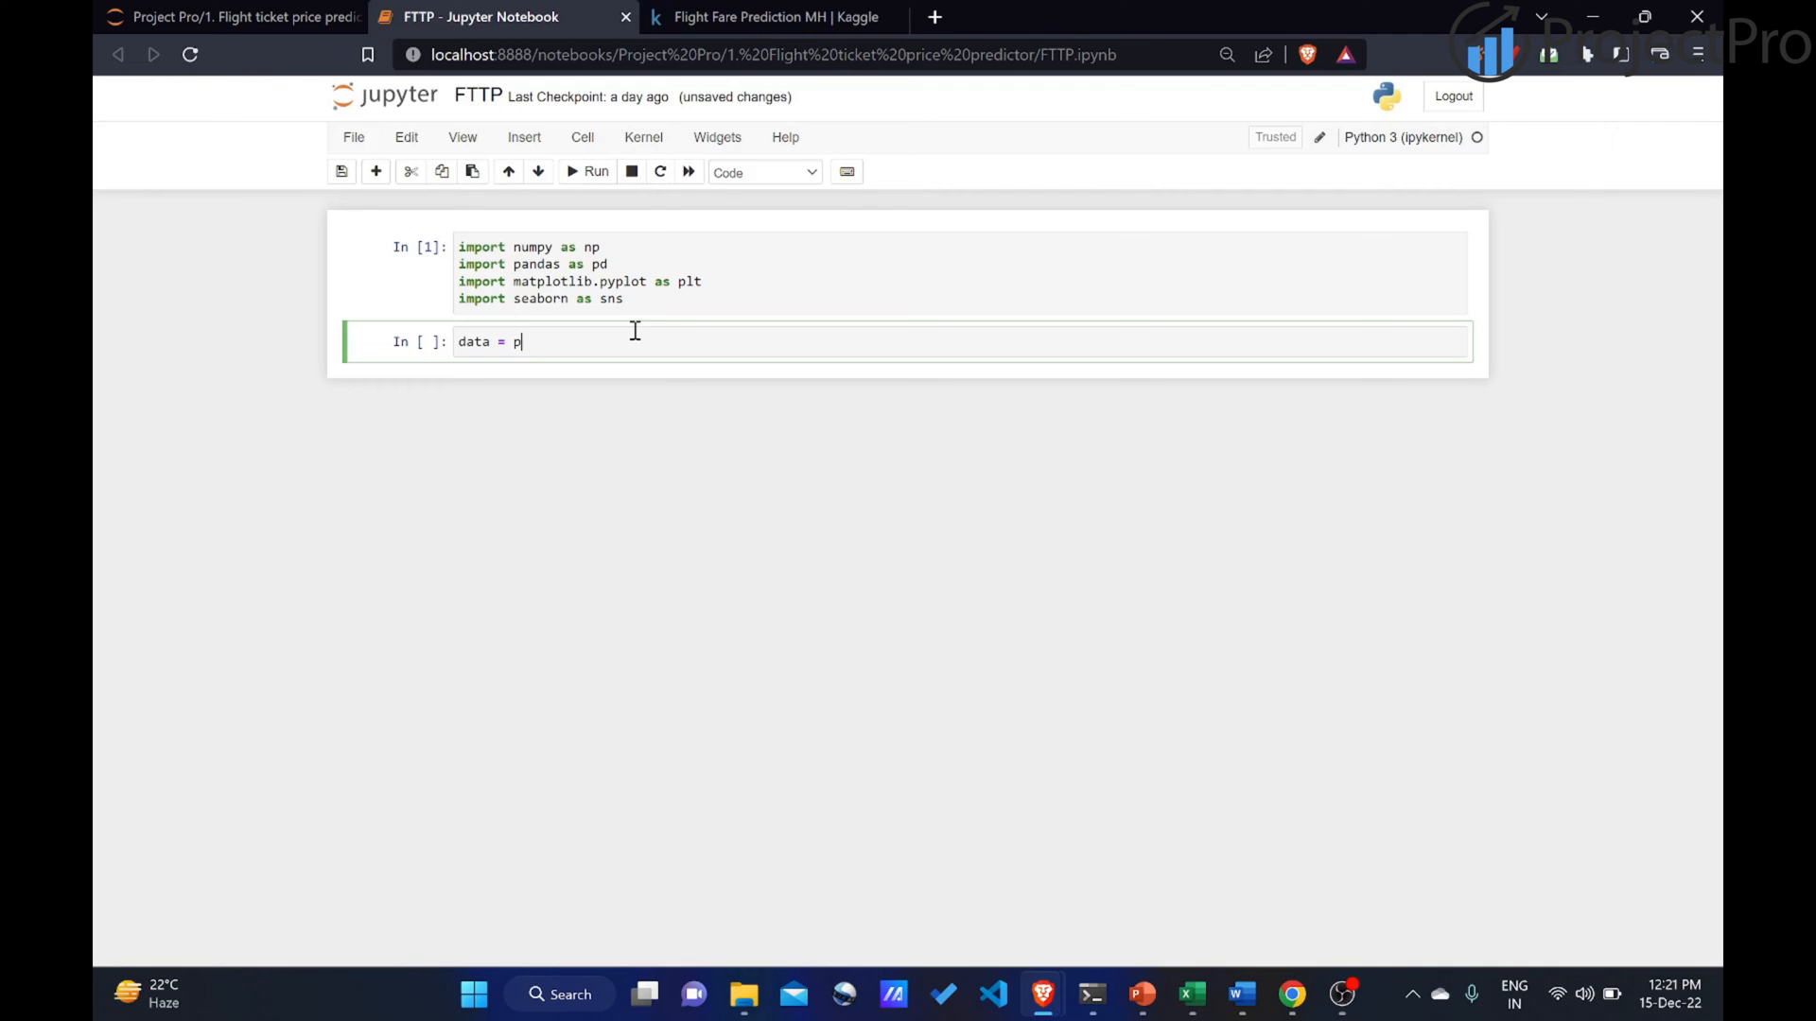
{"action": "type", "text": "d.read"}
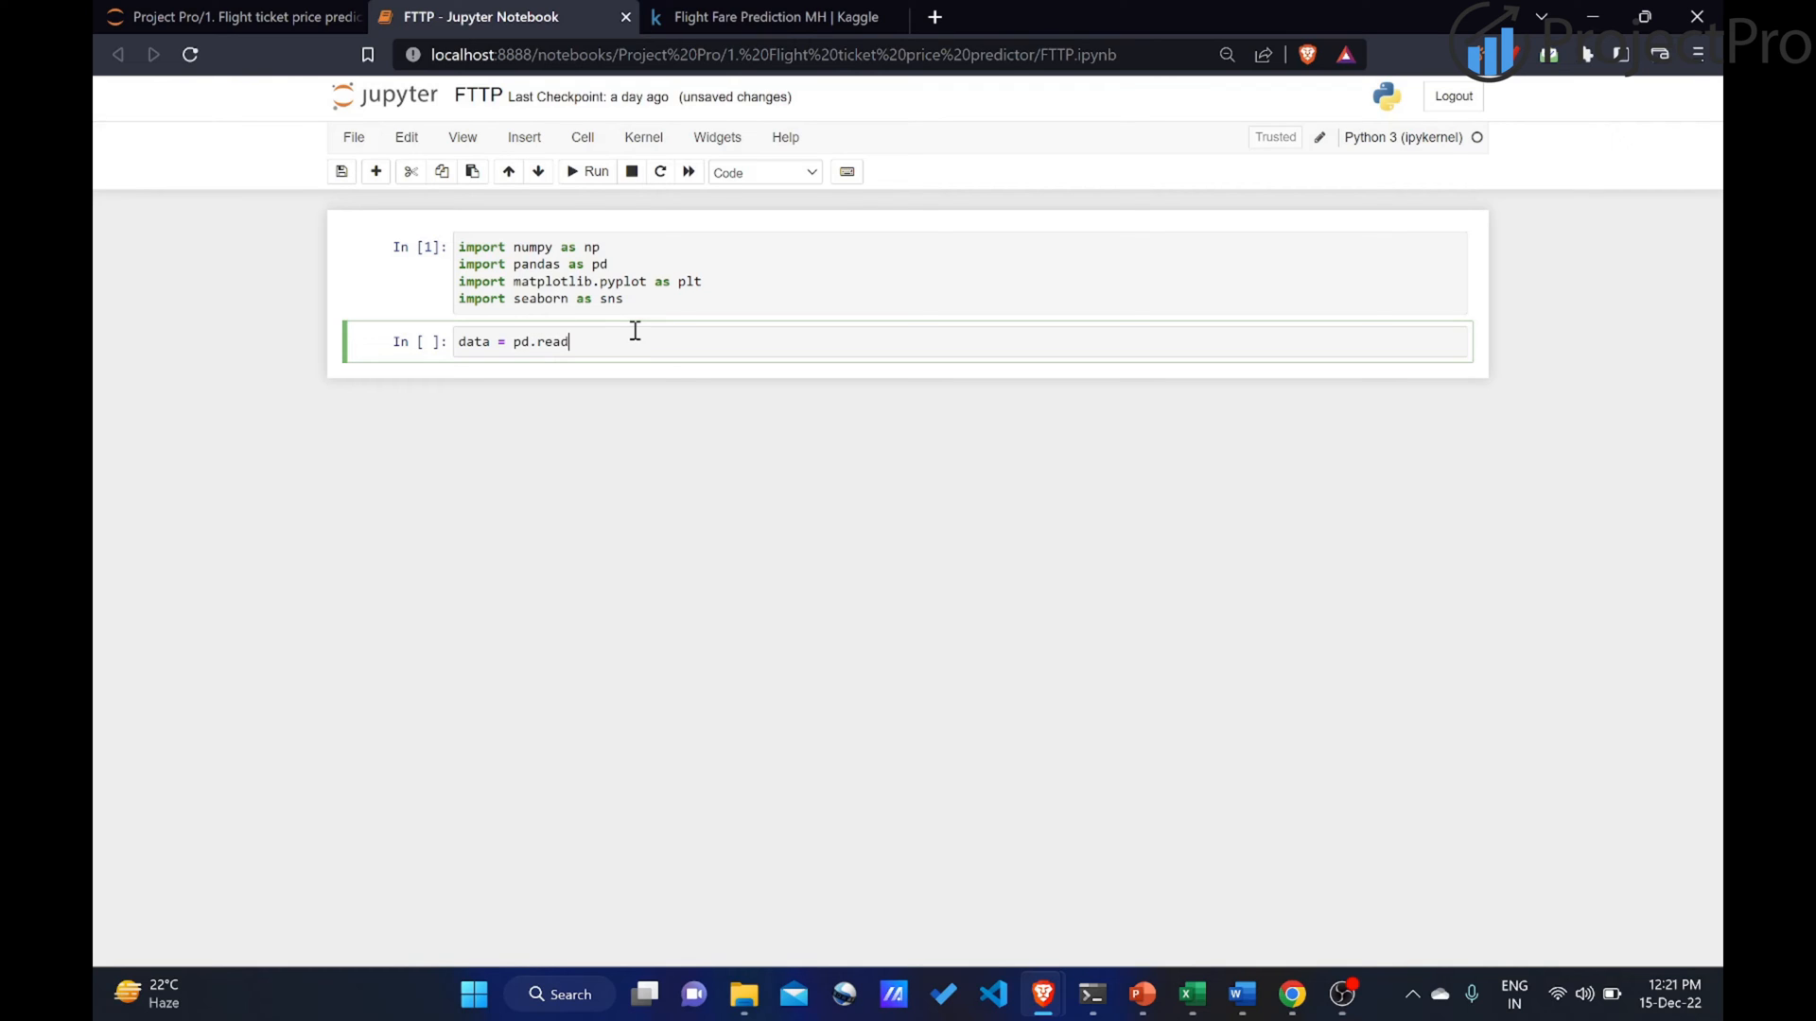
{"action": "type", "text": "_csv()"}
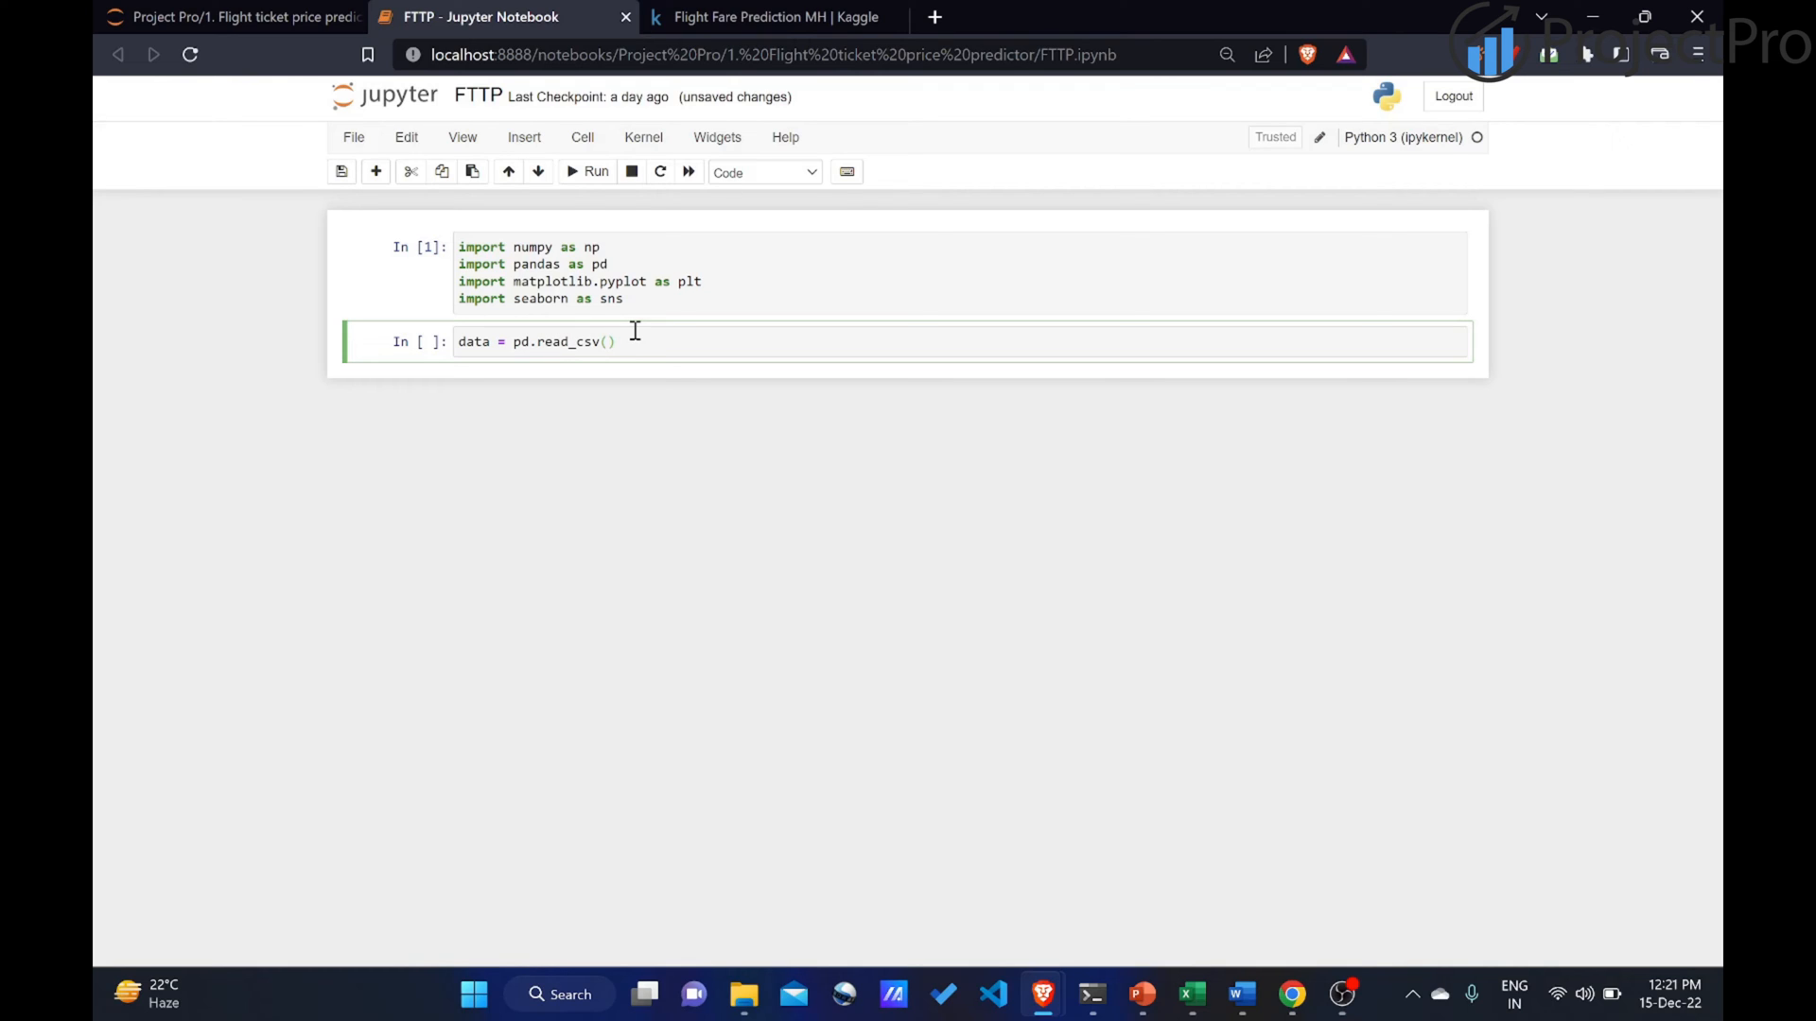
{"action": "type", "text": "''"}
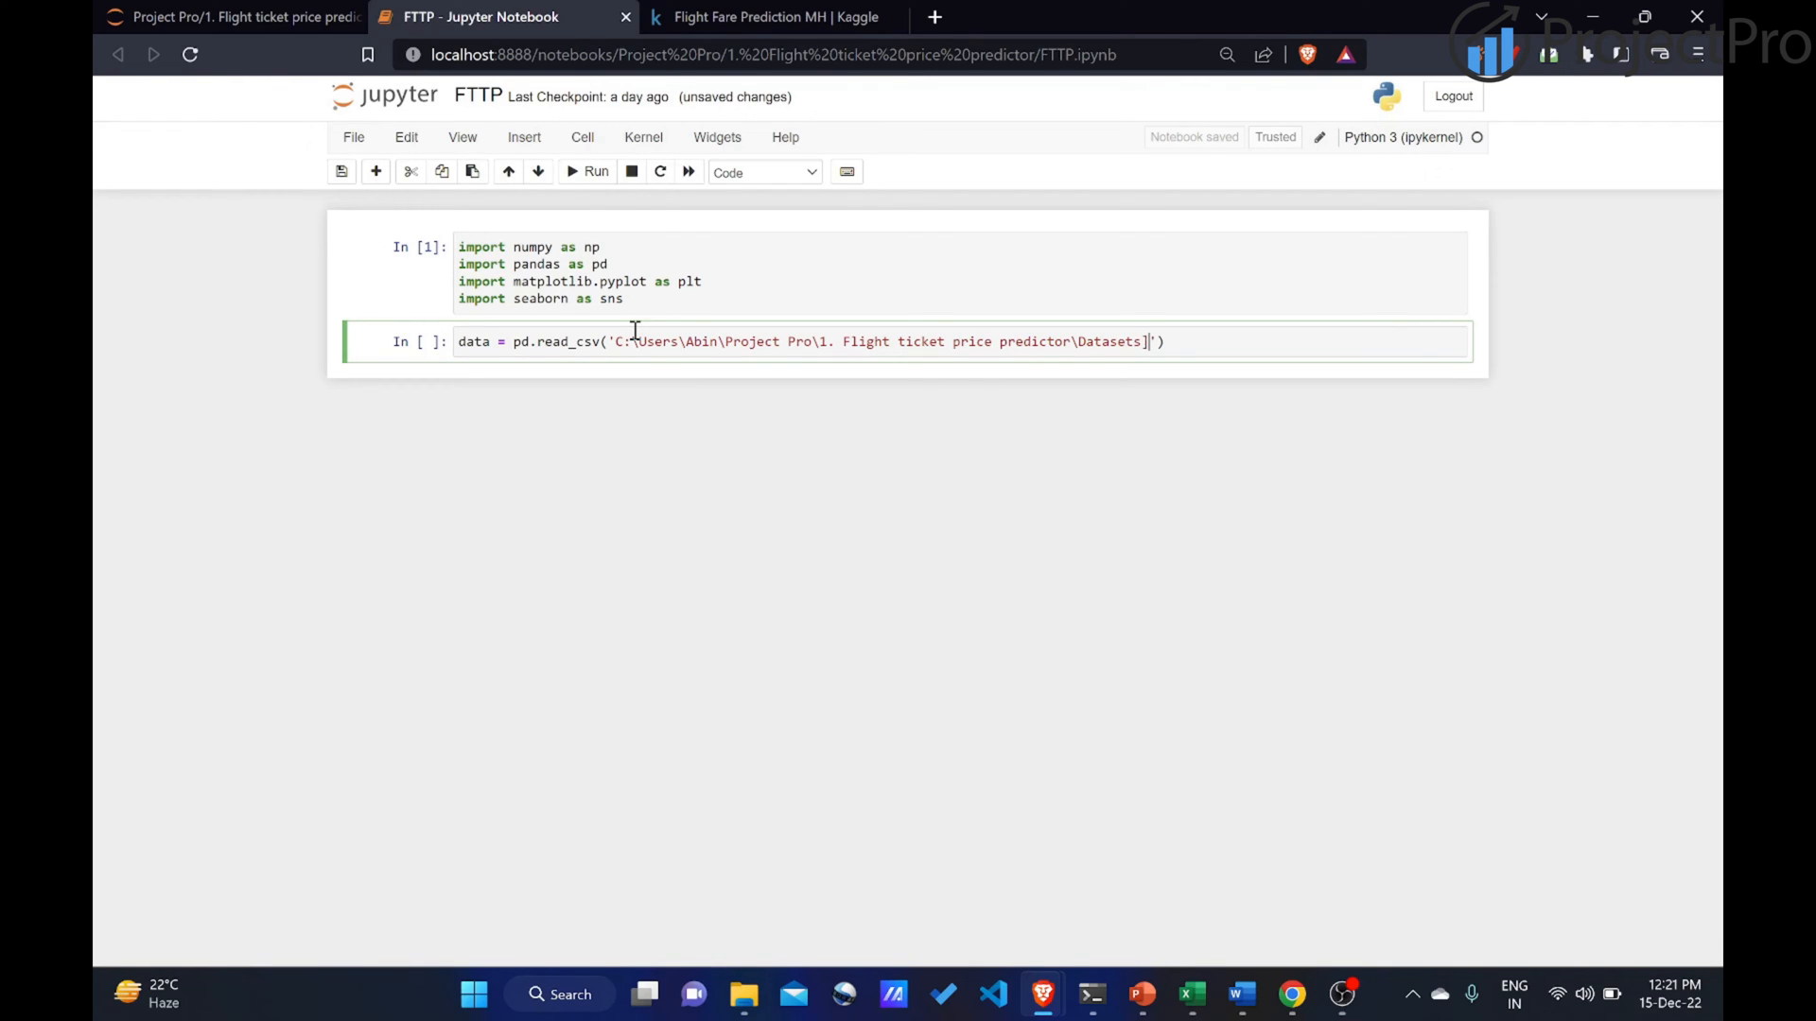
{"action": "type", "text": "\\"}
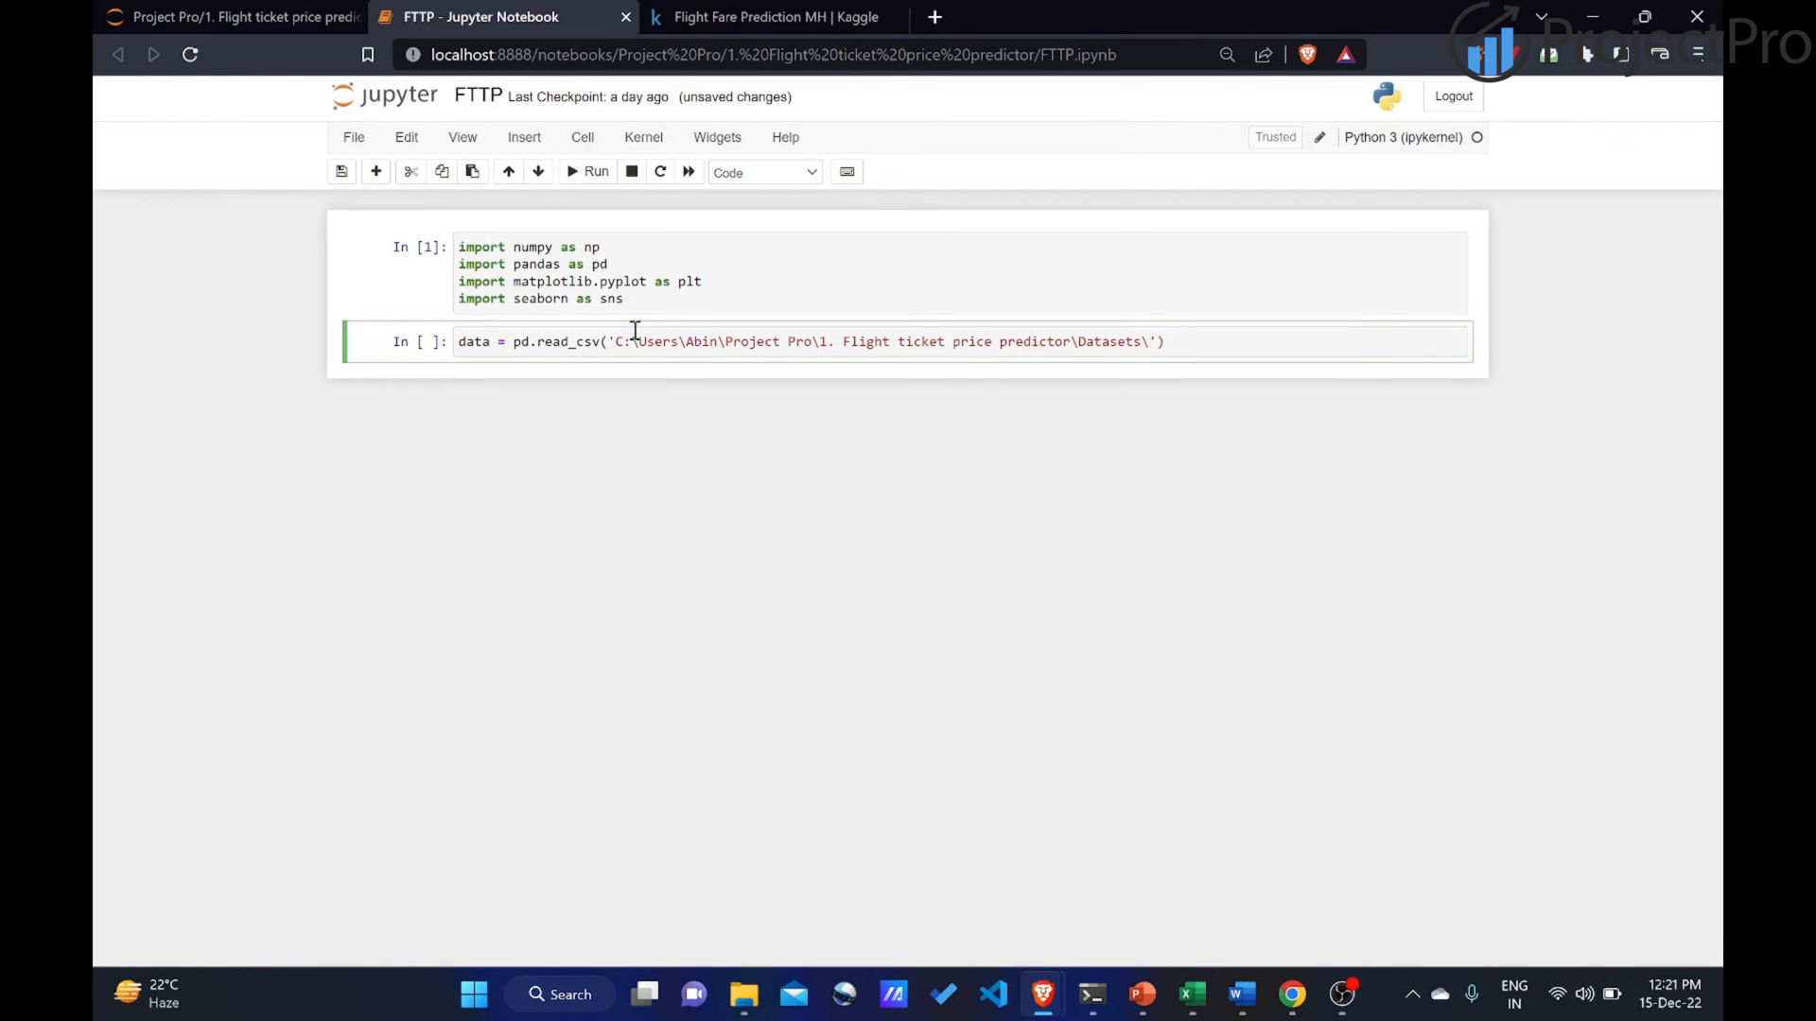
{"action": "type", "text": "Data_Train.xlsx"}
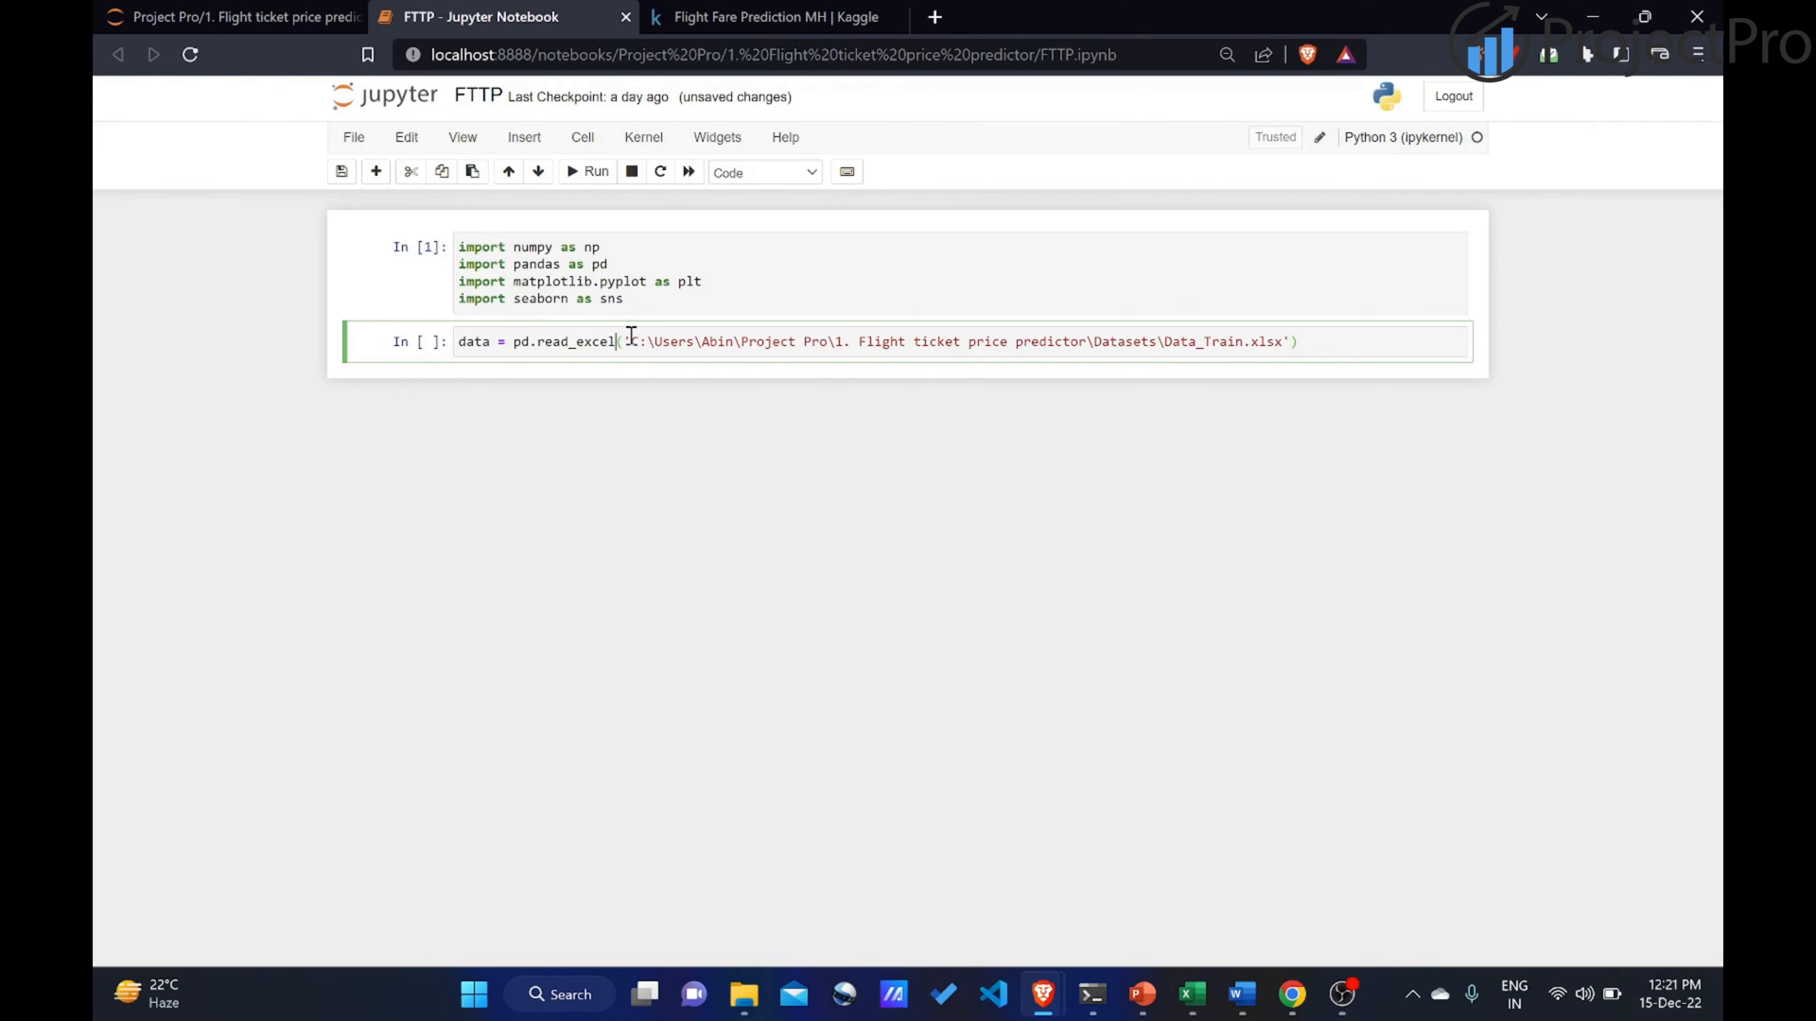
{"action": "type", "text": "'"}
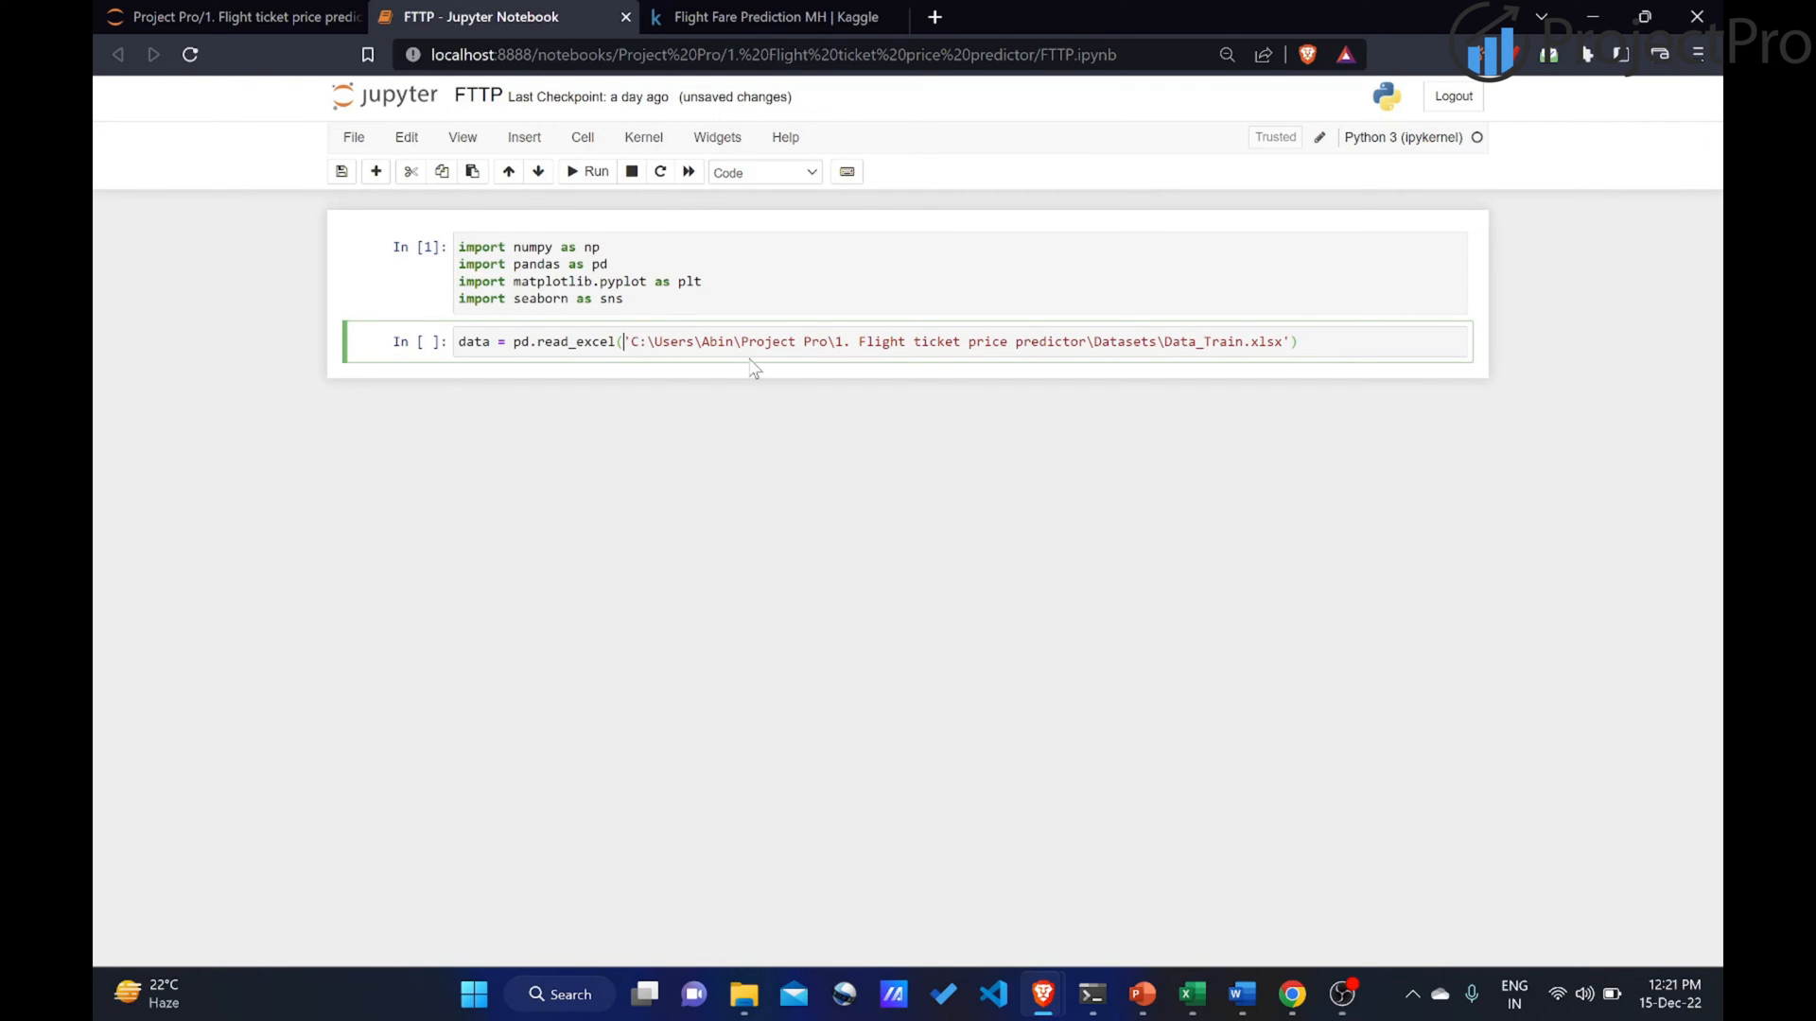
{"action": "mouse_move", "coordinate": [654, 345]}
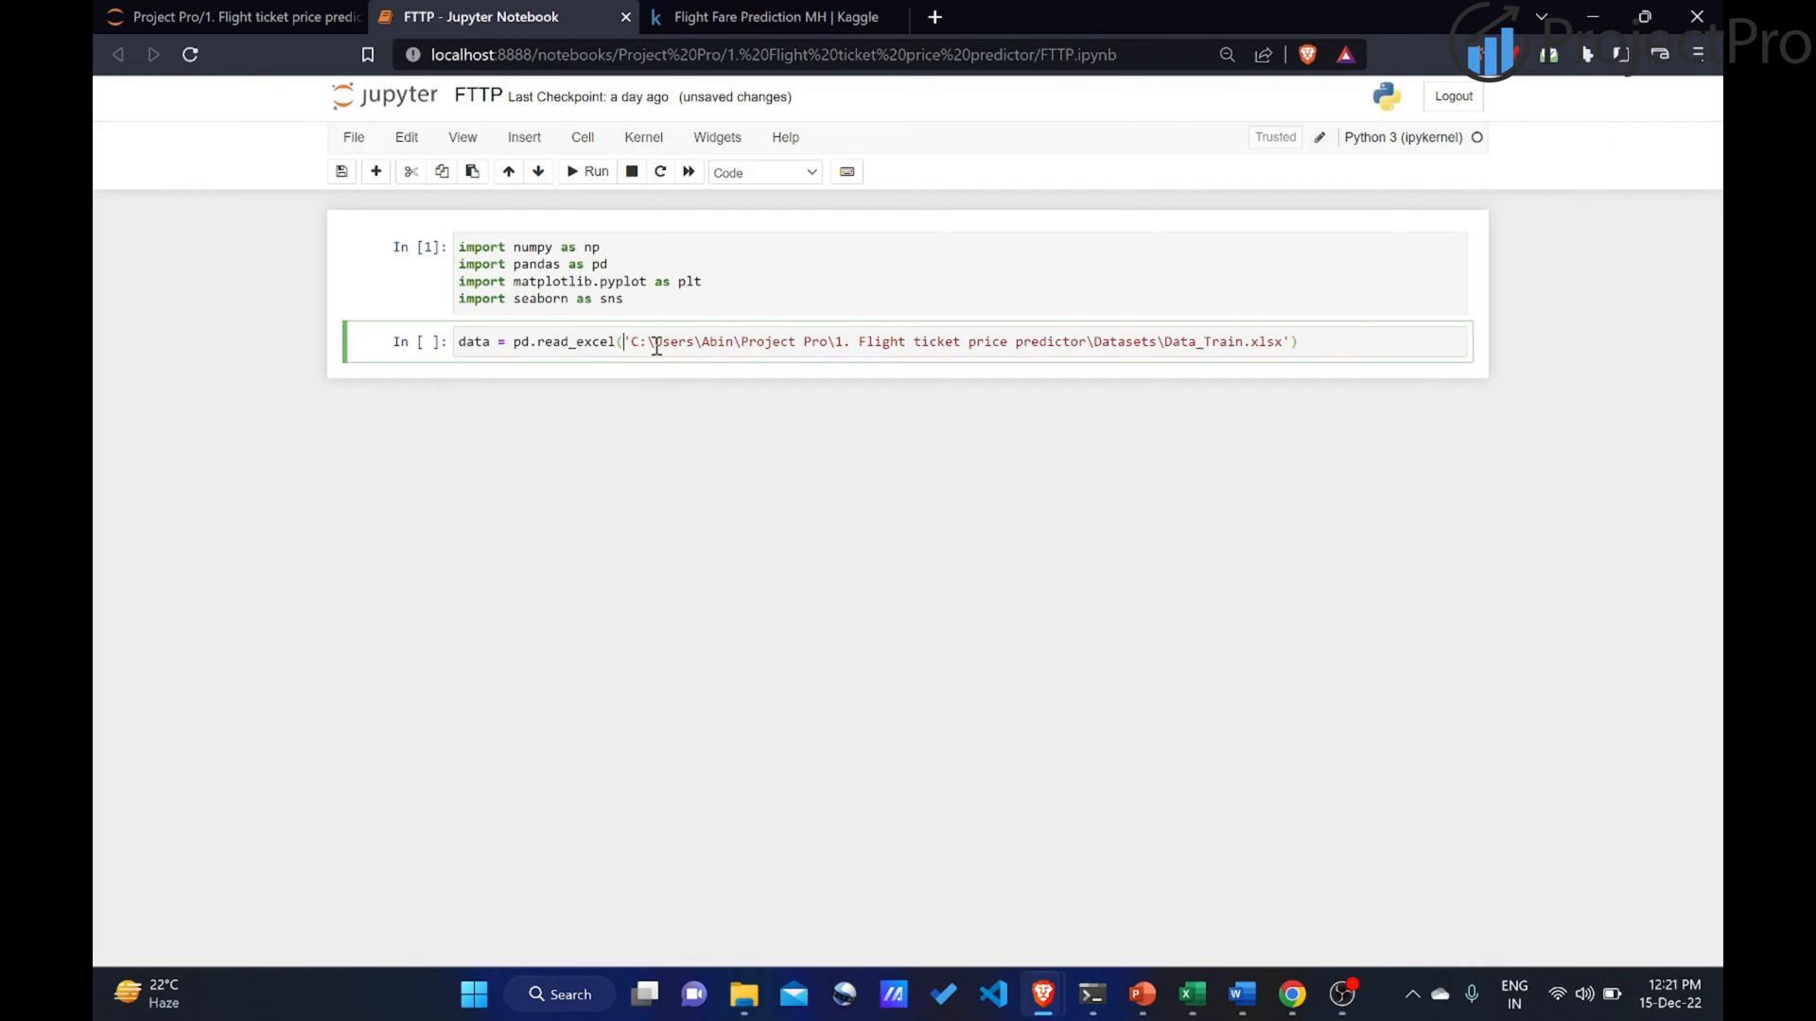
{"action": "type", "text": "r"}
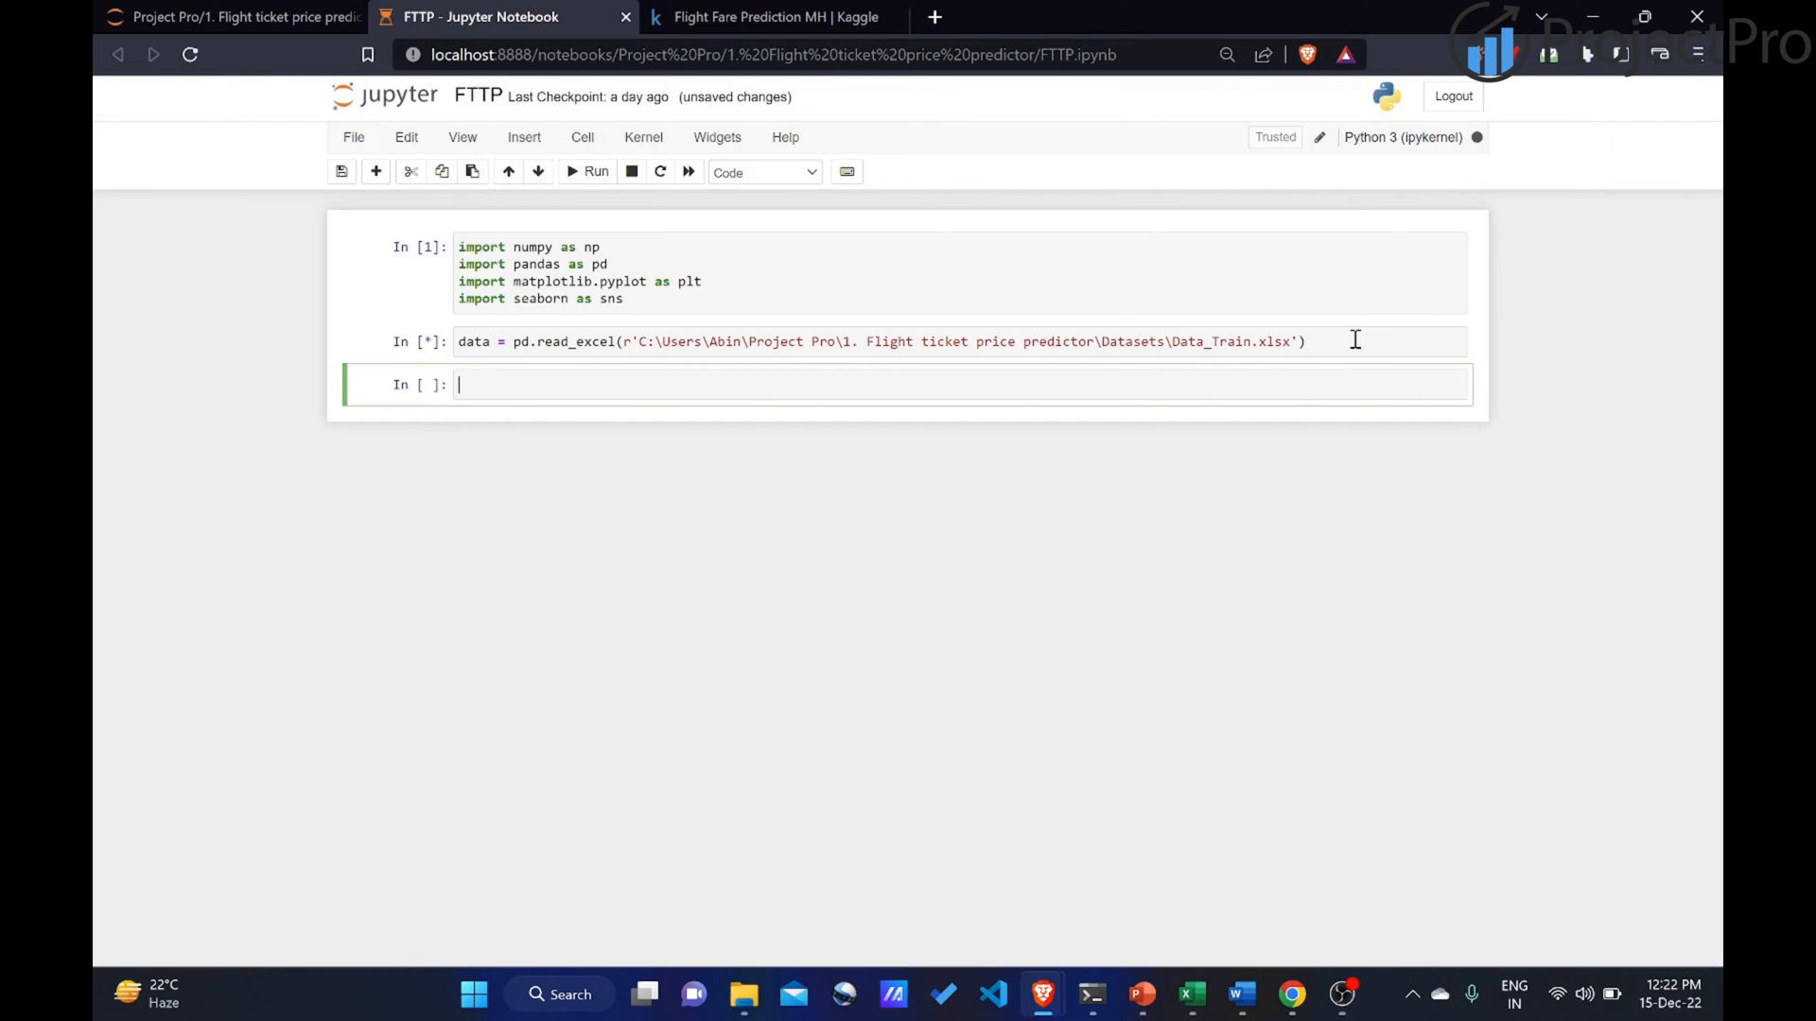
{"action": "type", "text": "data."}
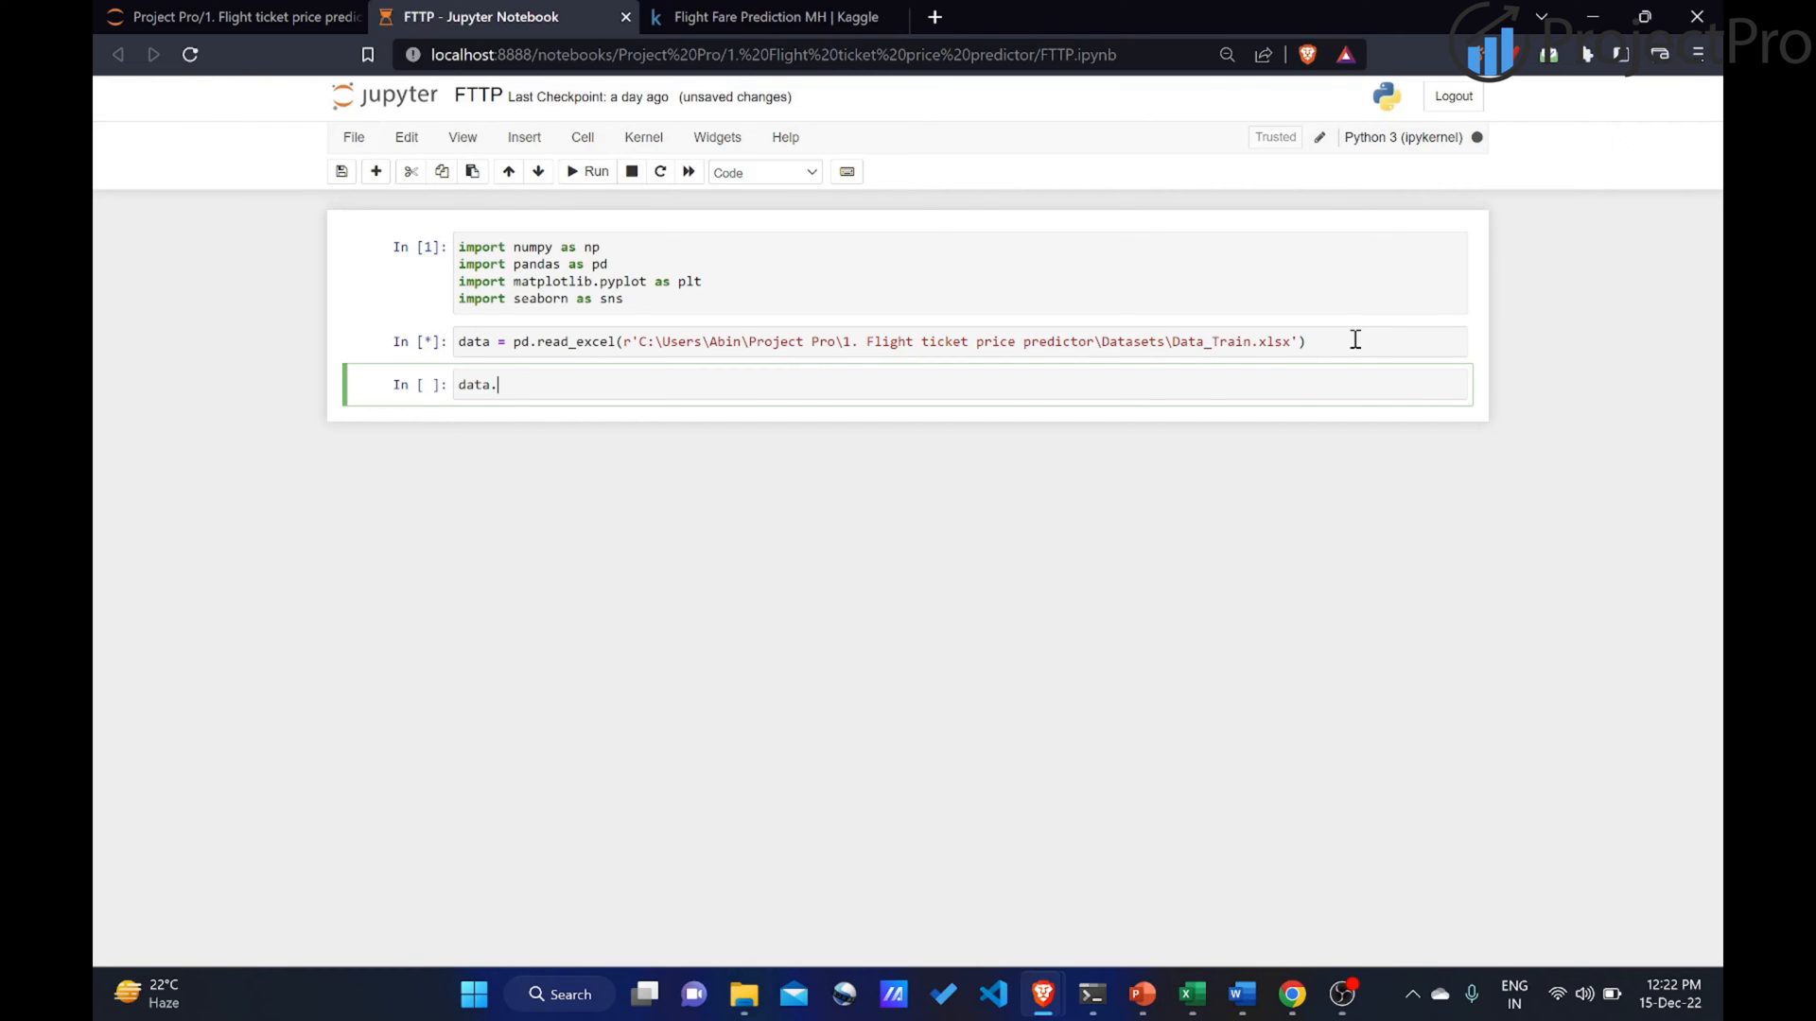
{"action": "type", "text": "head("}
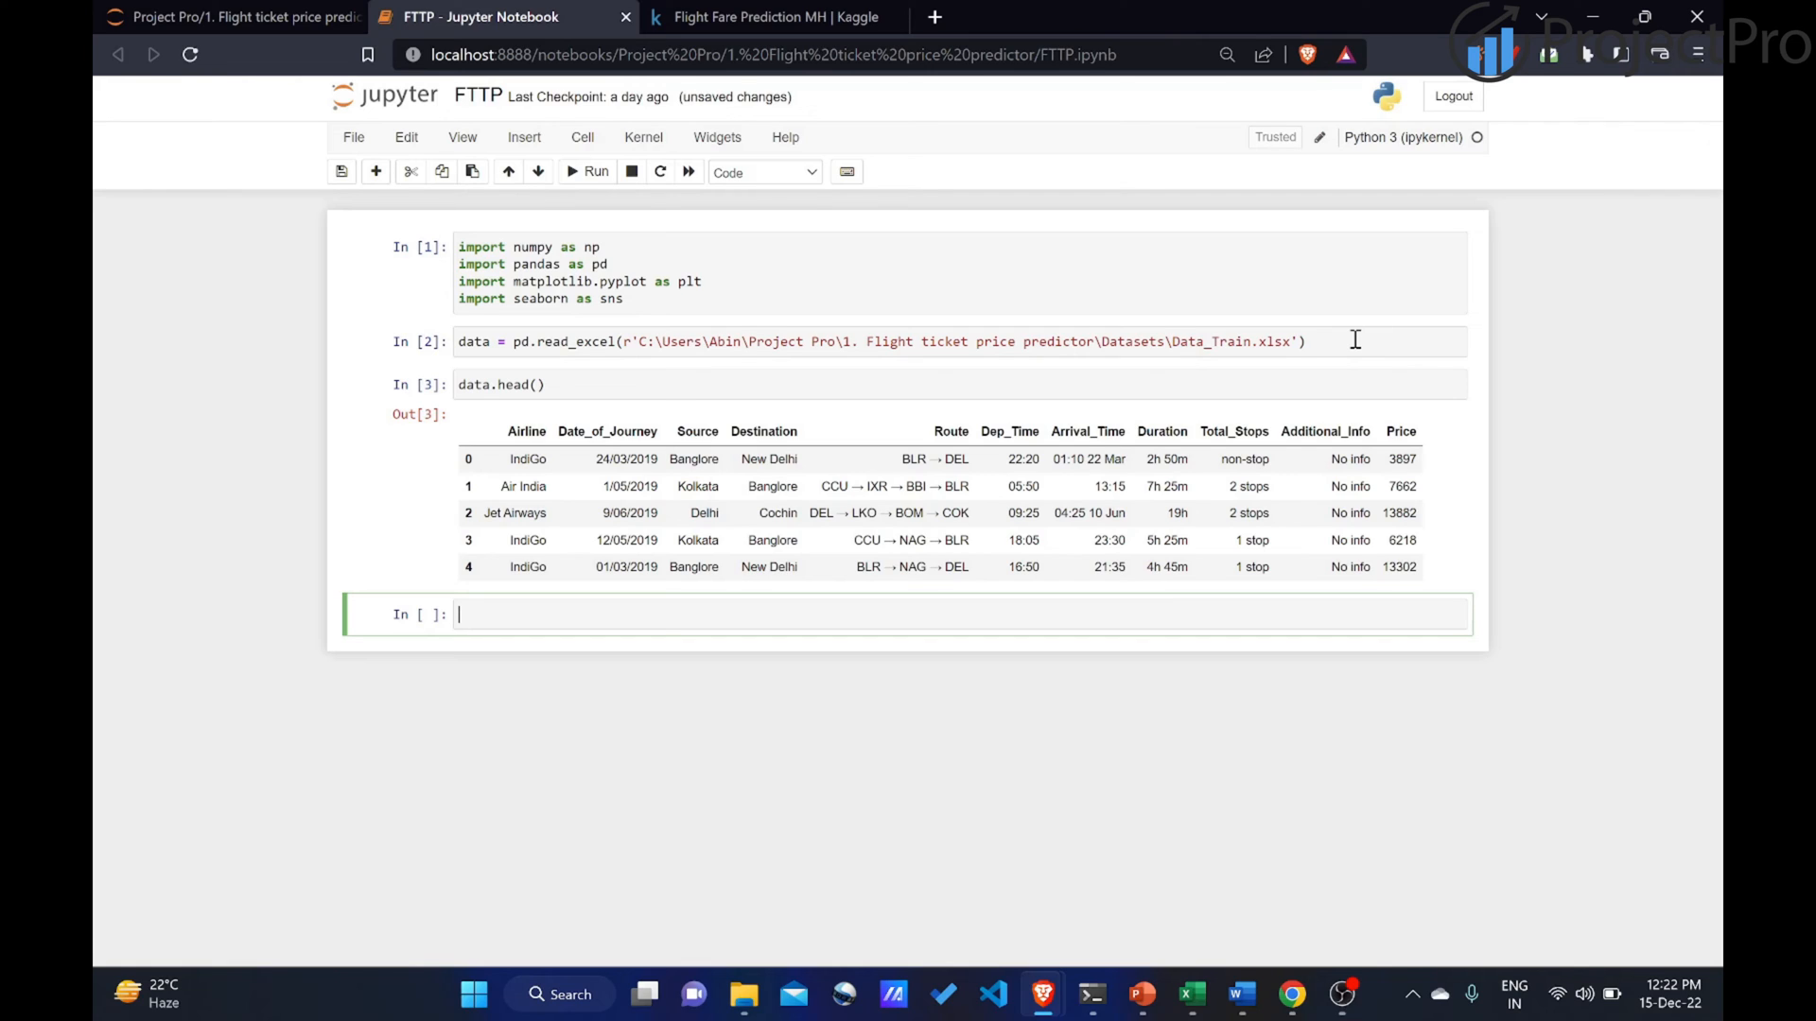
{"action": "type", "text": "dadt"}
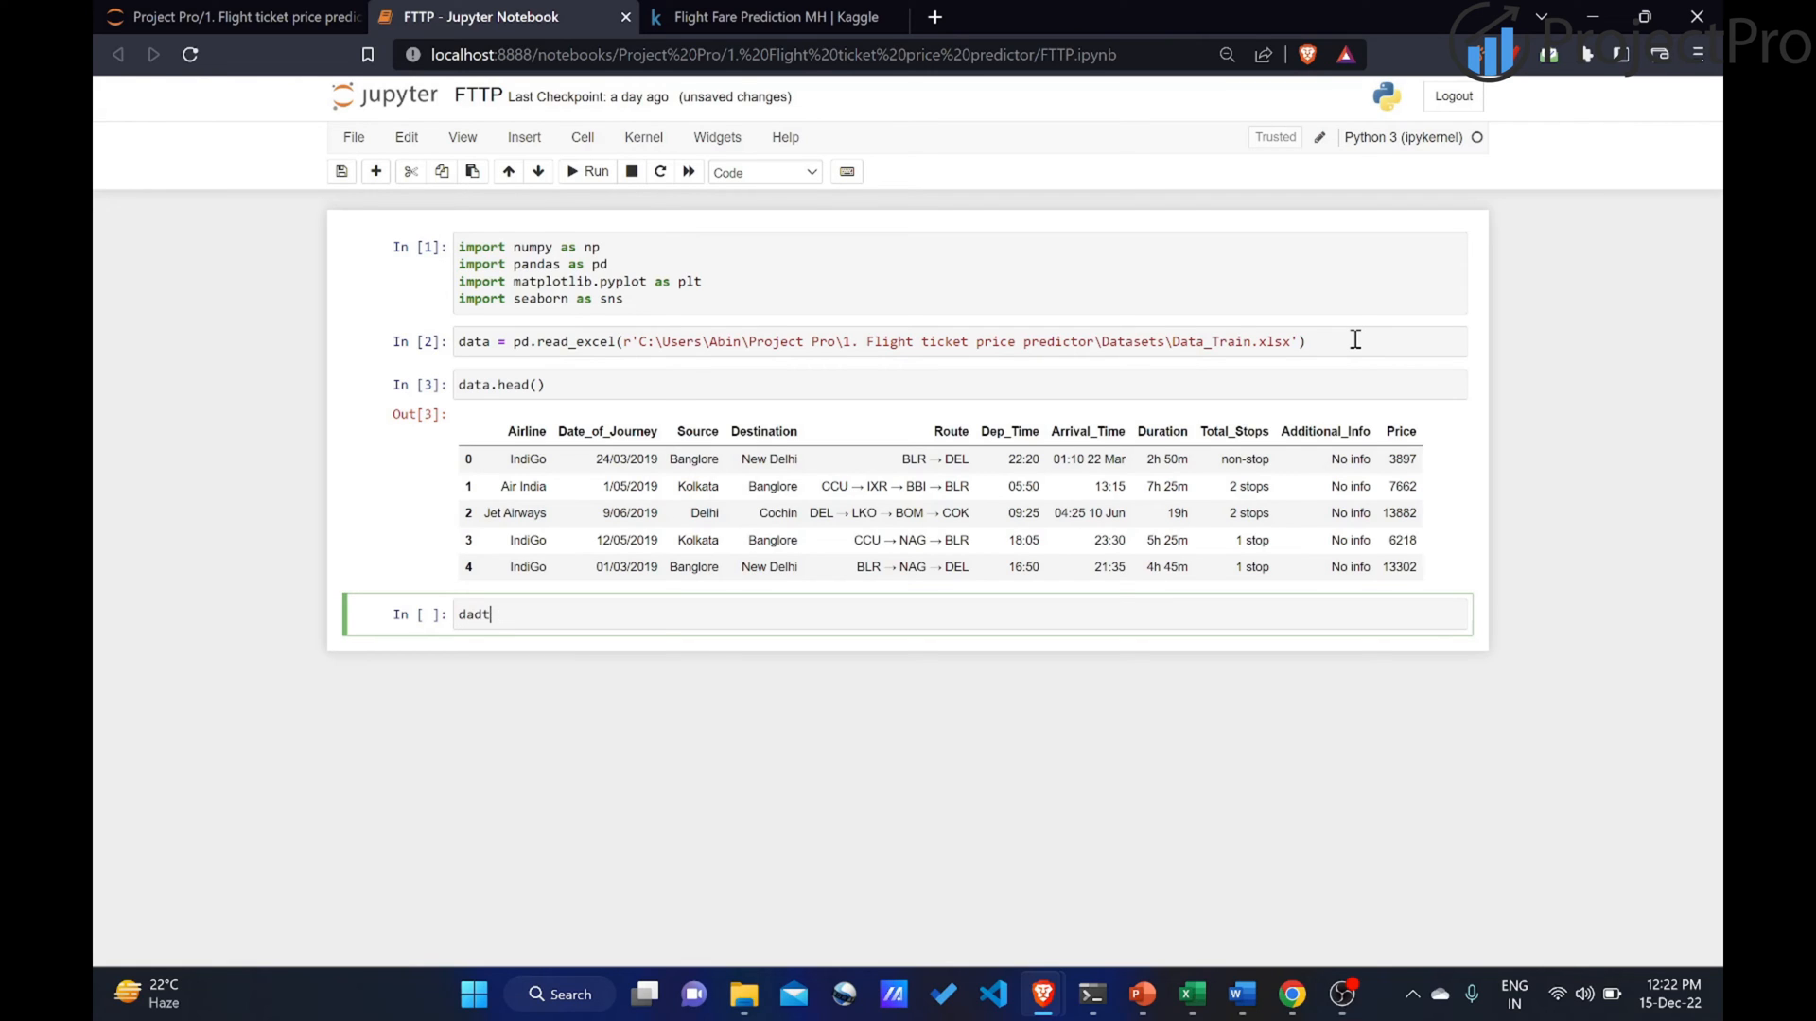
{"action": "type", "text": "data.inf"}
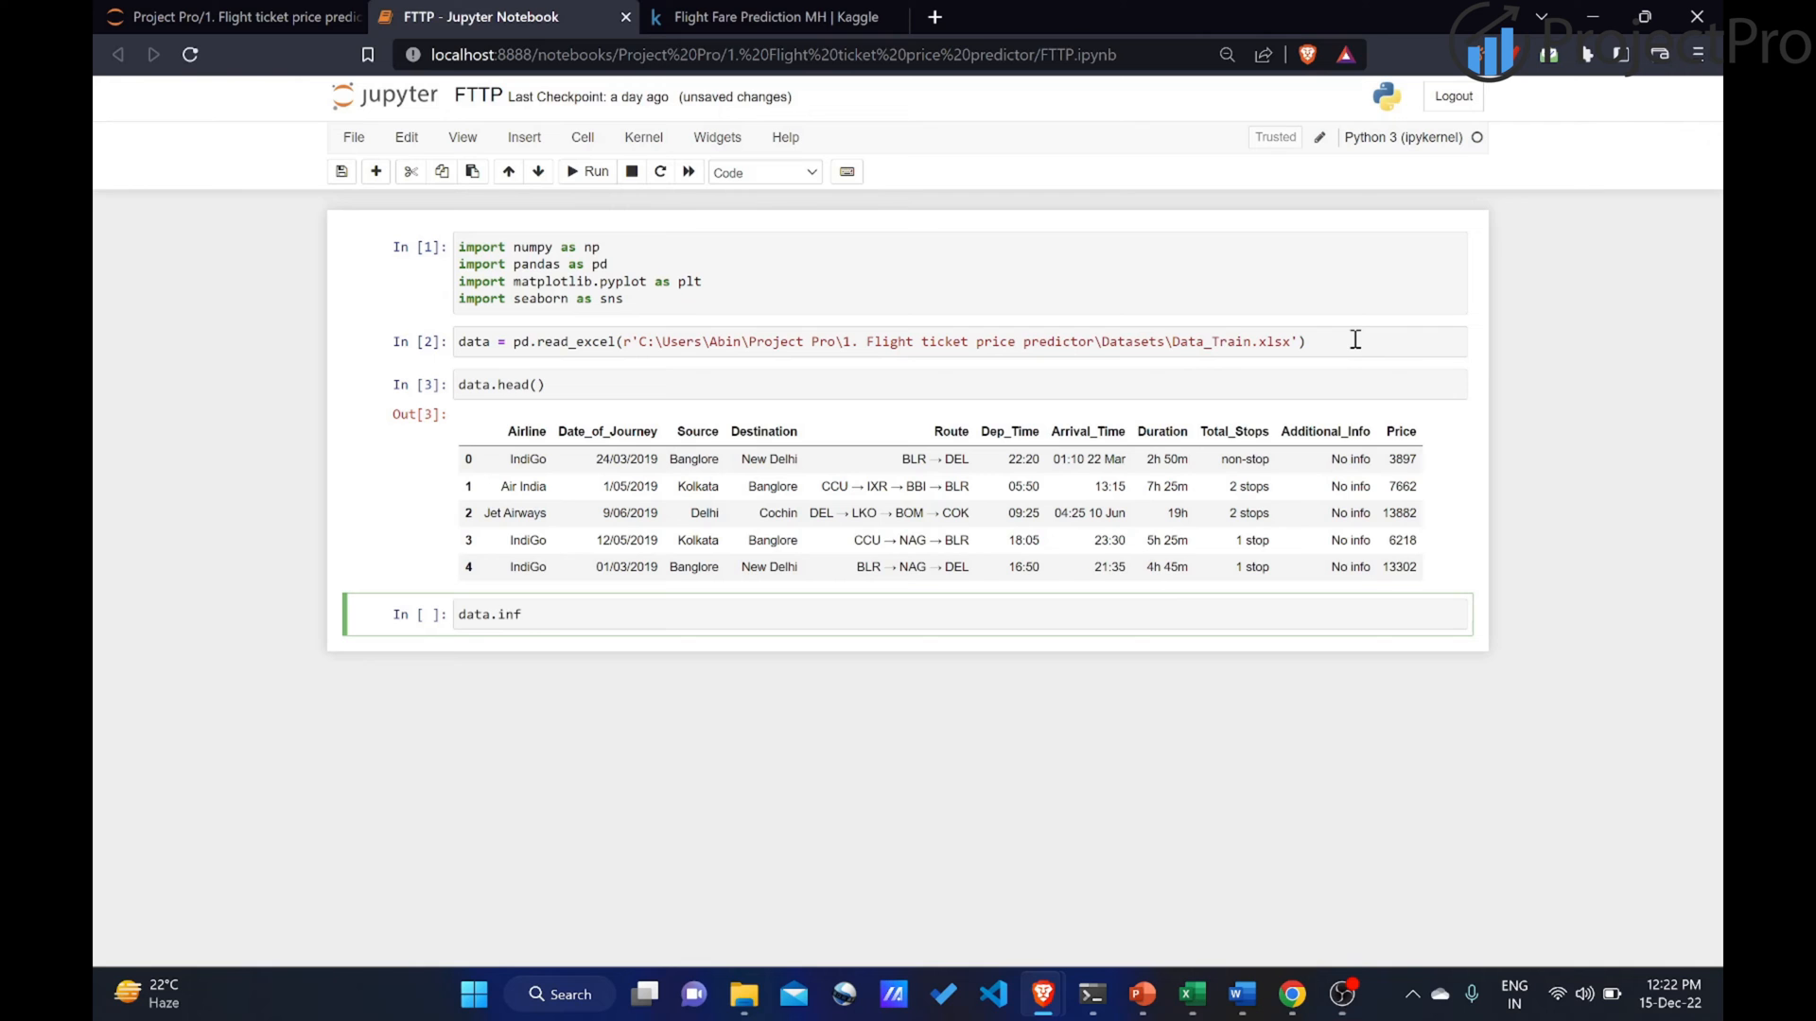
{"action": "type", "text": "o()"}
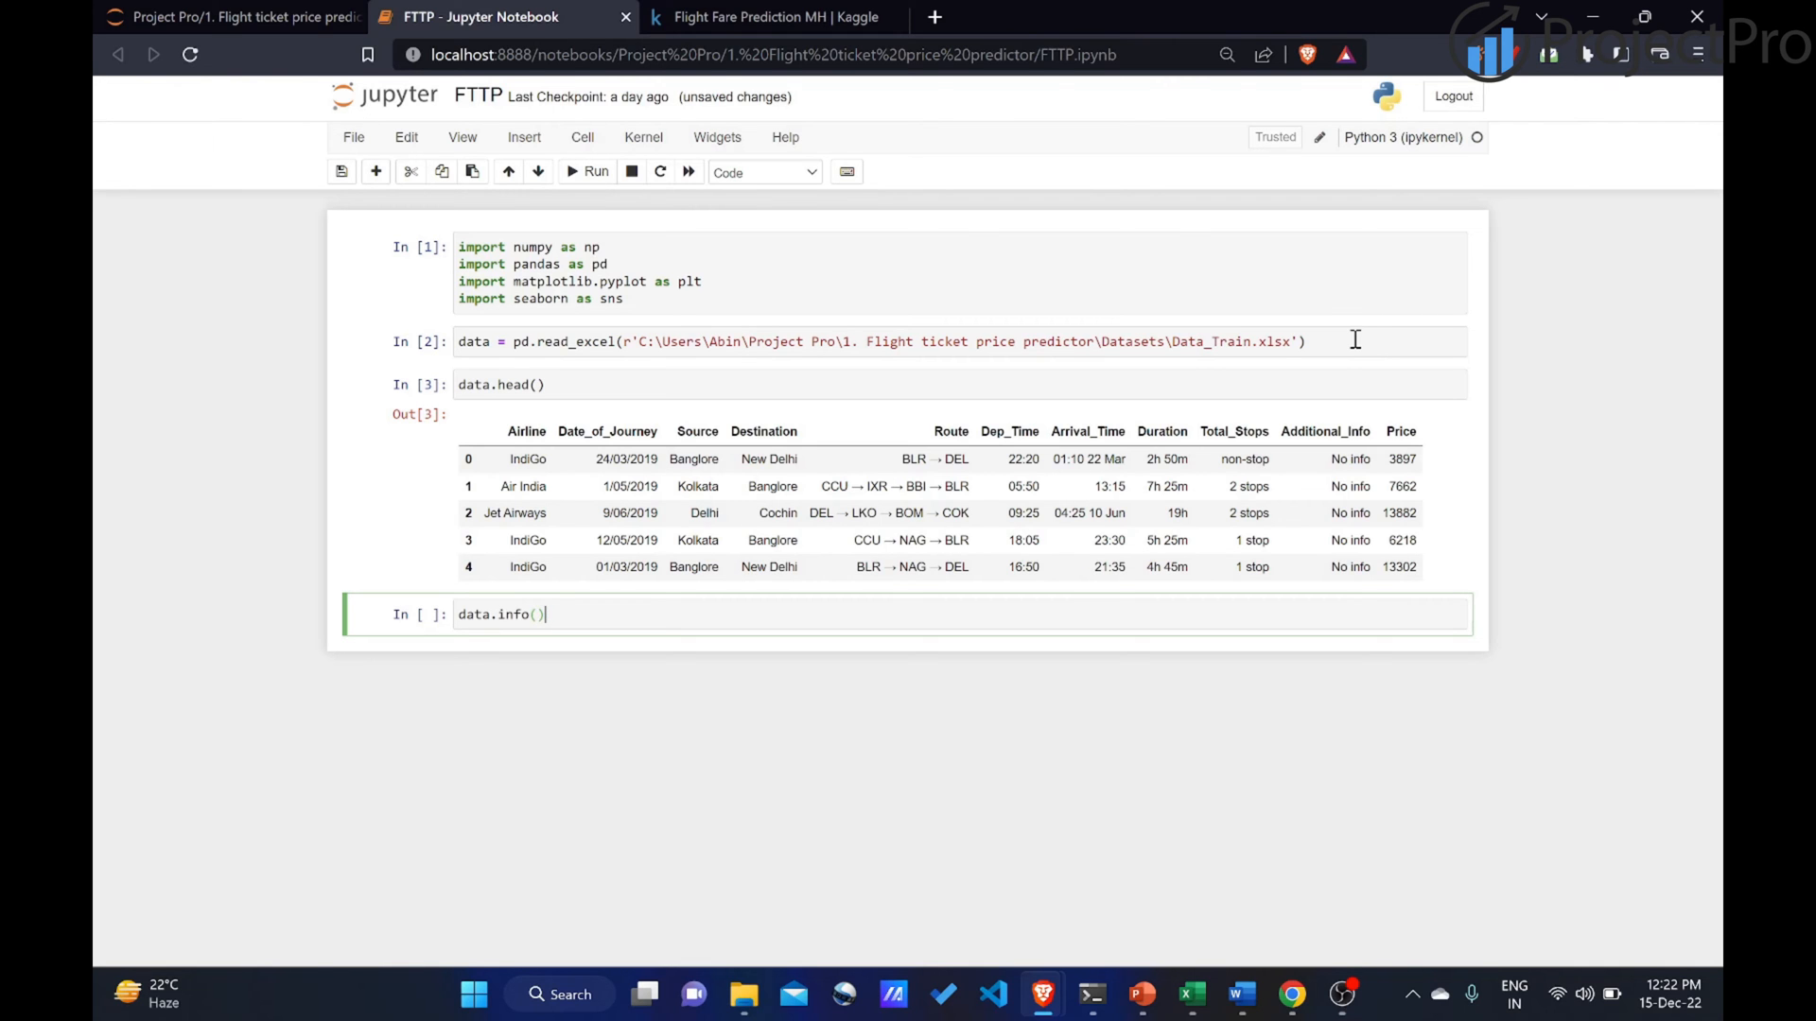
{"action": "left_click", "coordinate": [595, 172]}
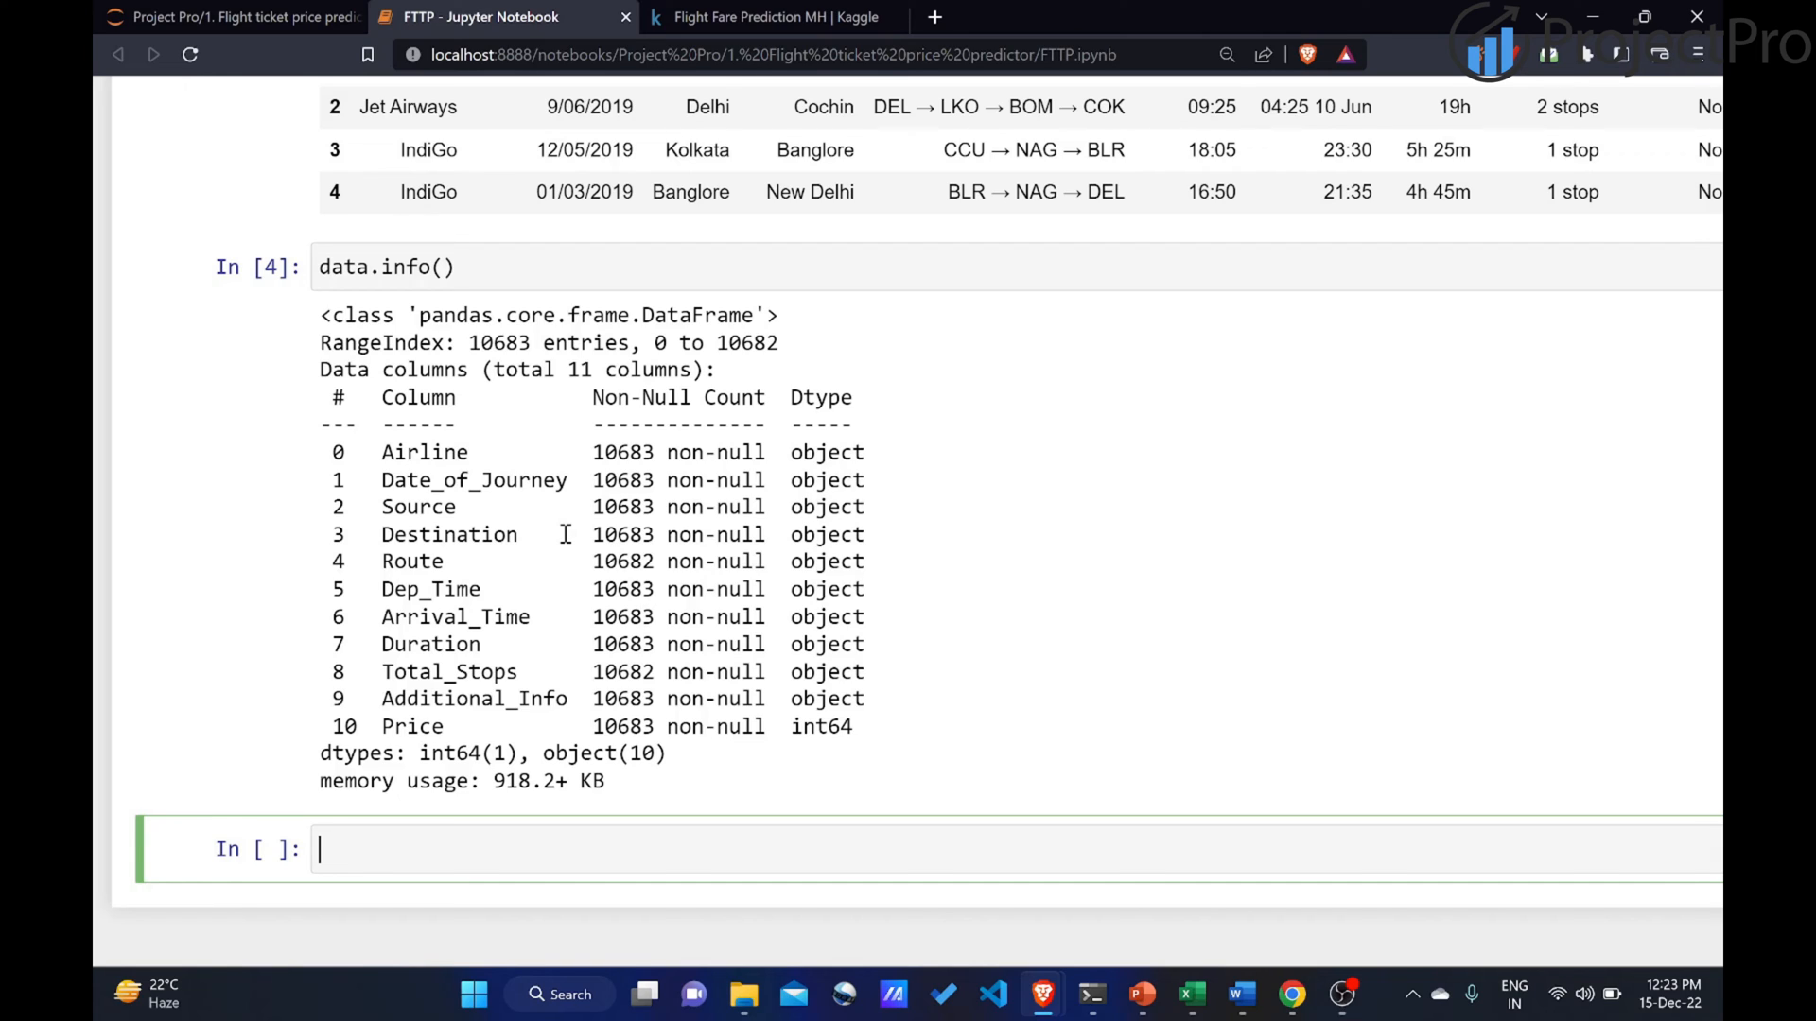
{"action": "mouse_move", "coordinate": [455, 629]}
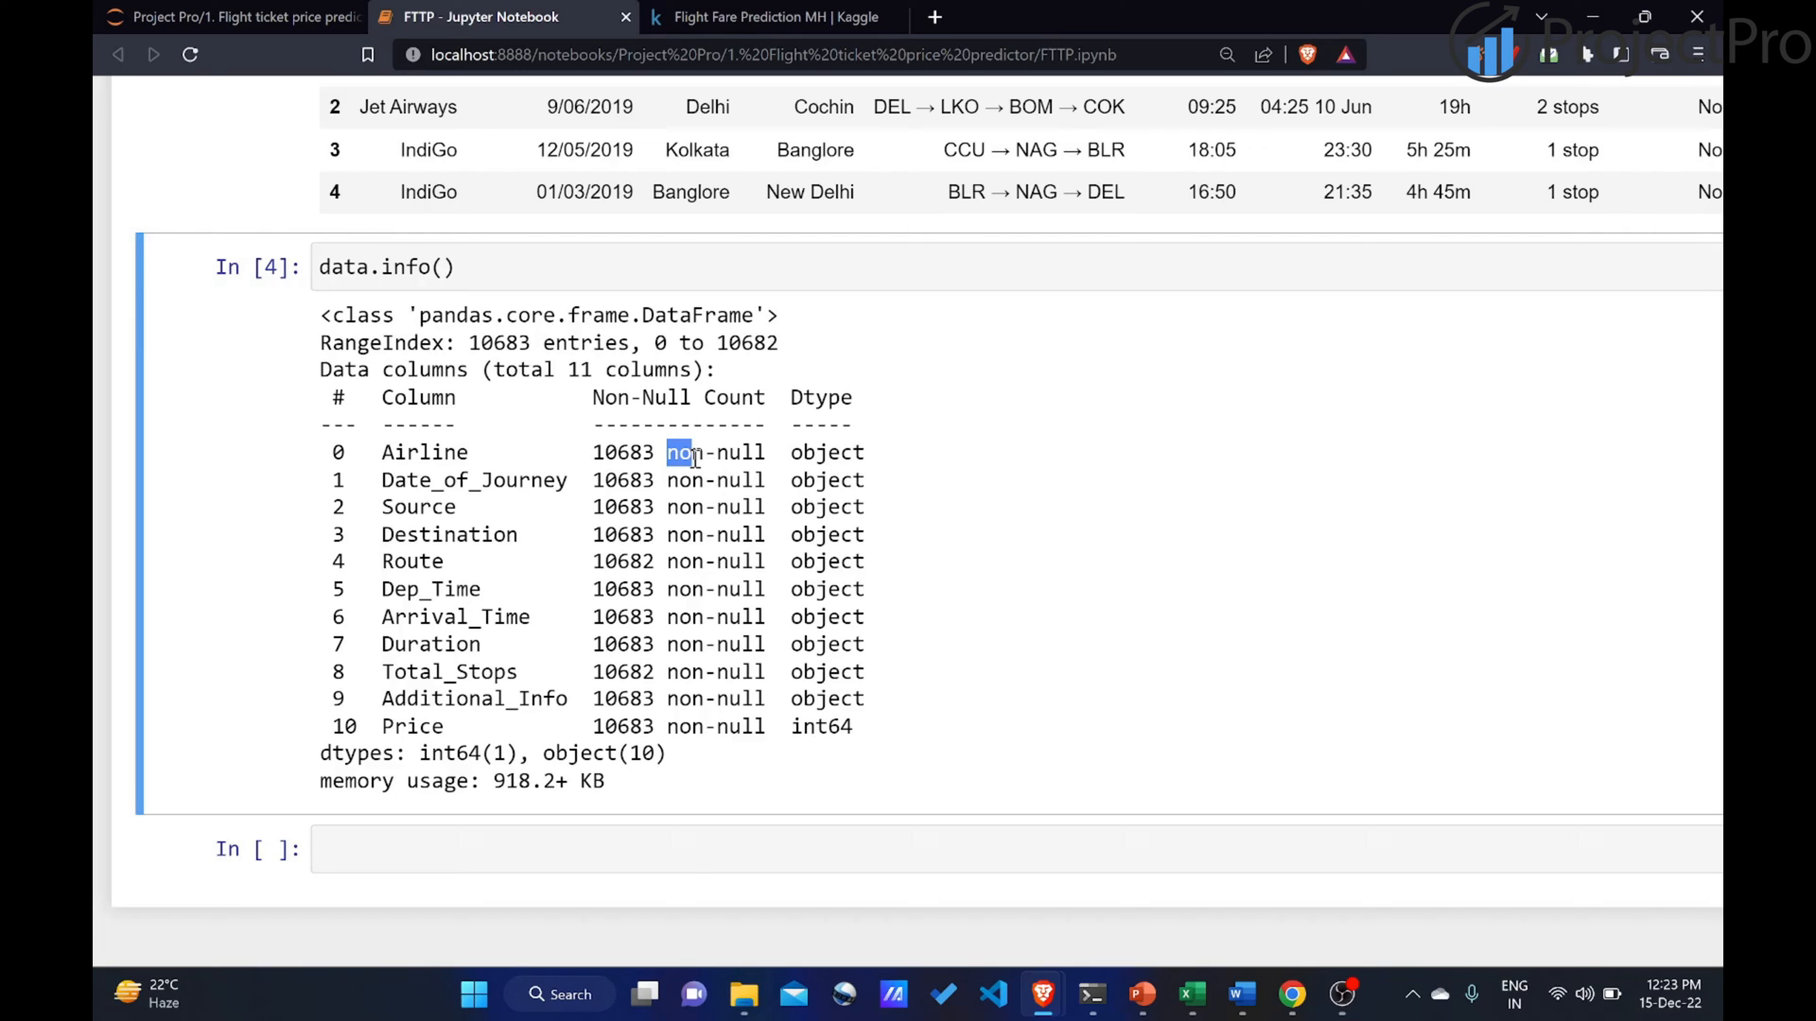
{"action": "double_click", "coordinate": [826, 452]}
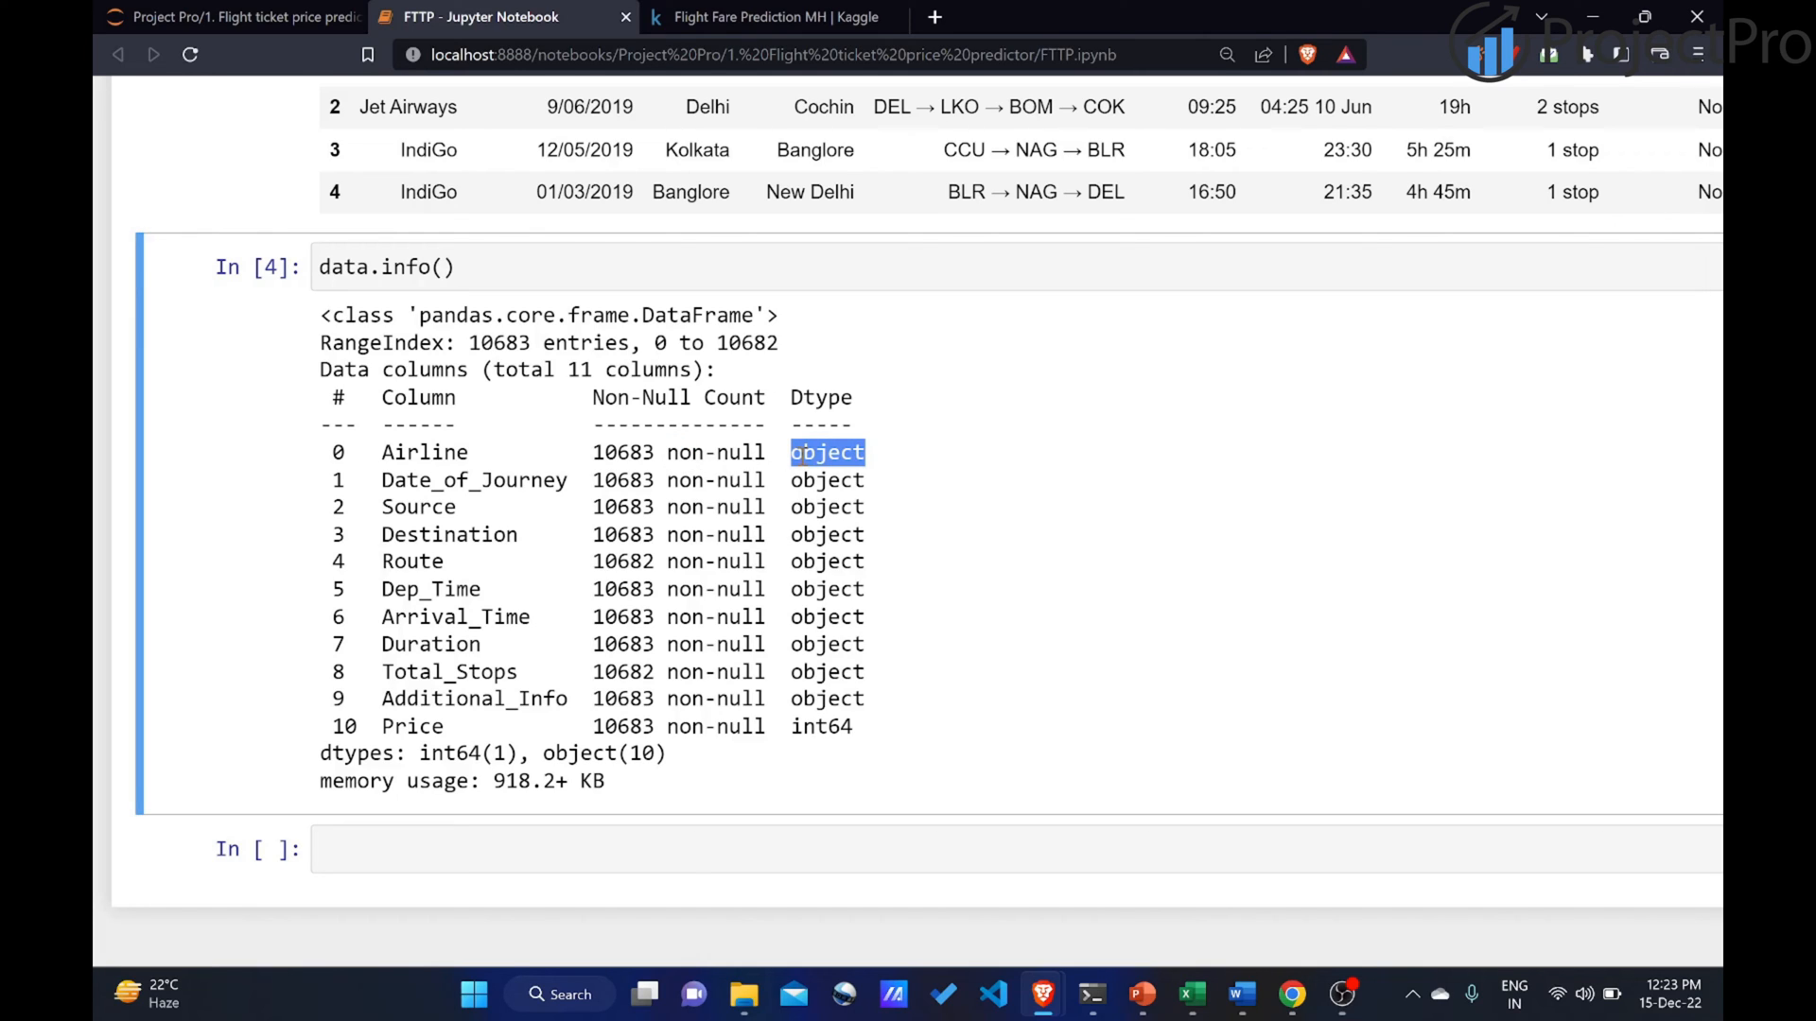
{"action": "mouse_move", "coordinate": [825, 731]}
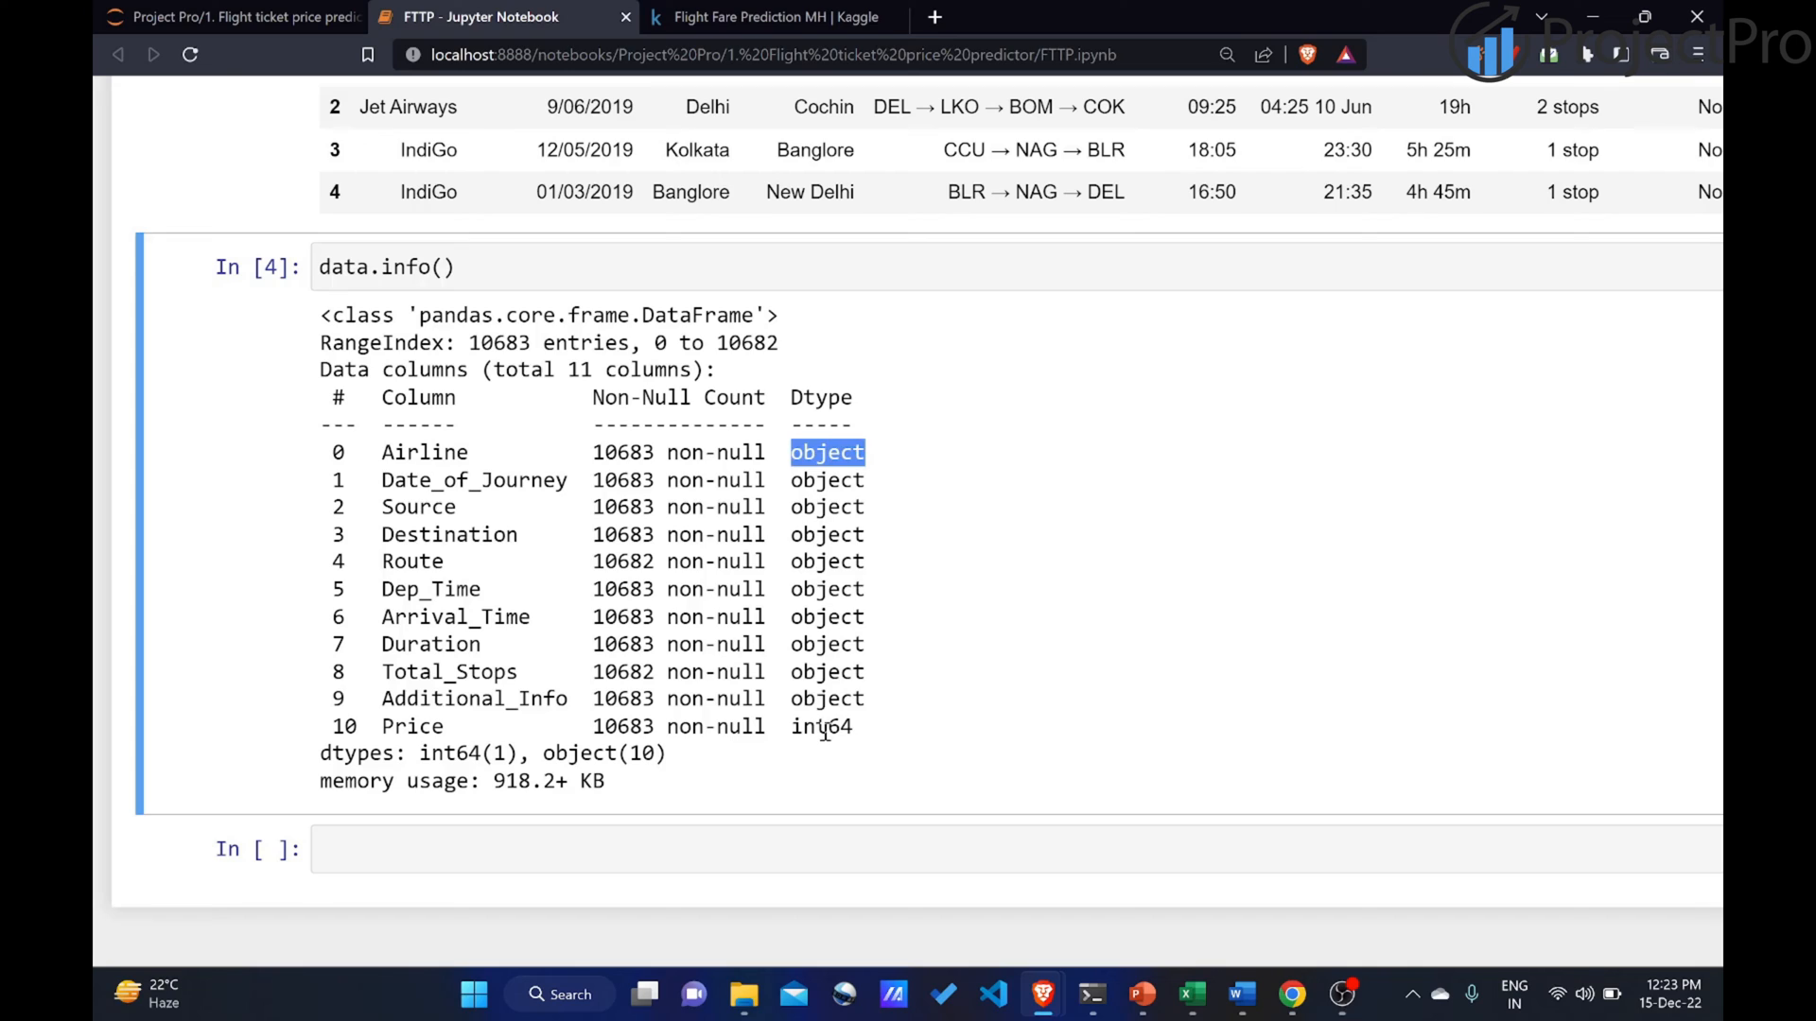
{"action": "double_click", "coordinate": [825, 727]}
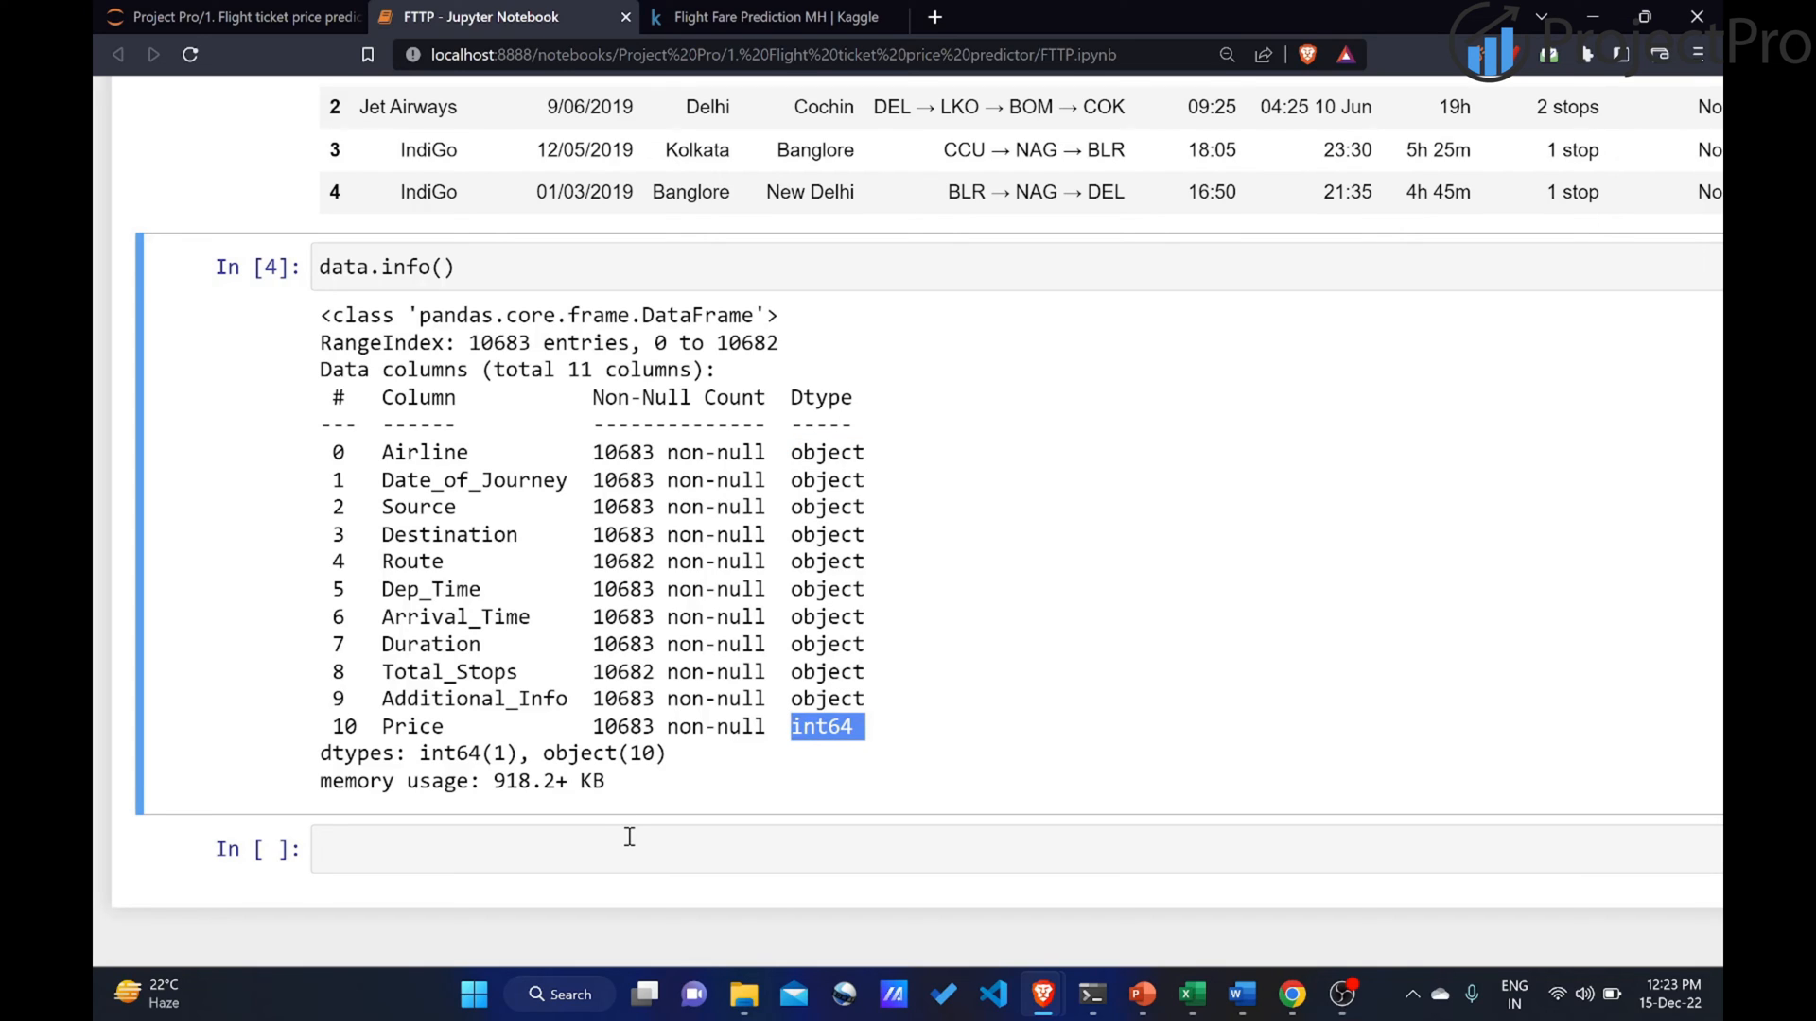
{"action": "left_click", "coordinate": [629, 849]}
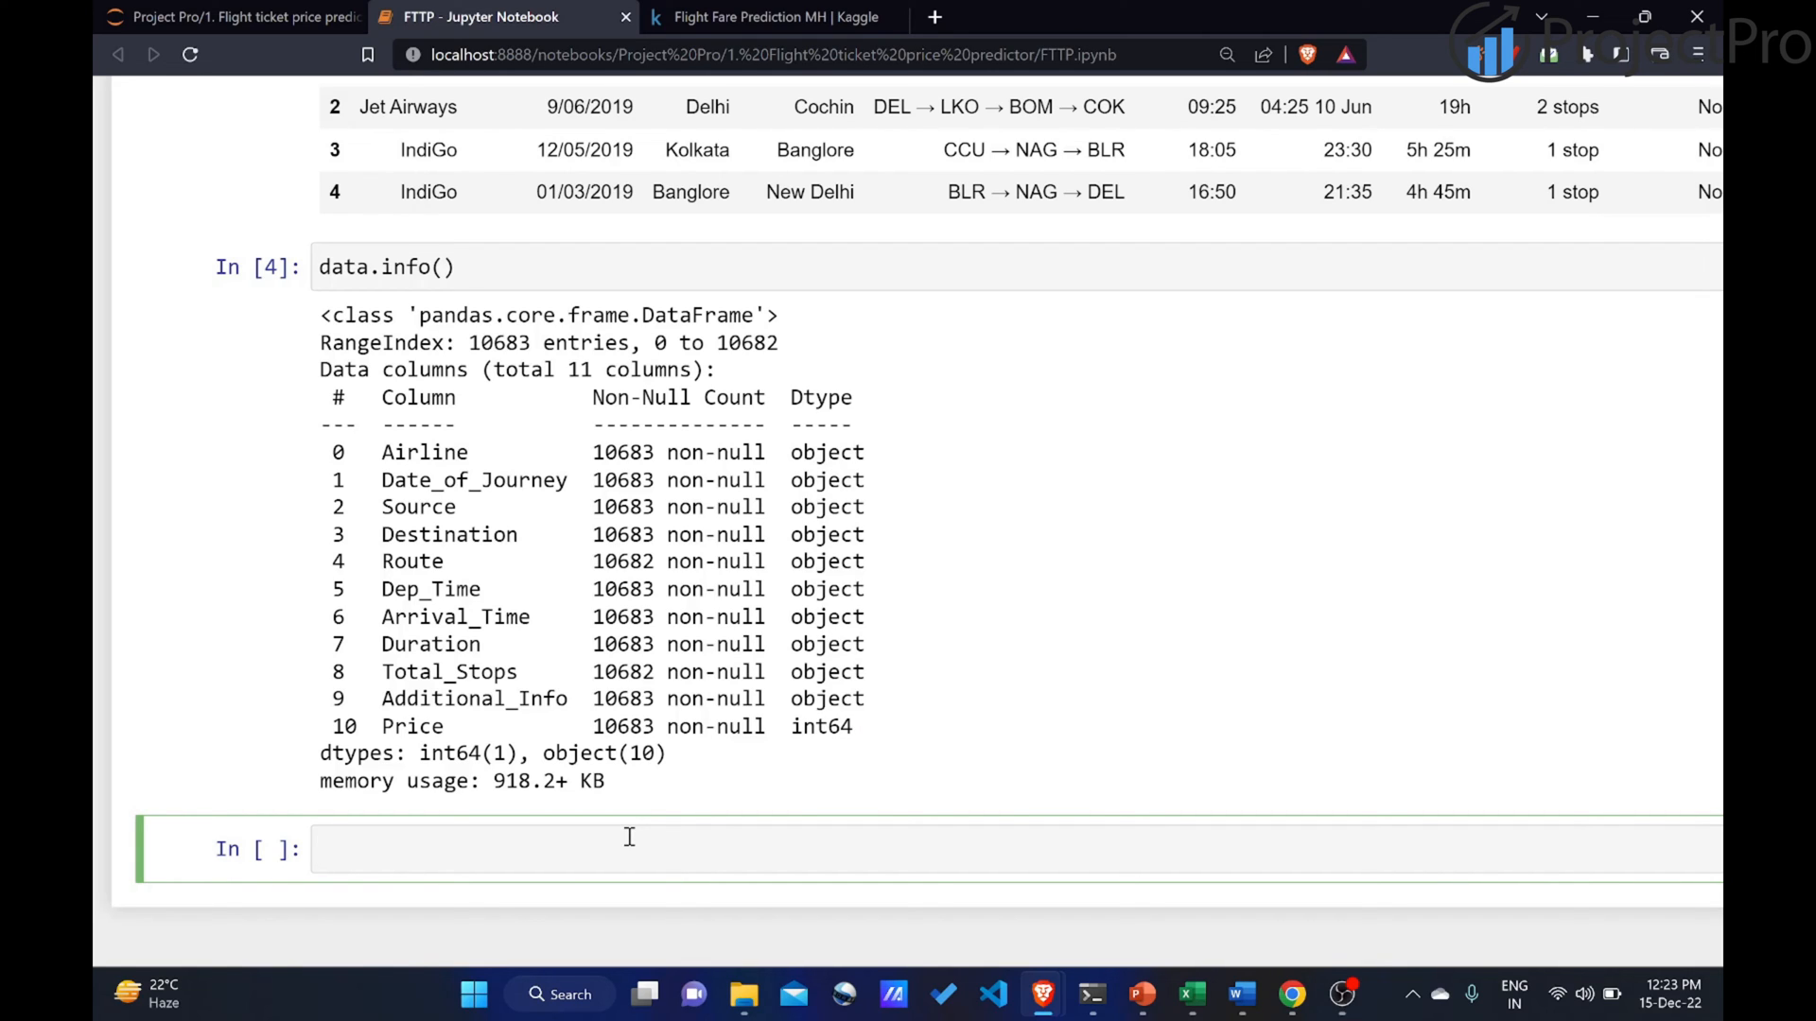
Run data.shape (10683, 11) and data.count(), highlighting Total_Stops at 10682.
{"action": "type", "text": "data"}
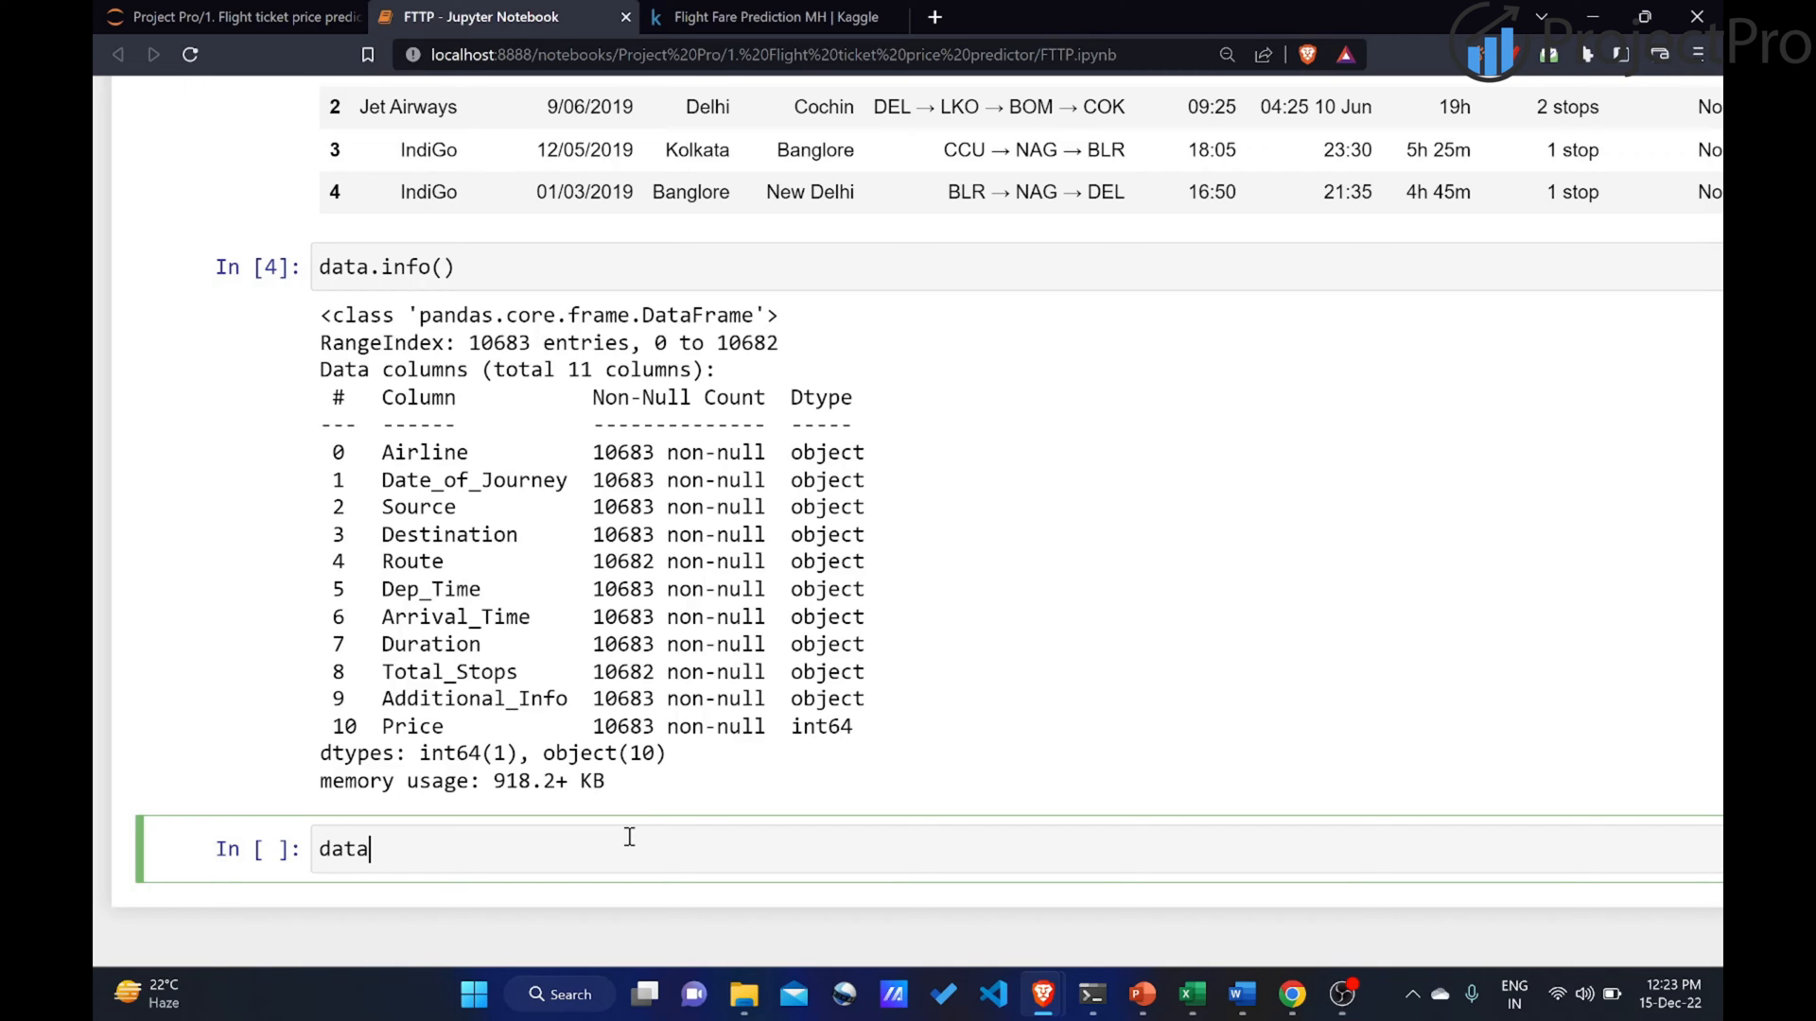
{"action": "type", "text": ".shape"}
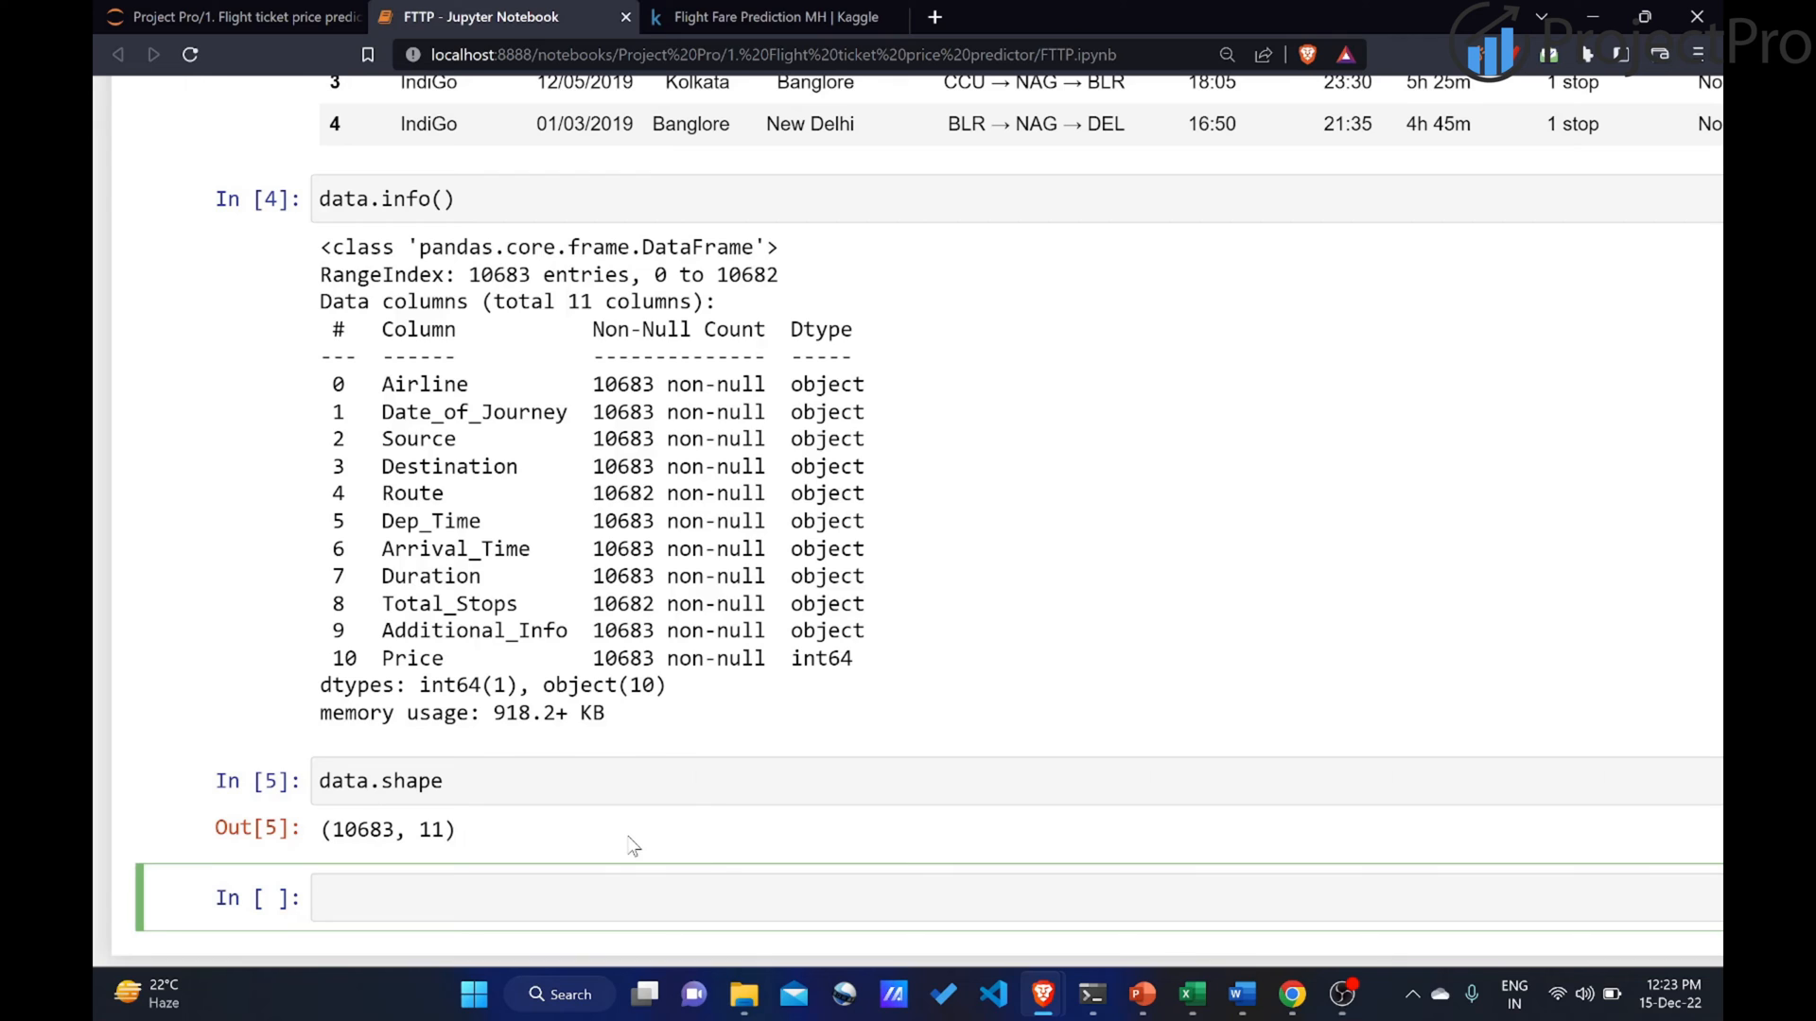
{"action": "type", "text": "data."}
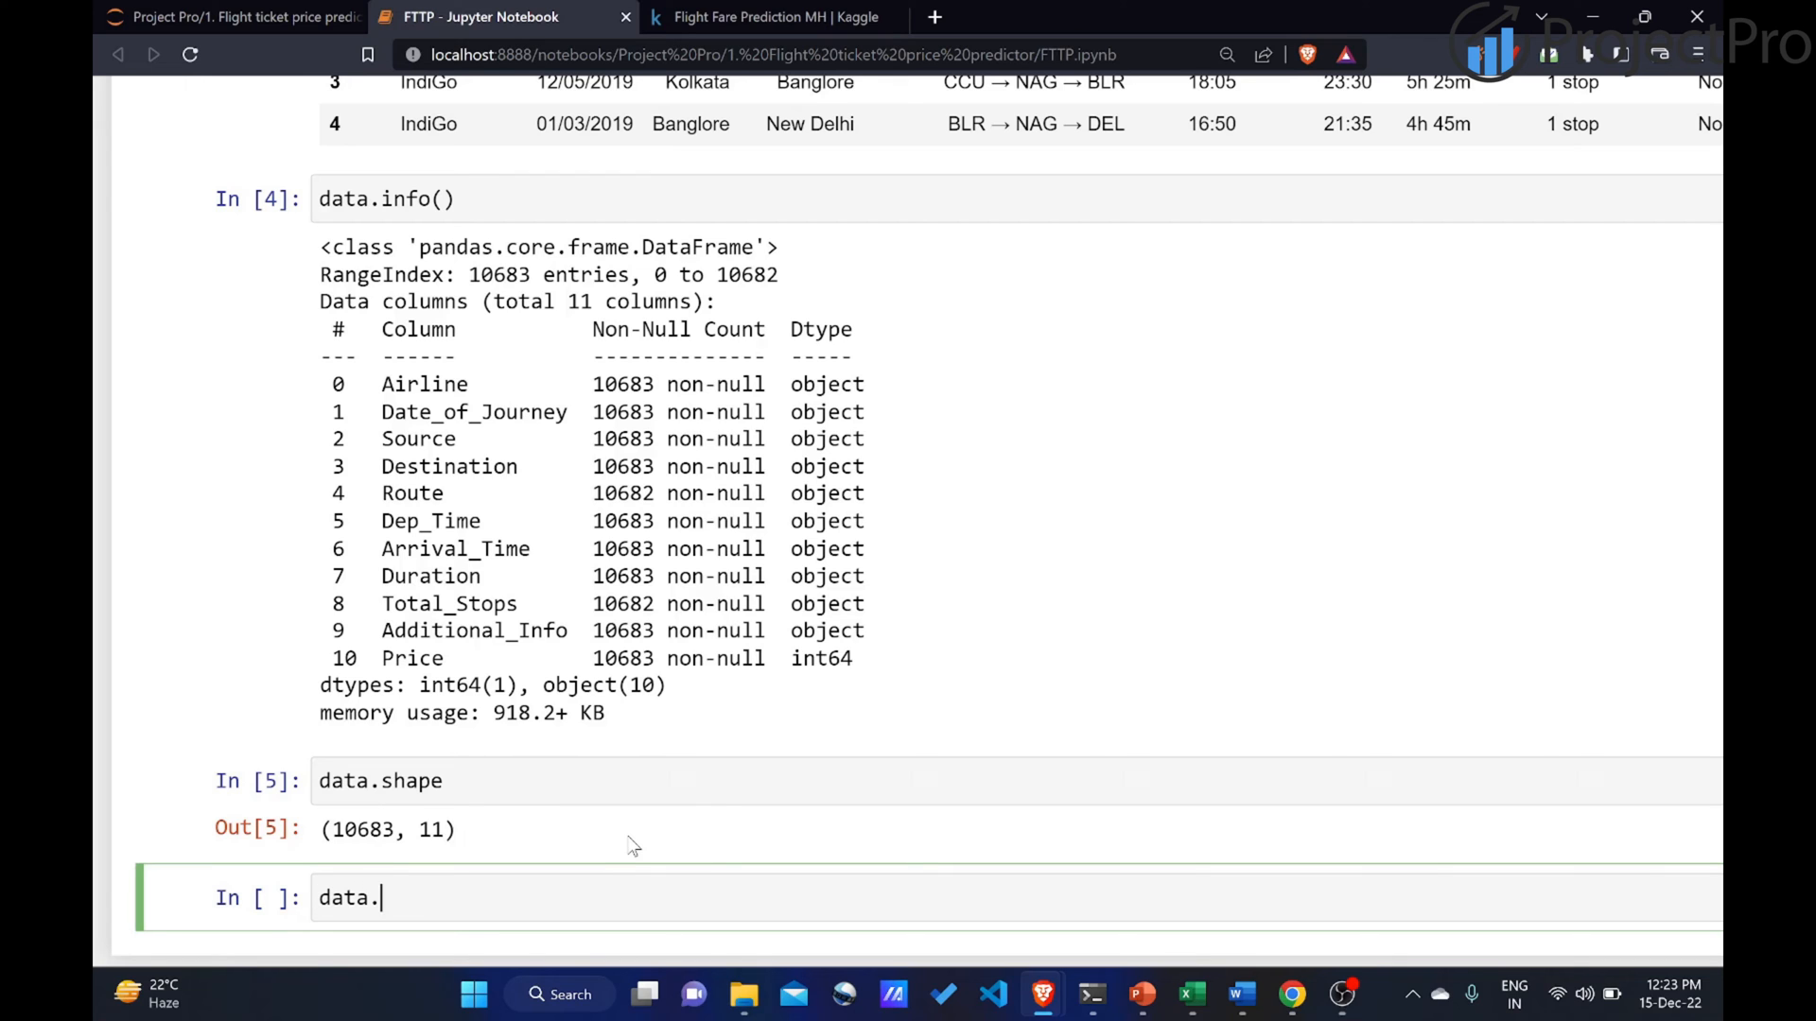
{"action": "key", "text": "shift+enter"}
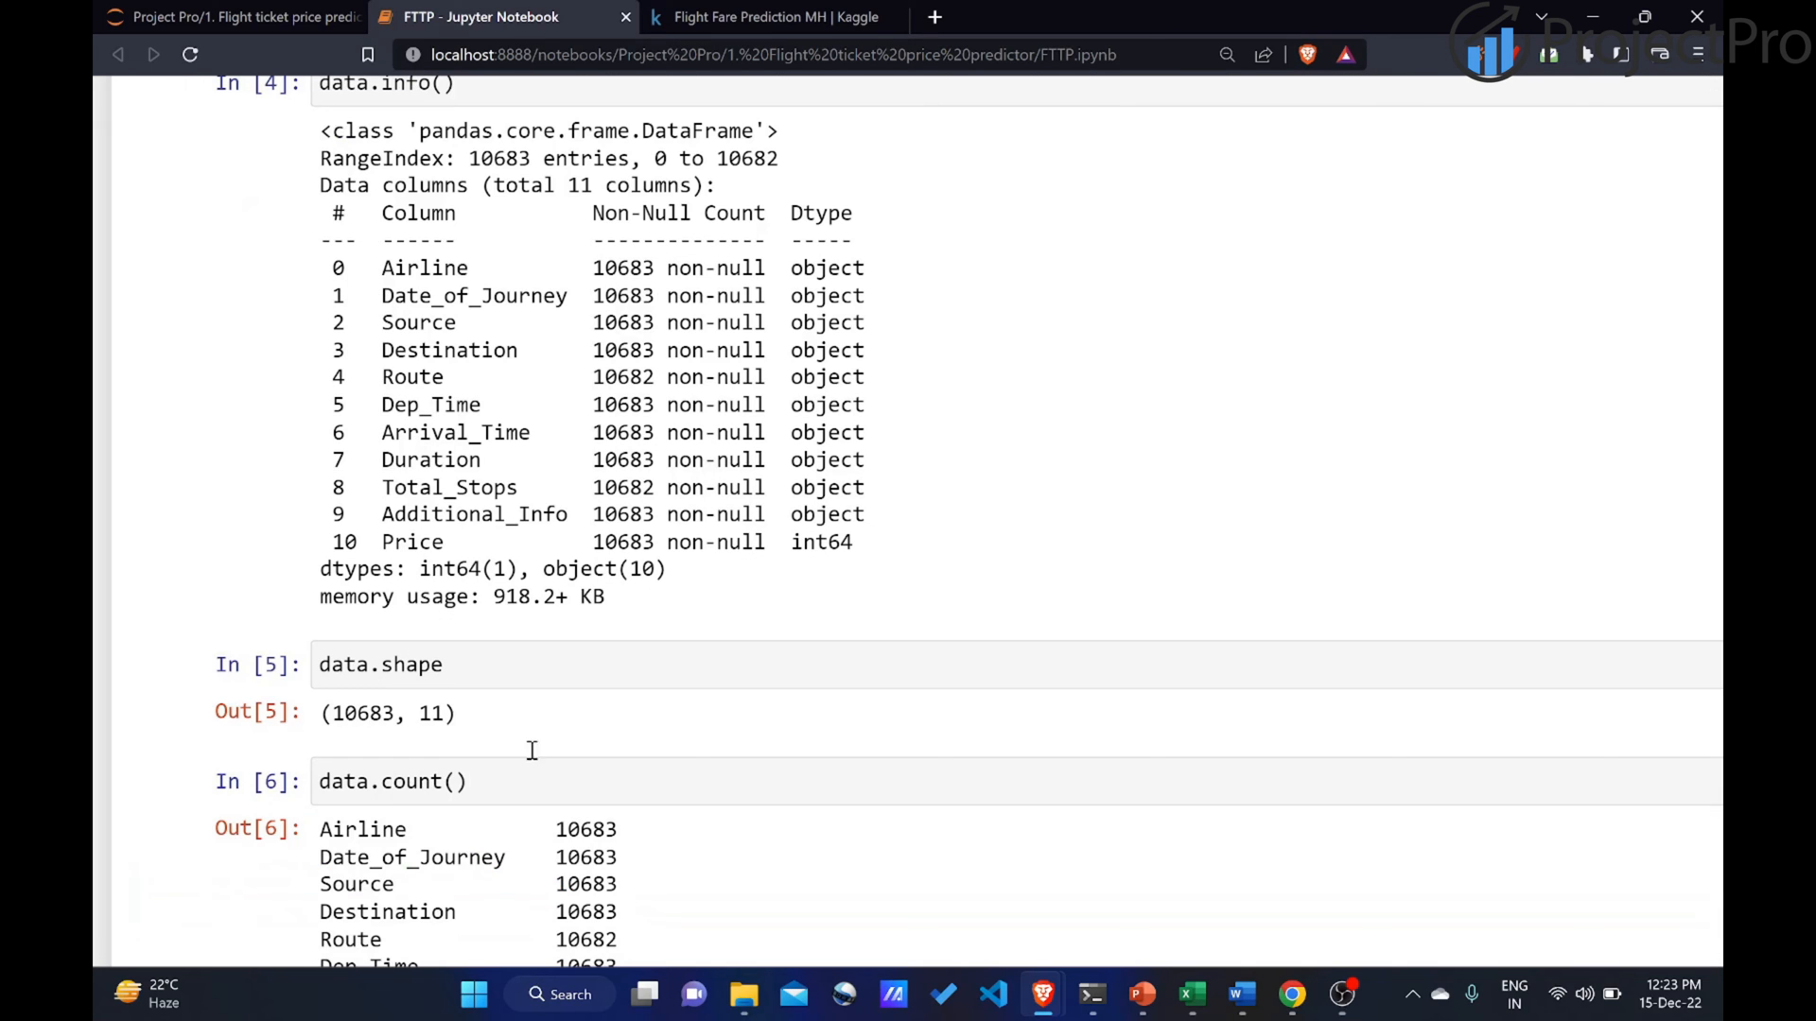
{"action": "scroll", "scroll_direction": "down", "scroll_amount": 3}
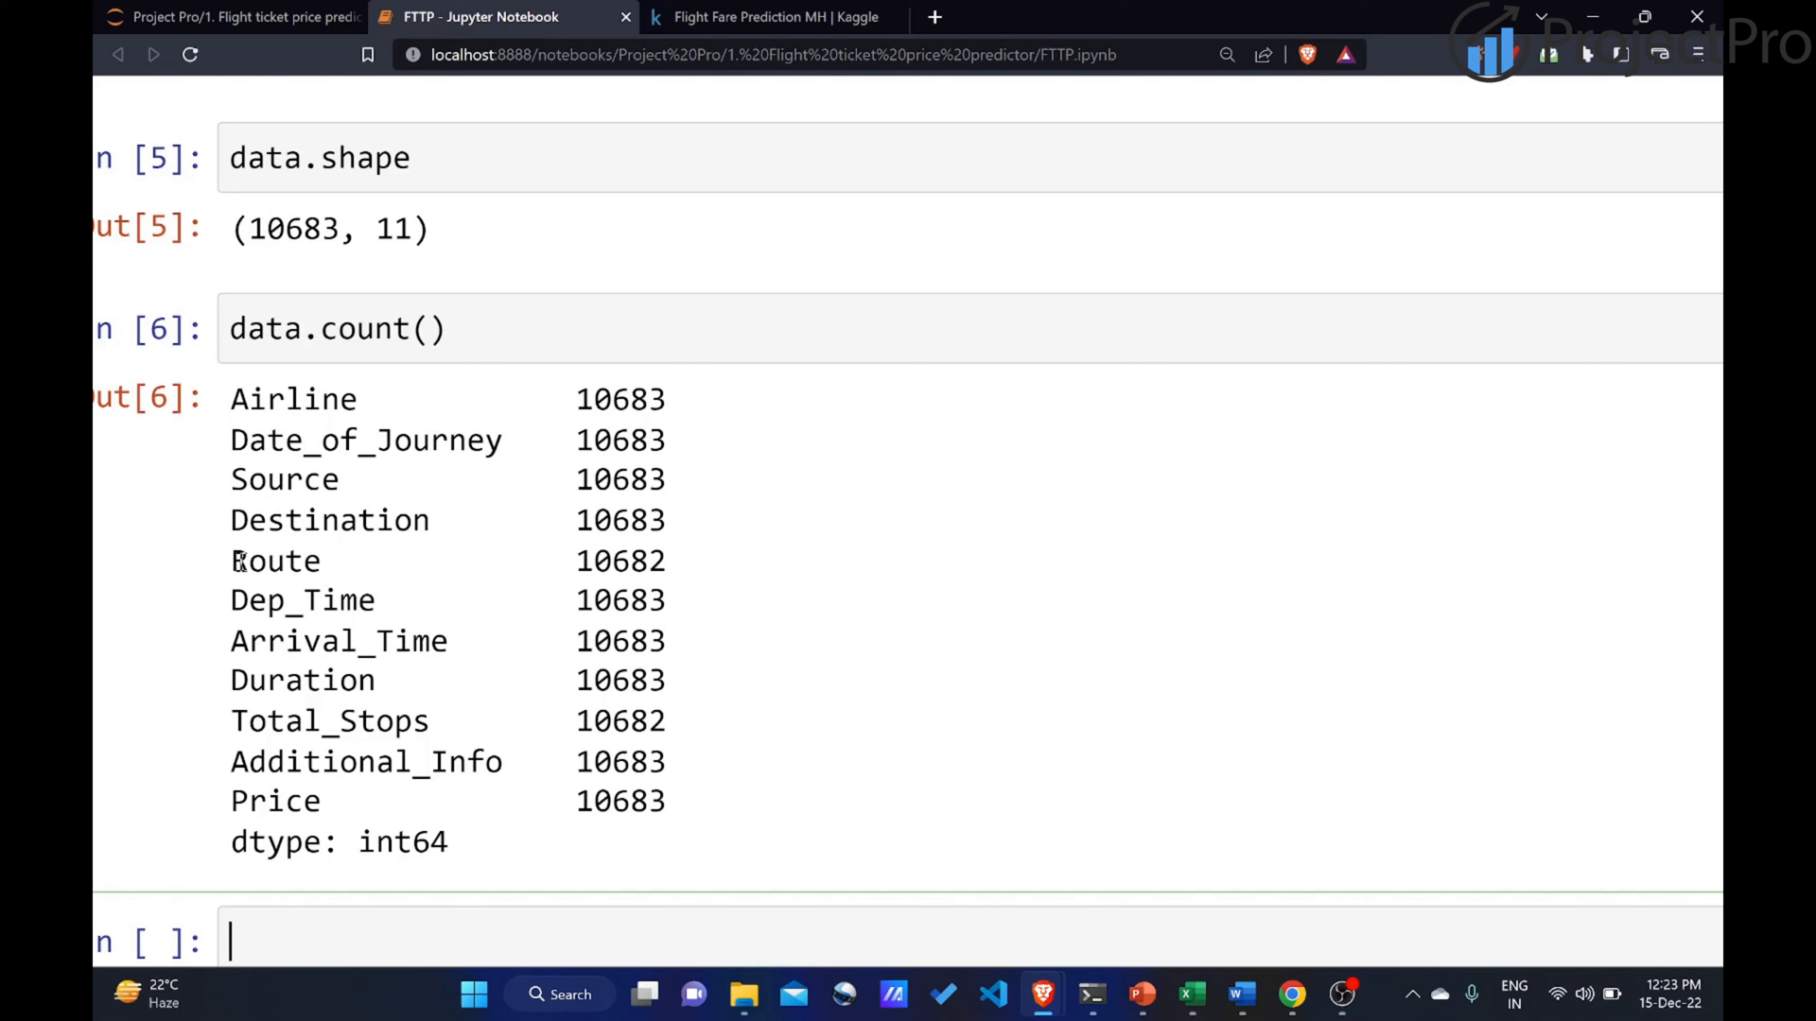
{"action": "double_click", "coordinate": [276, 561]}
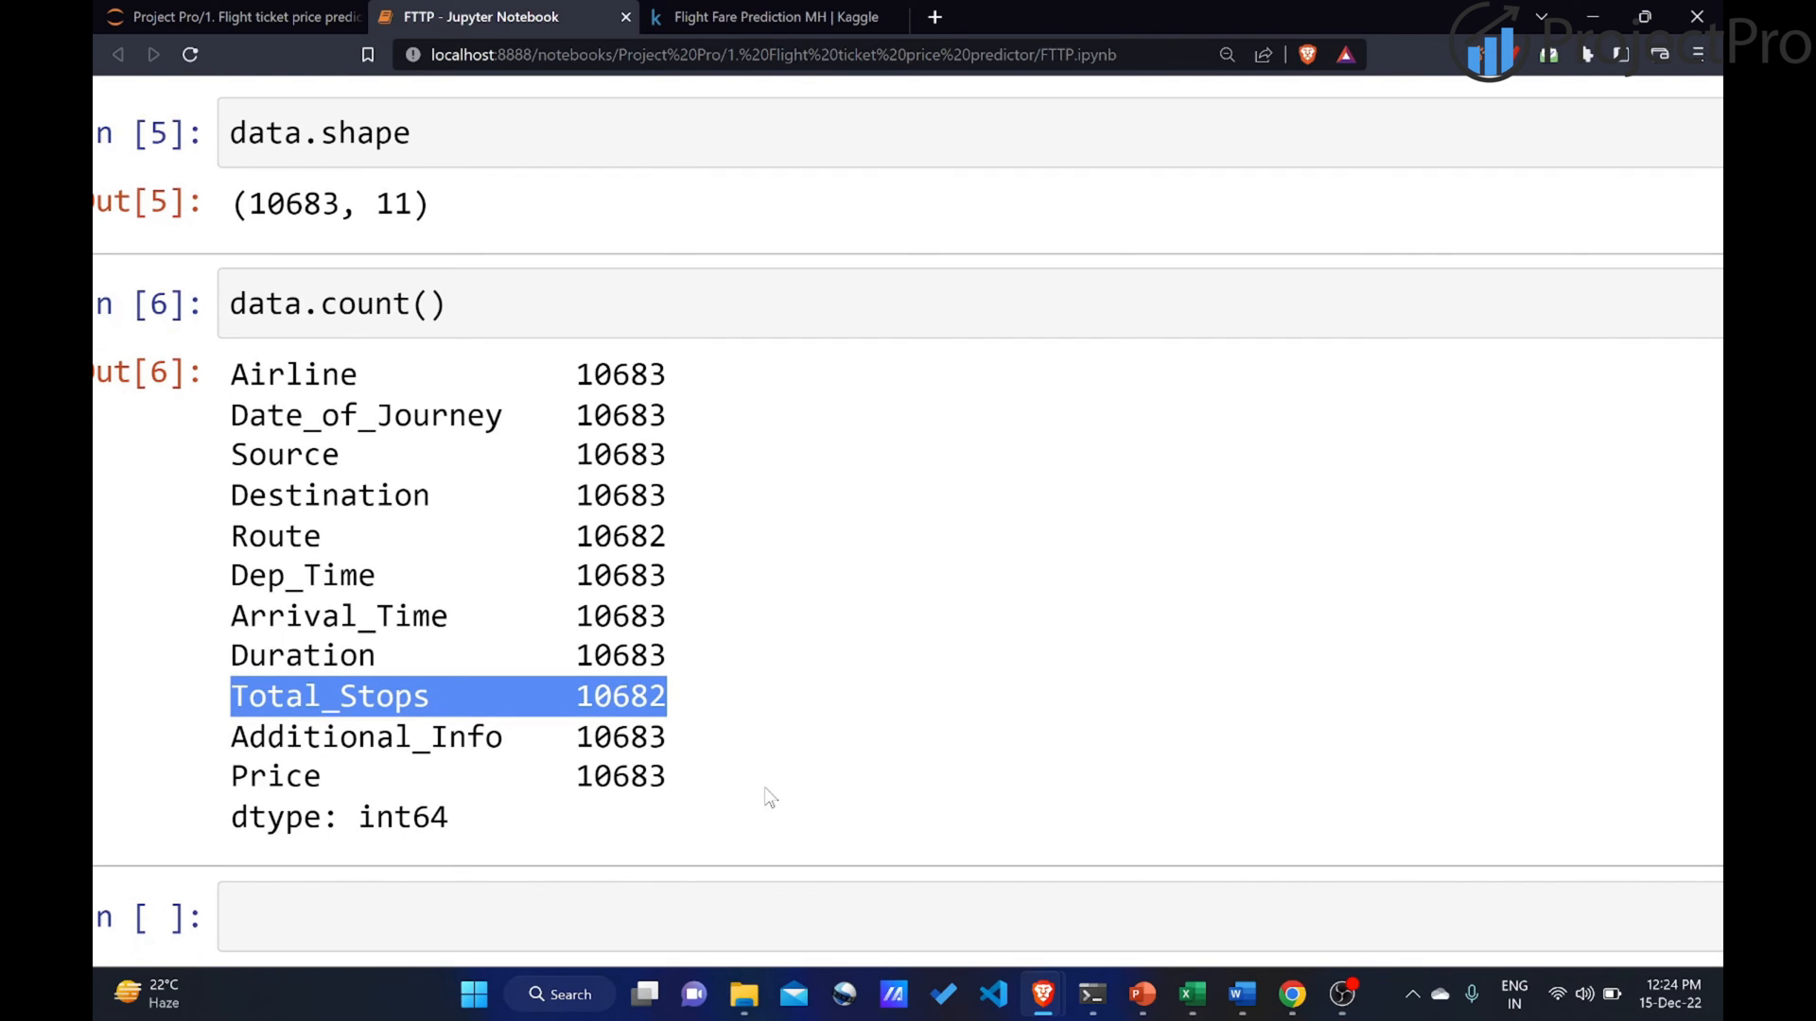
{"action": "scroll", "scroll_direction": "up", "scroll_amount": 3}
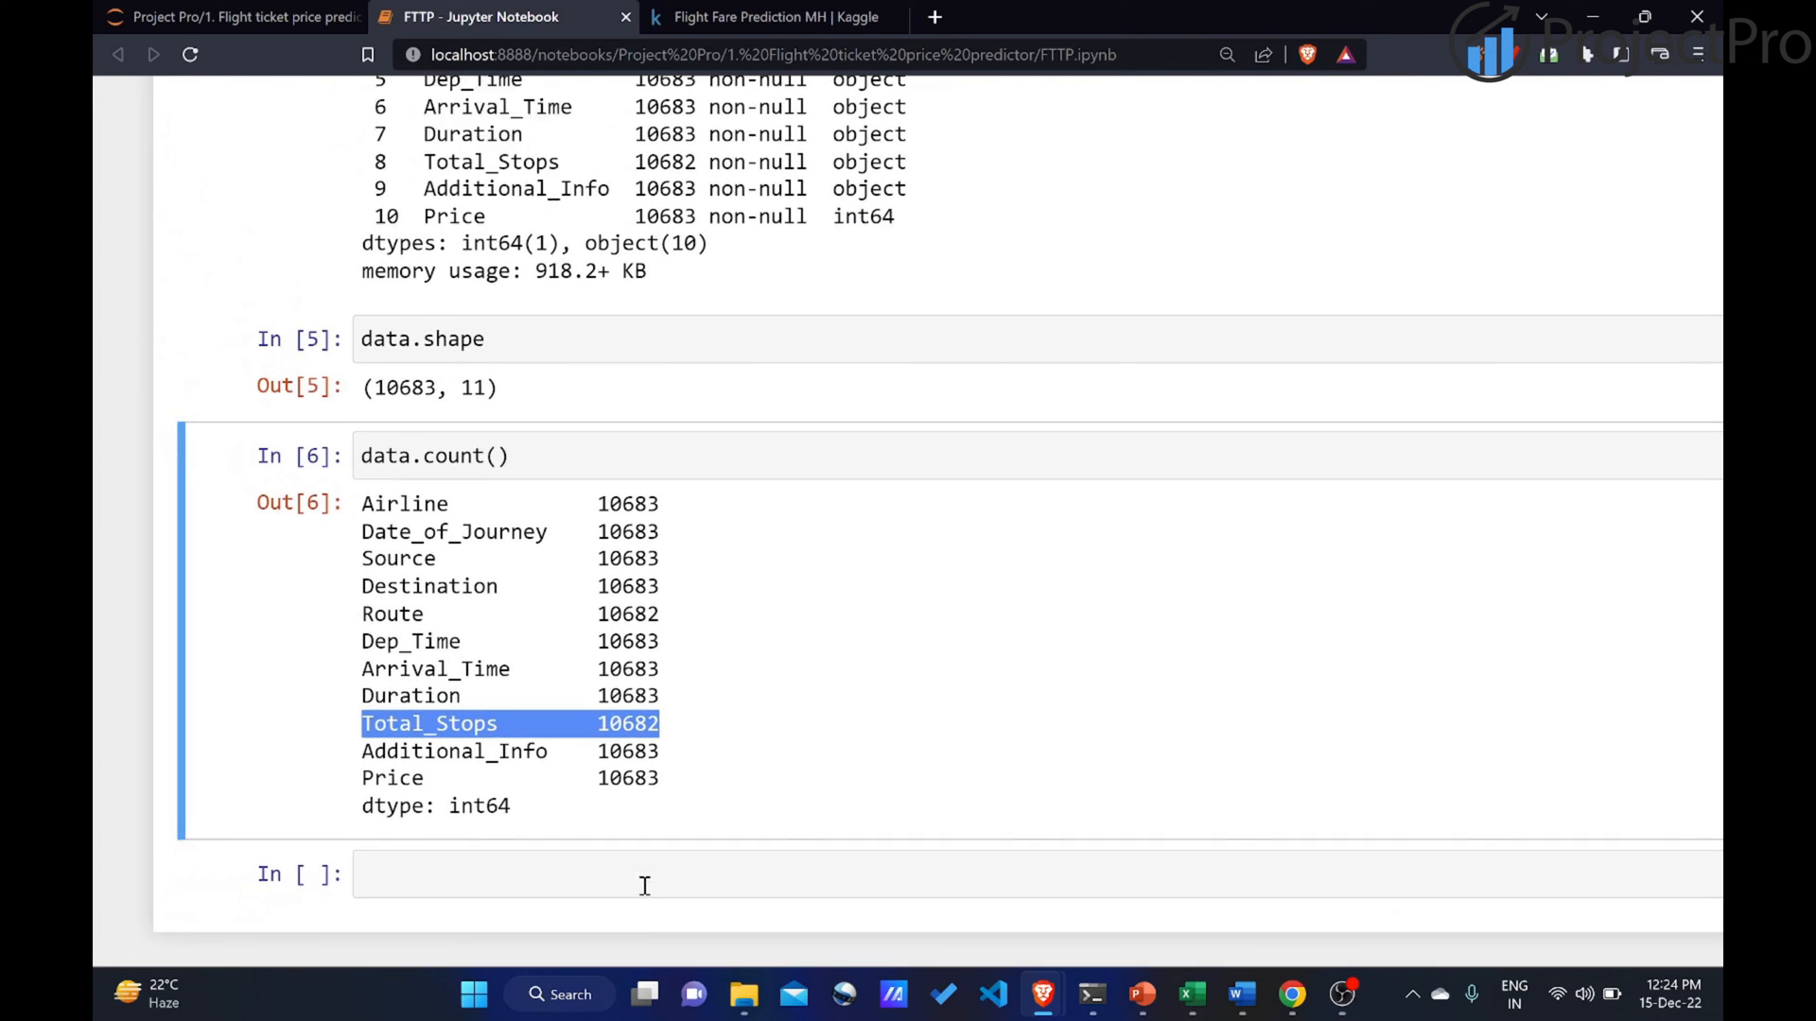
Run data.dtypes, showing all columns as object except Price as int64.
{"action": "type", "text": "data."}
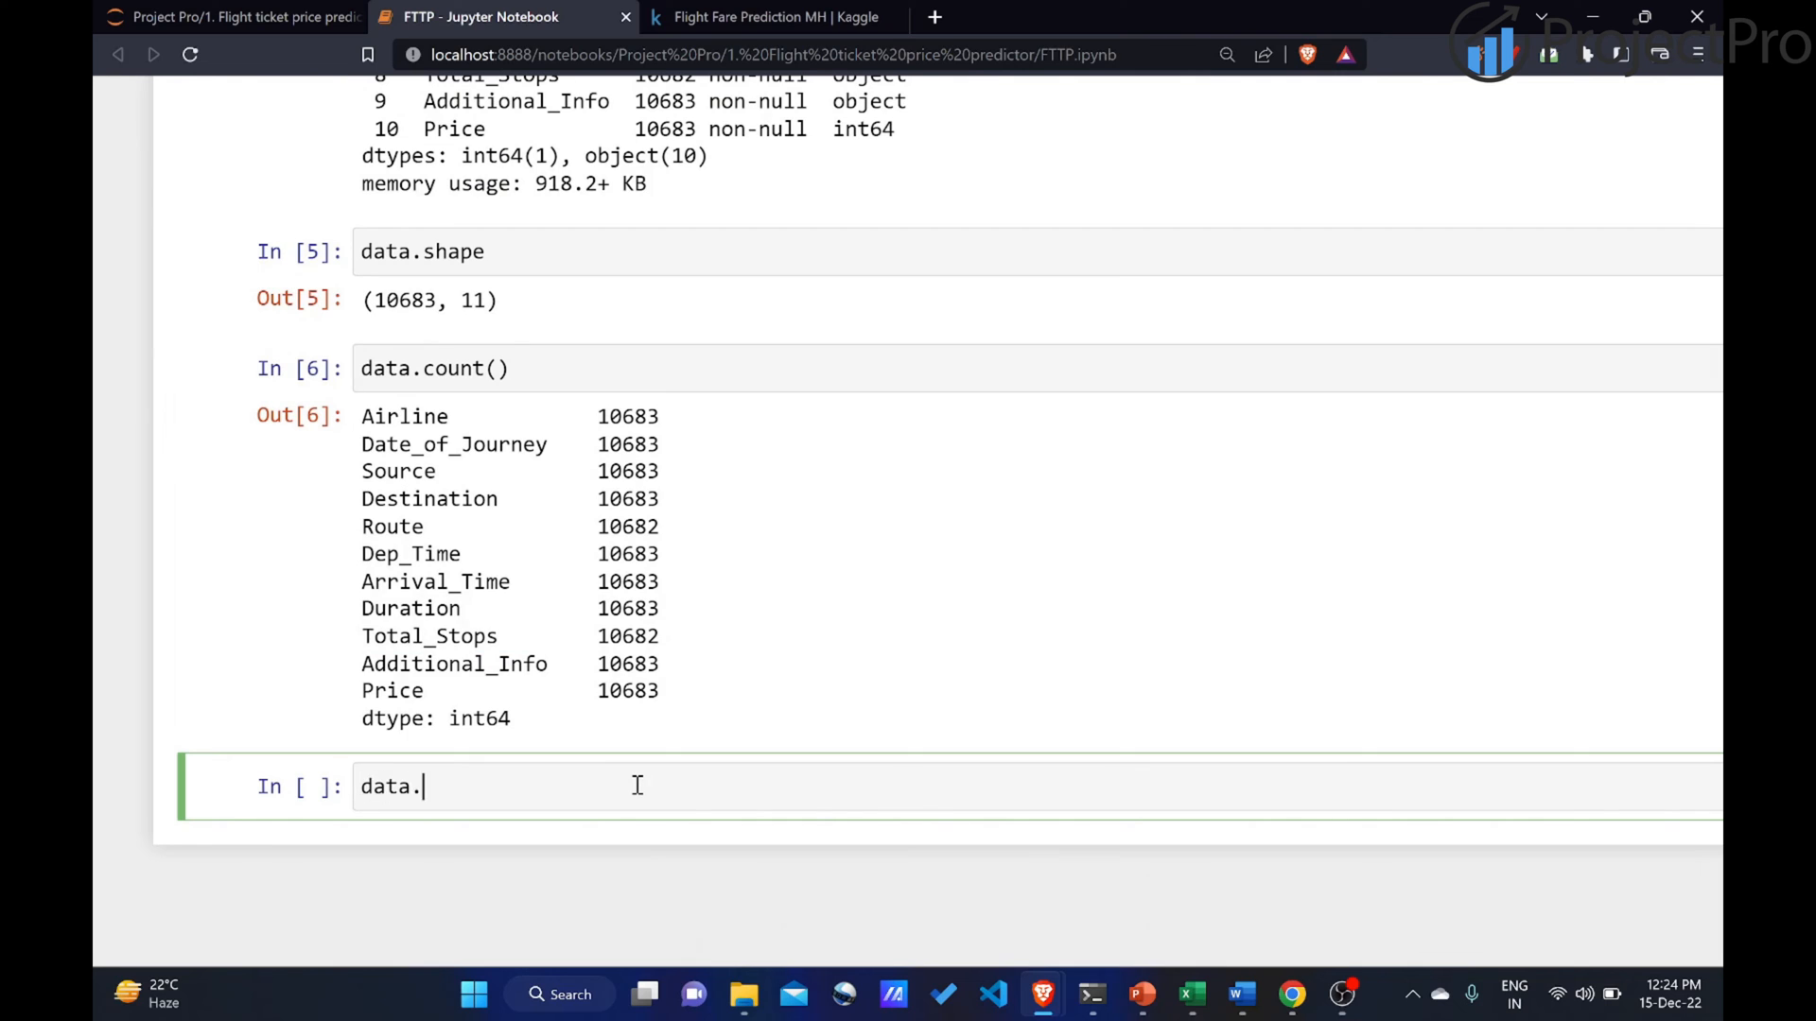
{"action": "type", "text": "dtype"}
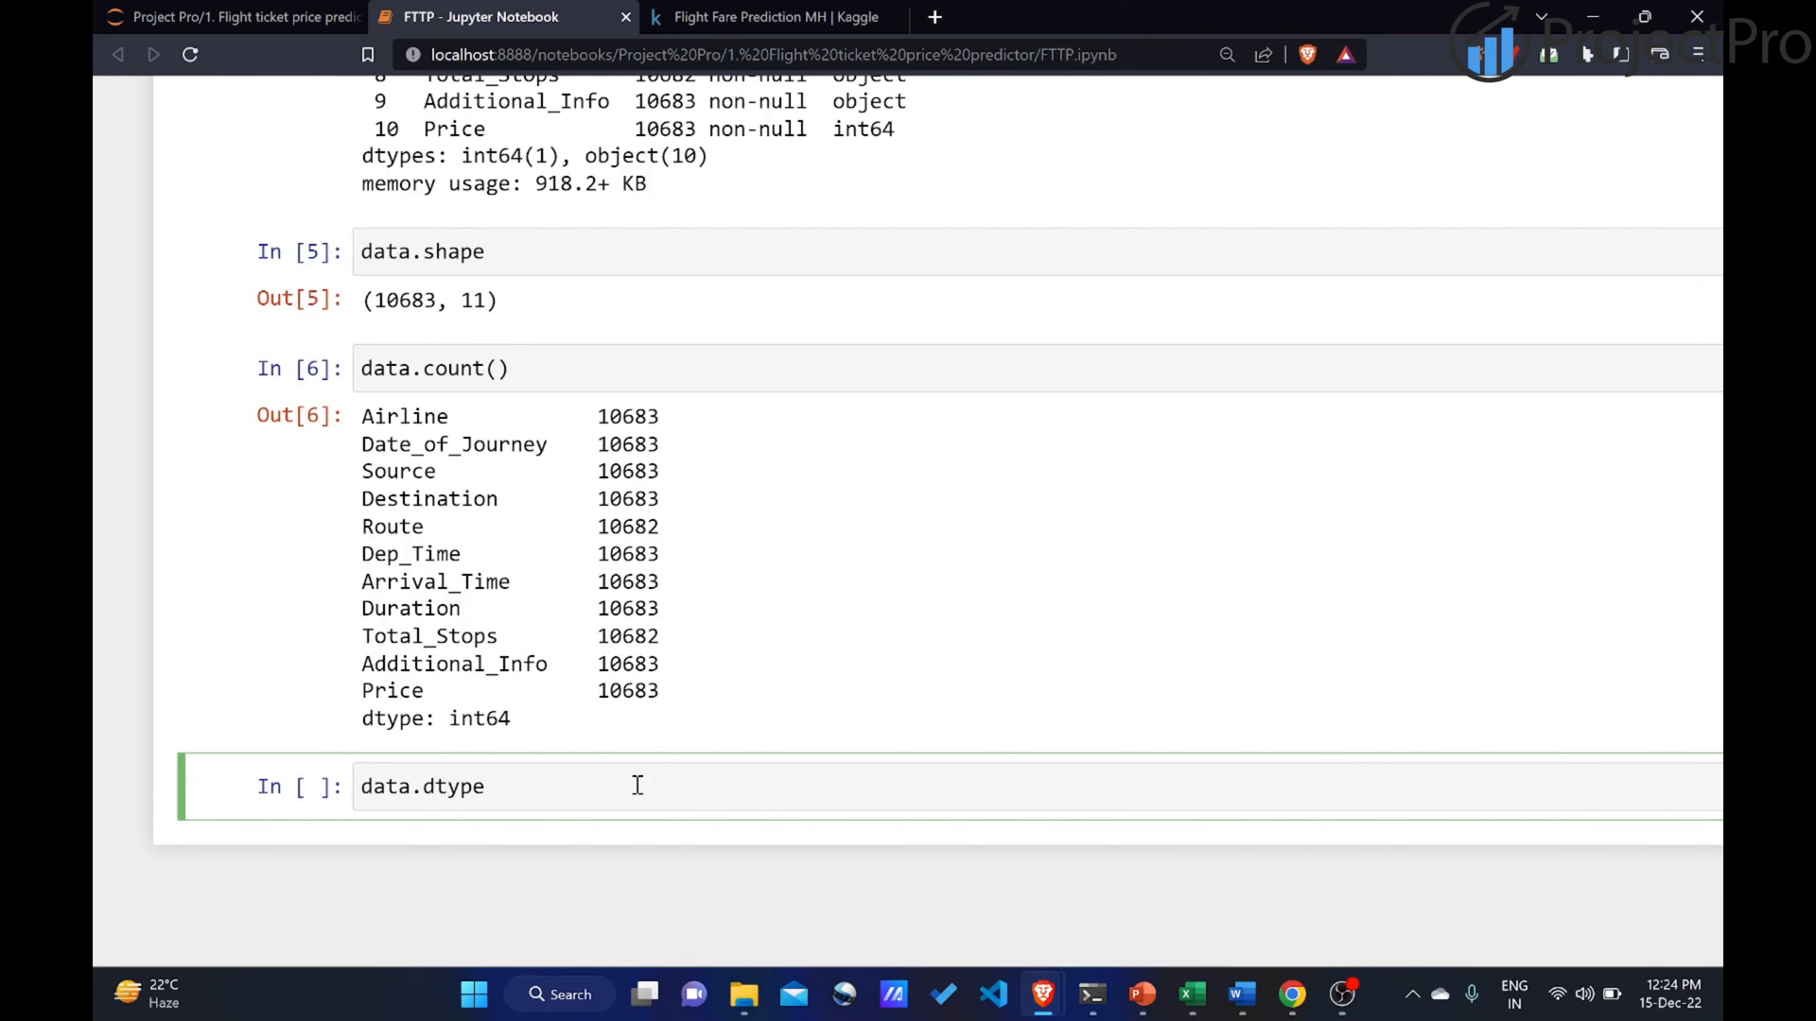
{"action": "key", "text": "shift+Return"}
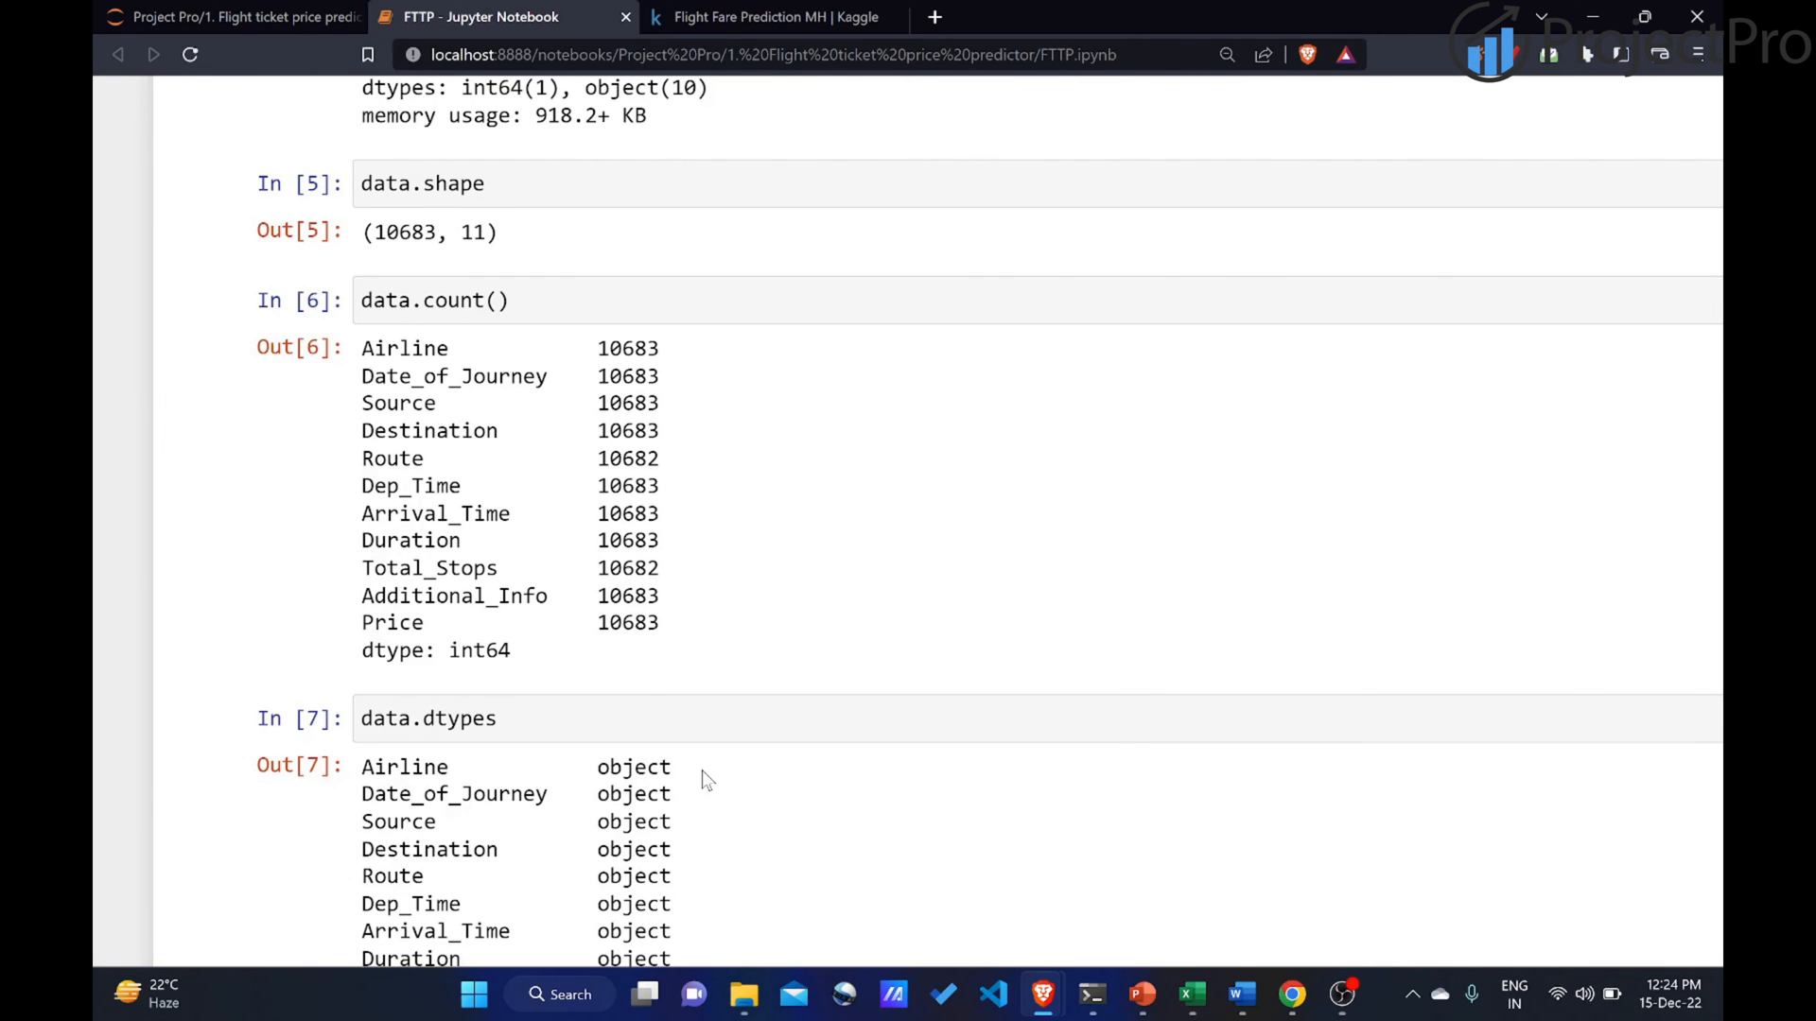
{"action": "scroll", "scroll_direction": "up", "scroll_amount": 3}
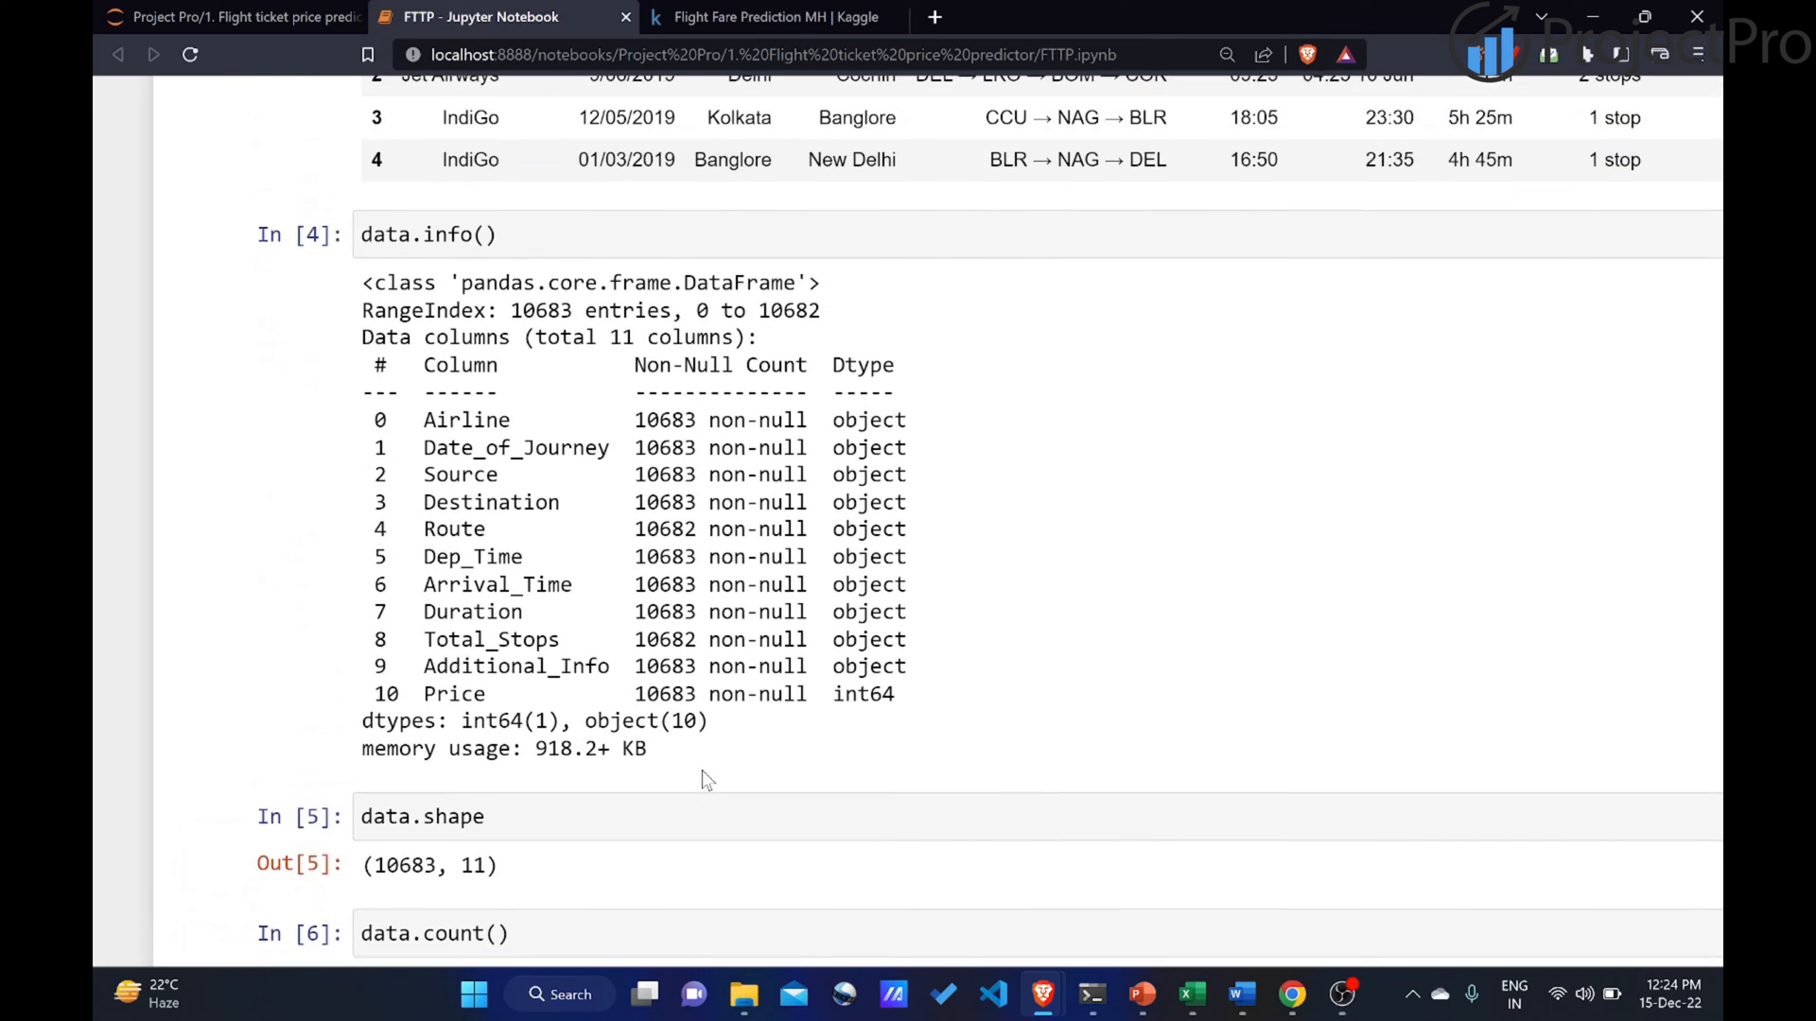
{"action": "scroll", "scroll_direction": "down", "scroll_amount": 3}
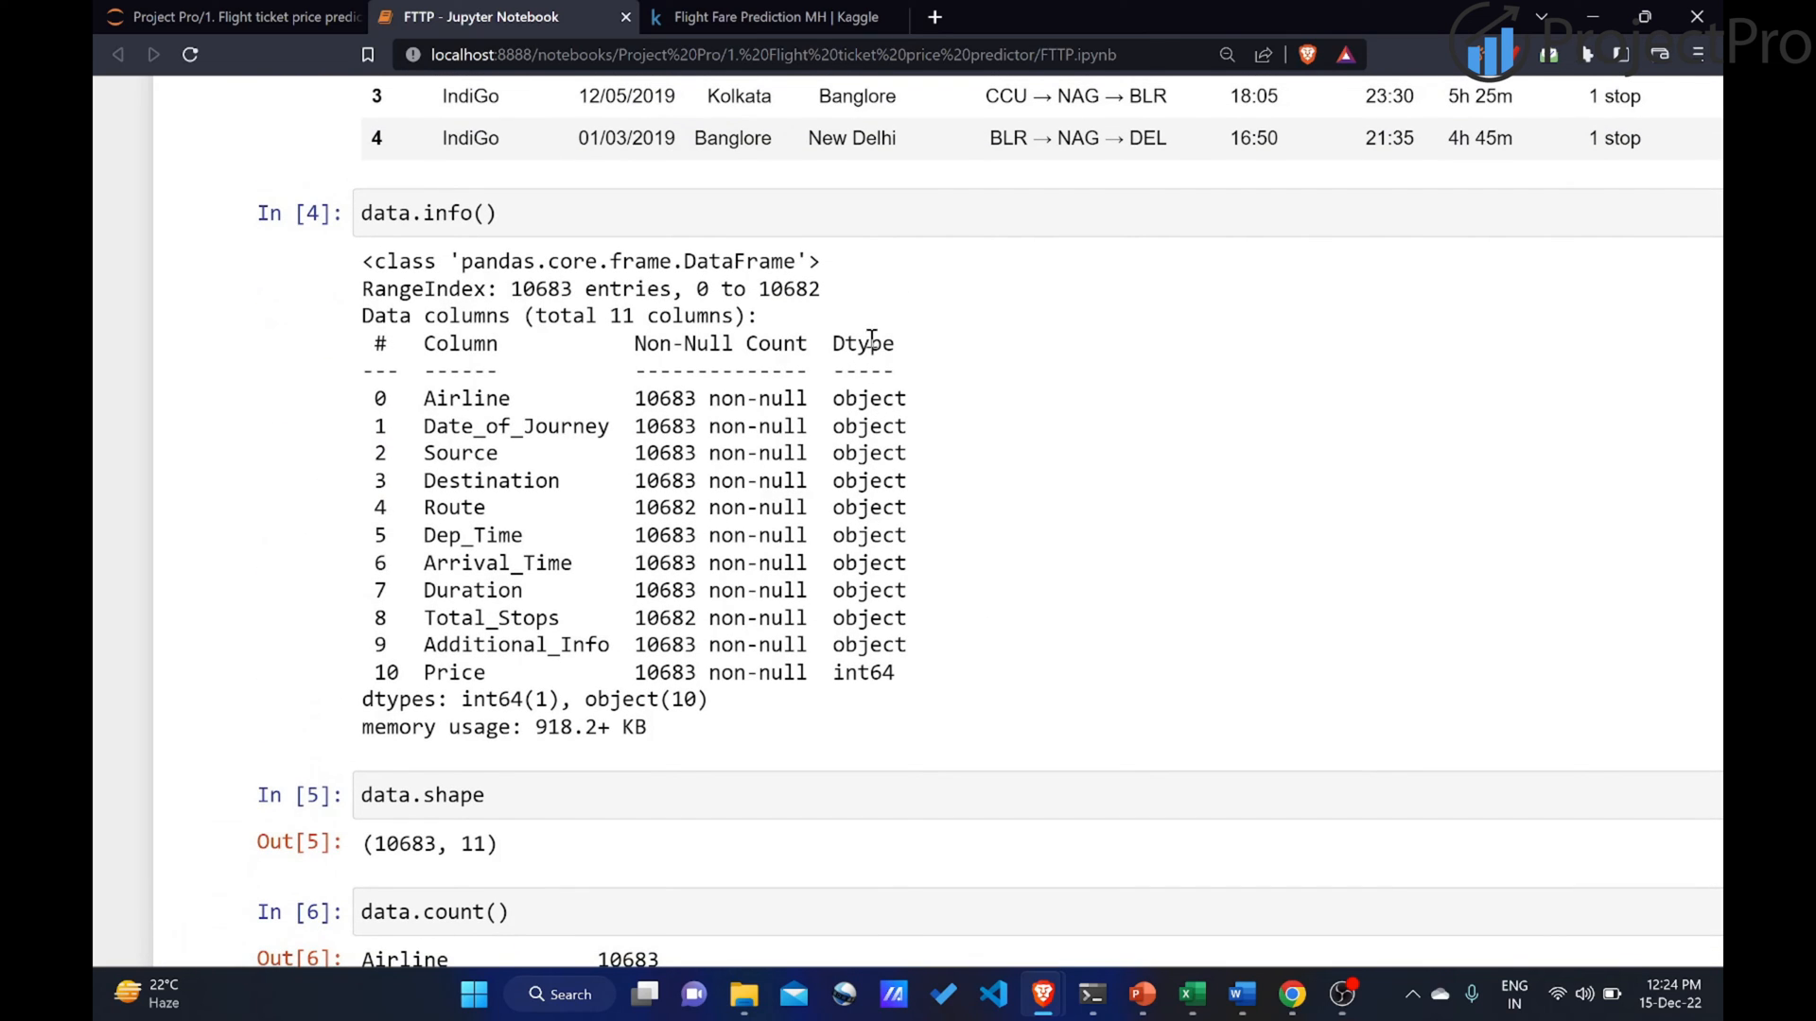
{"action": "scroll", "scroll_direction": "down", "scroll_amount": 3}
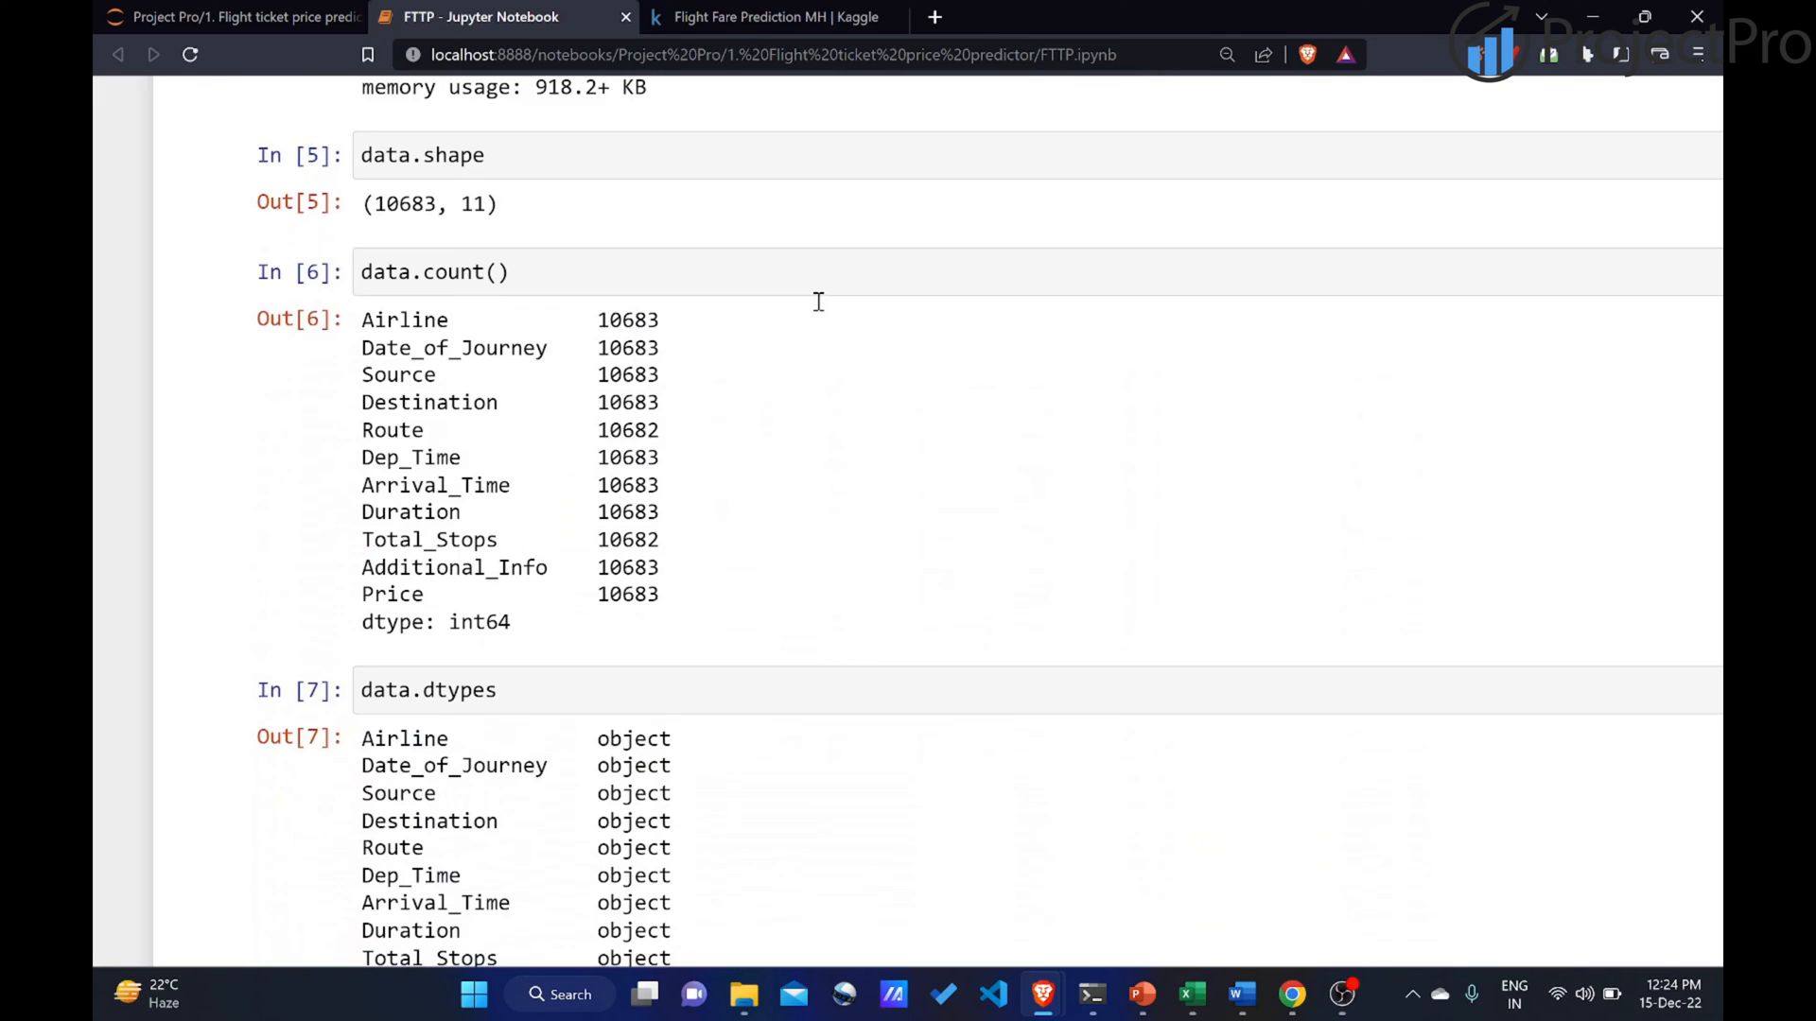
{"action": "scroll", "scroll_direction": "down", "scroll_amount": 3}
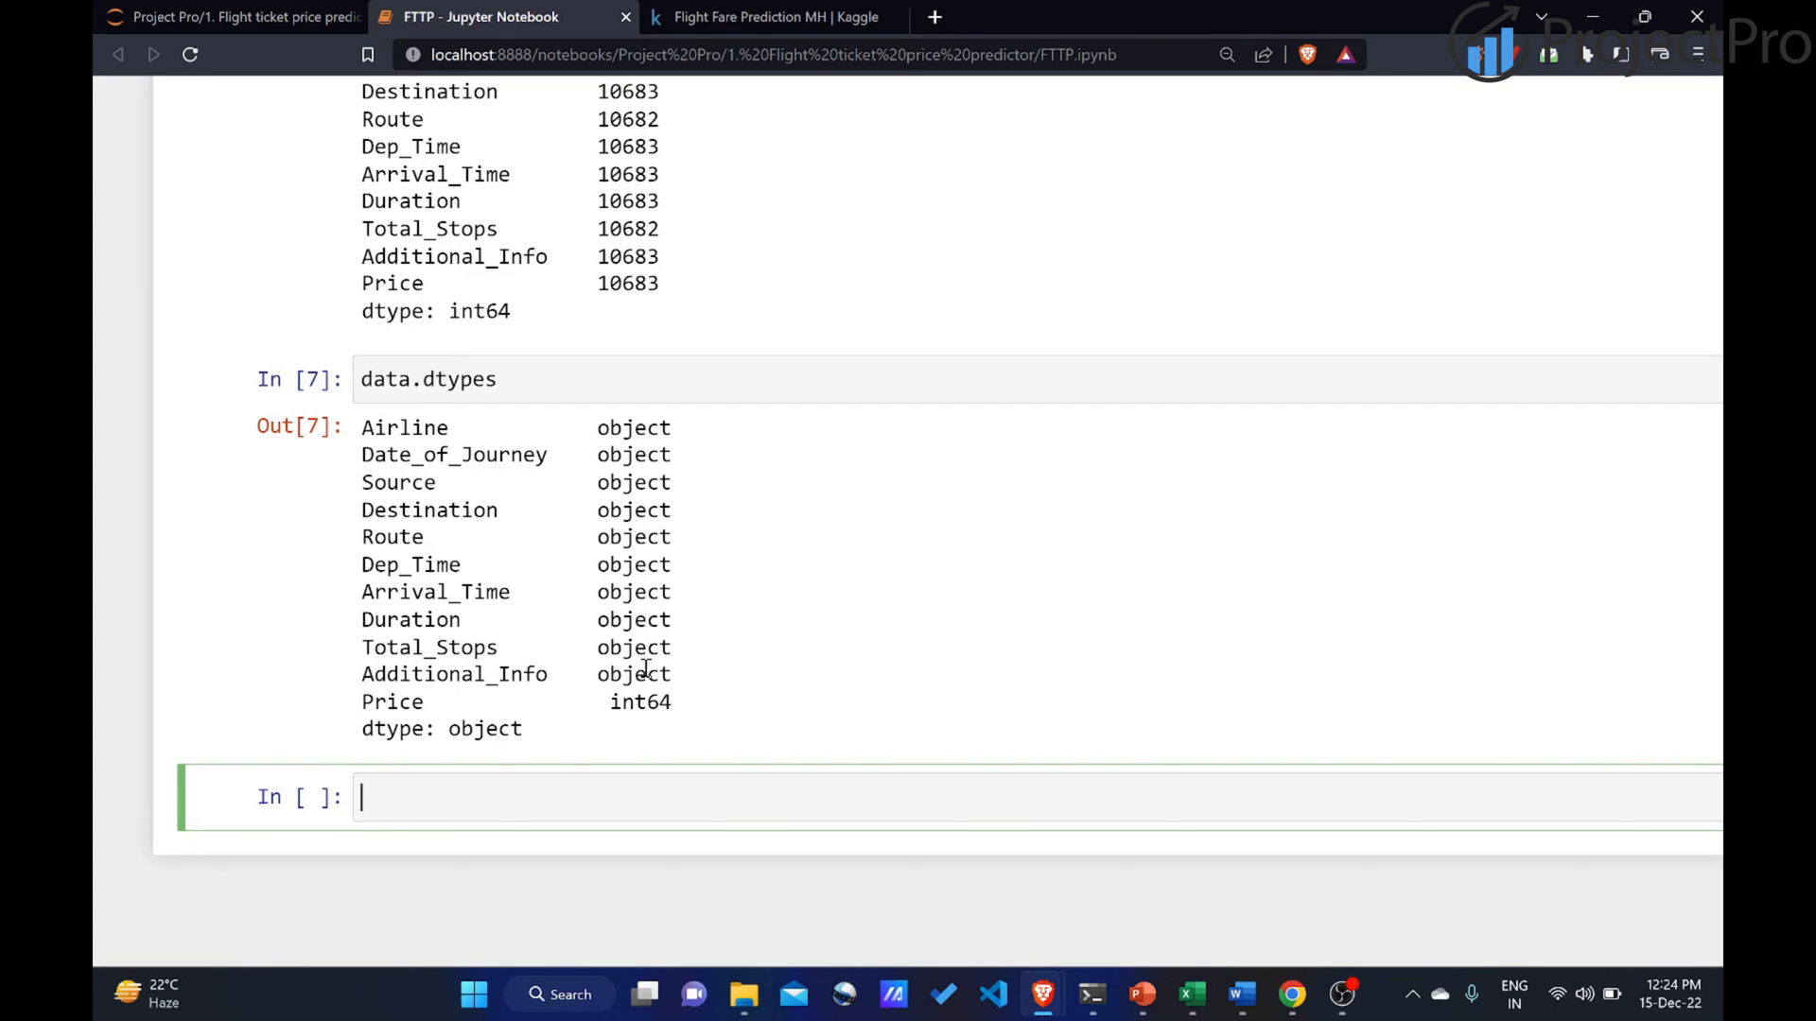
Run data.describe() to produce the Price summary statistics.
{"action": "type", "text": "d"}
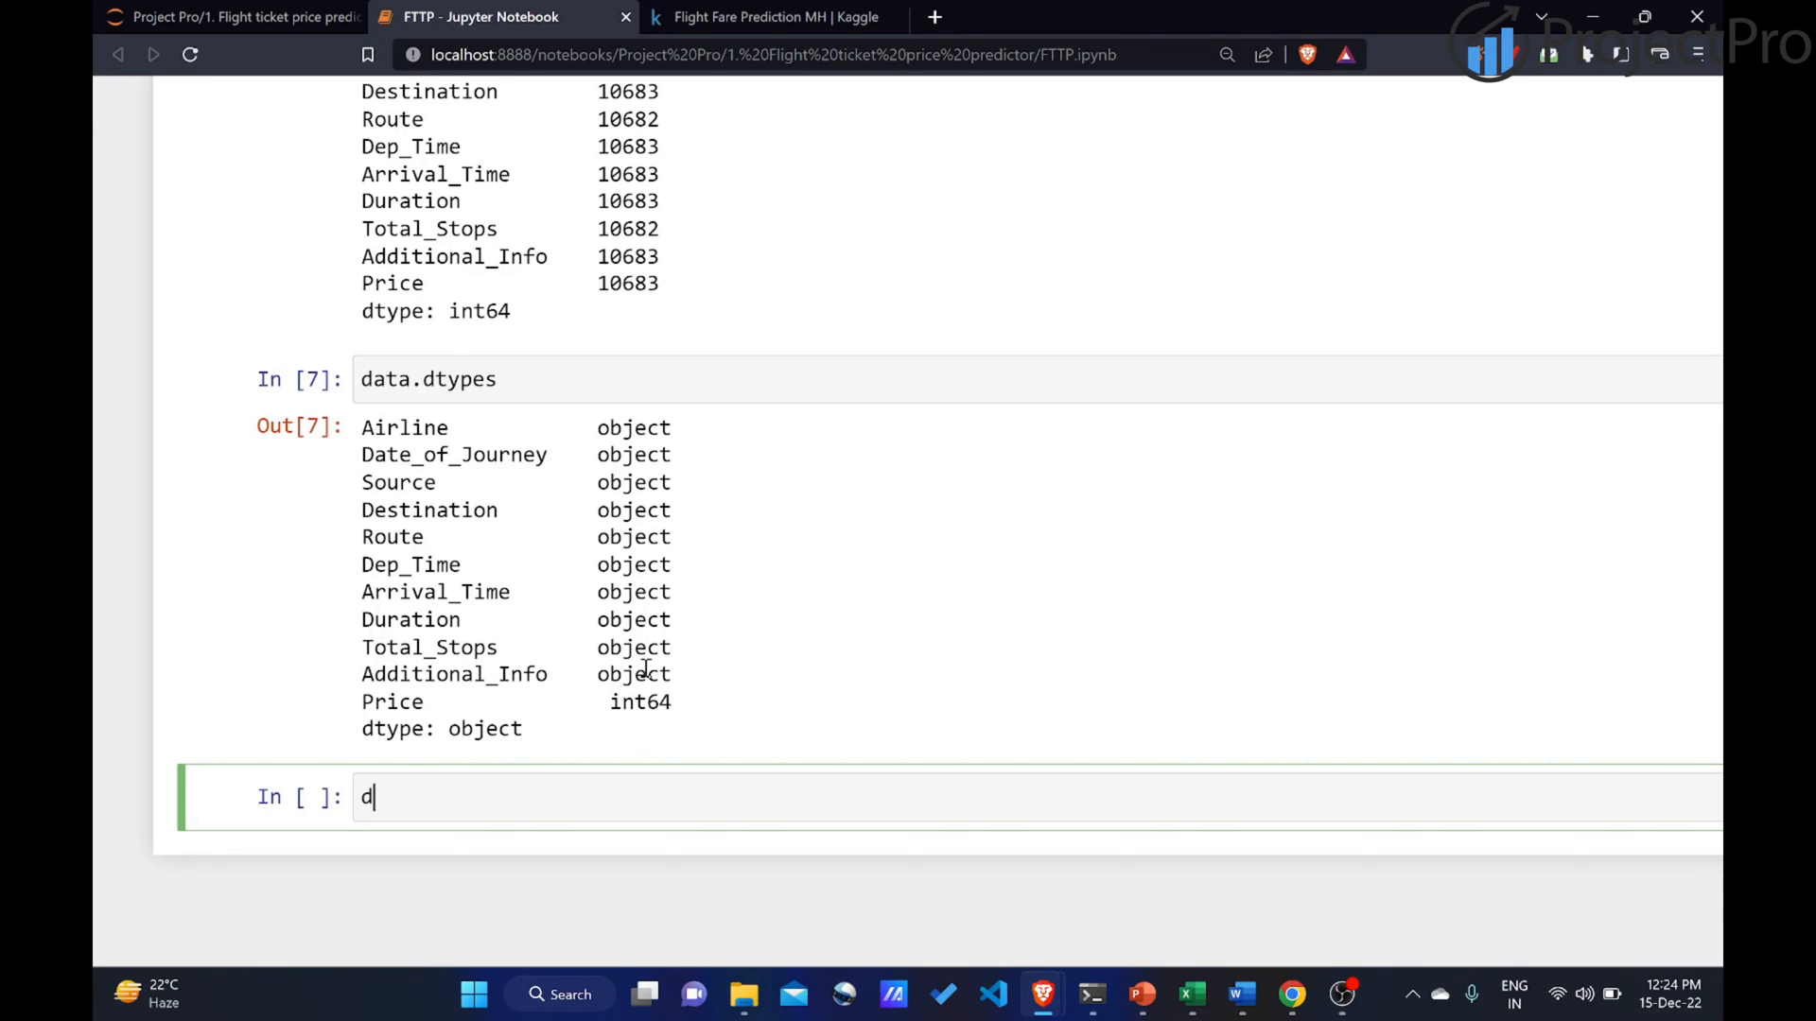
{"action": "type", "text": "ata.de"}
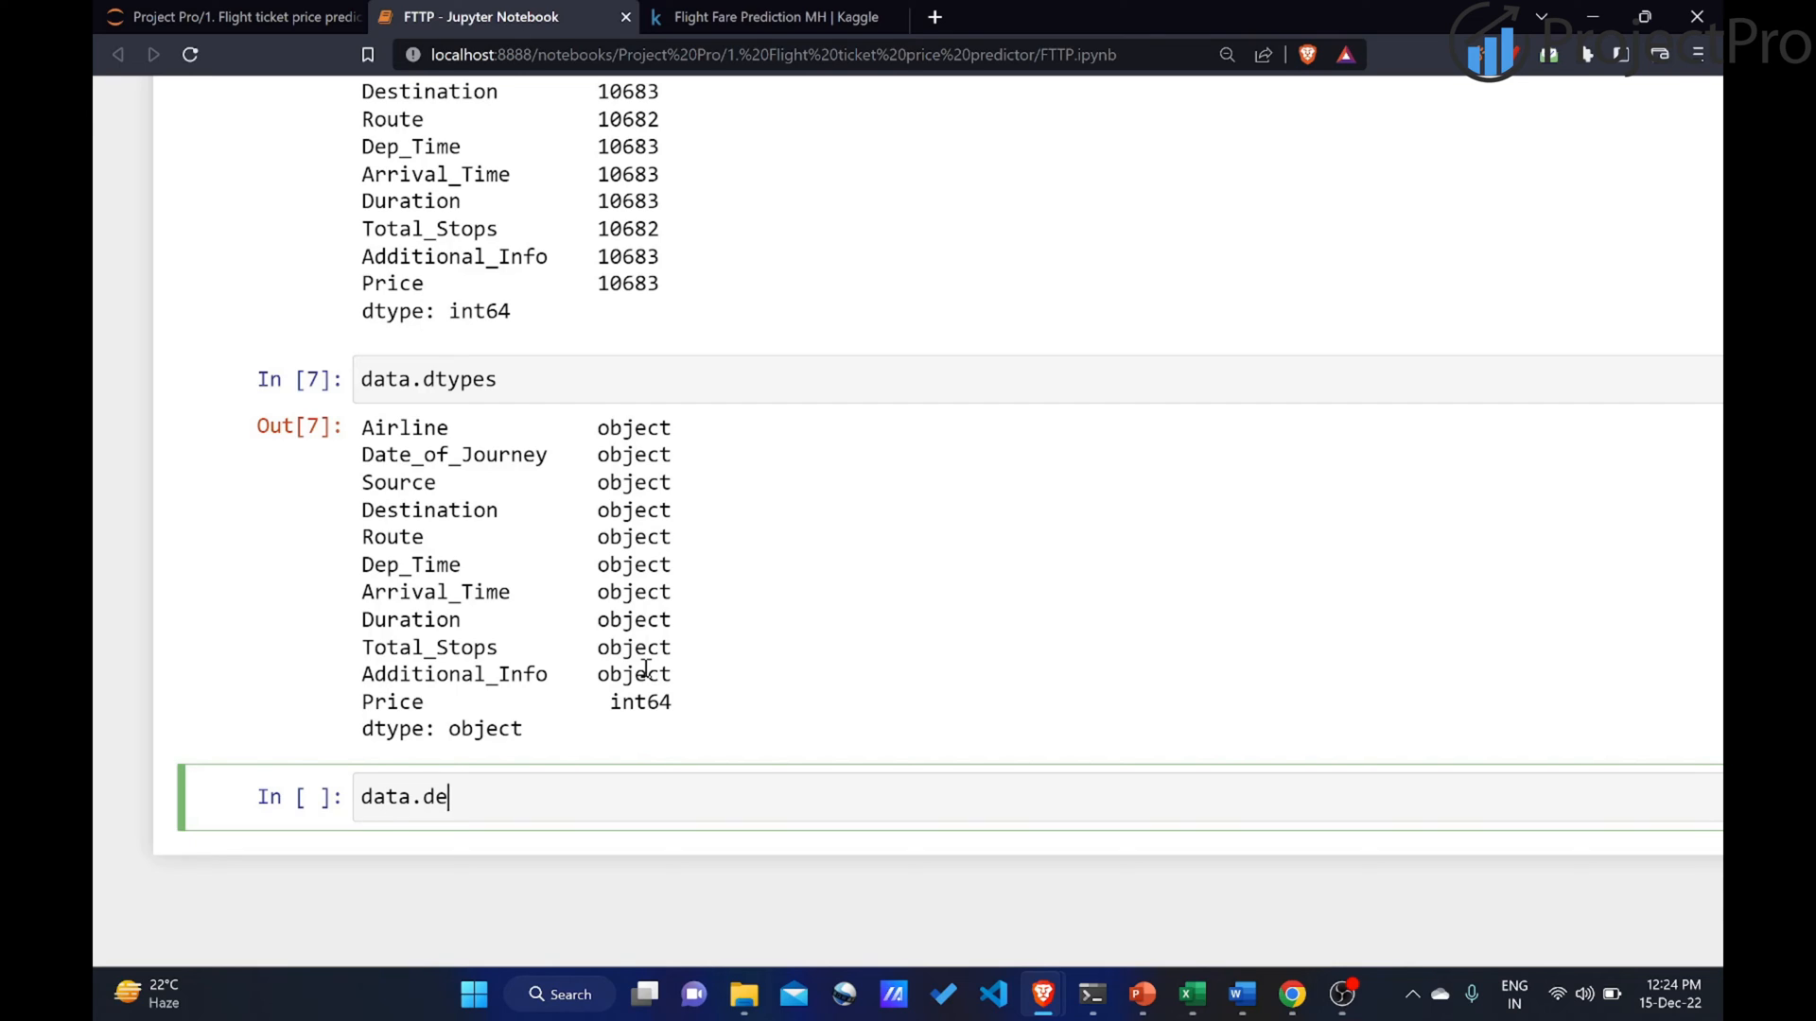
{"action": "type", "text": "scribe"}
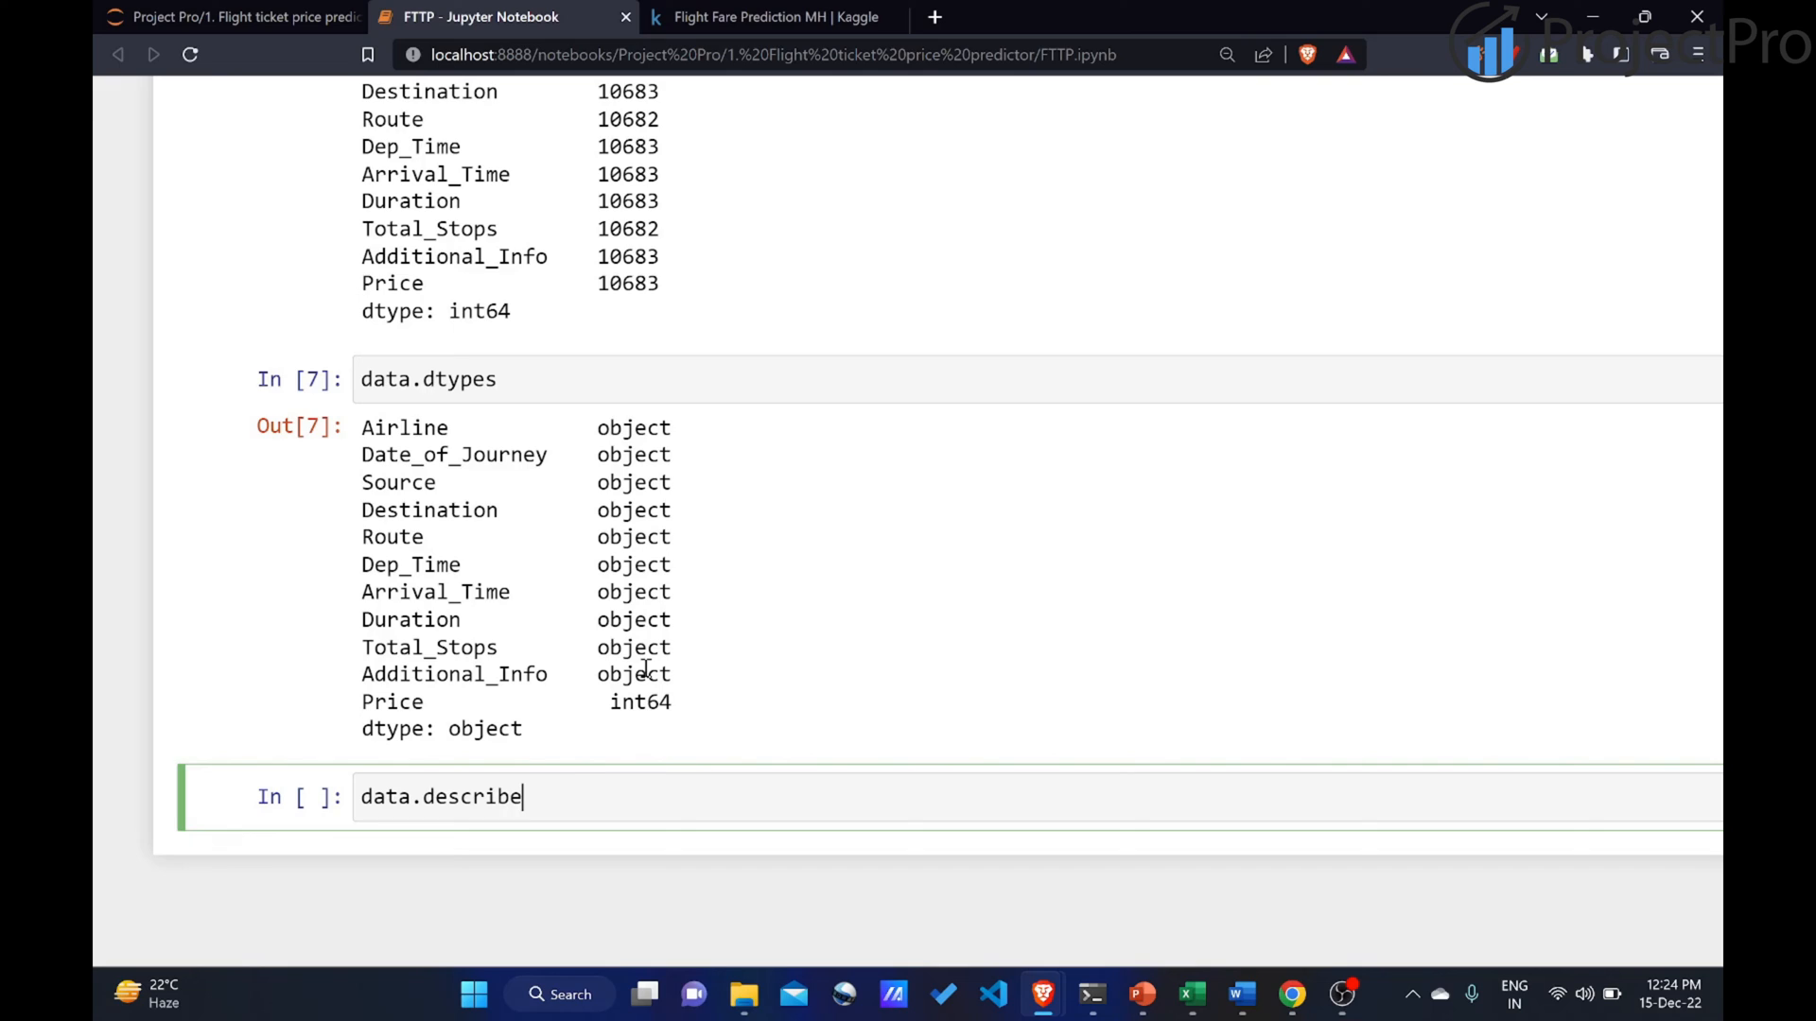
{"action": "type", "text": "()"}
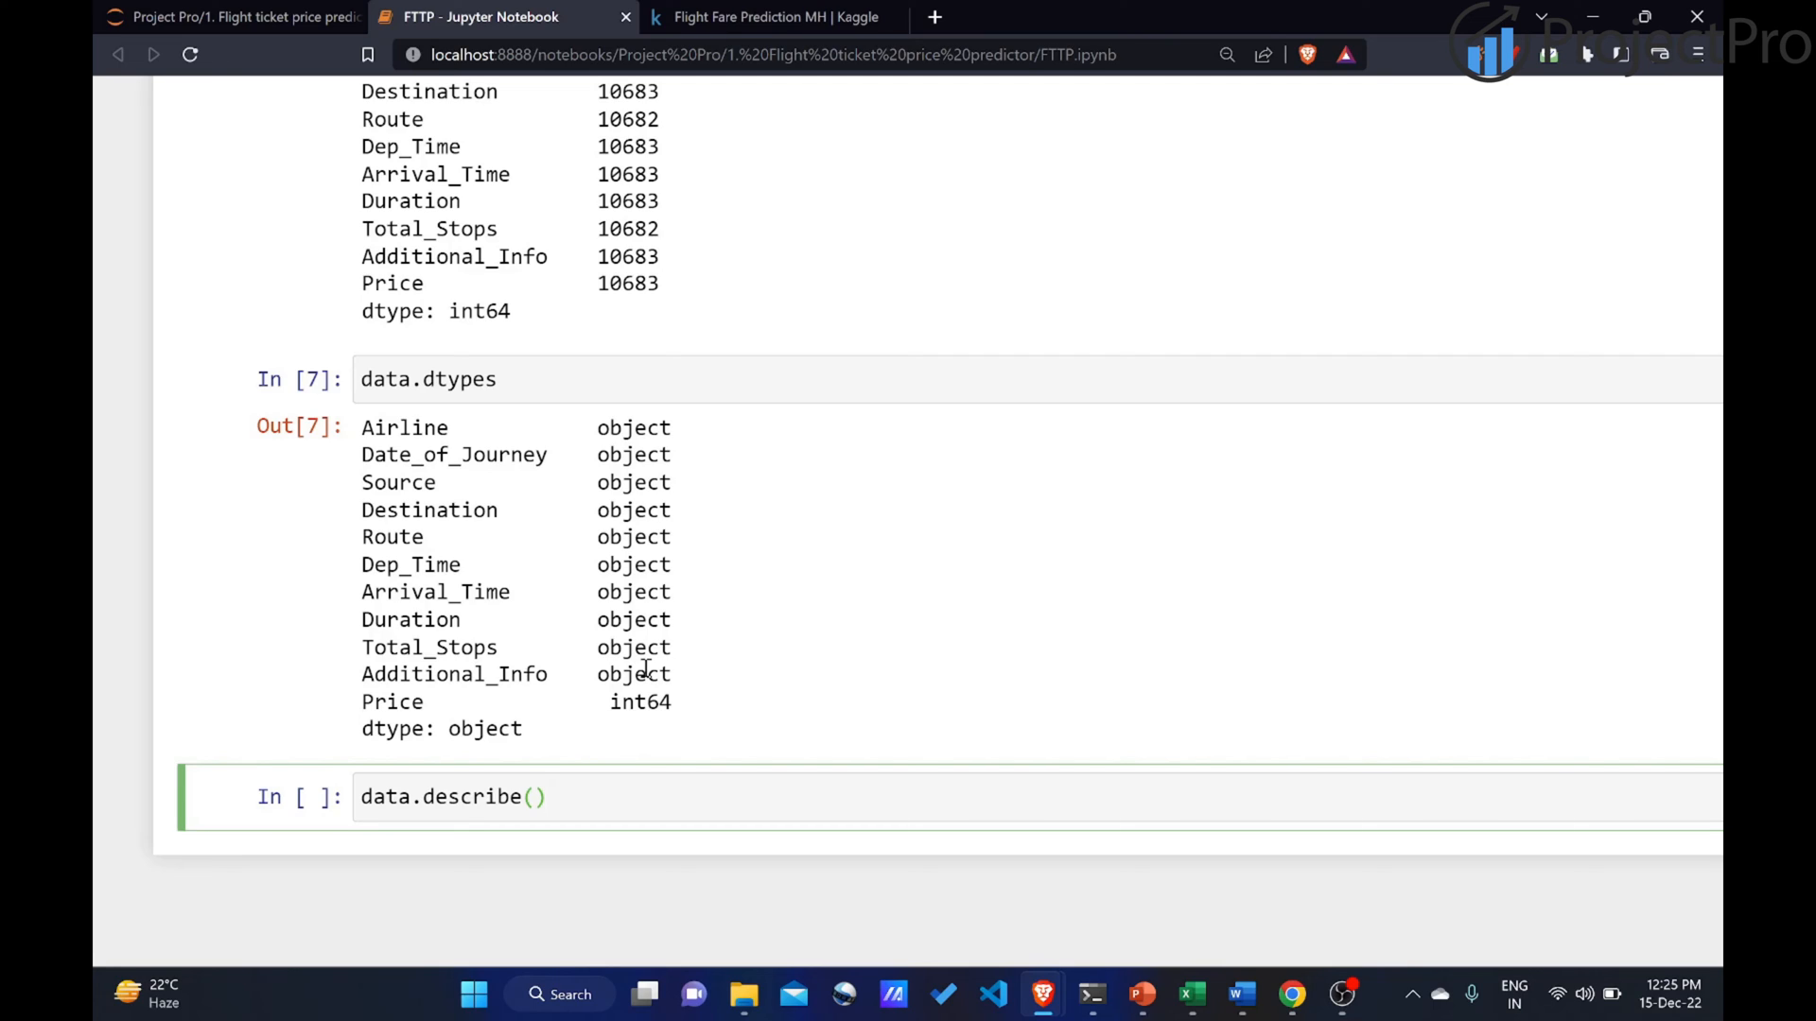
{"action": "left_click", "coordinate": [452, 797]}
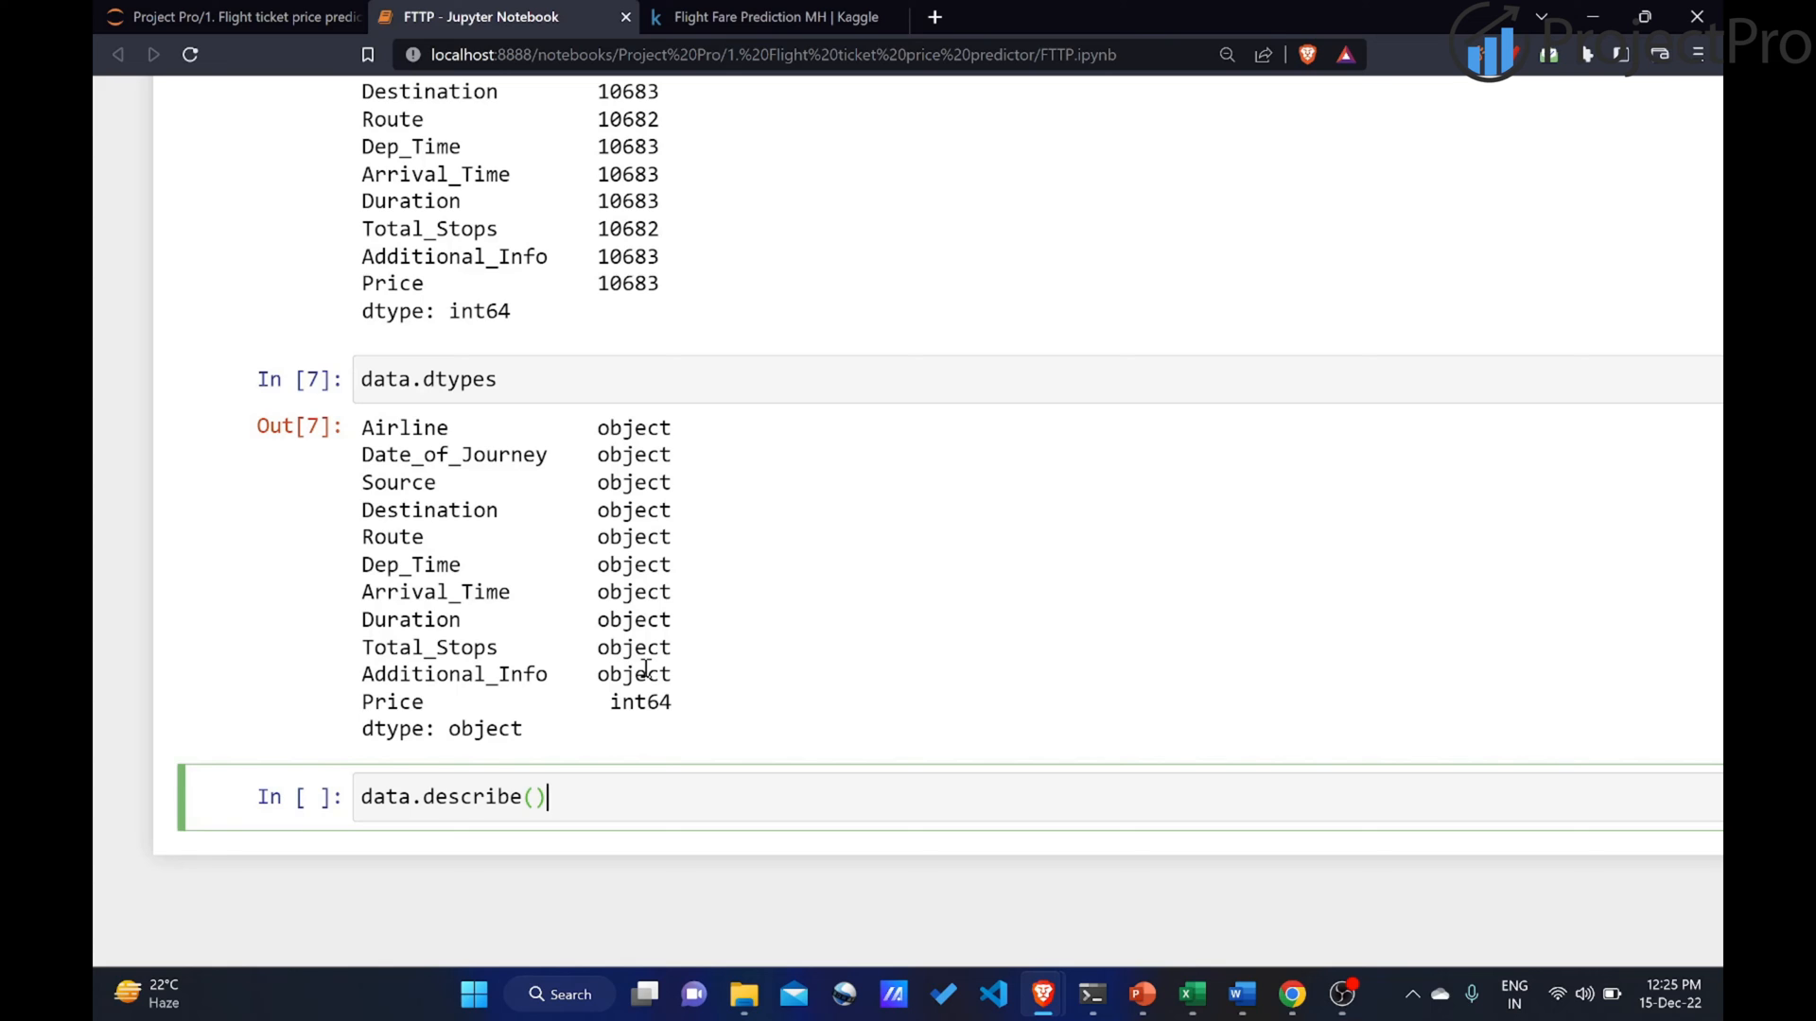
{"action": "key", "text": "shift+Return"}
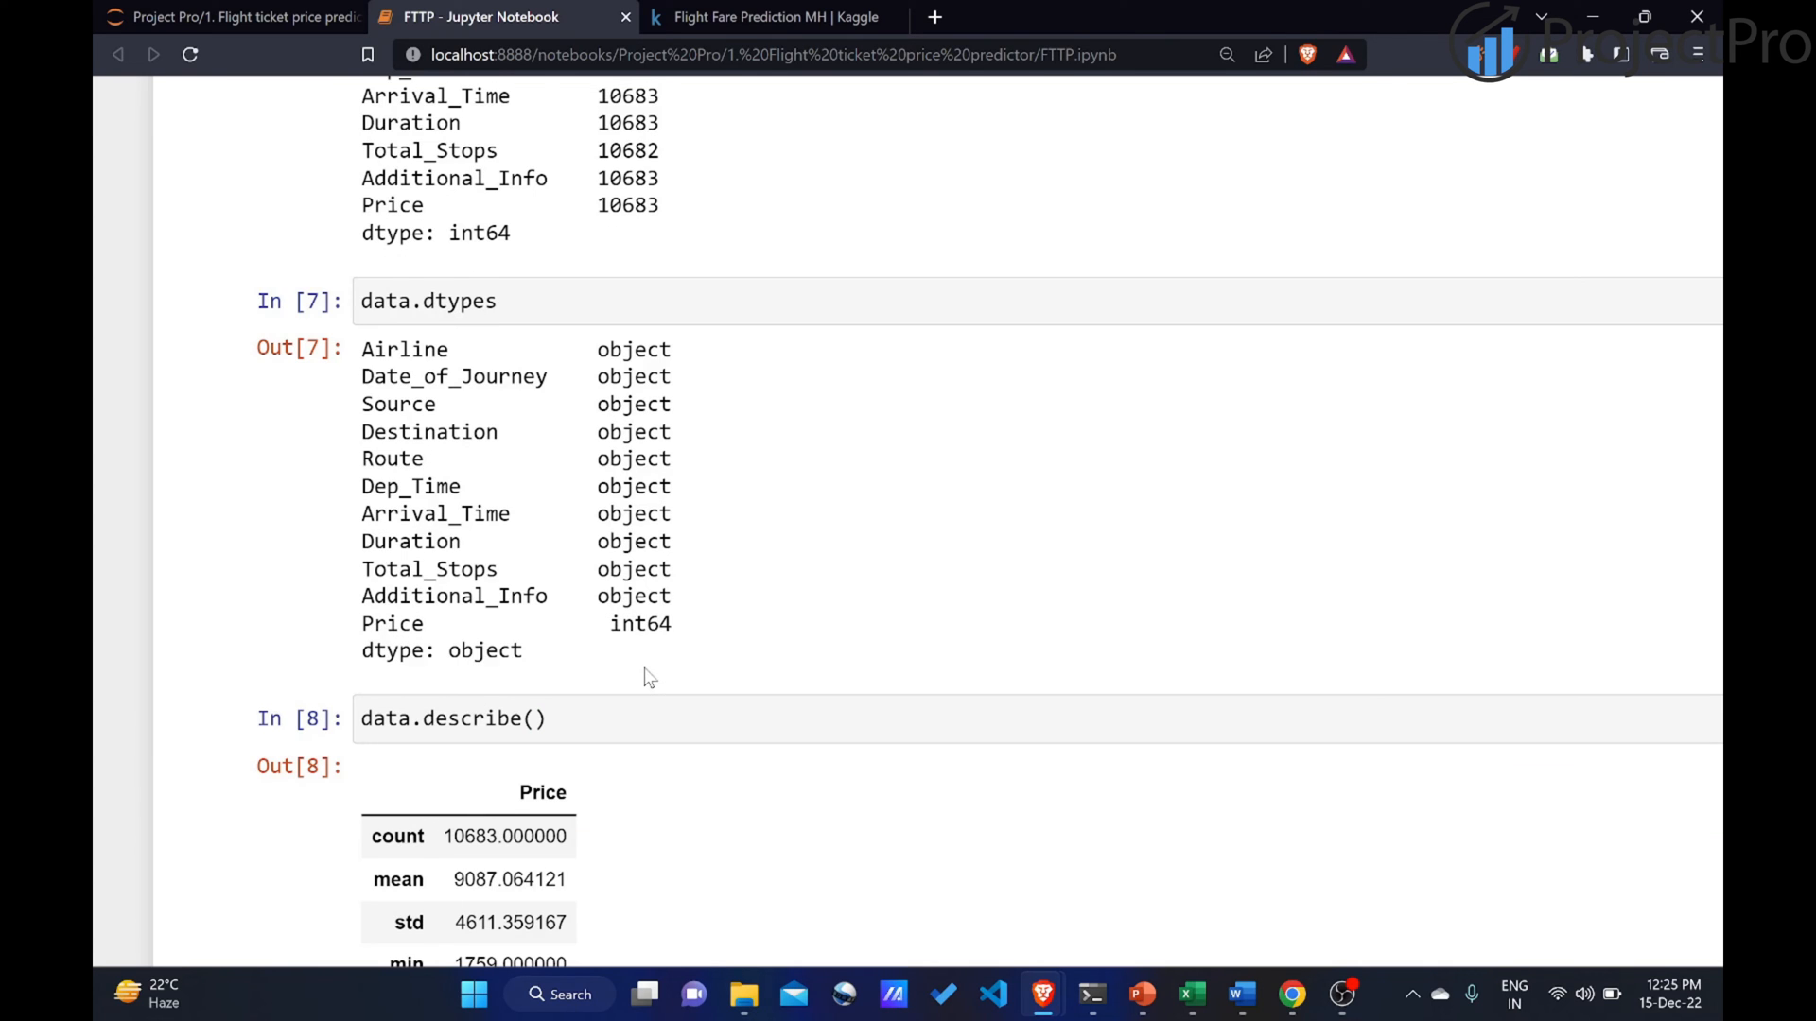
Highlight the mean 9087, minimum 1759 and maximum 79512 Price values.
{"action": "scroll", "scroll_direction": "down", "scroll_amount": 3}
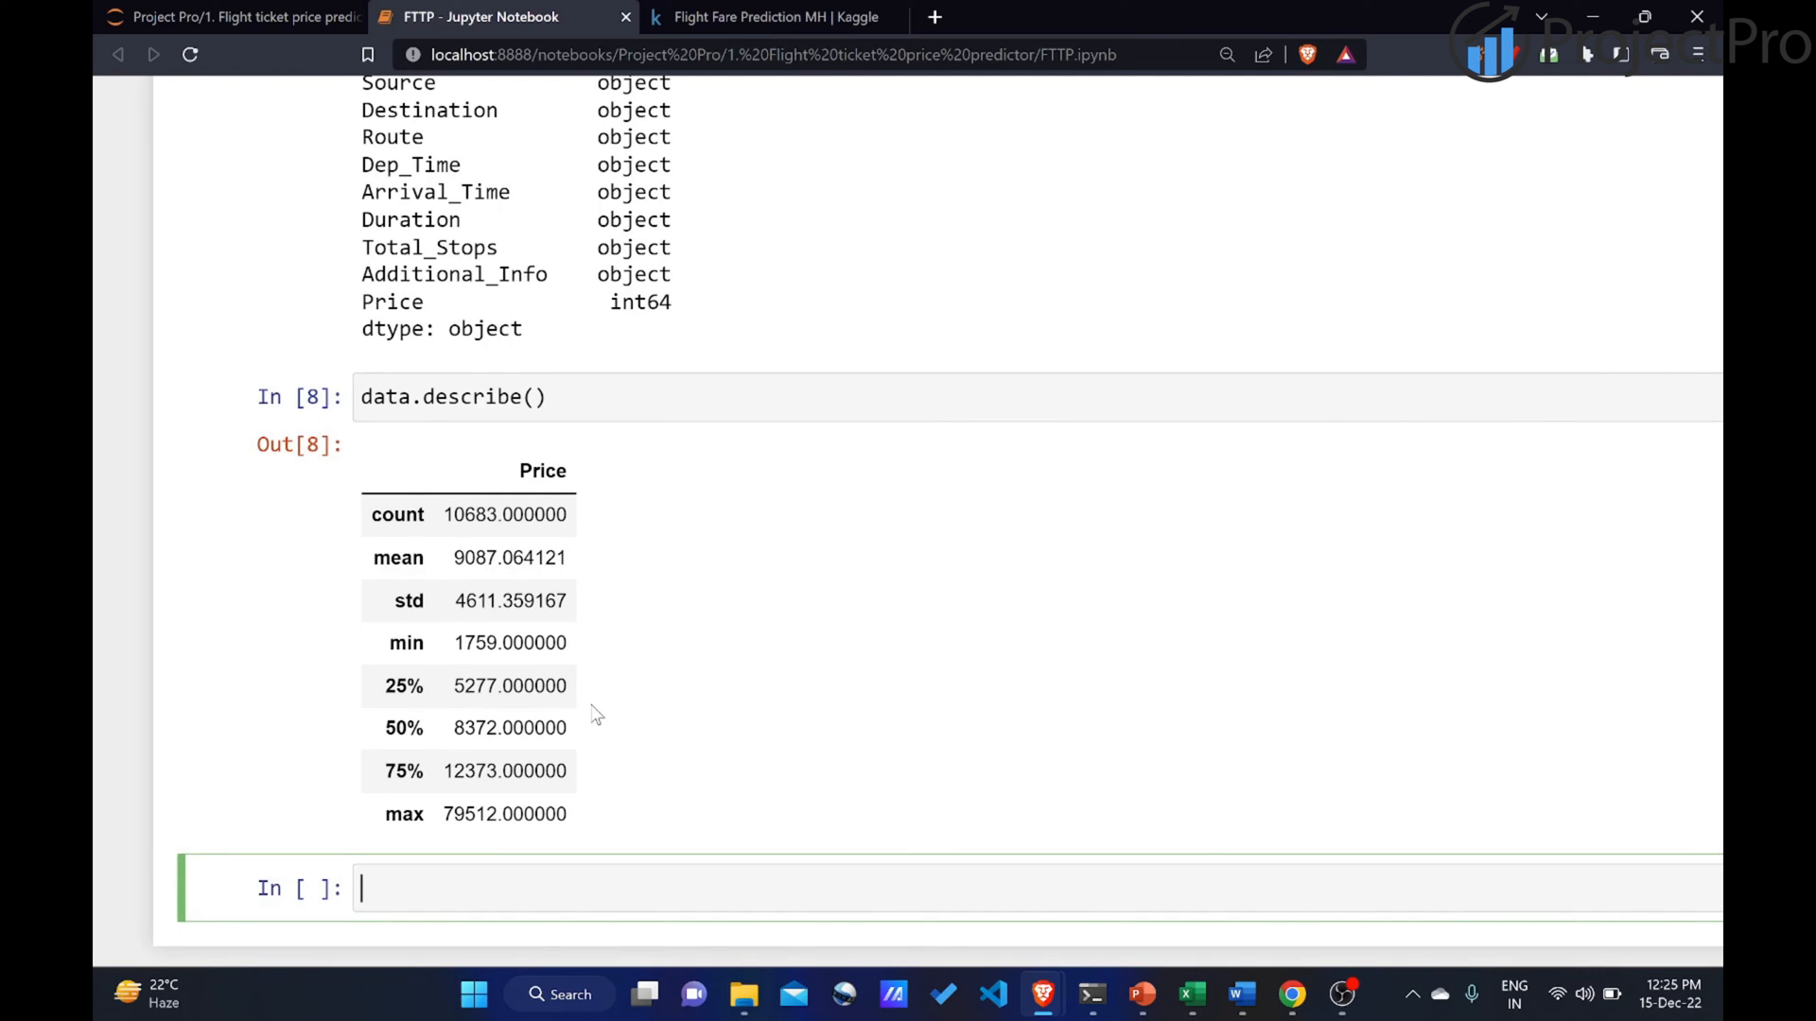
{"action": "mouse_move", "coordinate": [486, 579]}
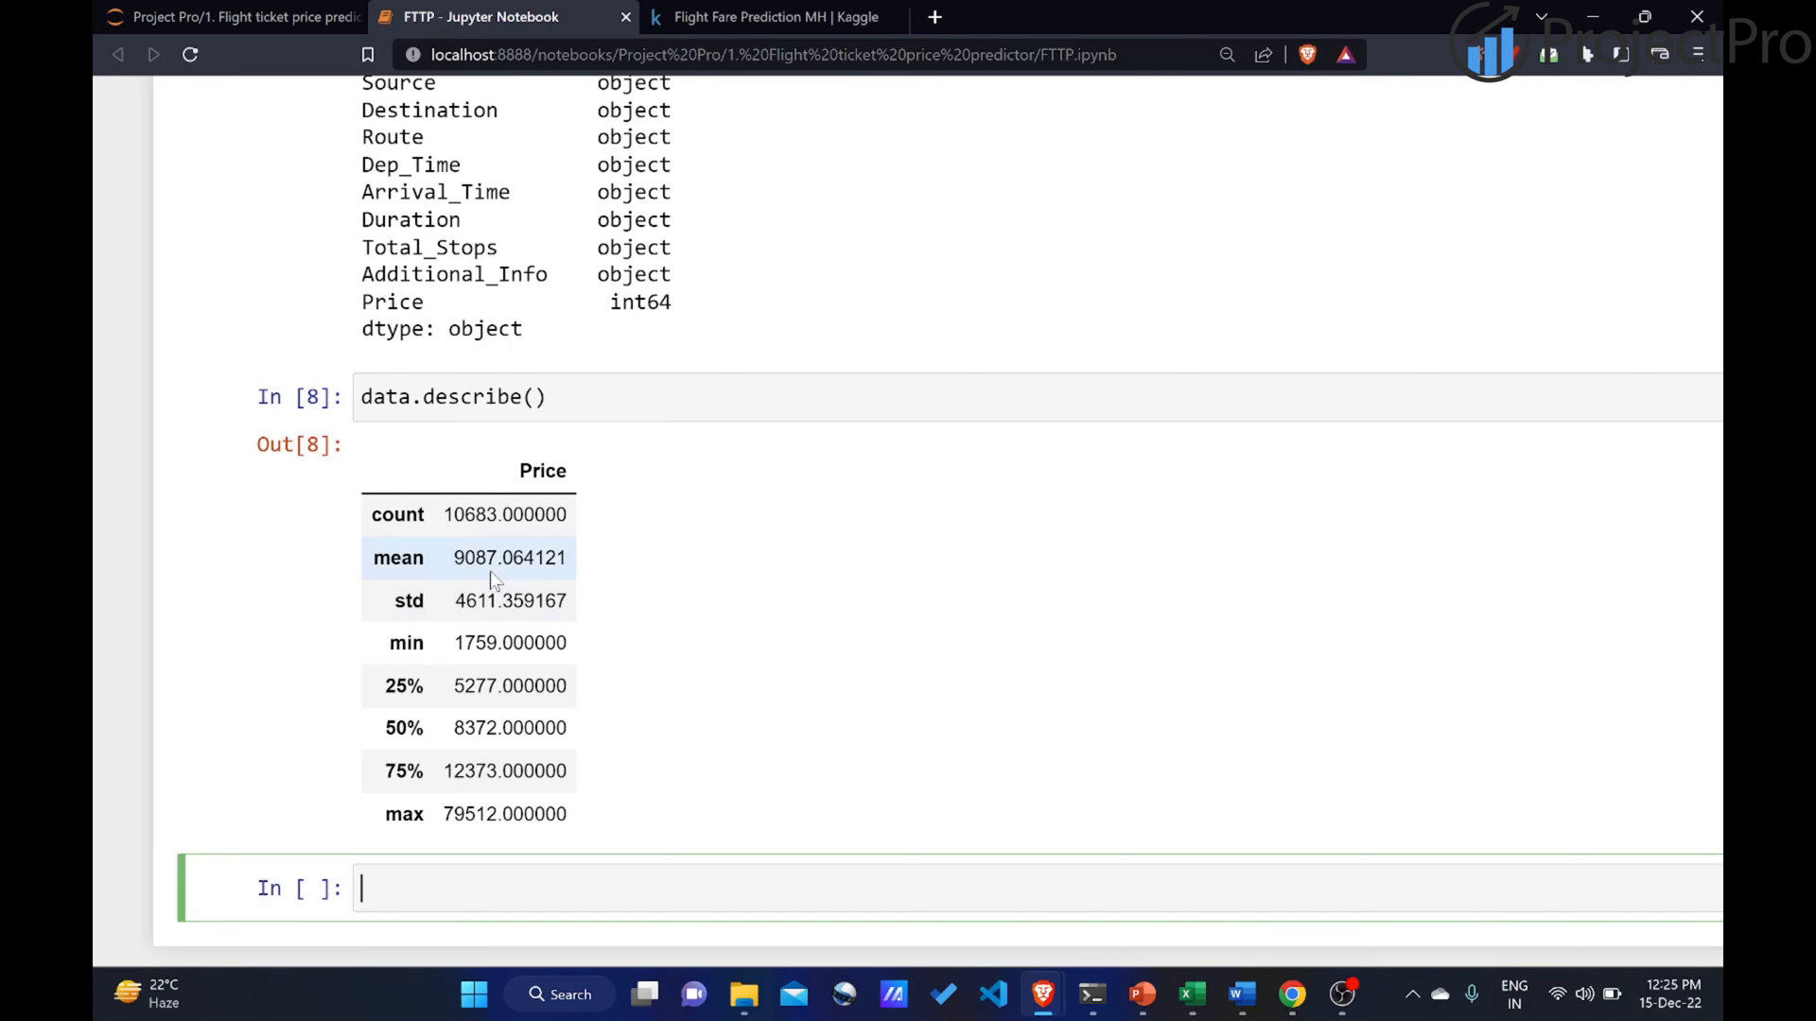
{"action": "double_click", "coordinate": [509, 556]}
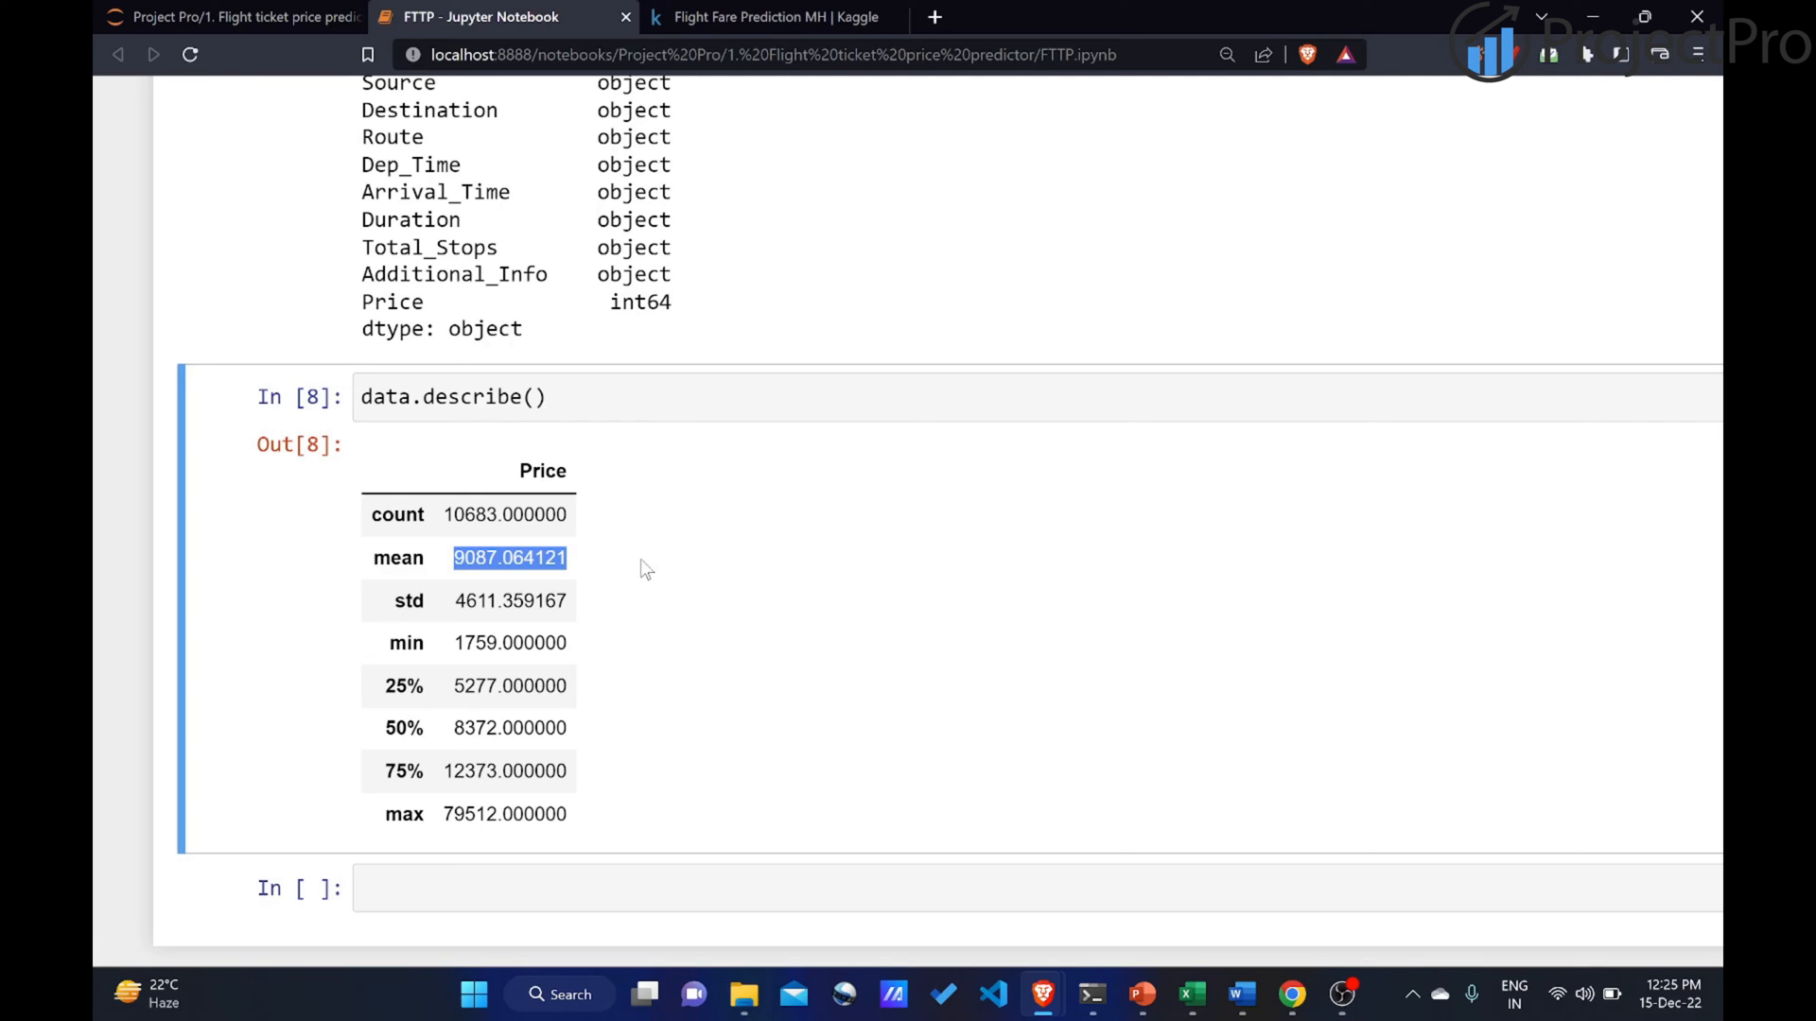
{"action": "double_click", "coordinate": [510, 727]}
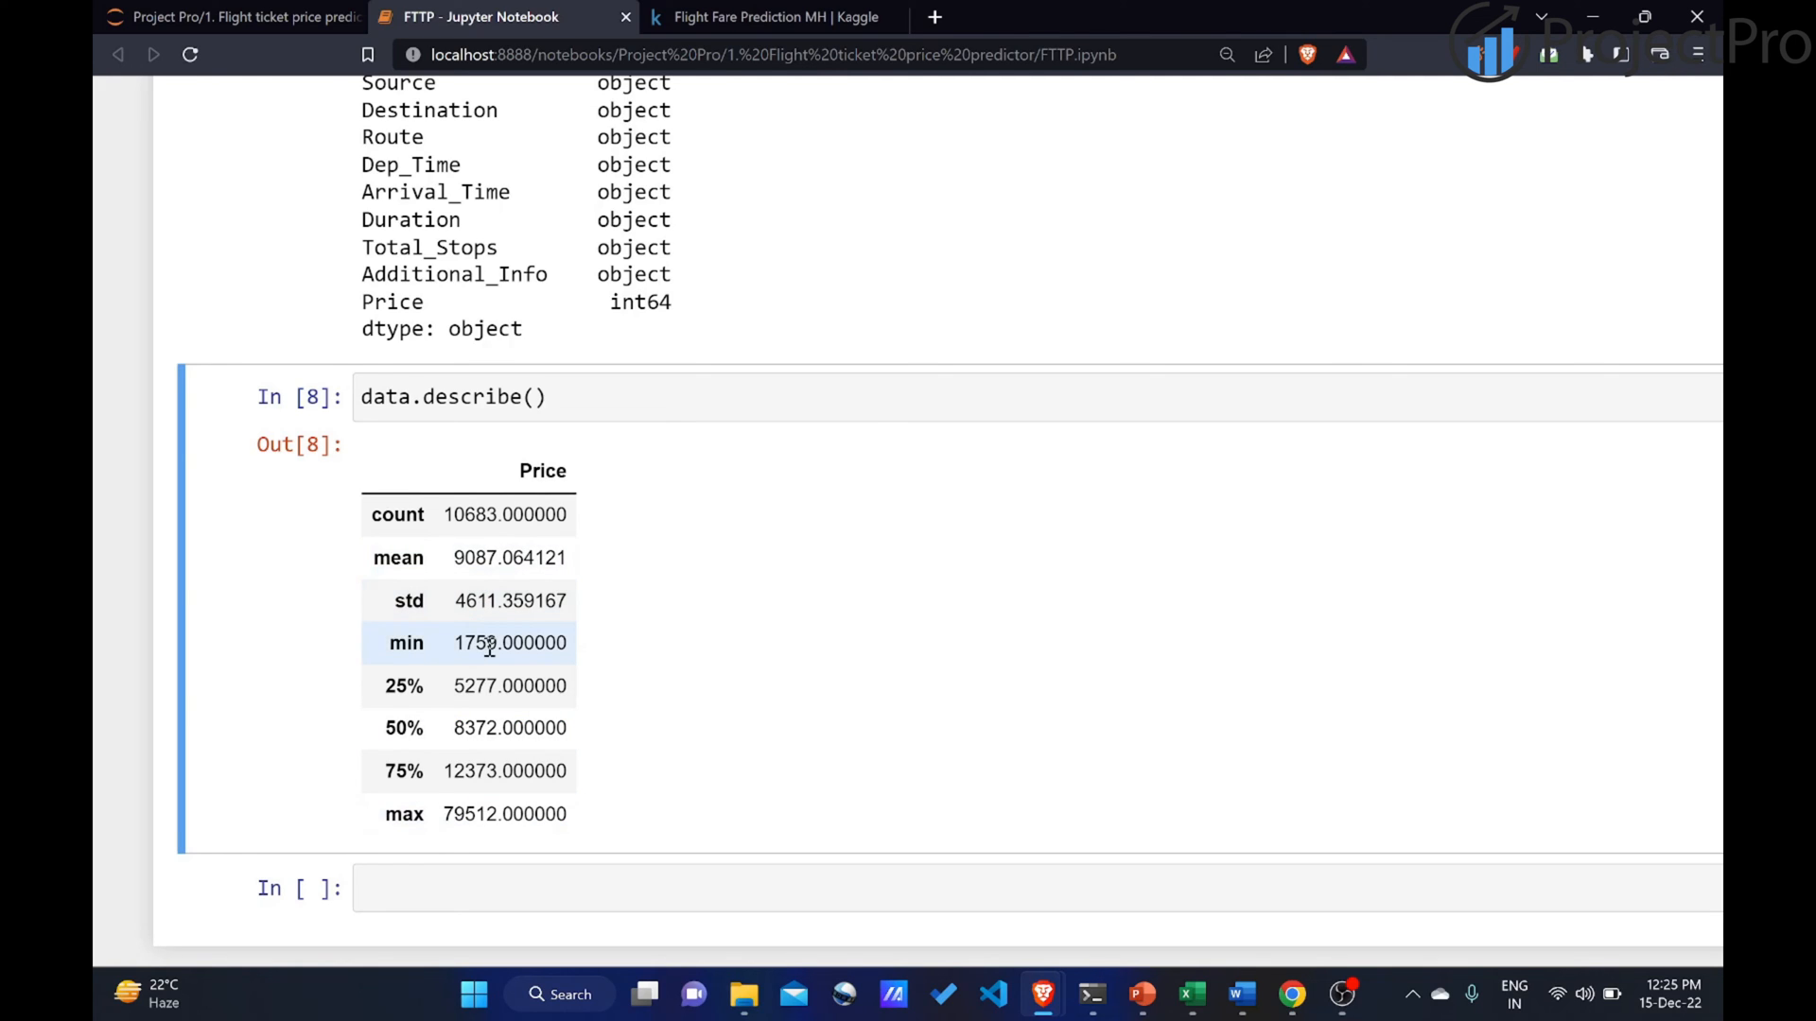
{"action": "double_click", "coordinate": [510, 643]}
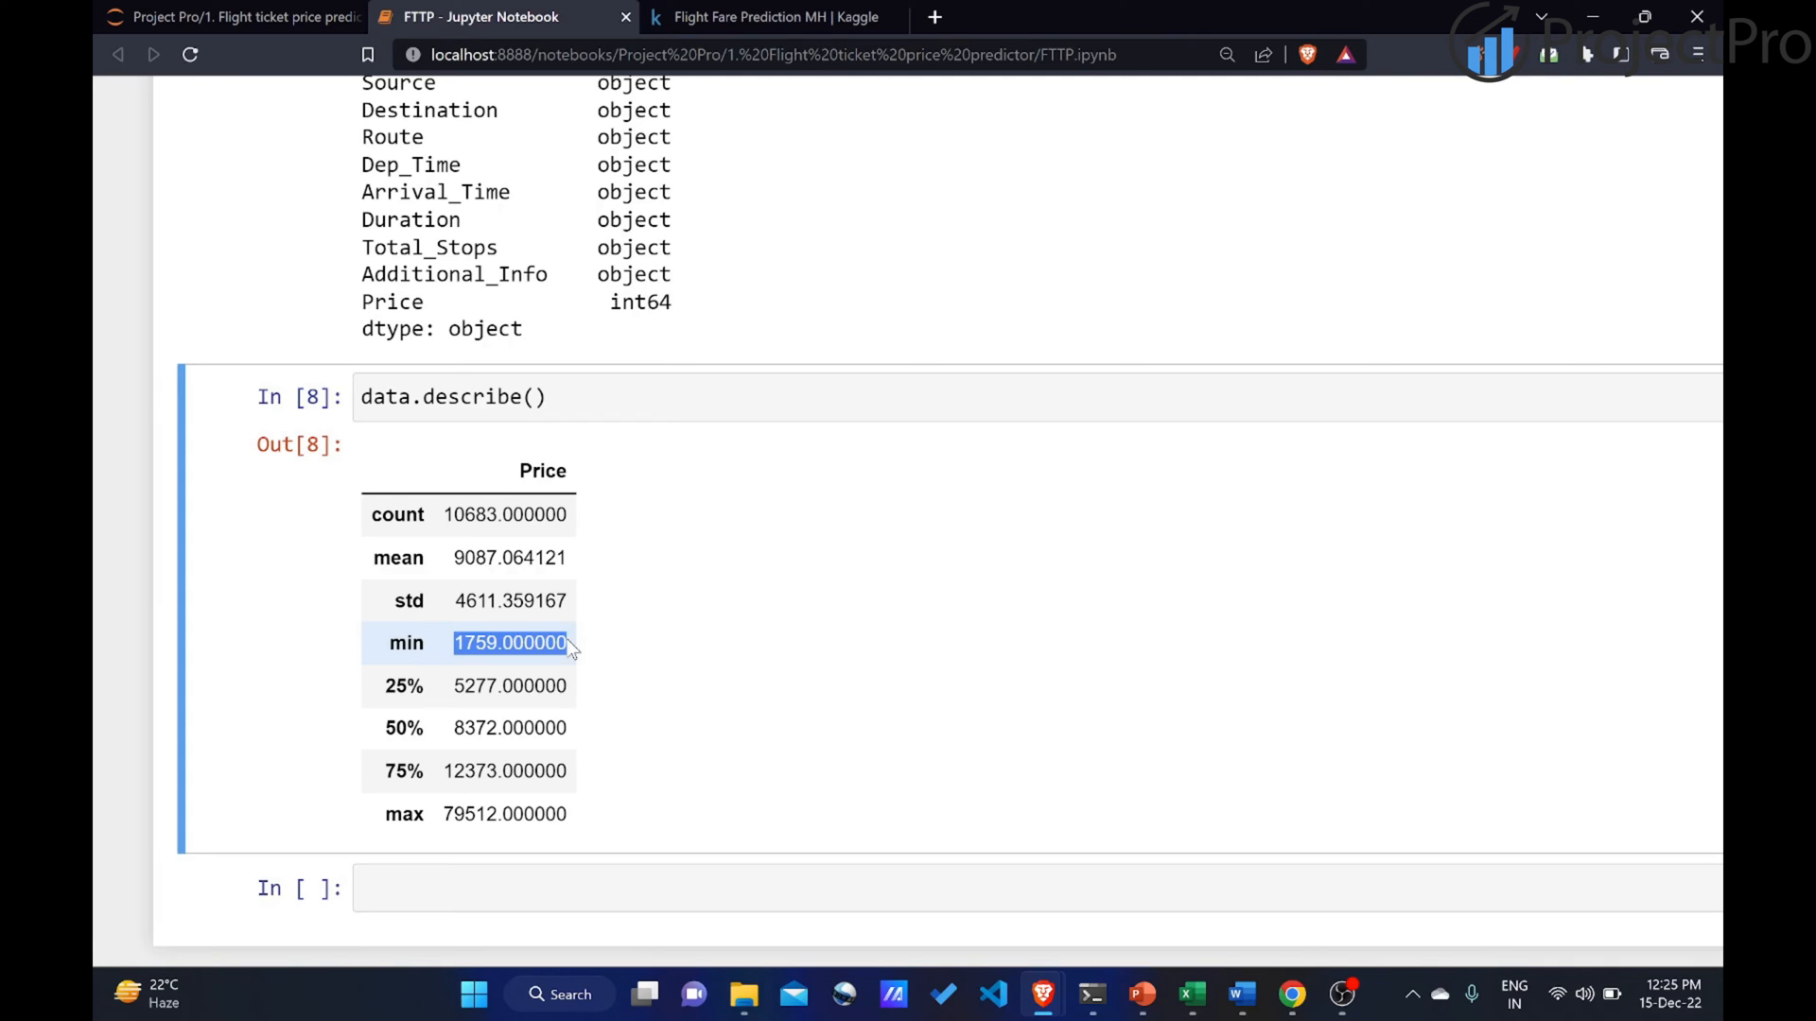
{"action": "mouse_move", "coordinate": [486, 785]}
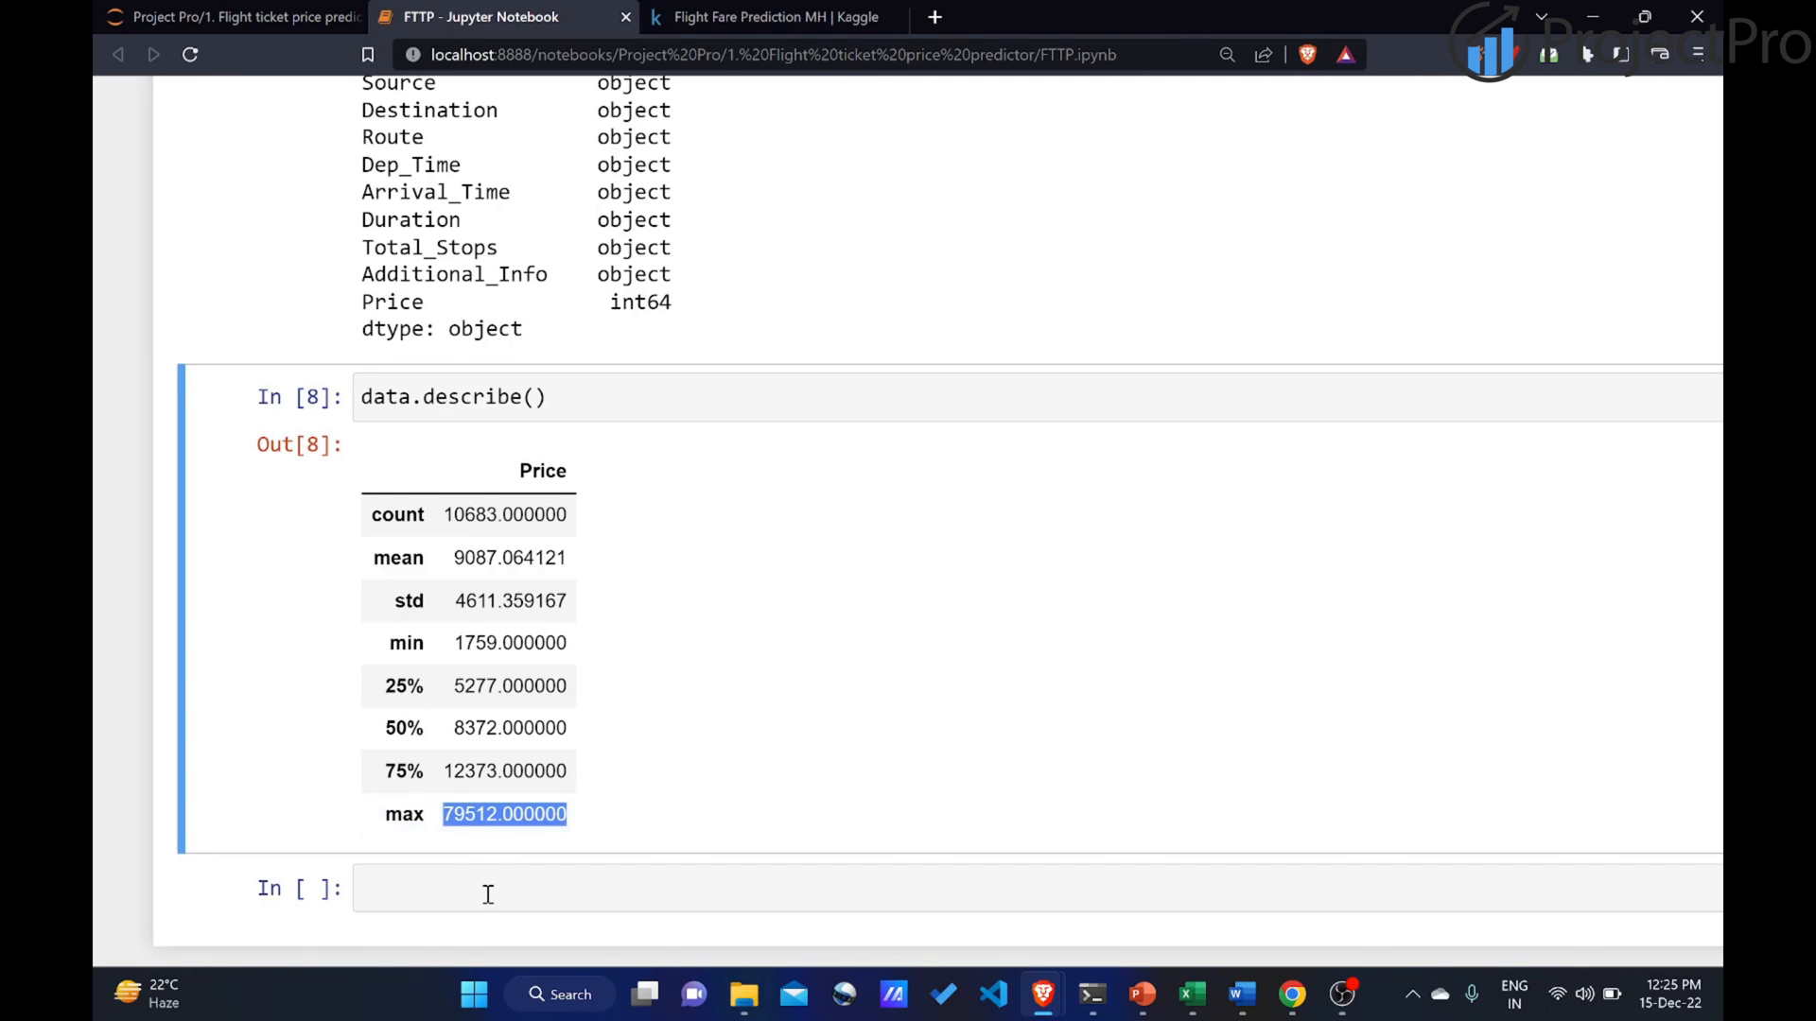
Write data.isna() with a #data.isnull() comment, review the True/False grid, then append .sum().
{"action": "left_click", "coordinate": [486, 888]}
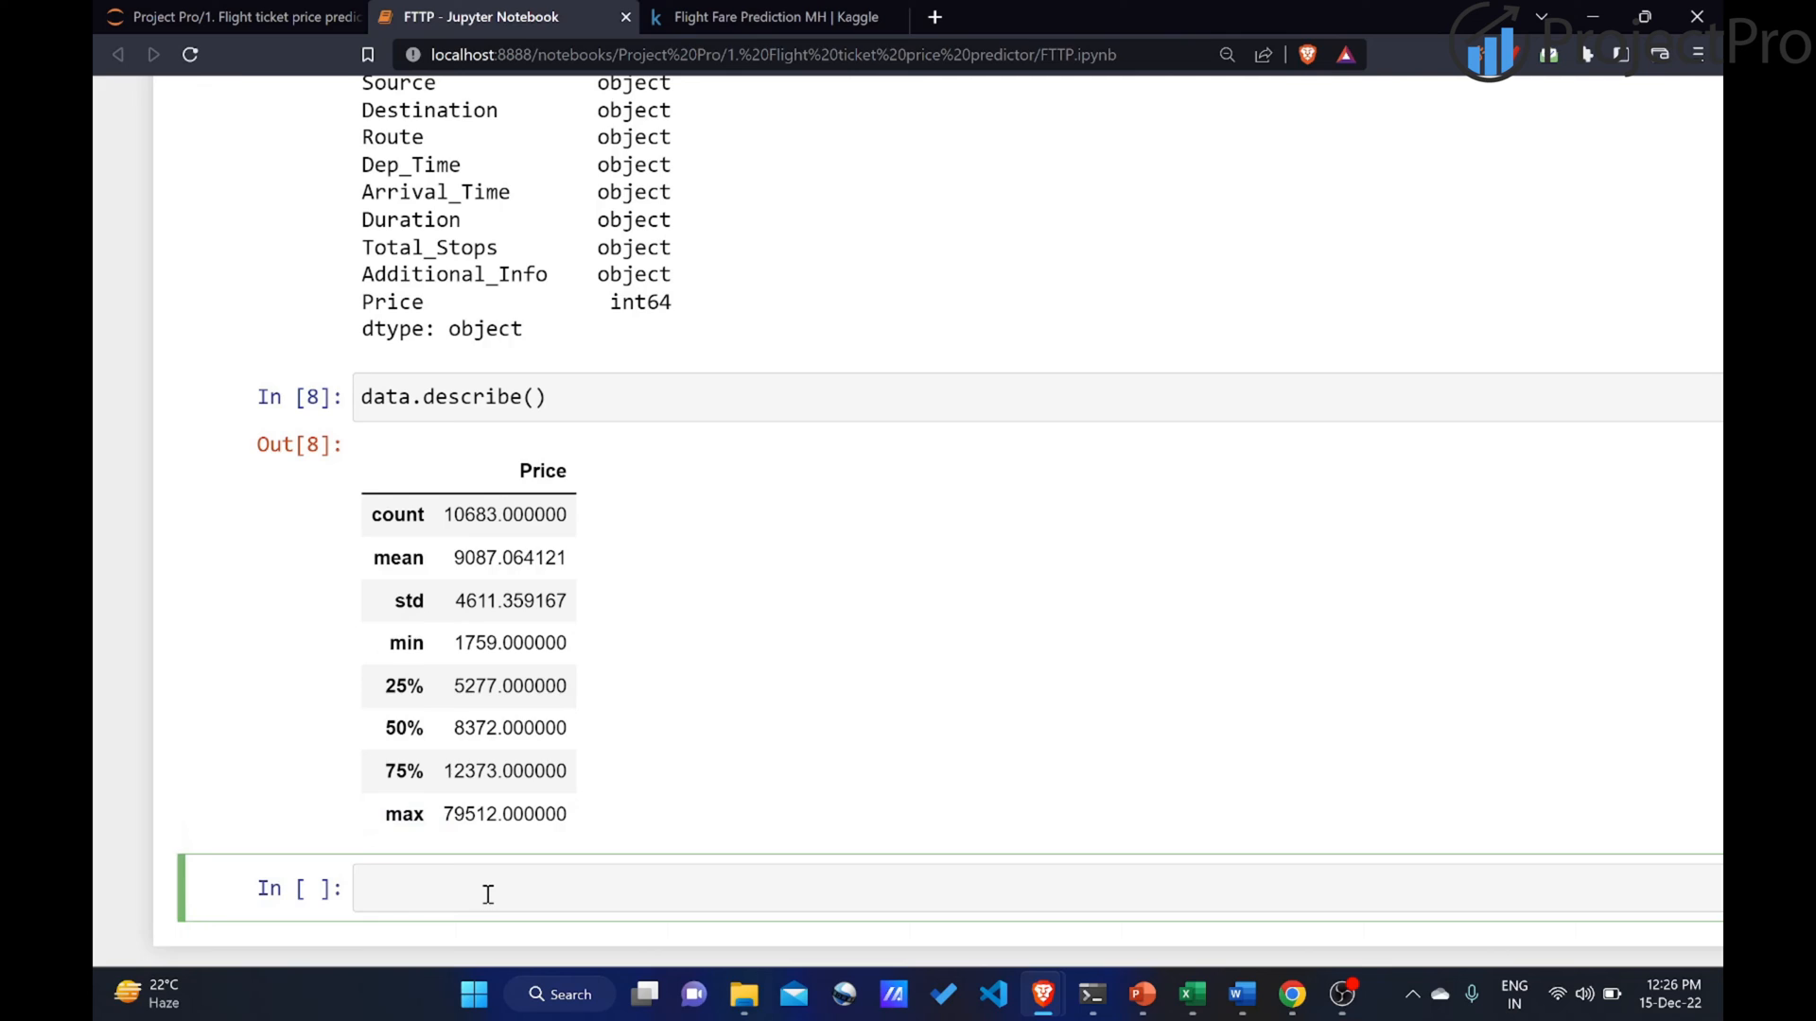
{"action": "left_click", "coordinate": [486, 888]}
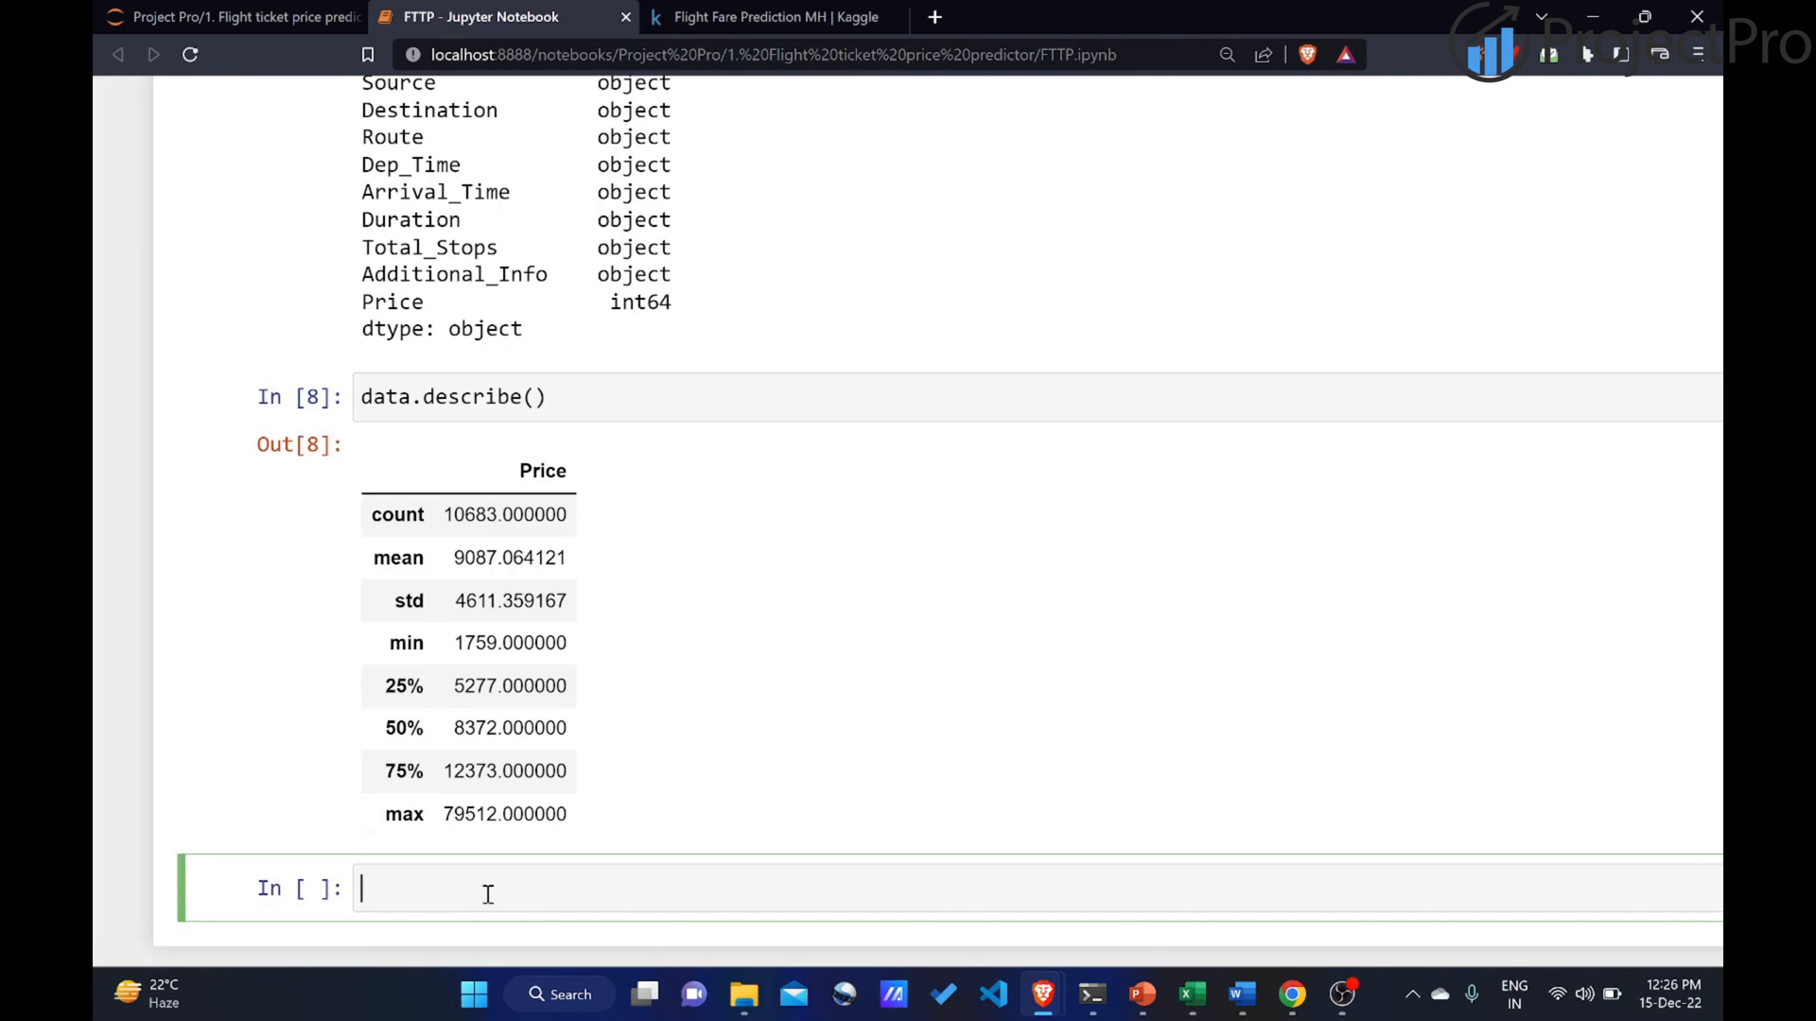
{"action": "type", "text": "data."}
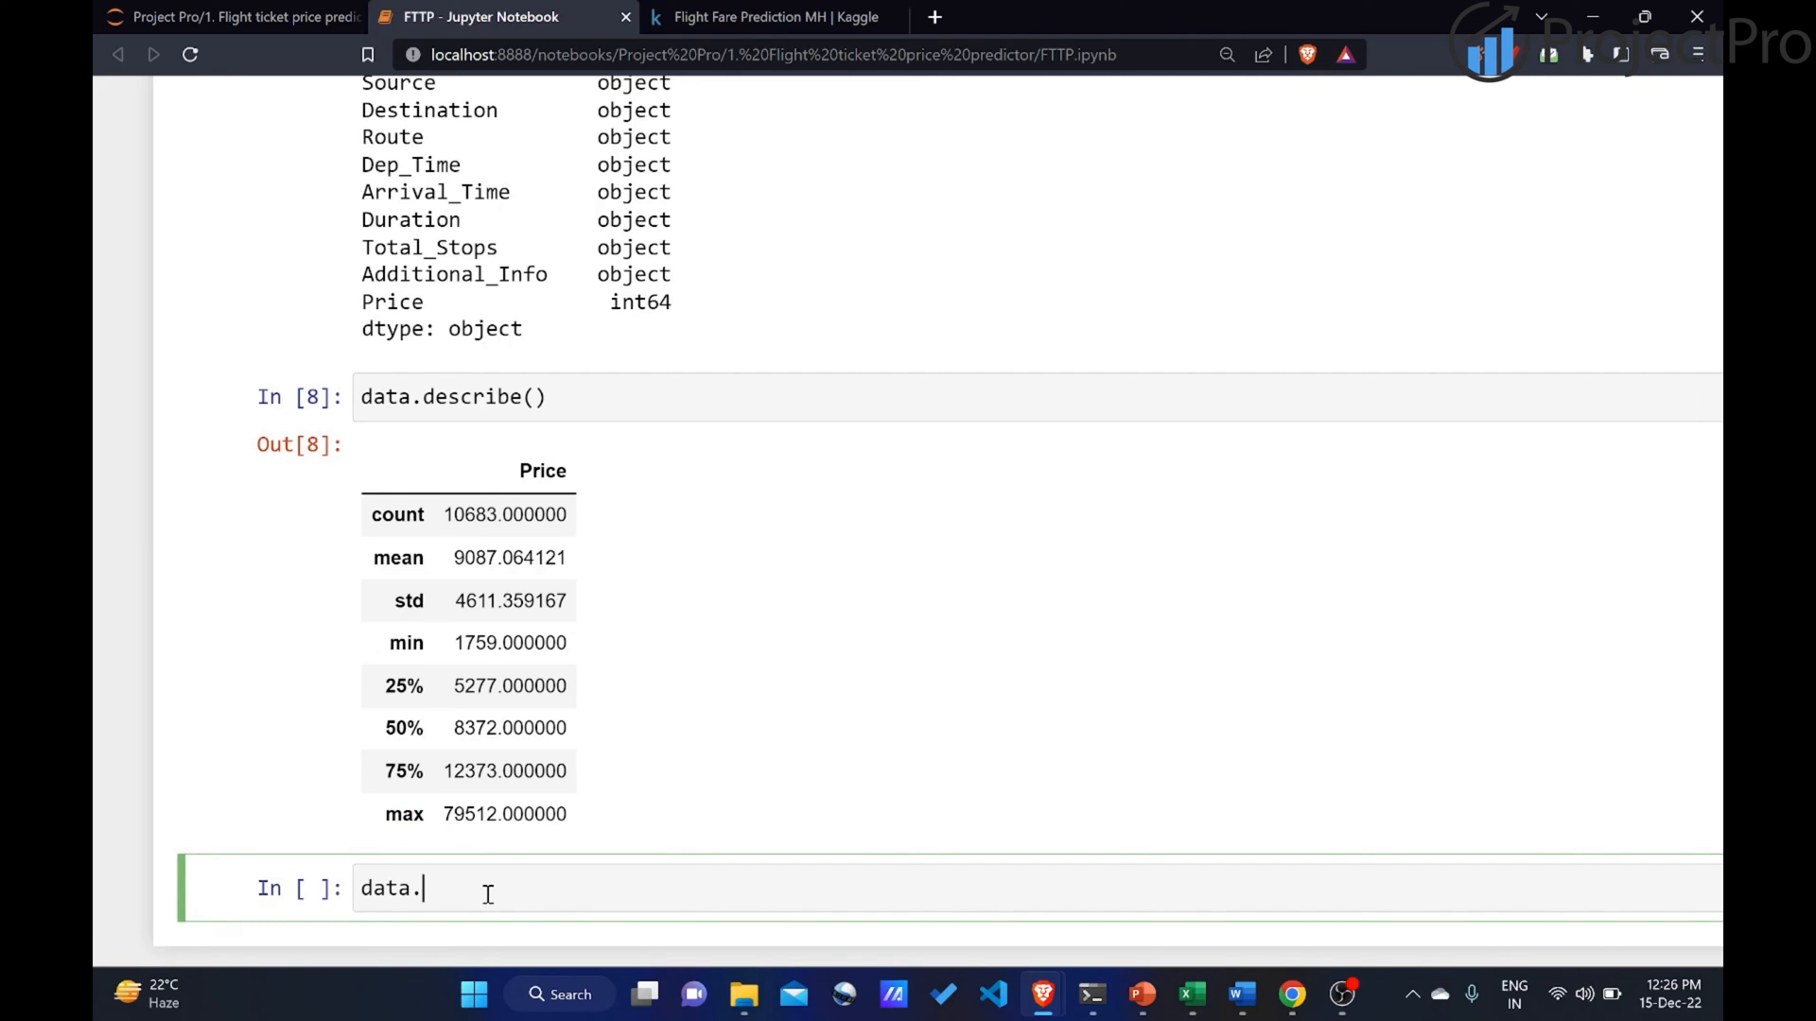
{"action": "type", "text": "isna"}
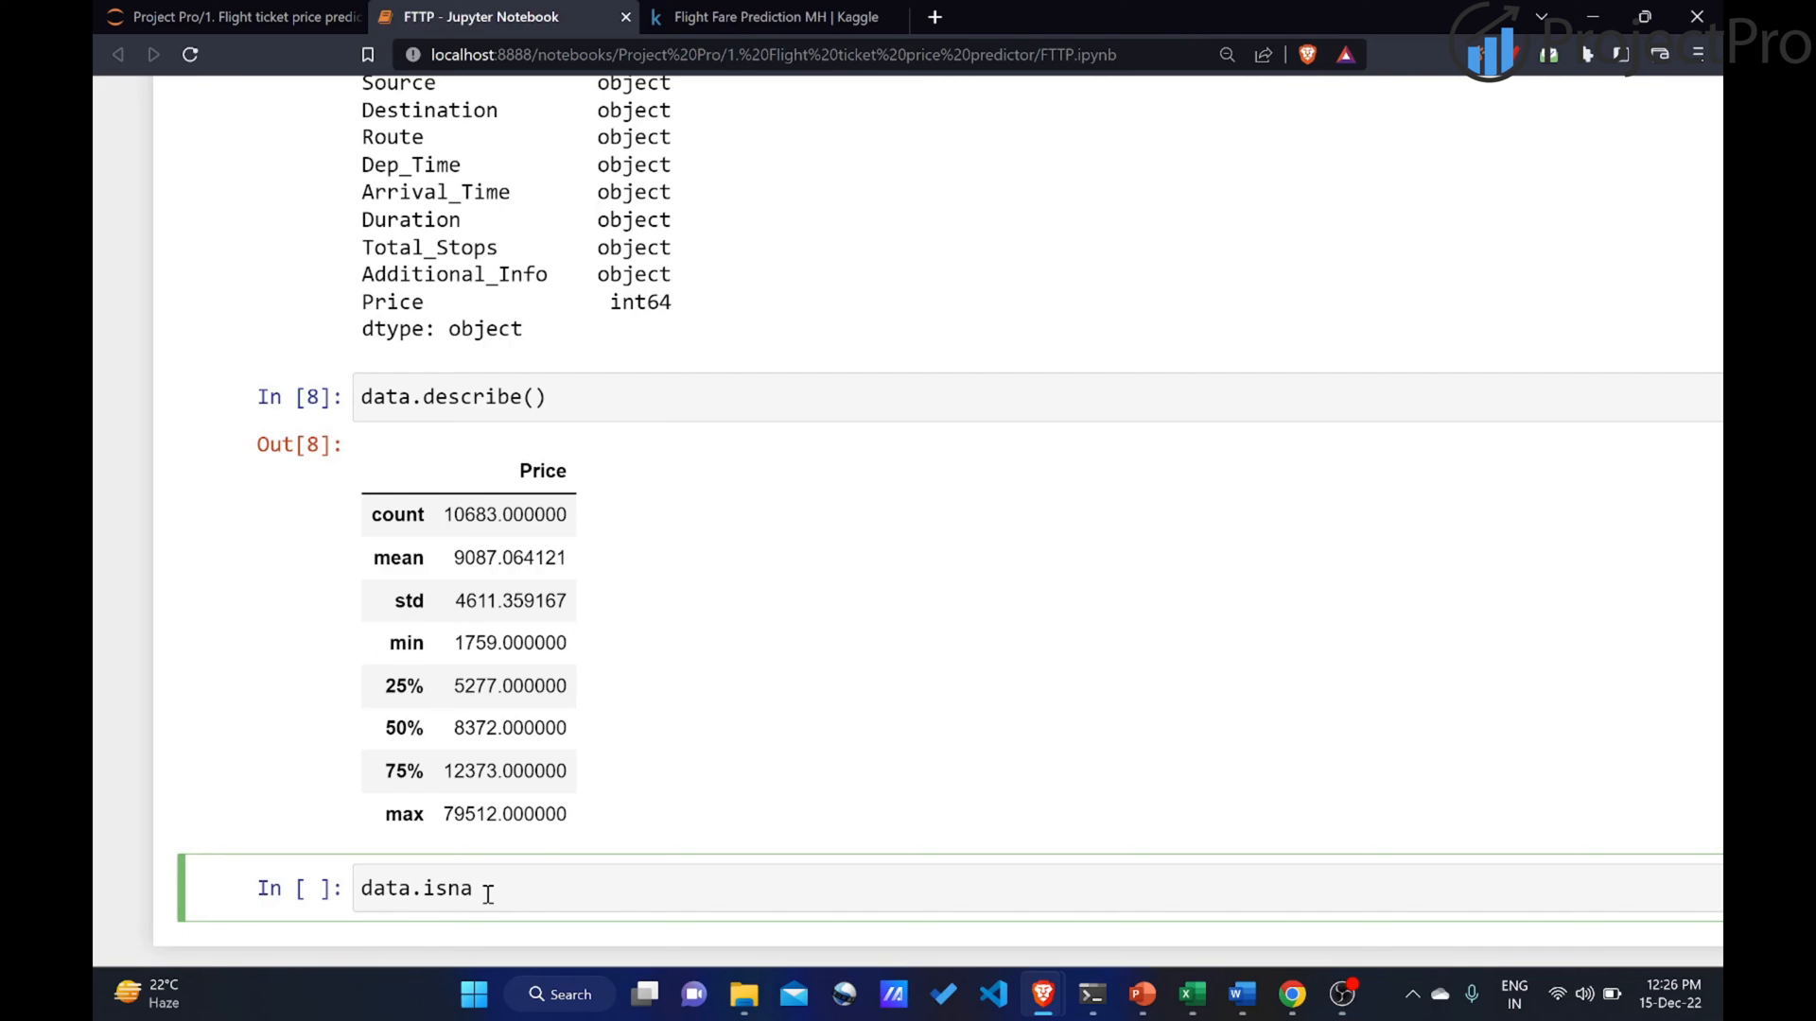
{"action": "type", "text": "()     #data"}
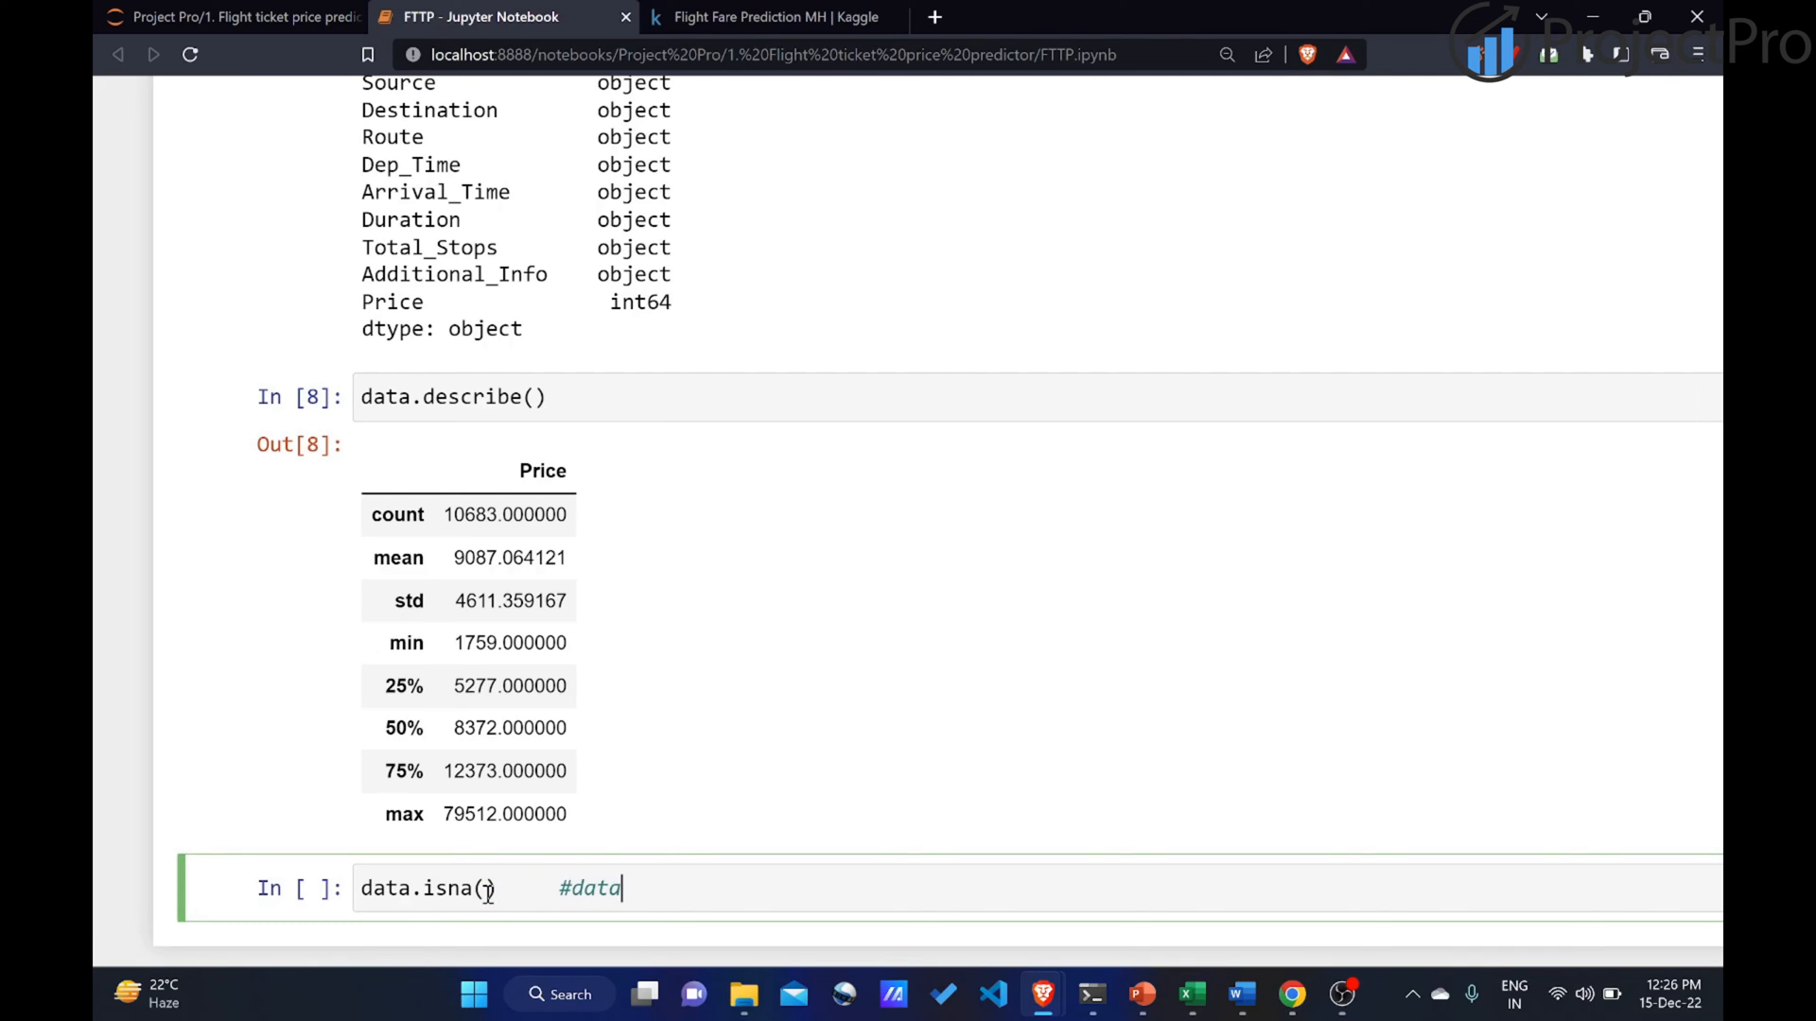
{"action": "type", "text": ".in"}
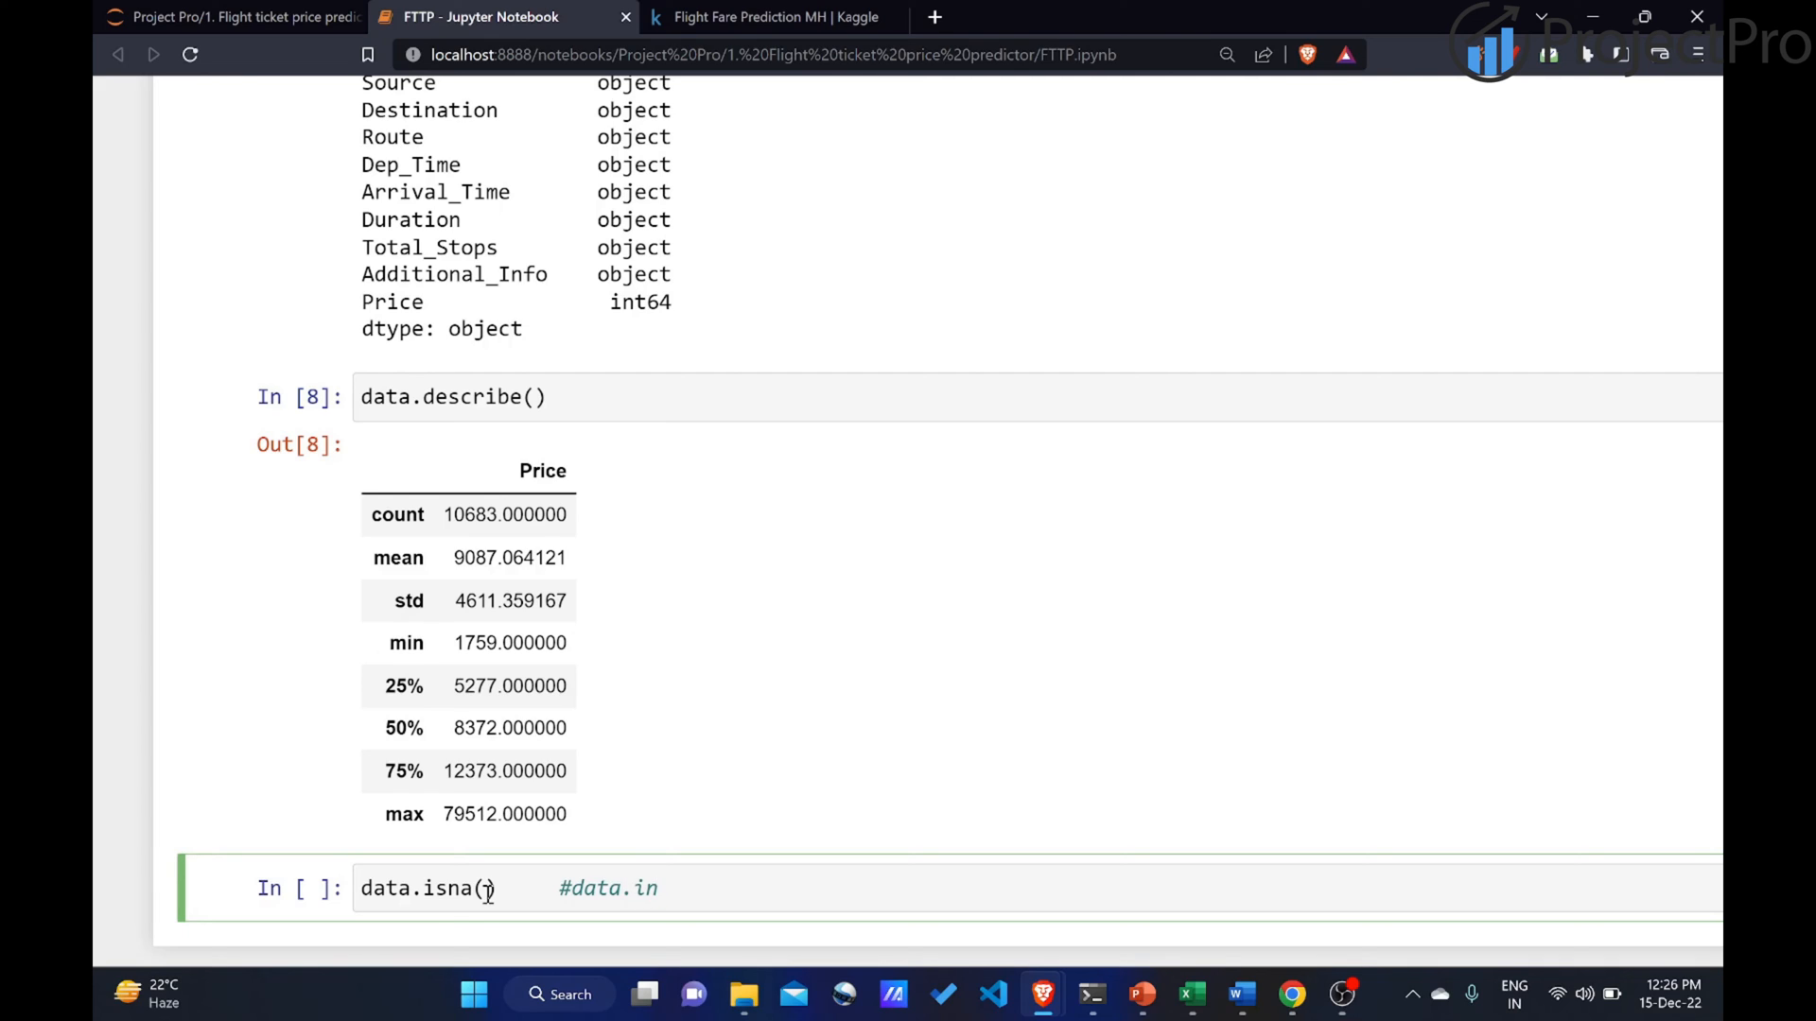
{"action": "type", "text": "s"}
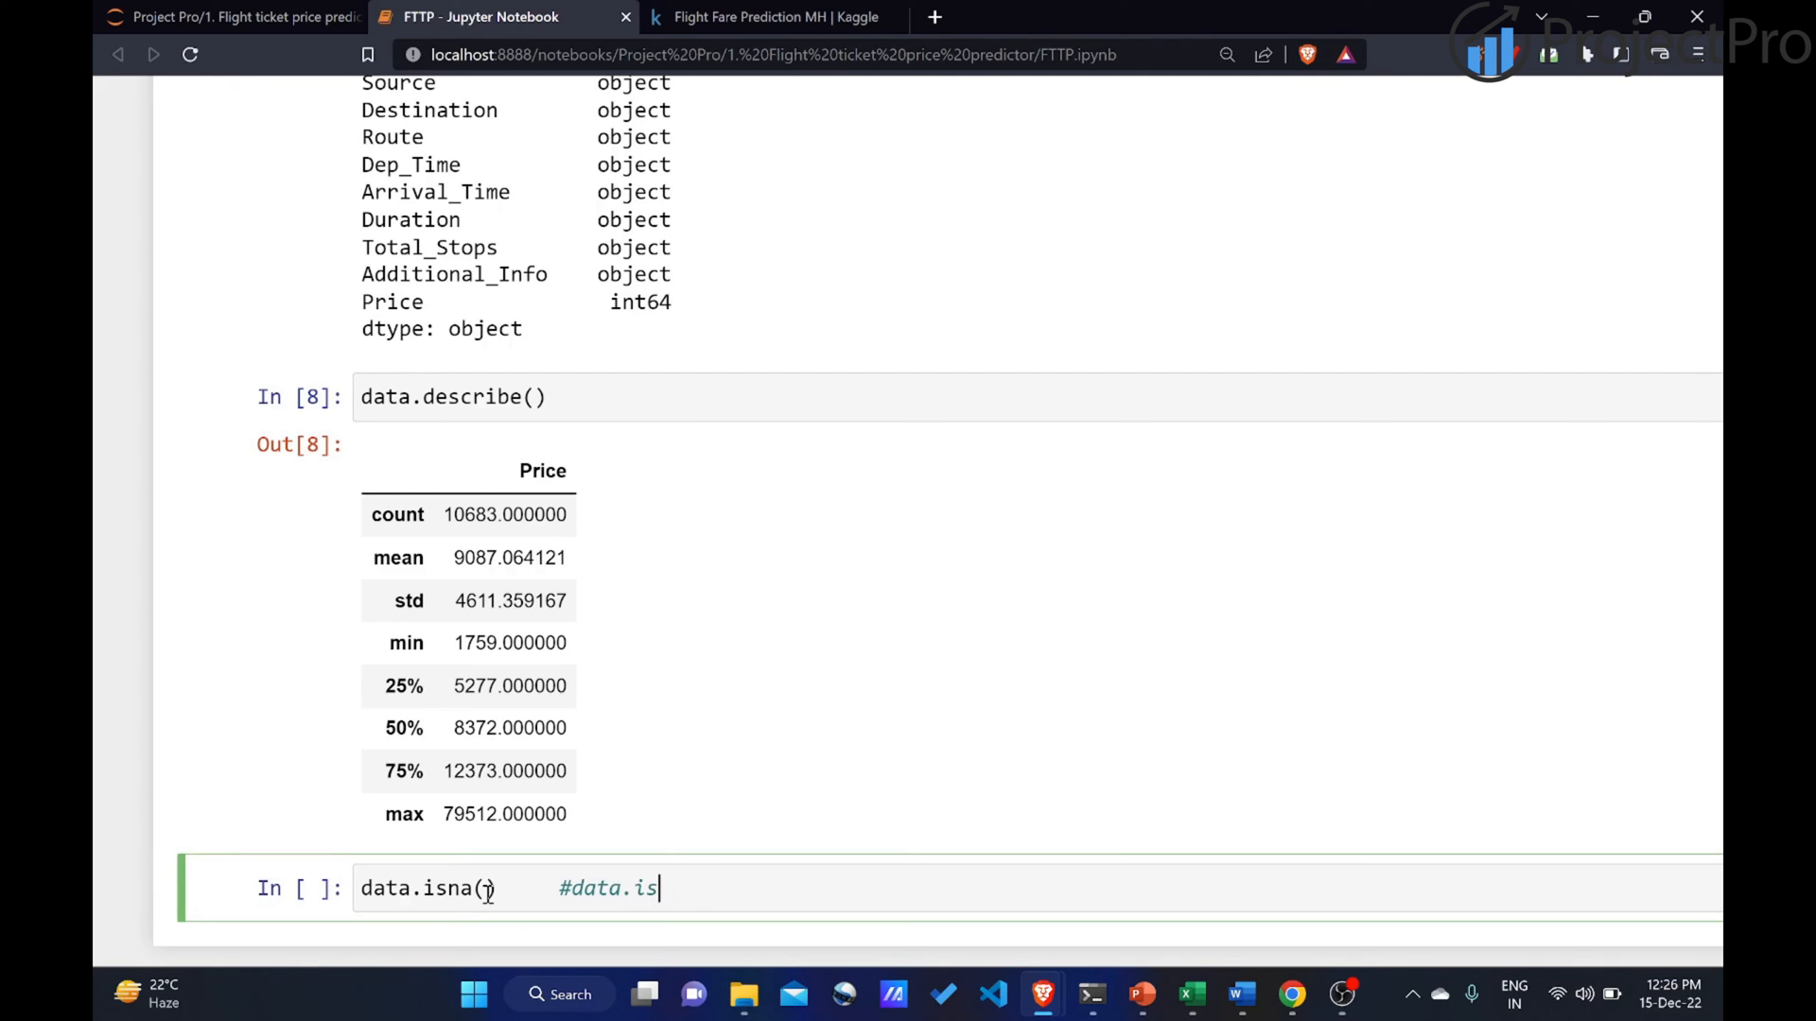
{"action": "type", "text": "null()"}
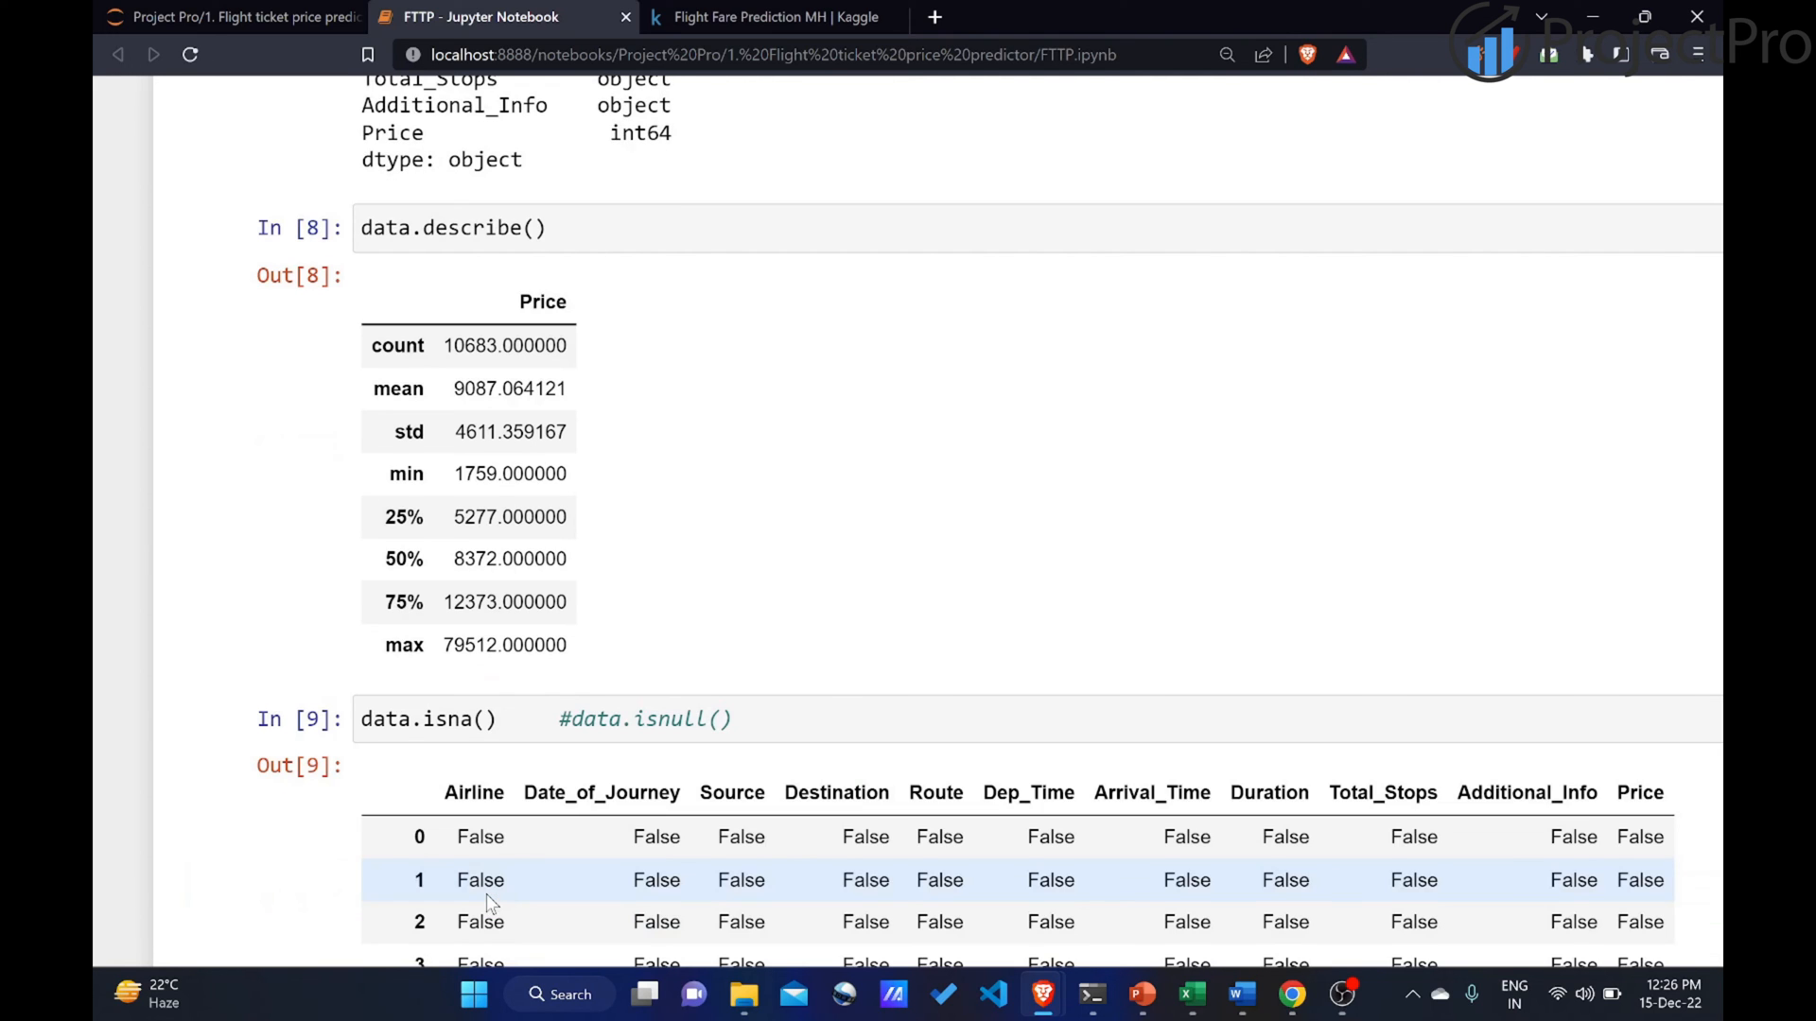
{"action": "scroll", "scroll_direction": "down", "scroll_amount": 3}
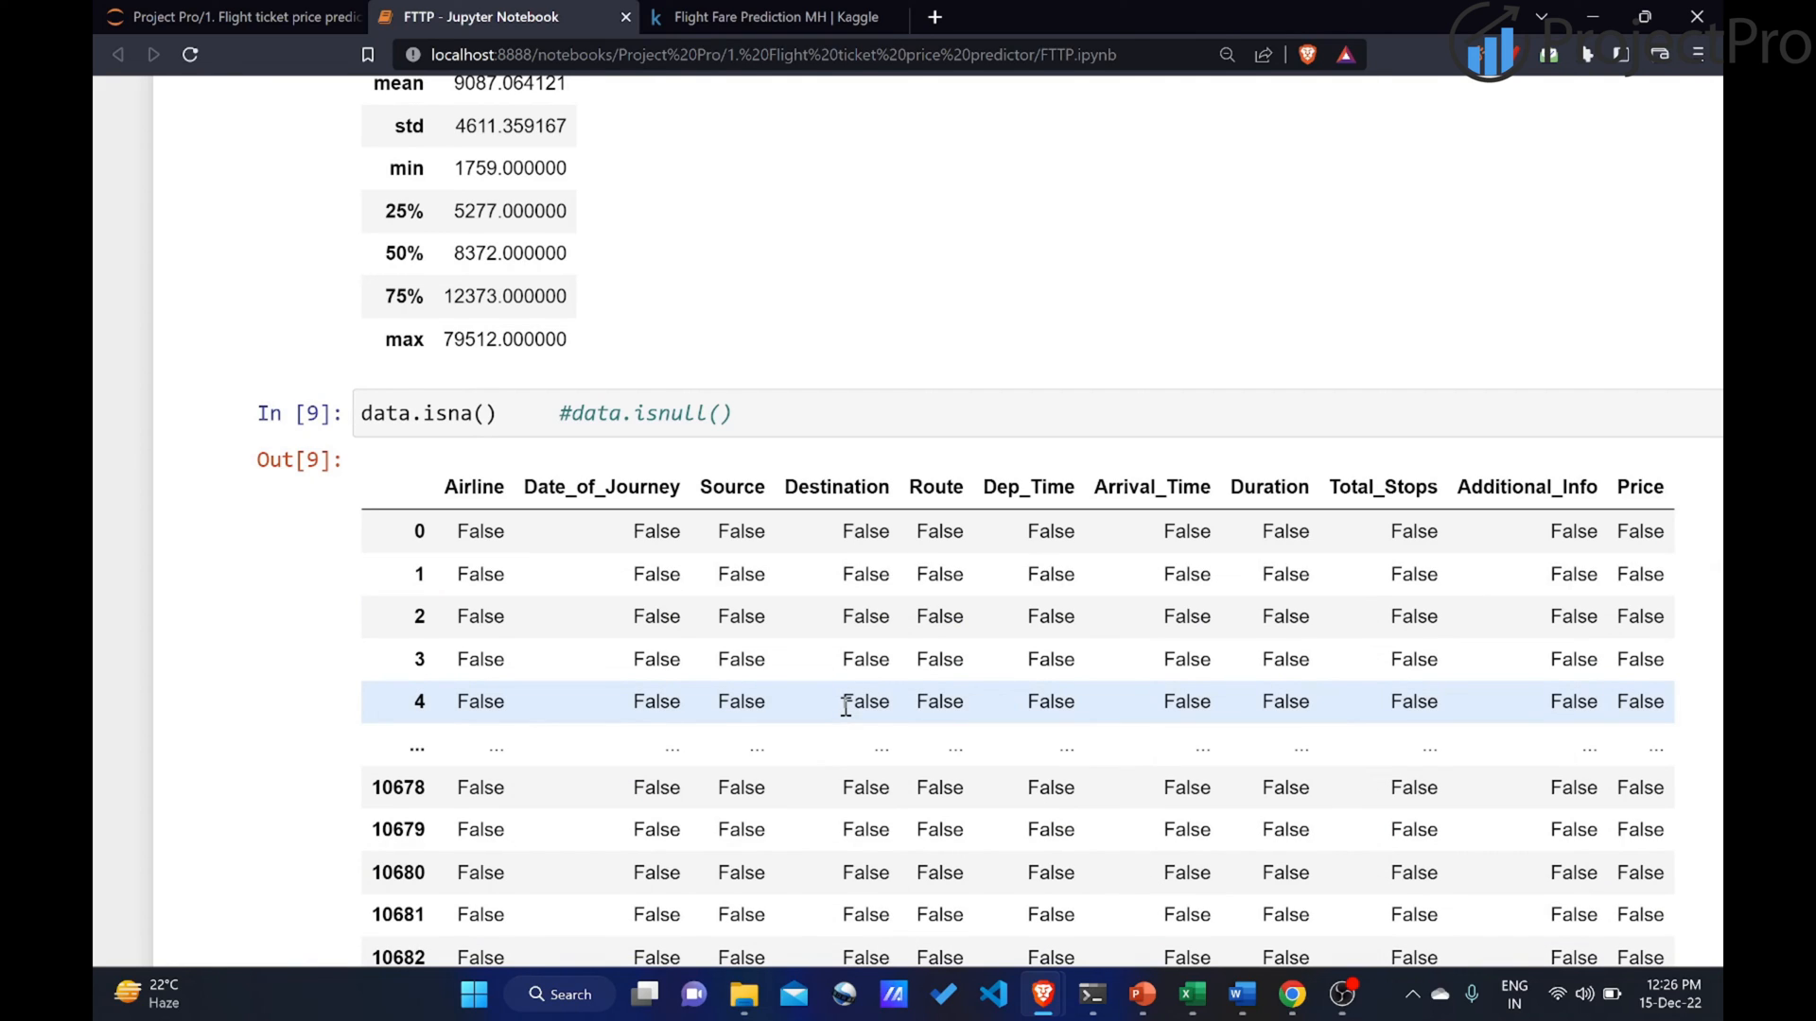
{"action": "mouse_move", "coordinate": [639, 419]}
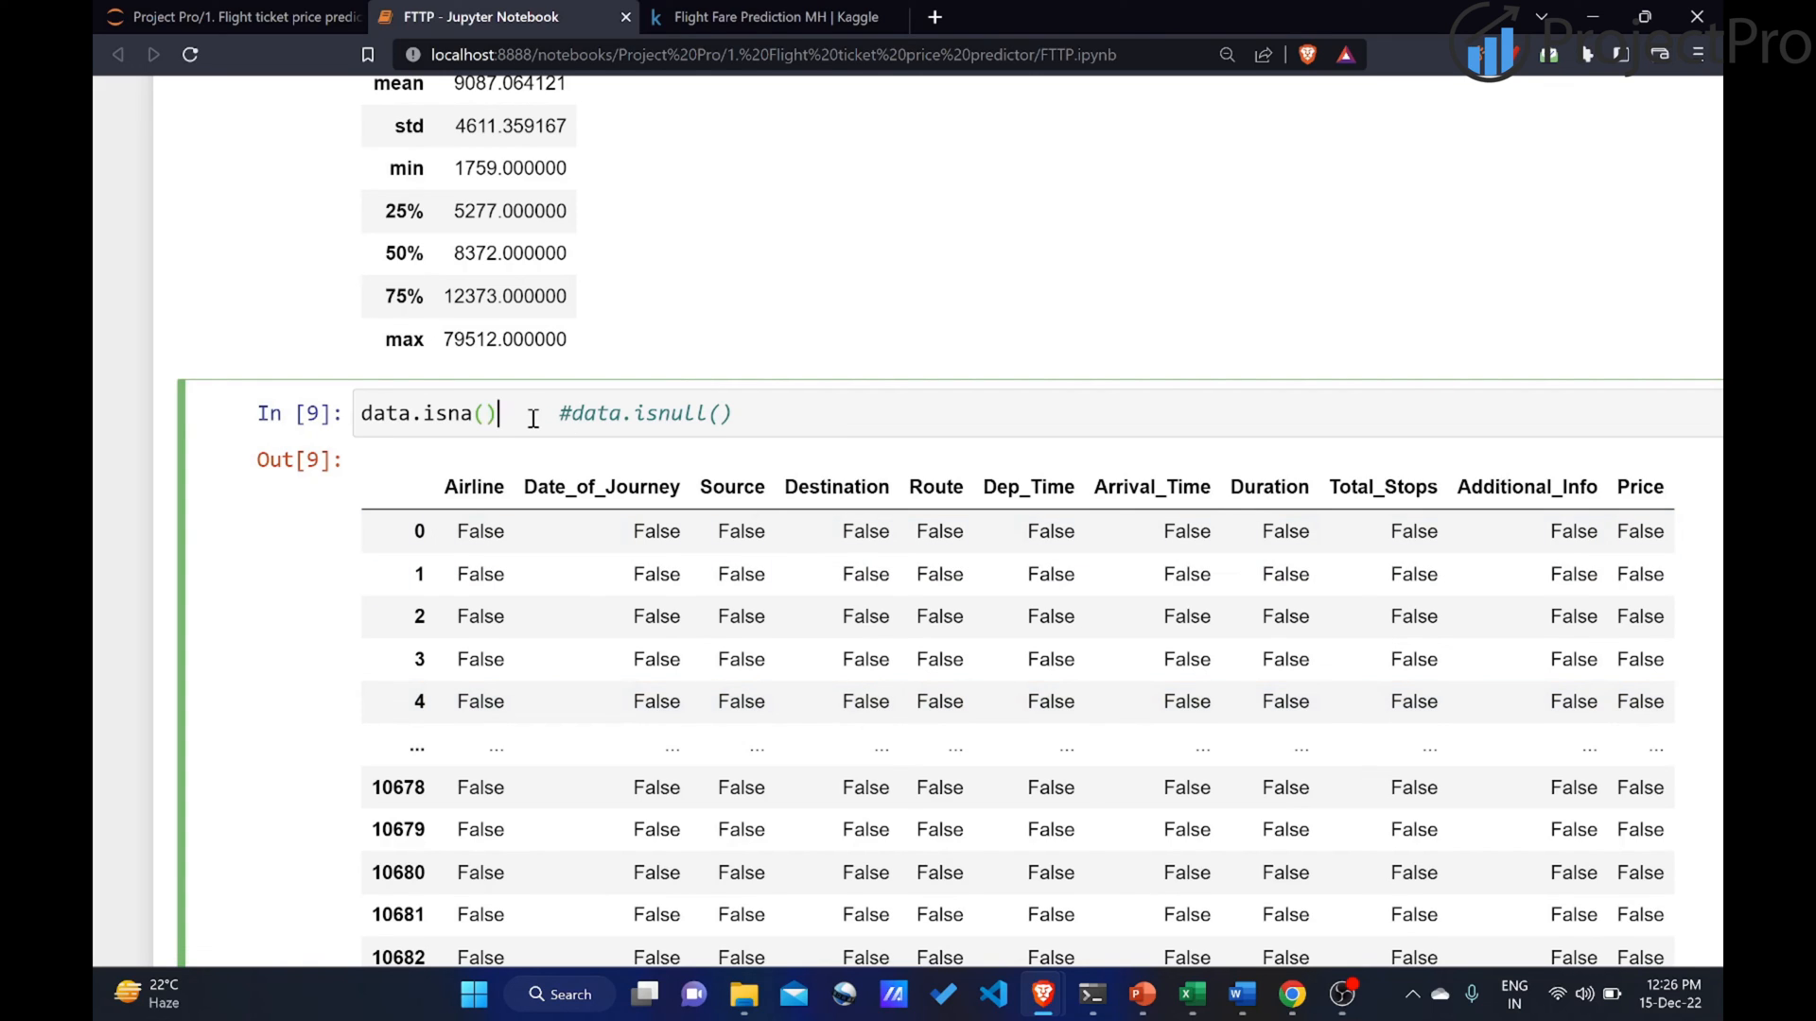
{"action": "type", "text": ".sum()"}
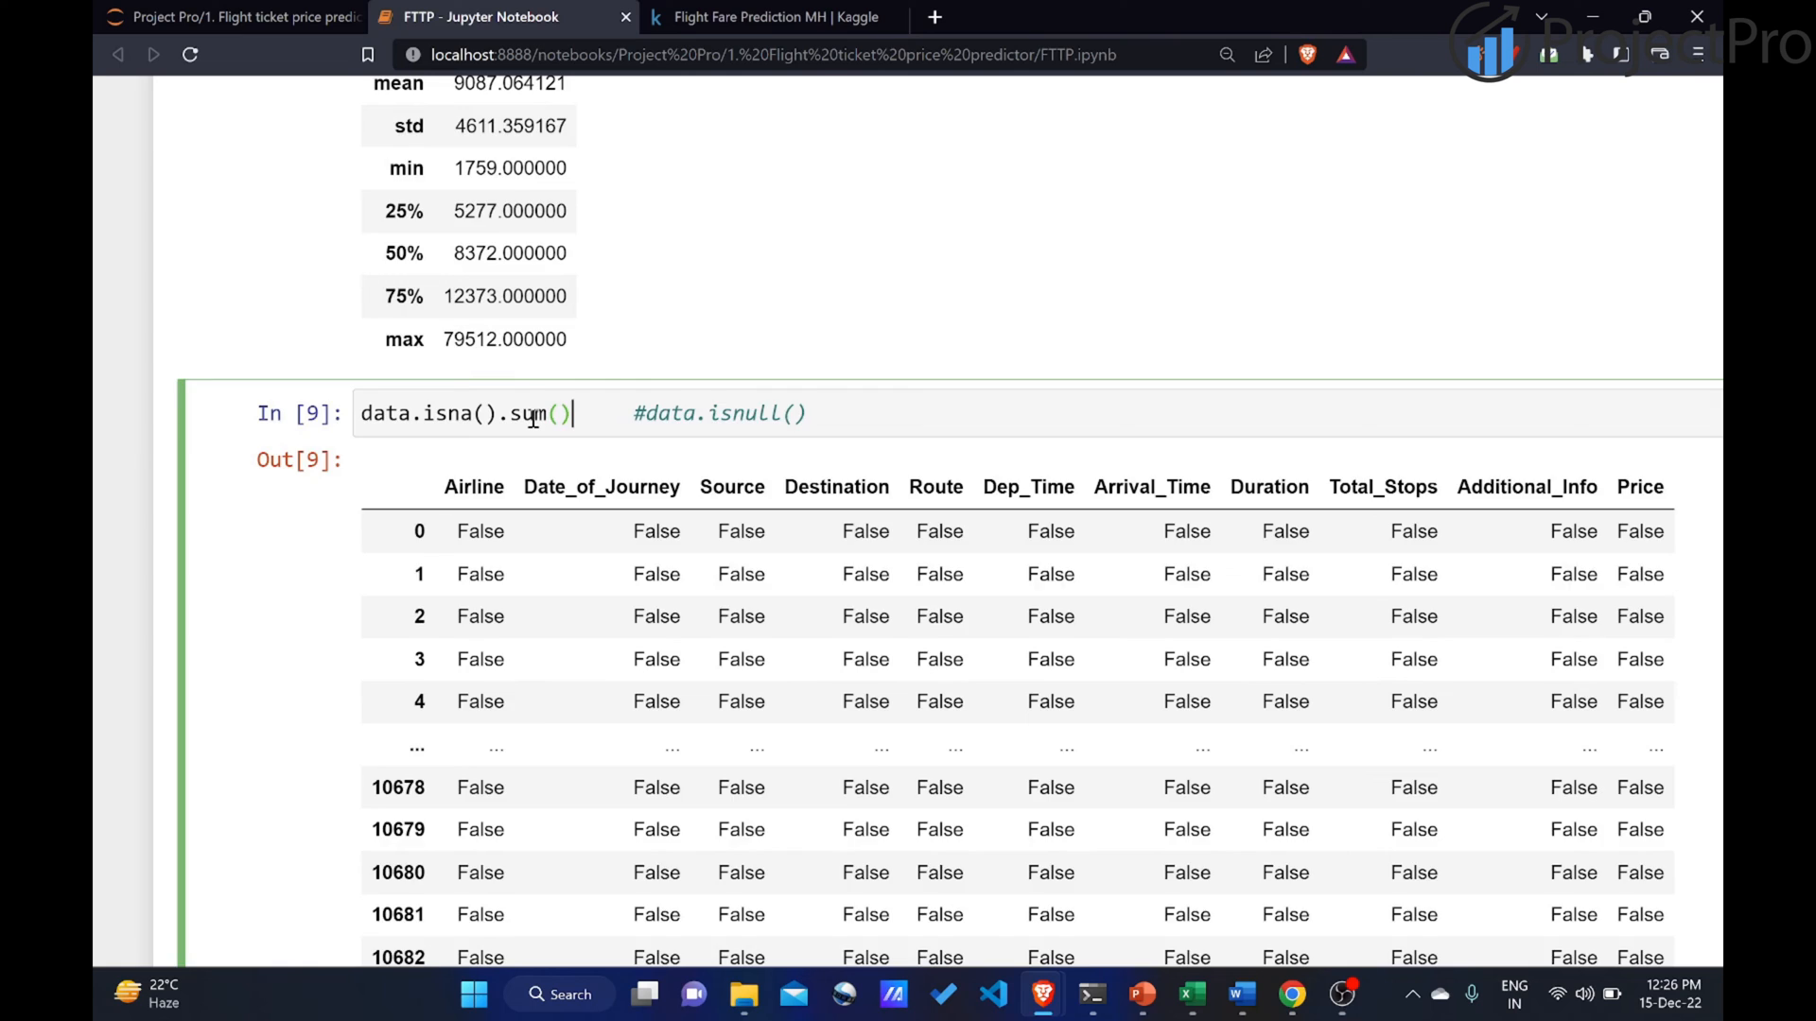
Run data.isna().sum(), showing one missing value each in Route and Total_Stops.
{"action": "key", "text": "shift+enter"}
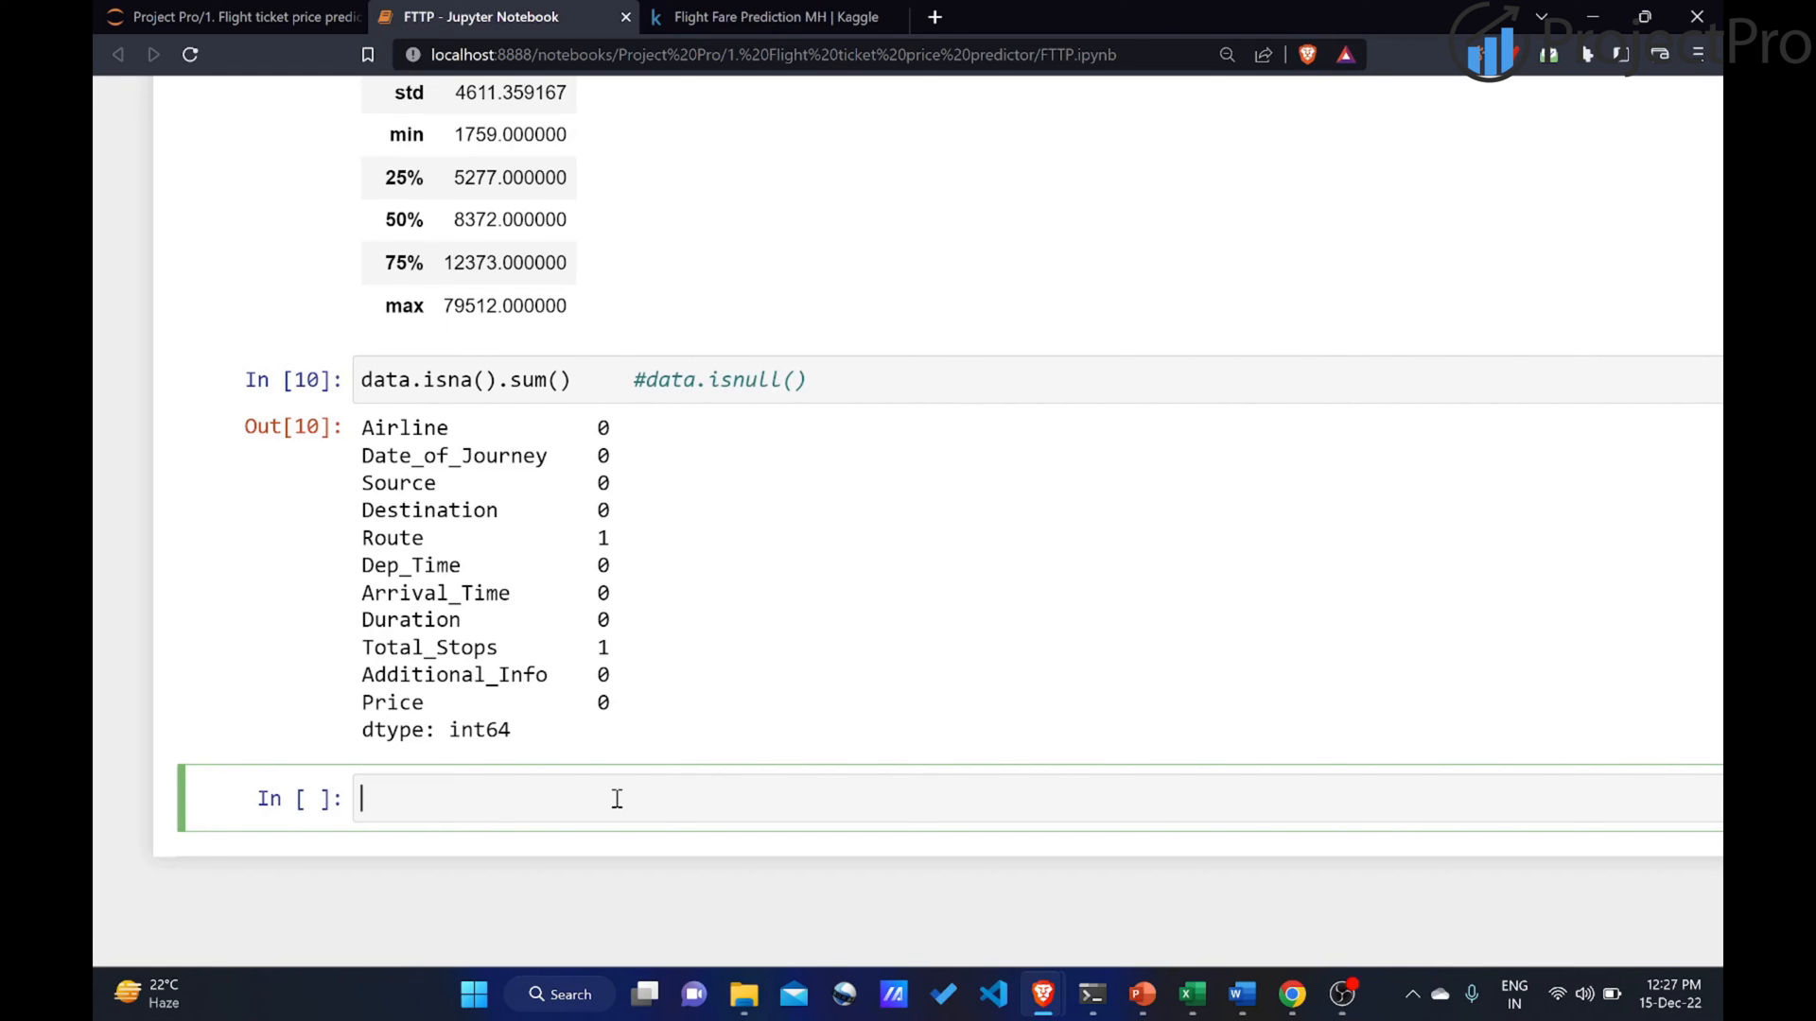
Begin a filter for rows with a missing value: data[data['Route'].isna()].
{"action": "type", "text": "data"}
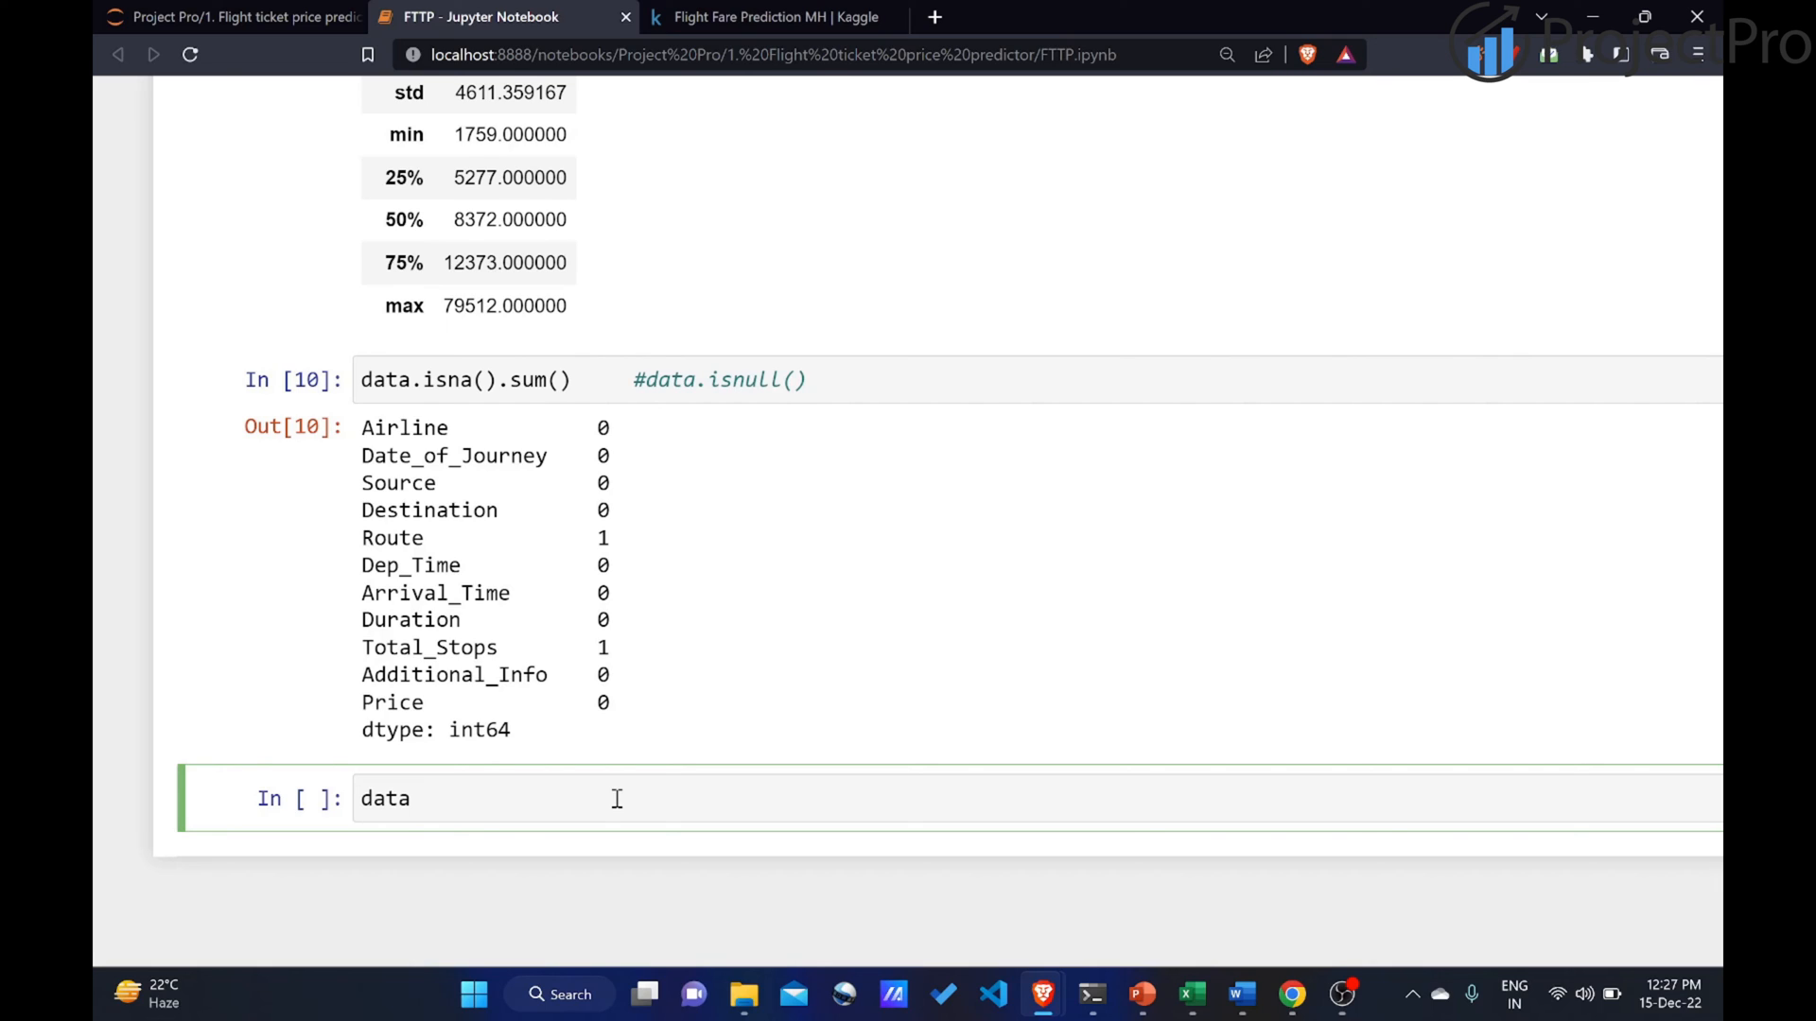
{"action": "type", "text": "[]"}
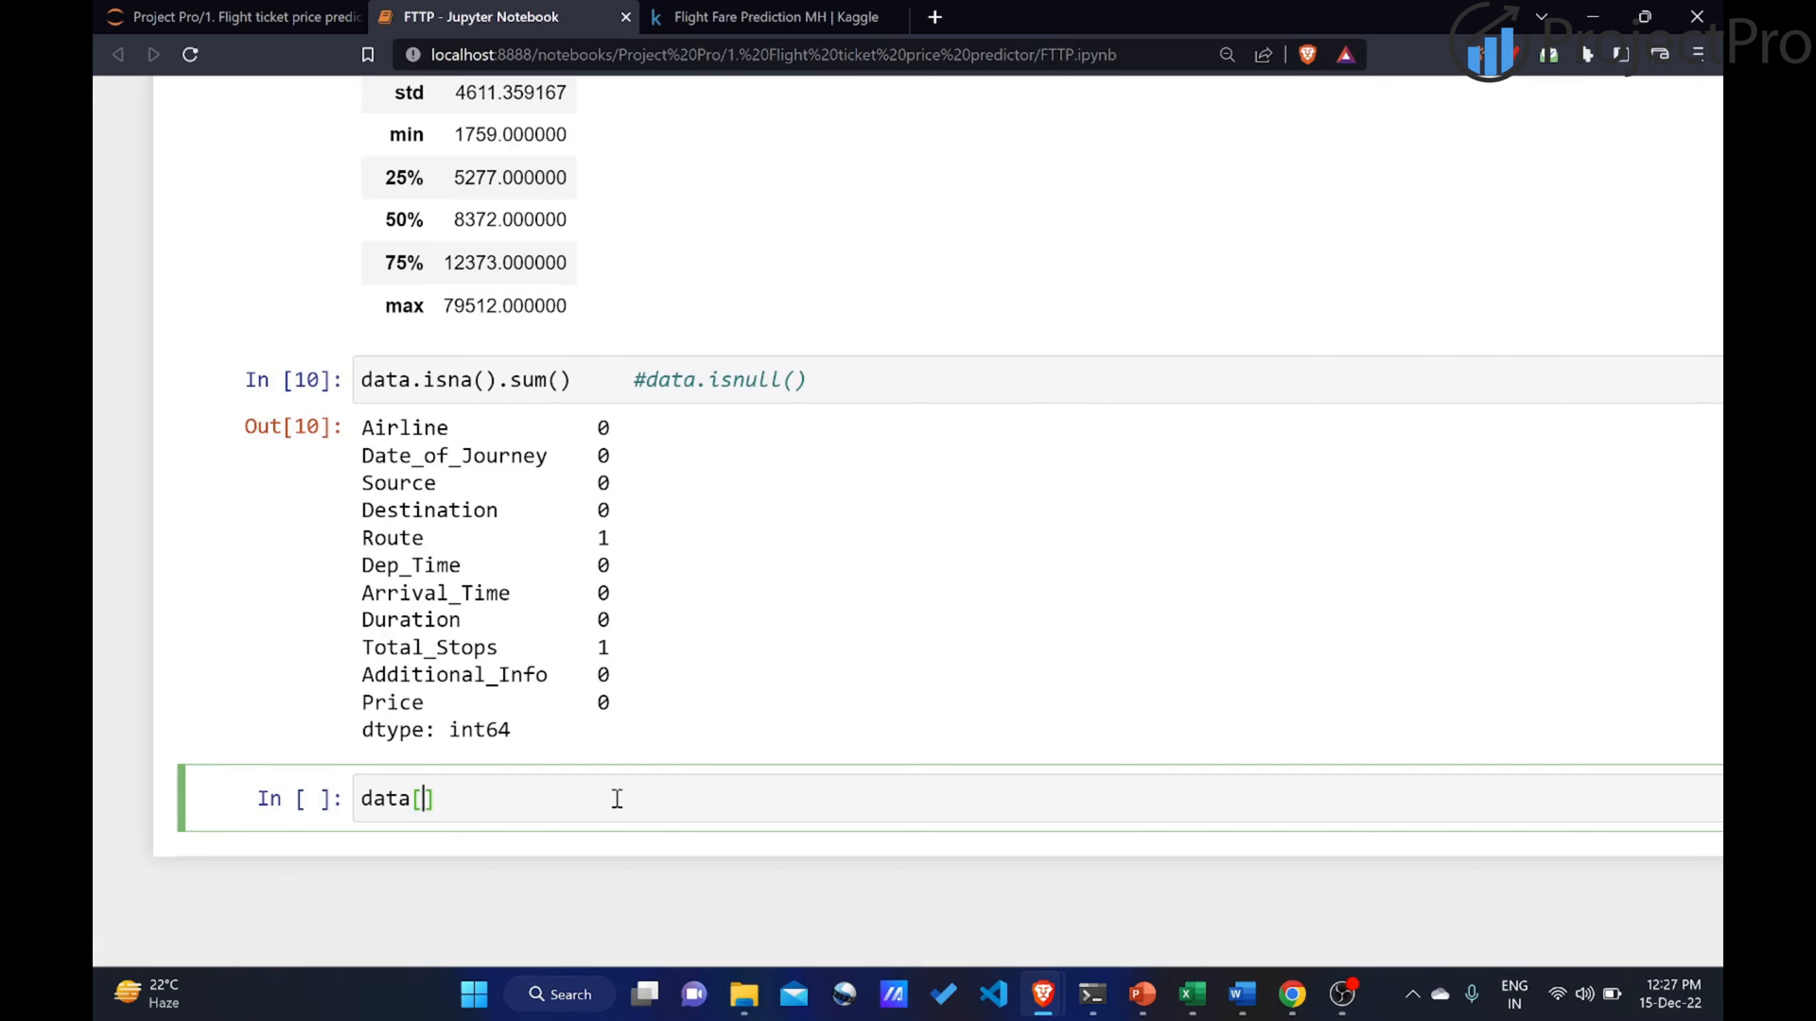
{"action": "type", "text": "dat"}
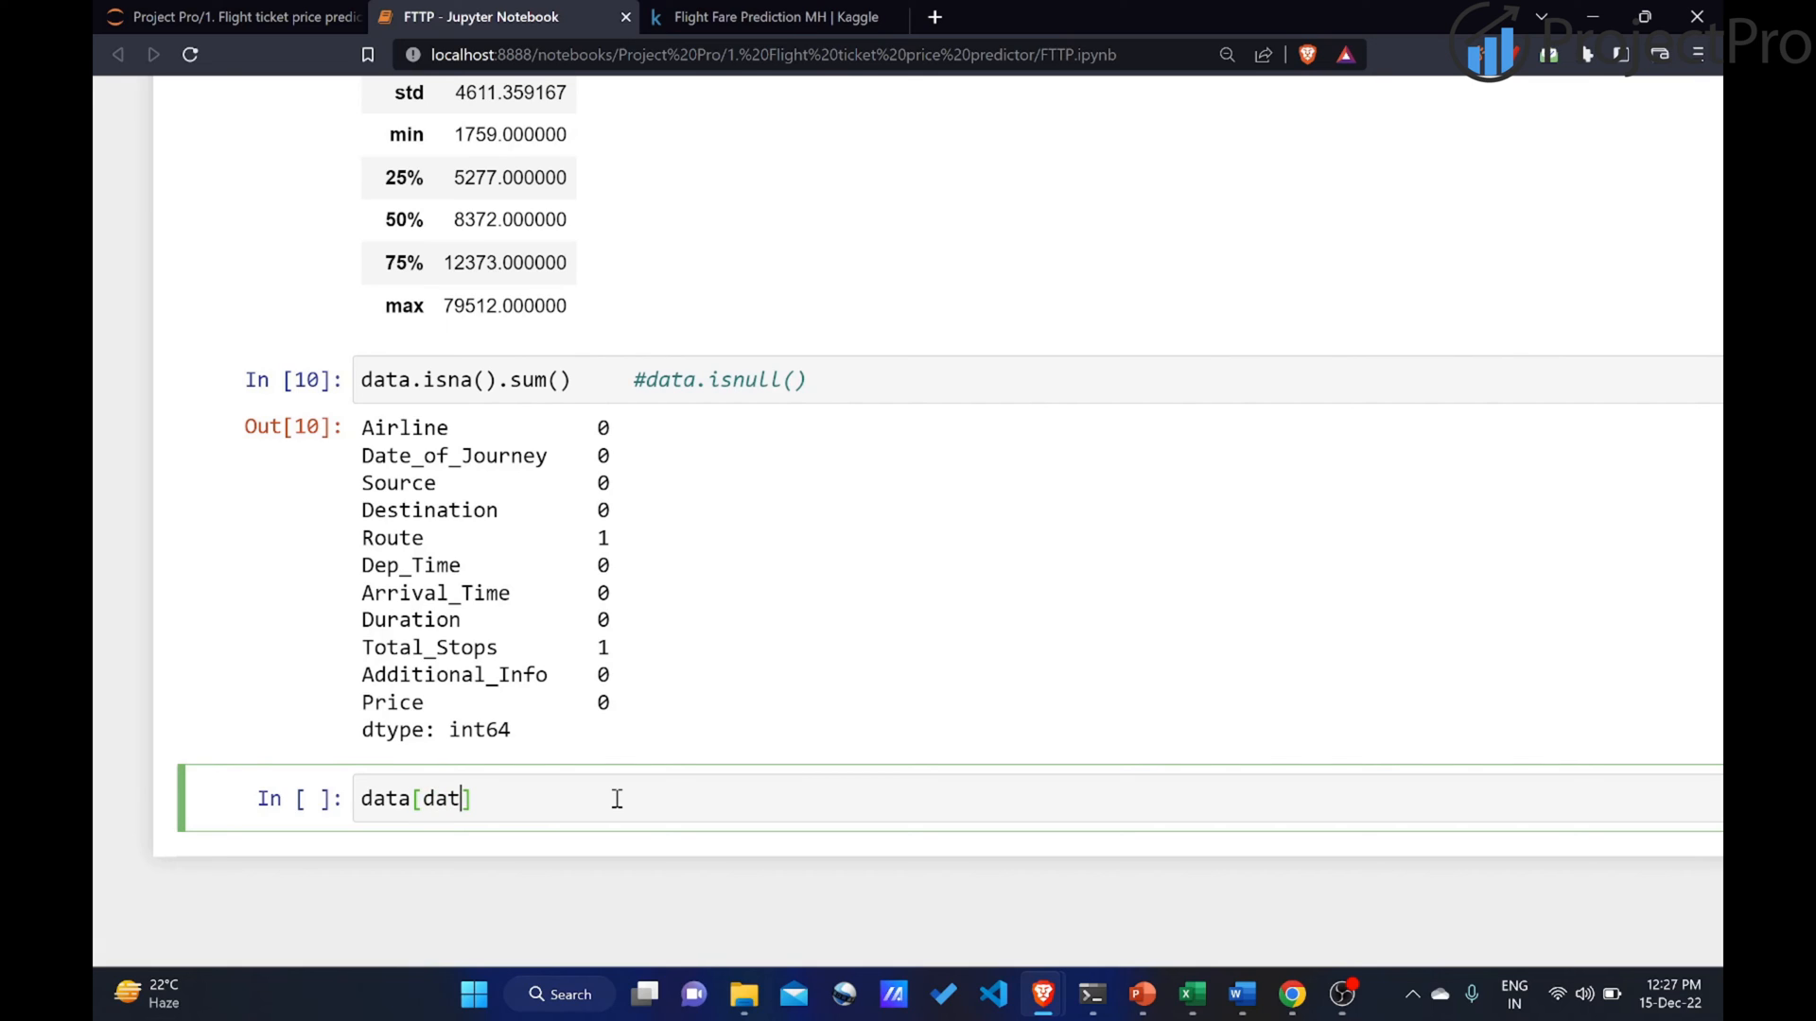
{"action": "type", "text": "a[]"}
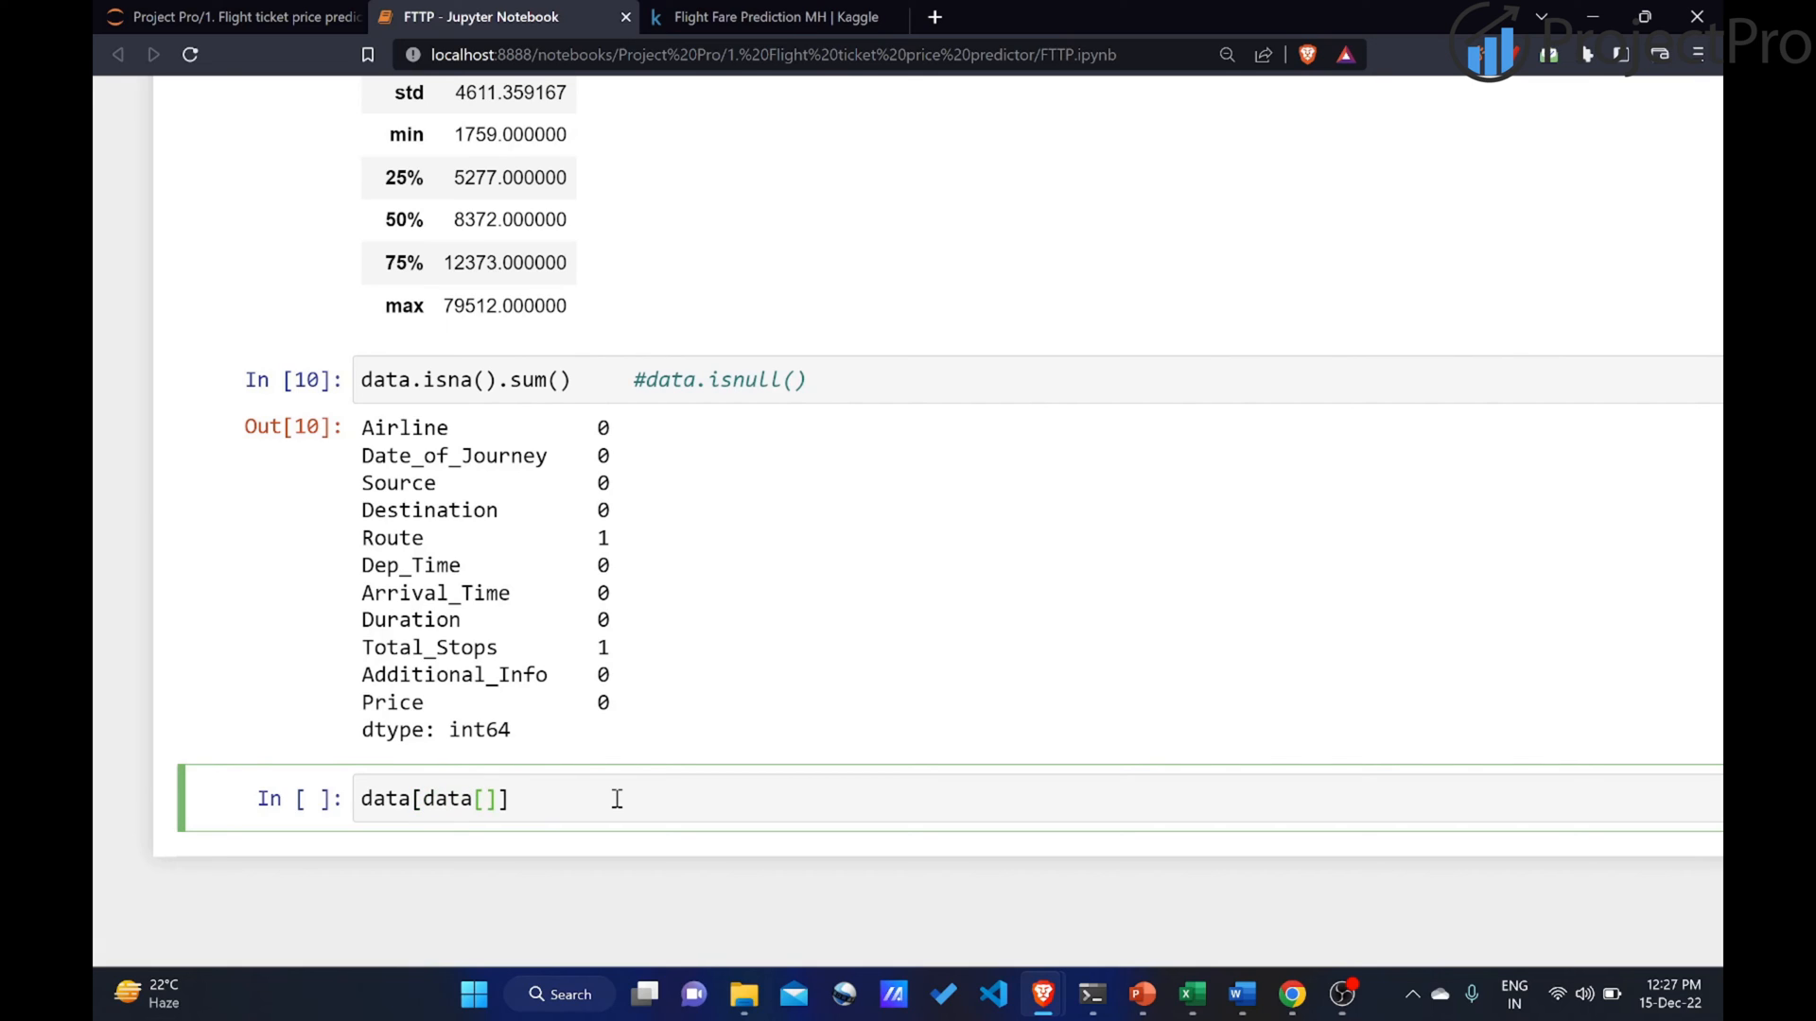
{"action": "type", "text": "'Route'"}
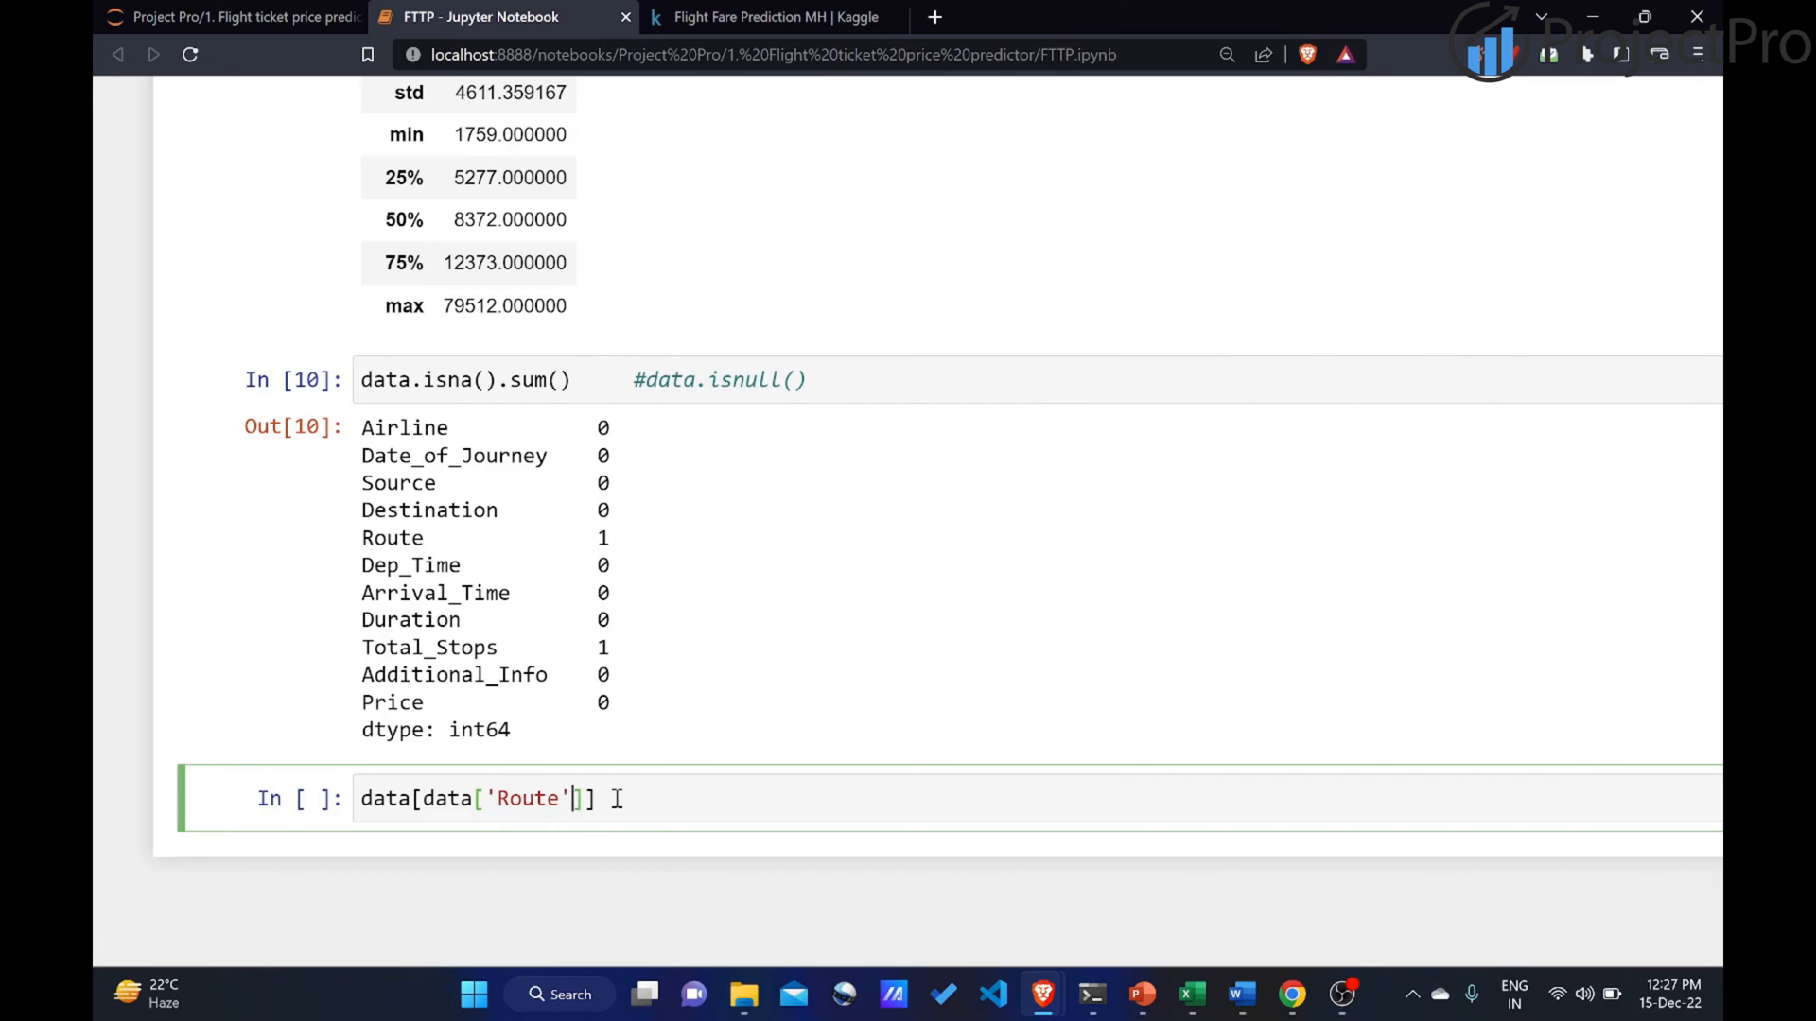
{"action": "type", "text": ".sin"}
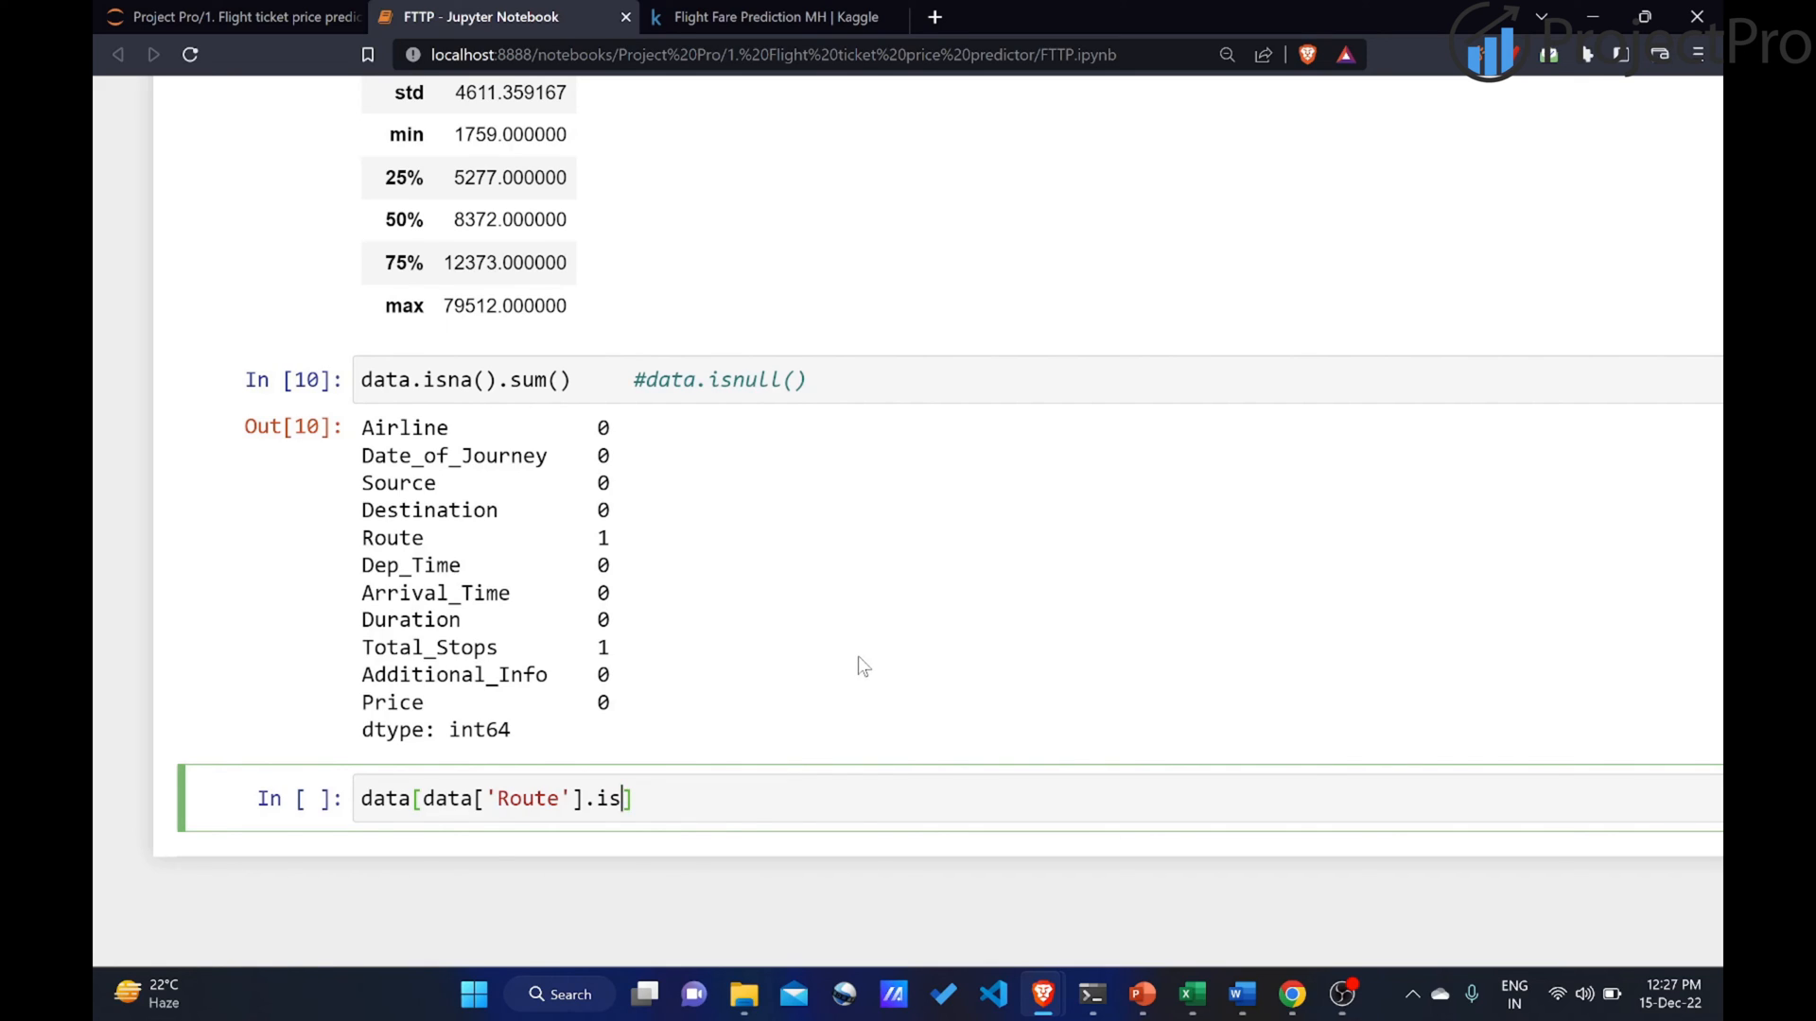
{"action": "type", "text": "na() |]"}
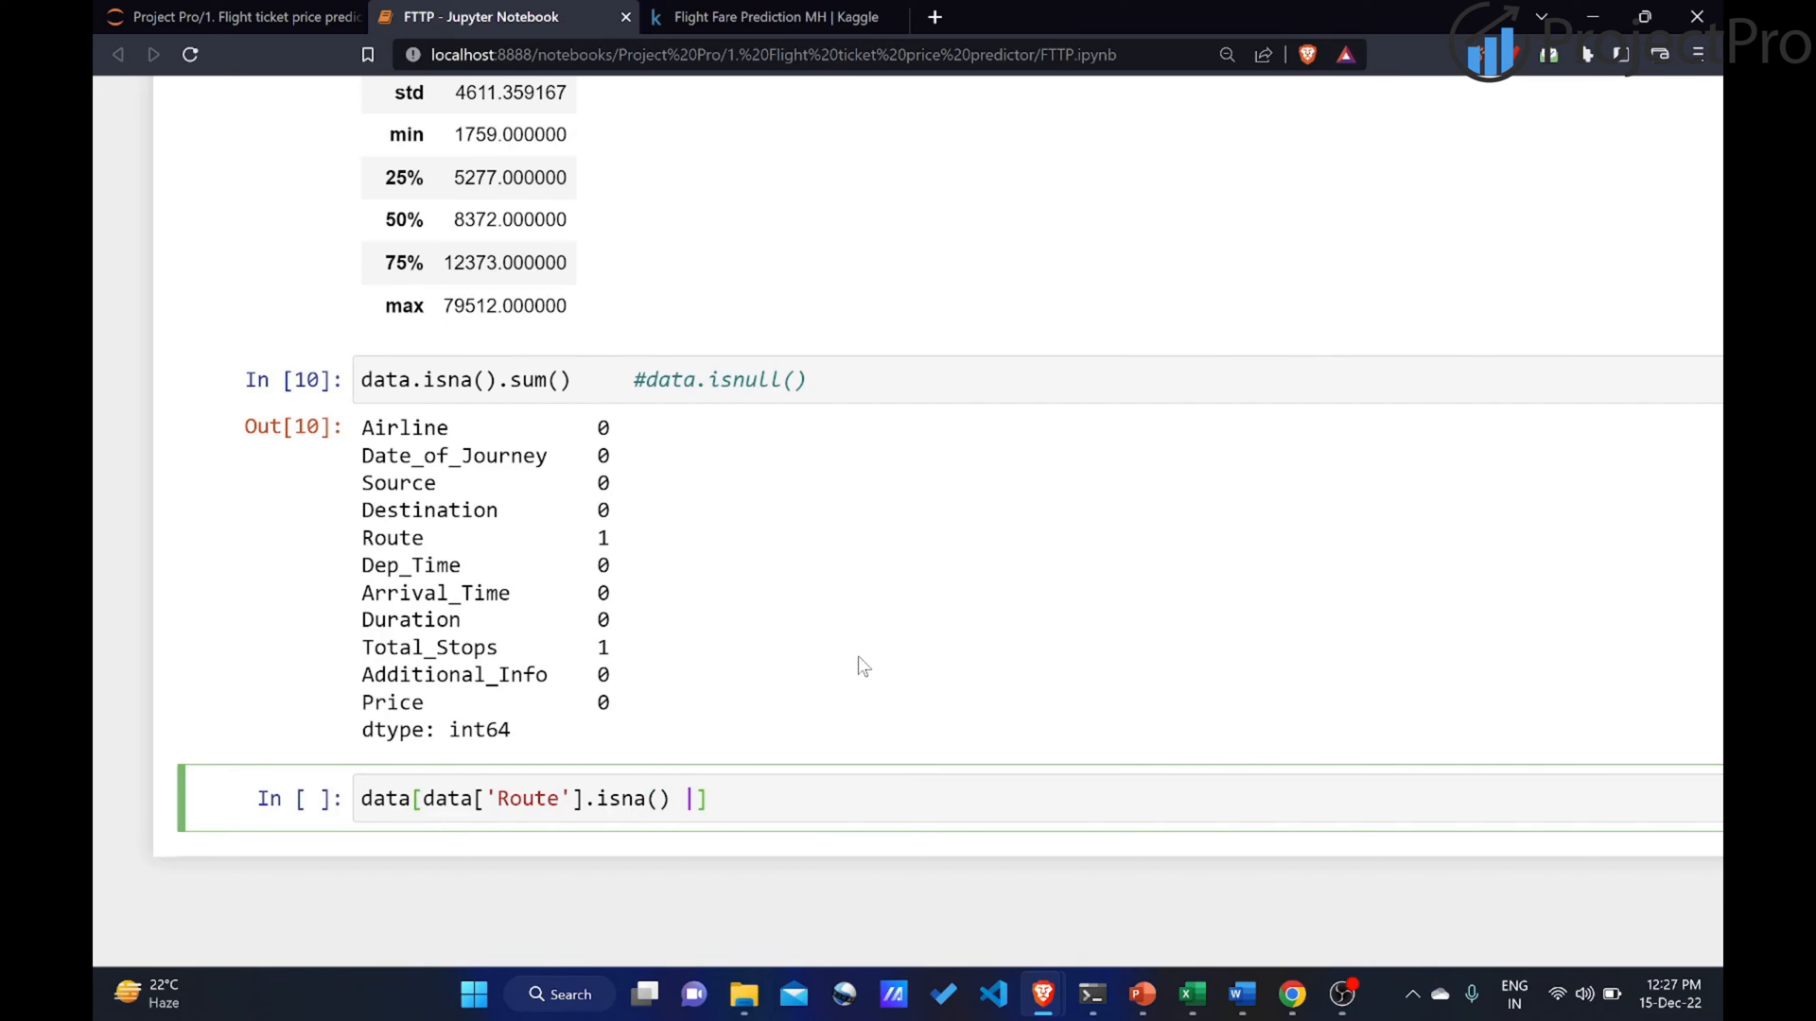
Add an OR condition on missing 'Total_Stops' and run it, returning row 9039.
{"action": "type", "text": "data"}
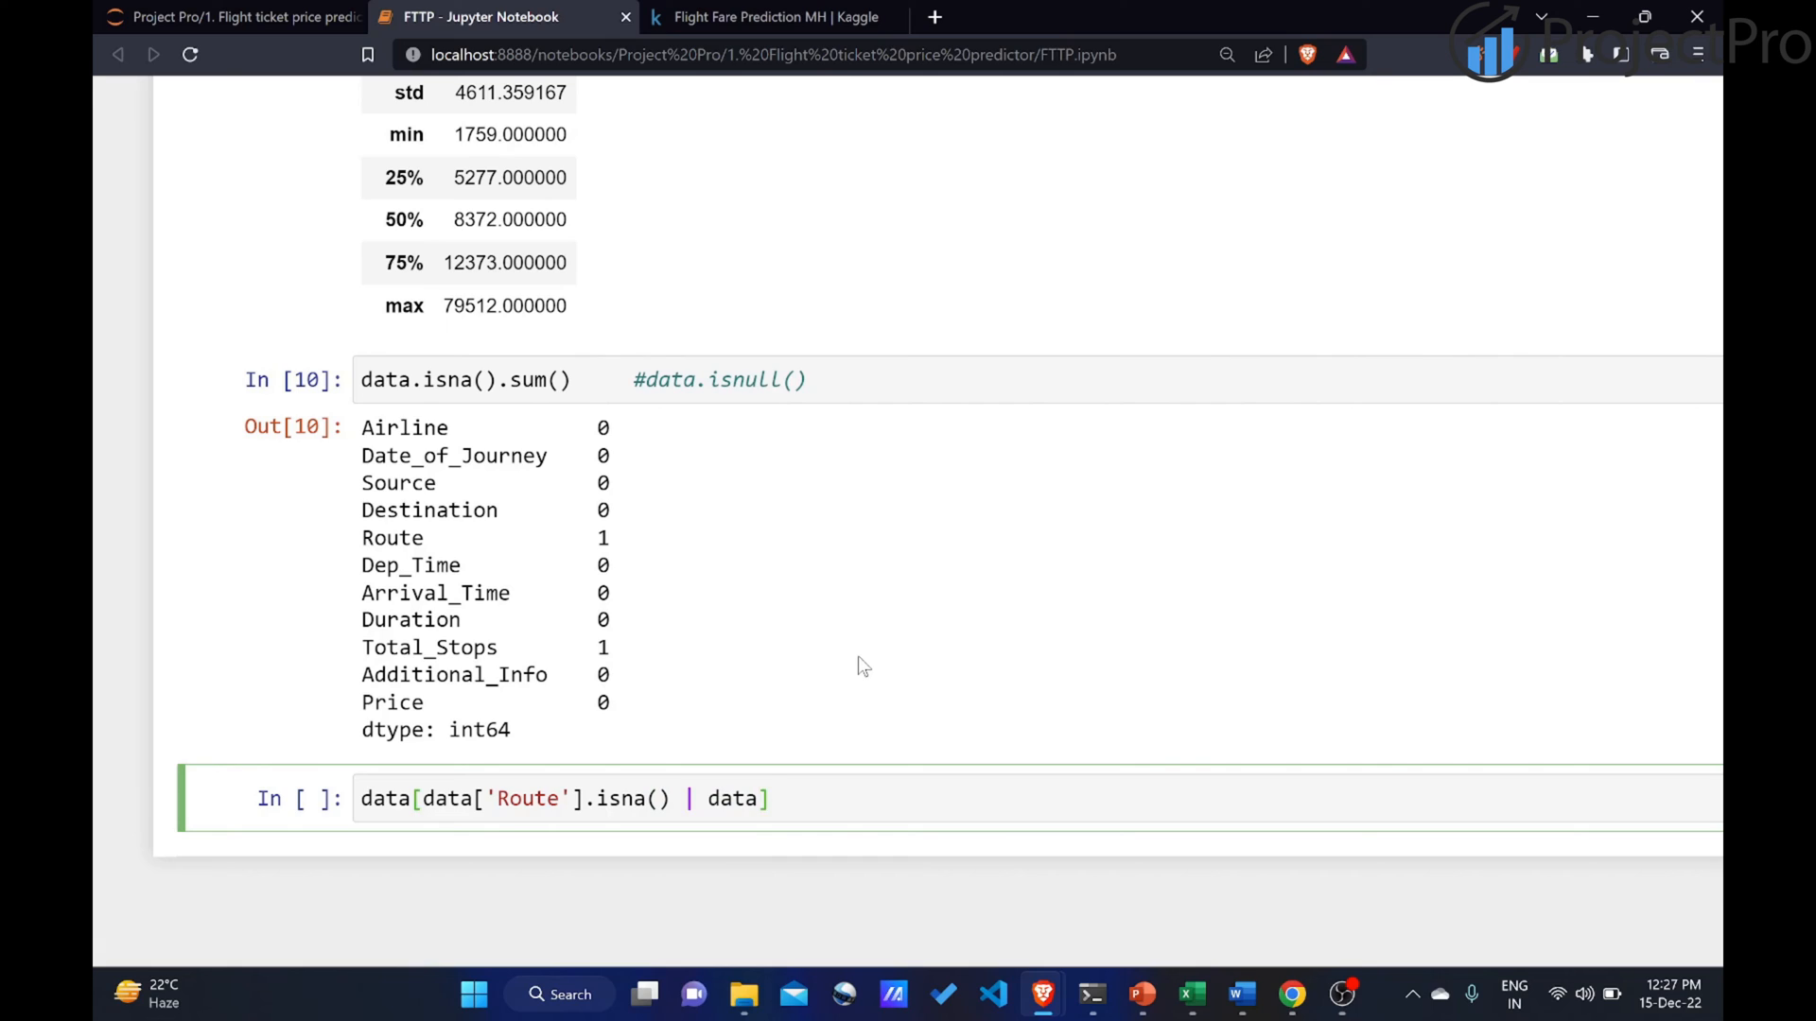
{"action": "type", "text": "['']]"}
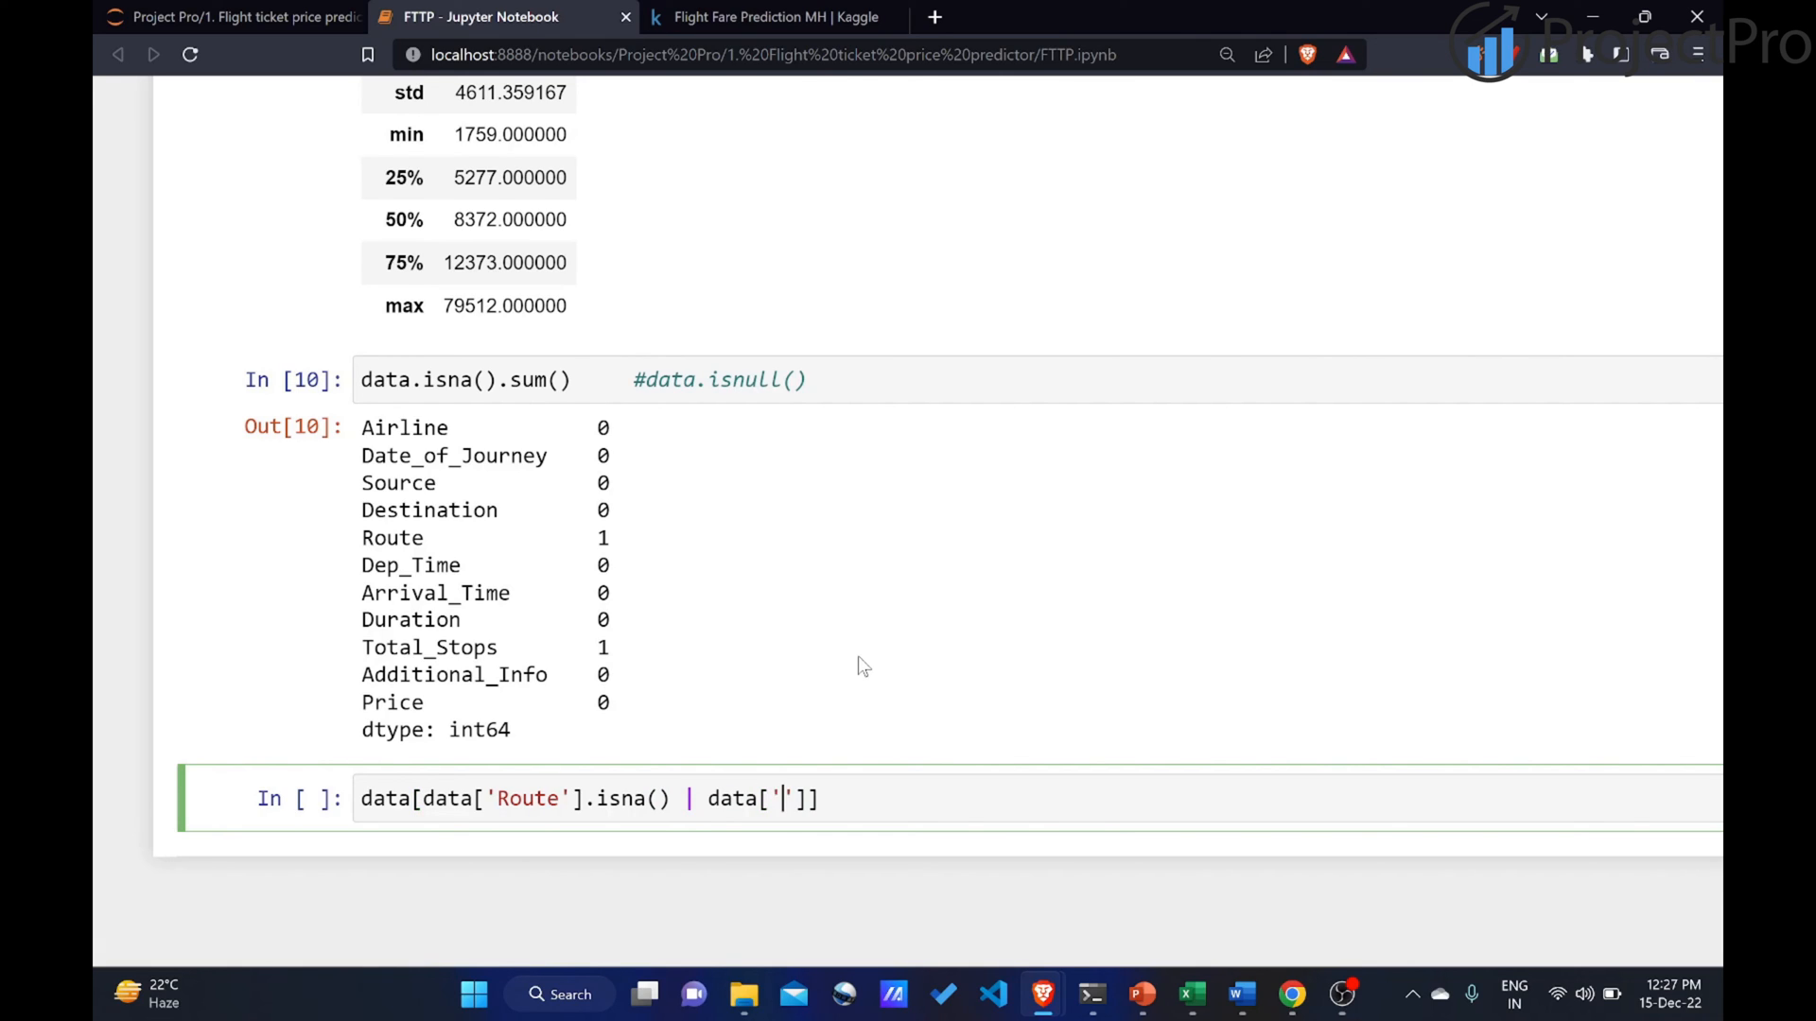
{"action": "type", "text": "T"}
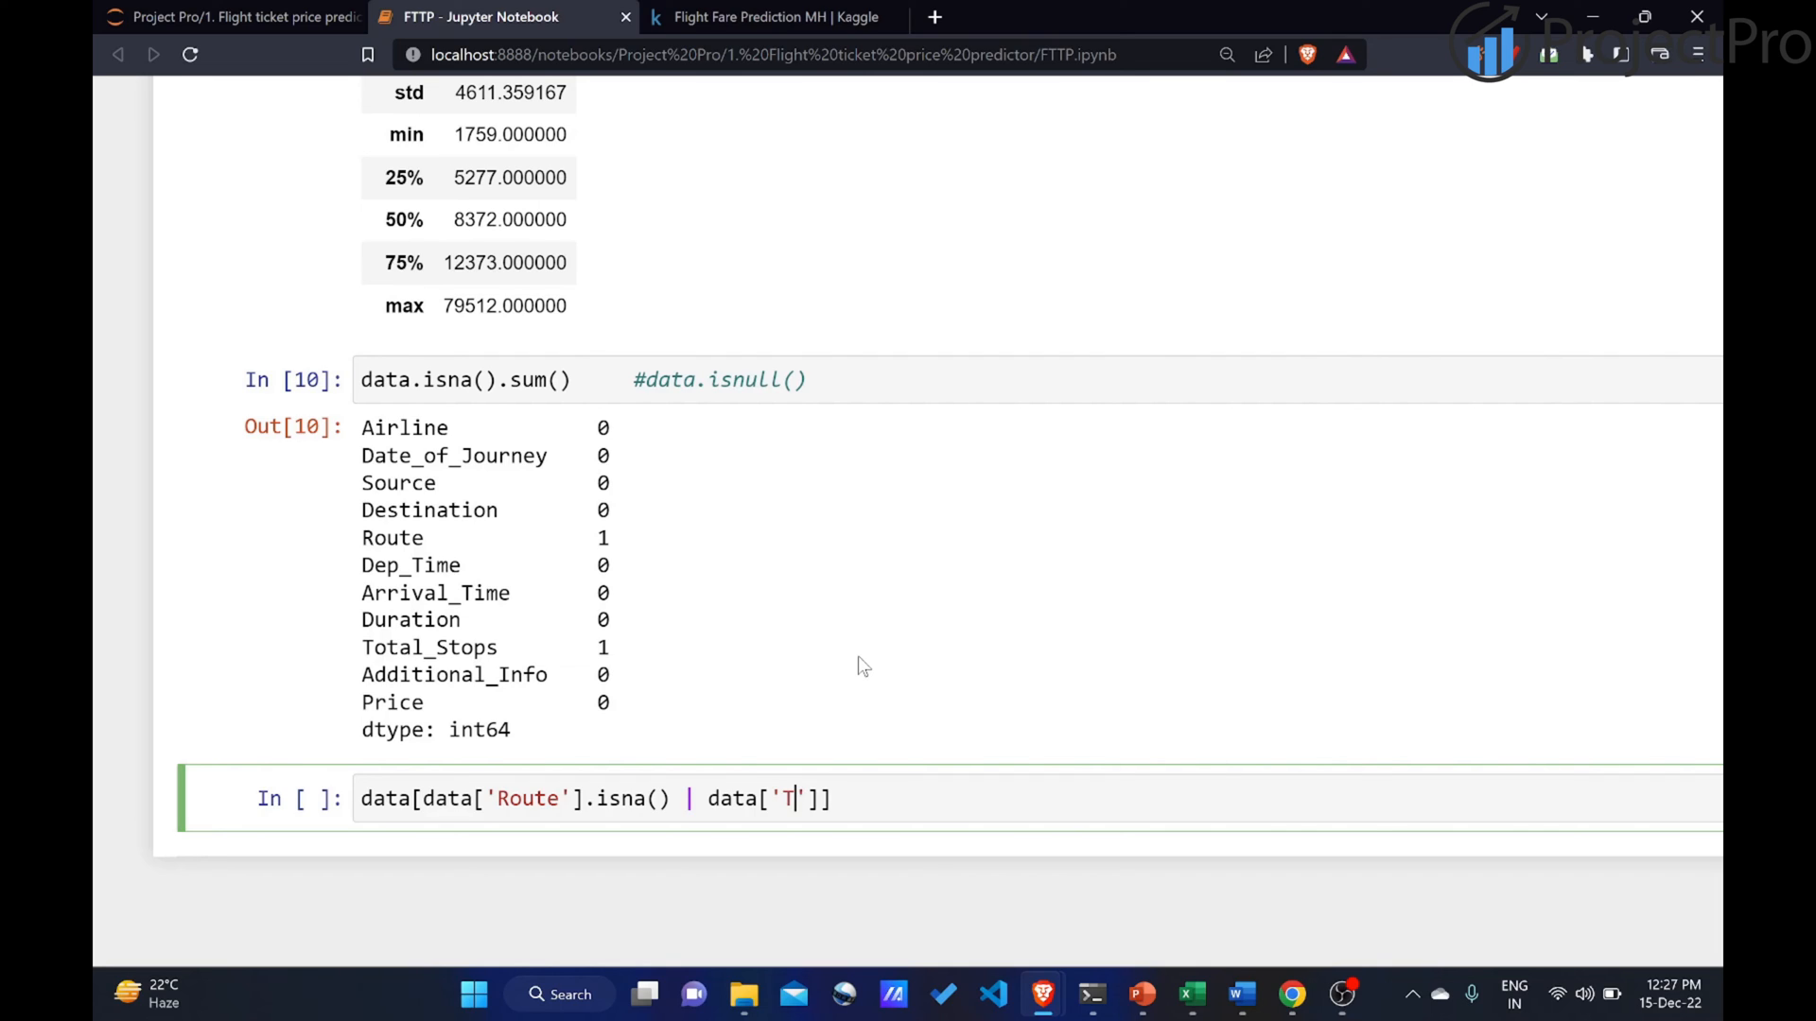
{"action": "type", "text": "ot"}
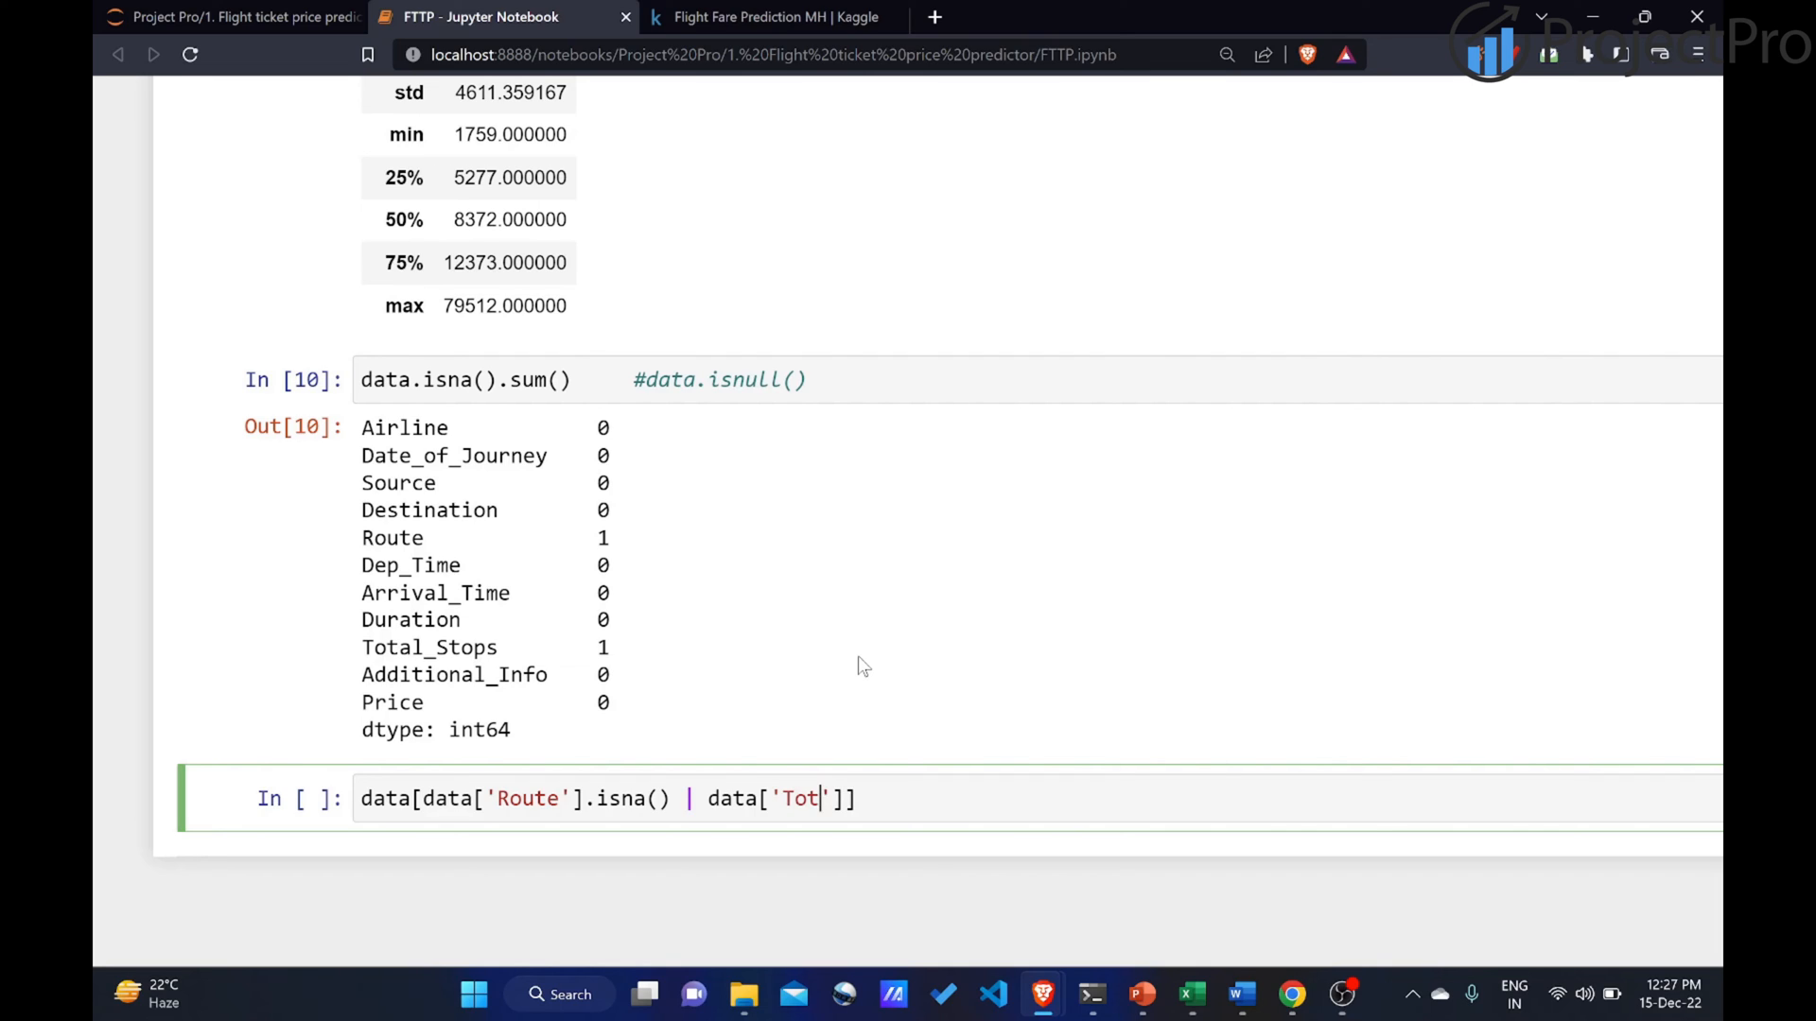
{"action": "type", "text": "al_S"}
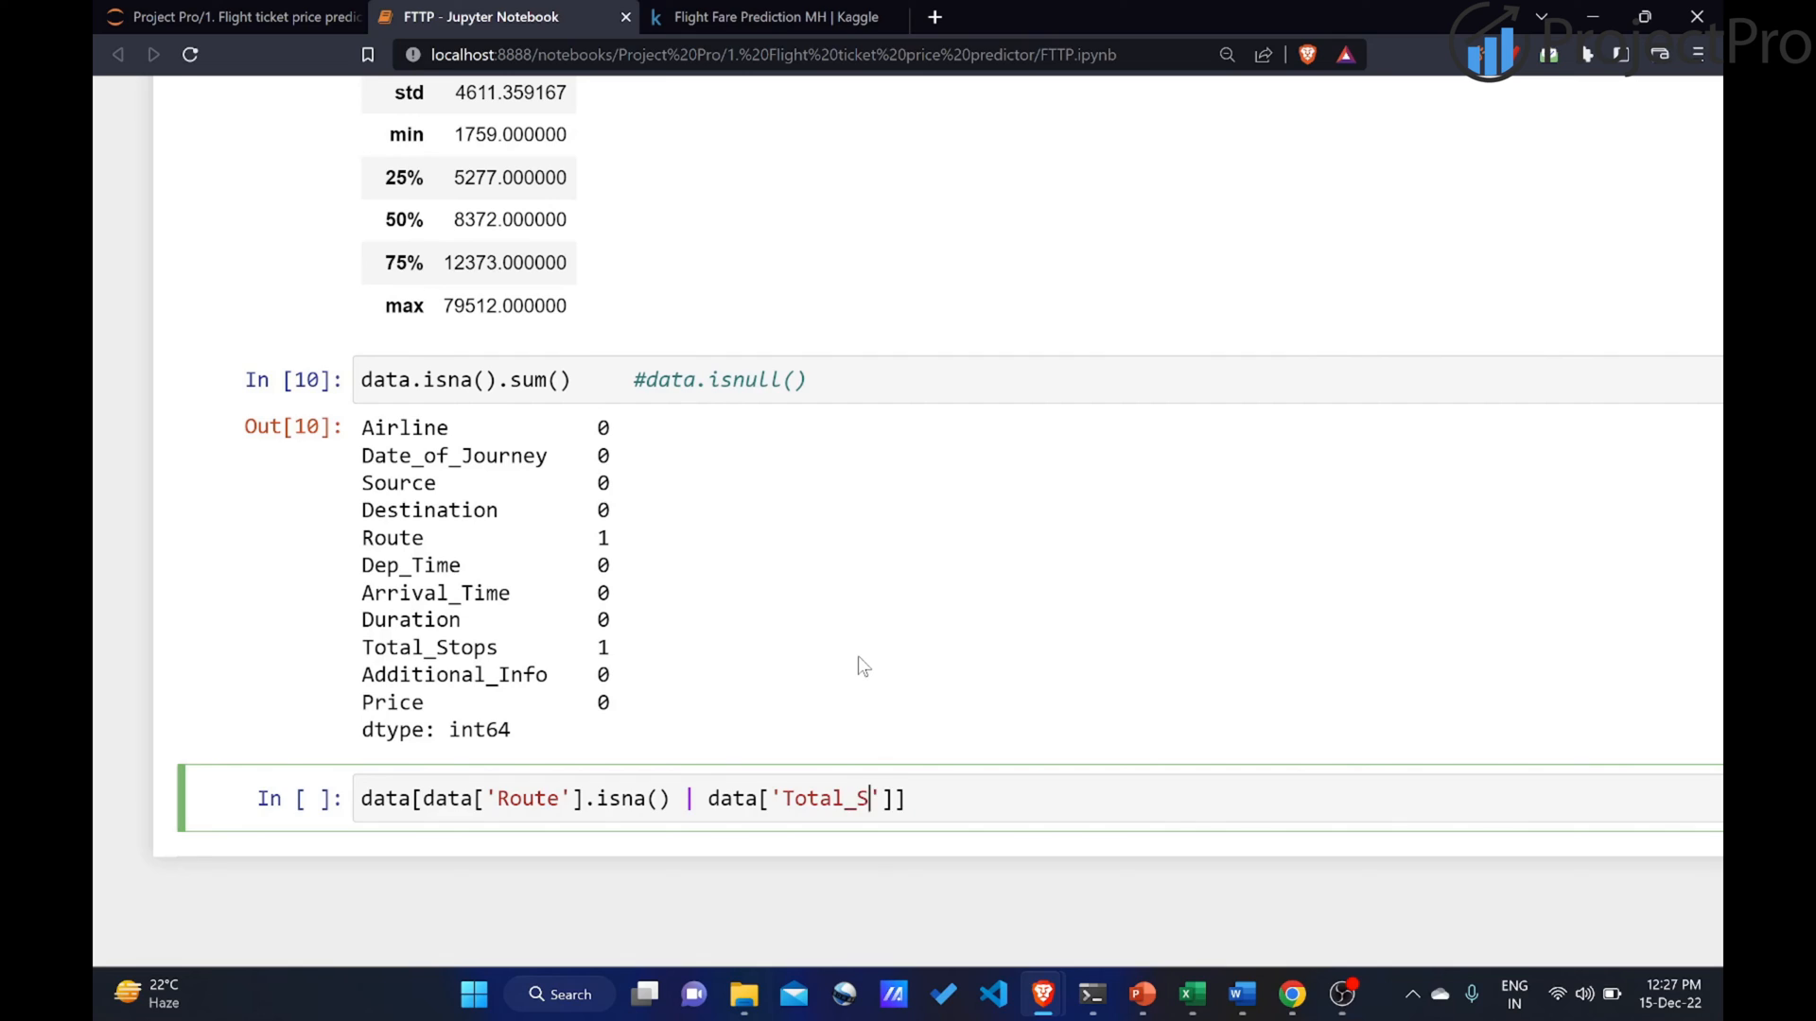
{"action": "type", "text": "tops"}
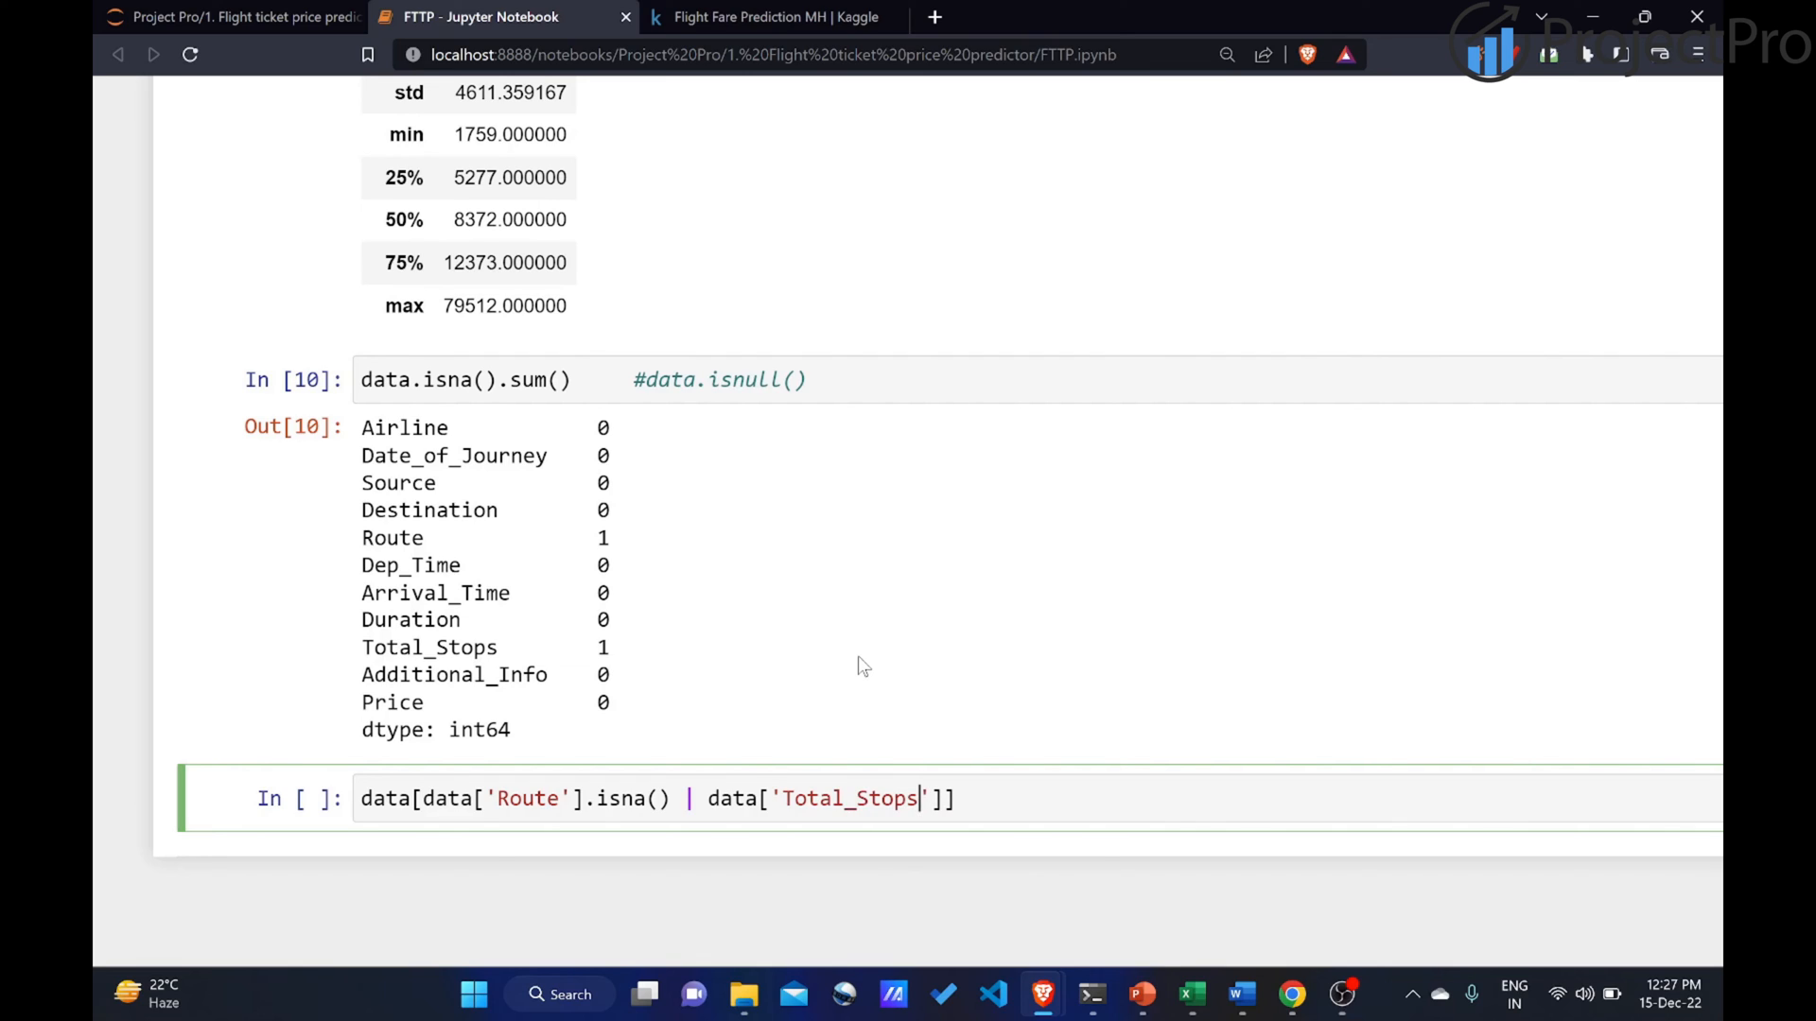
{"action": "type", "text": "."}
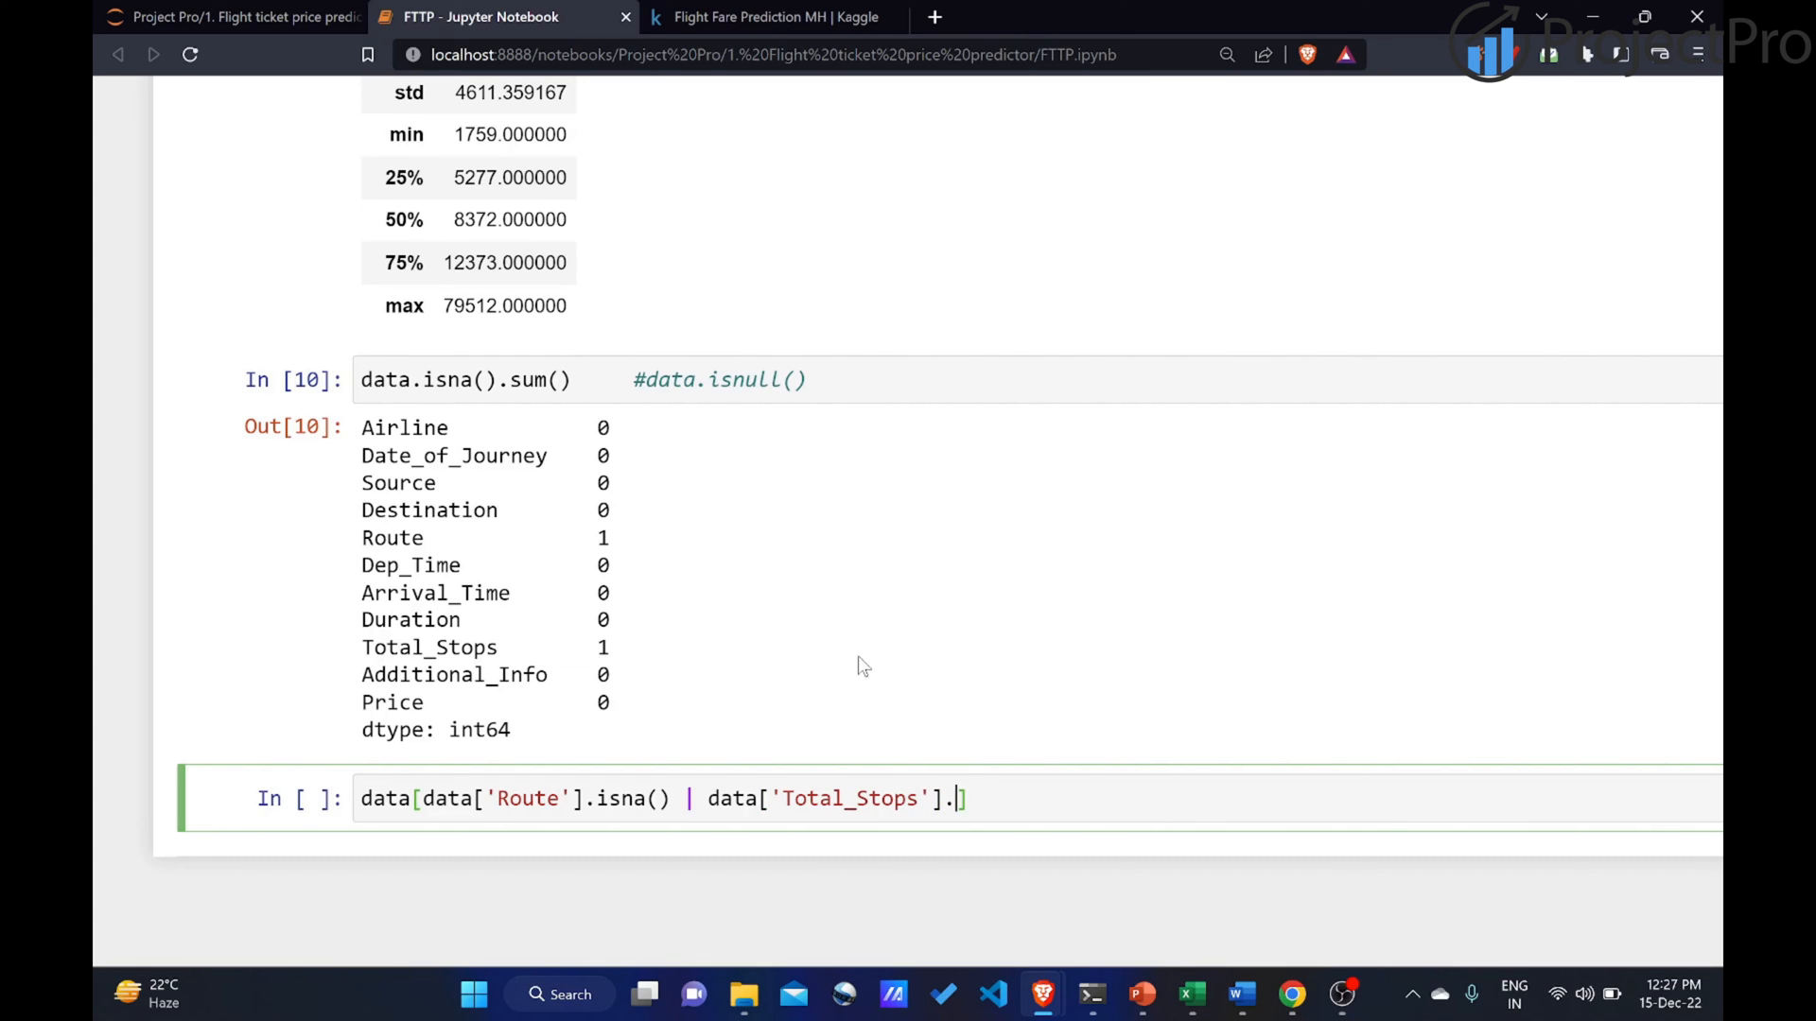
{"action": "type", "text": "isna()"}
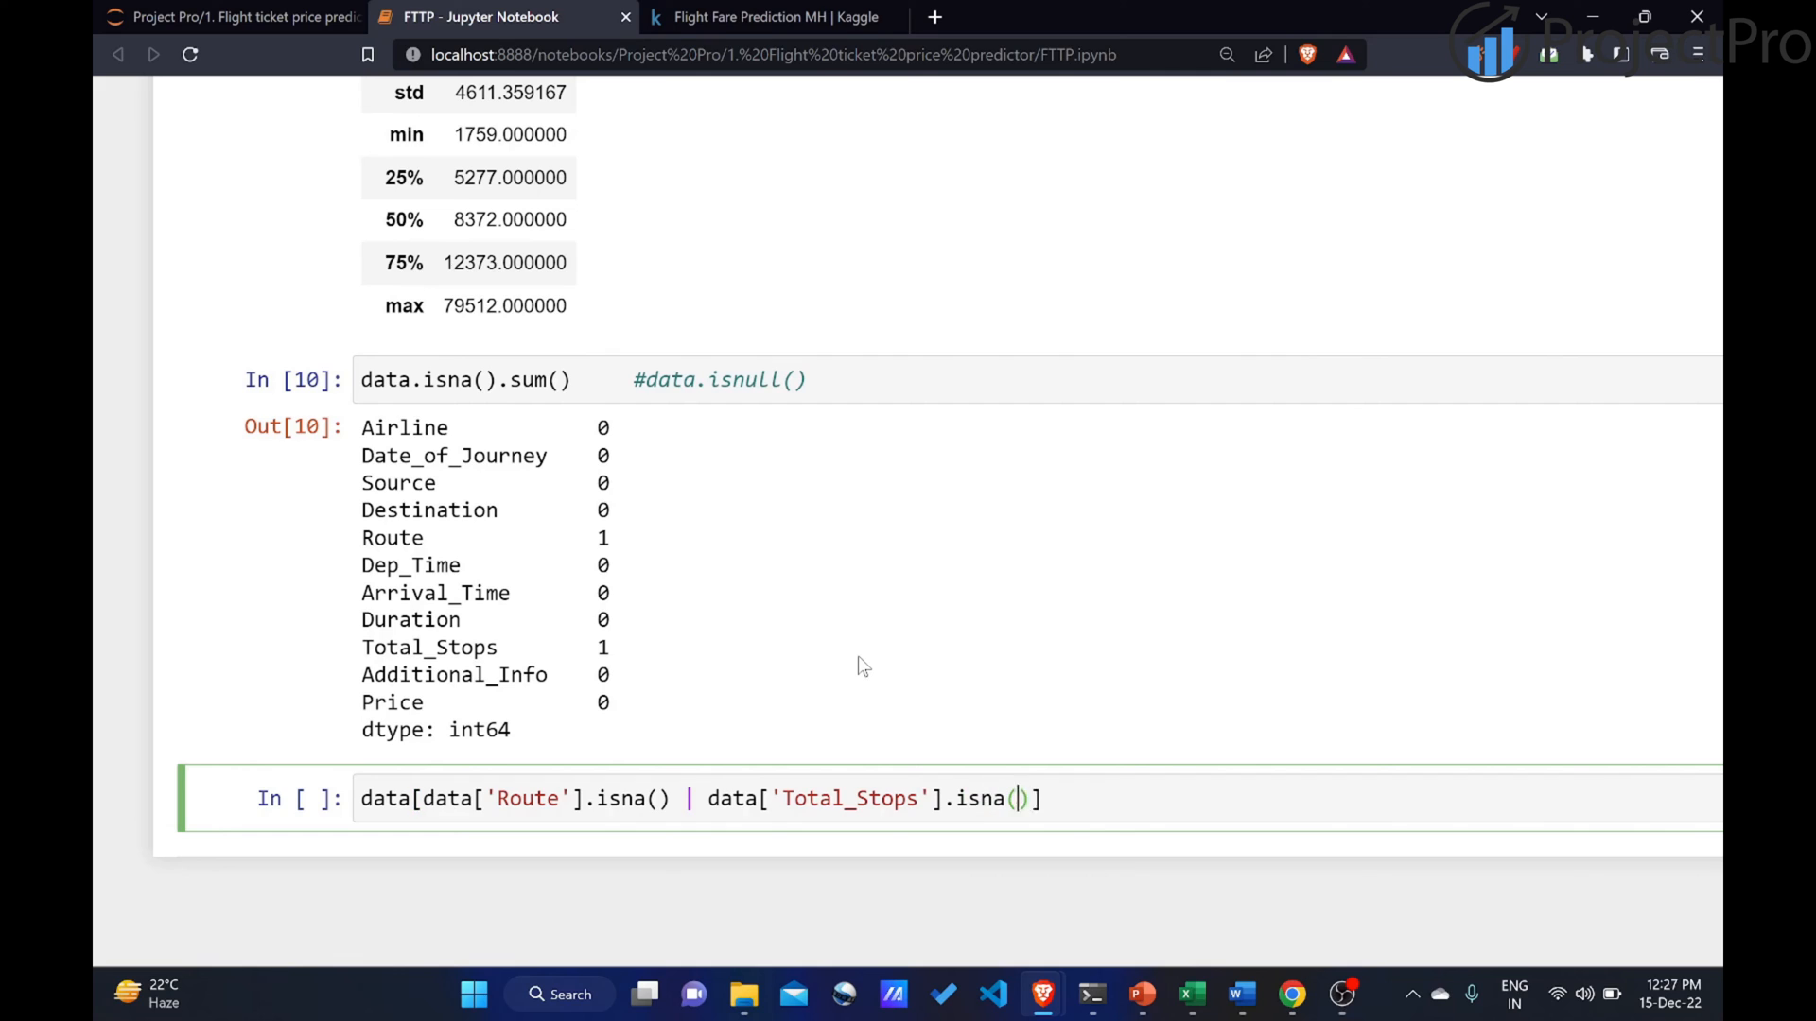
{"action": "type", "text": ")"}
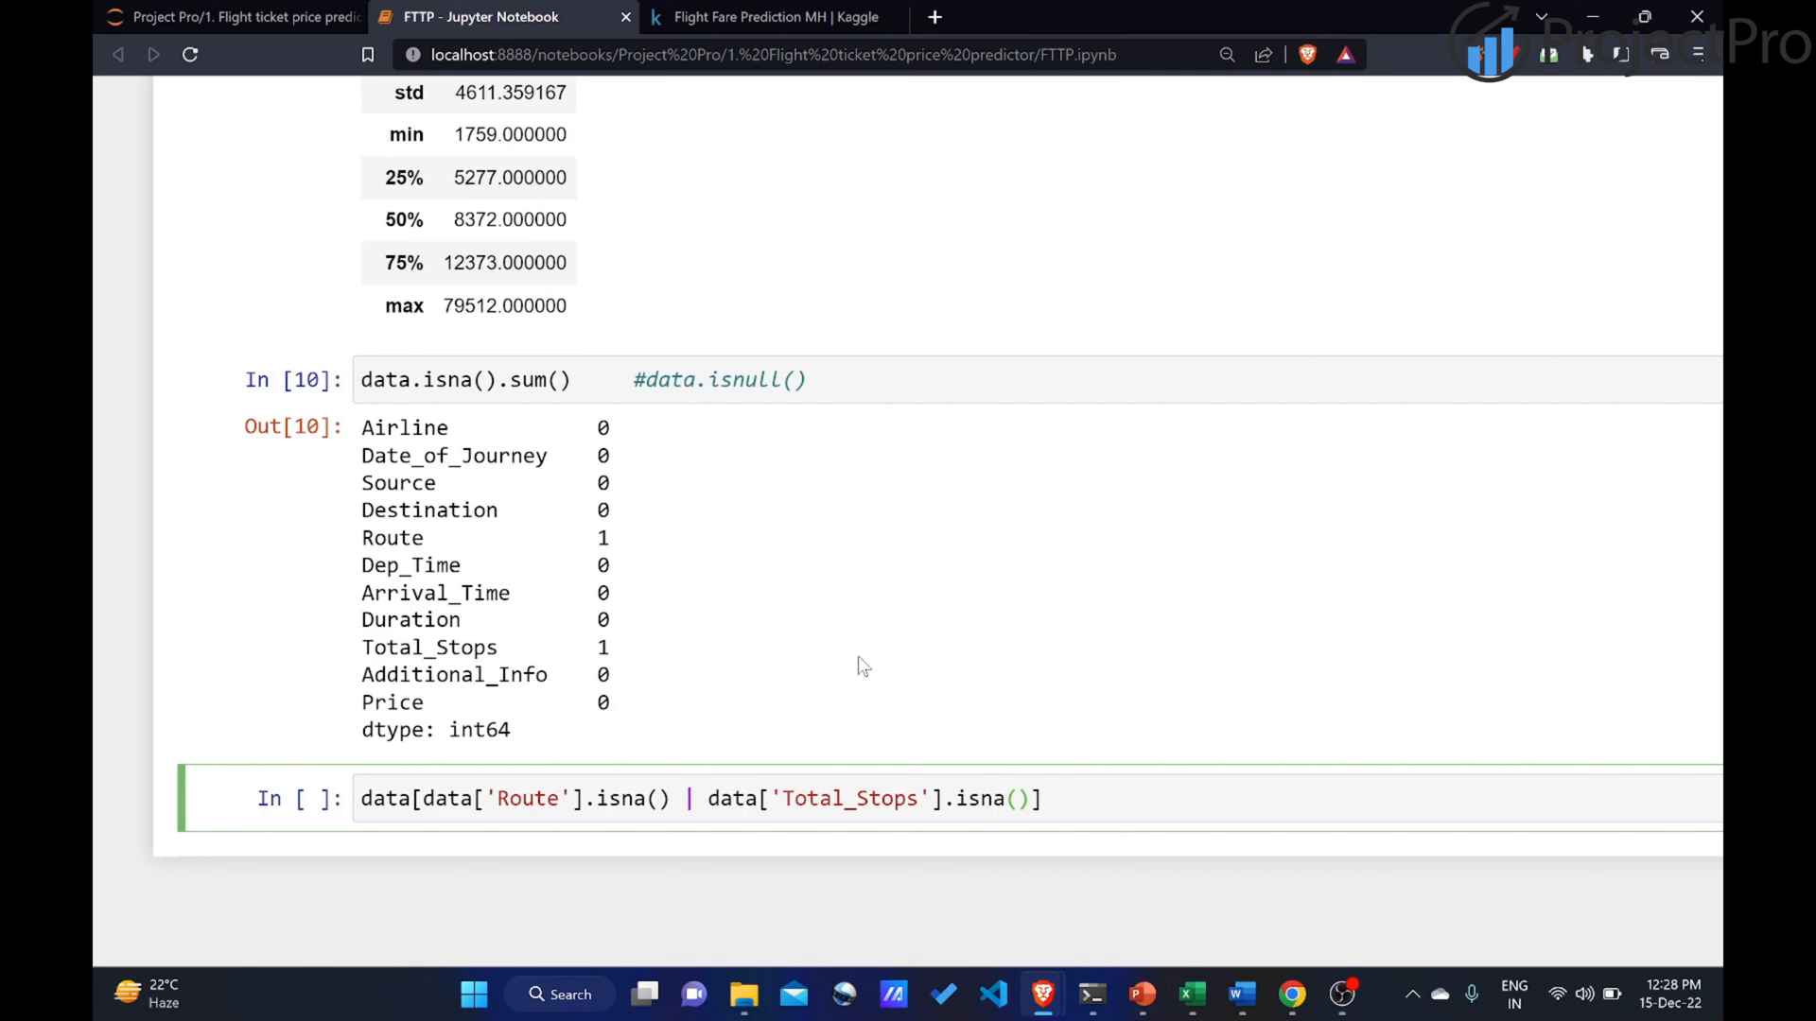
{"action": "key", "text": "shift+enter"}
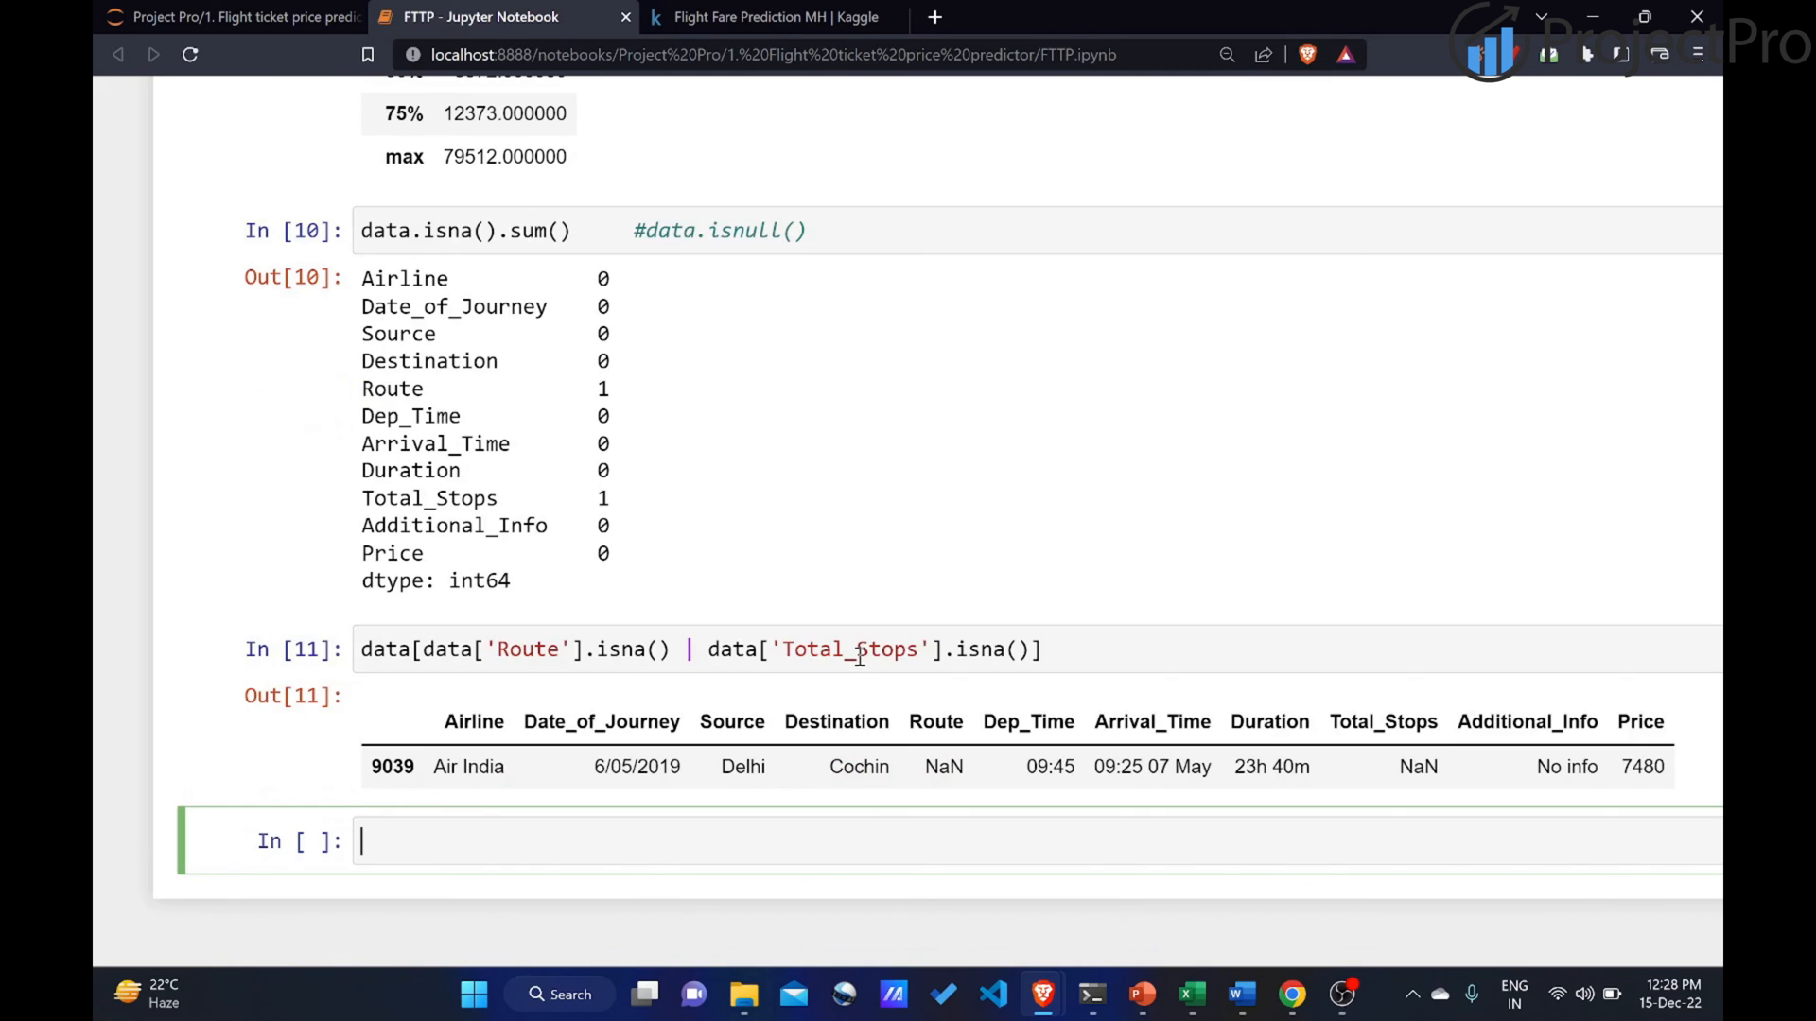
{"action": "mouse_move", "coordinate": [822, 753]}
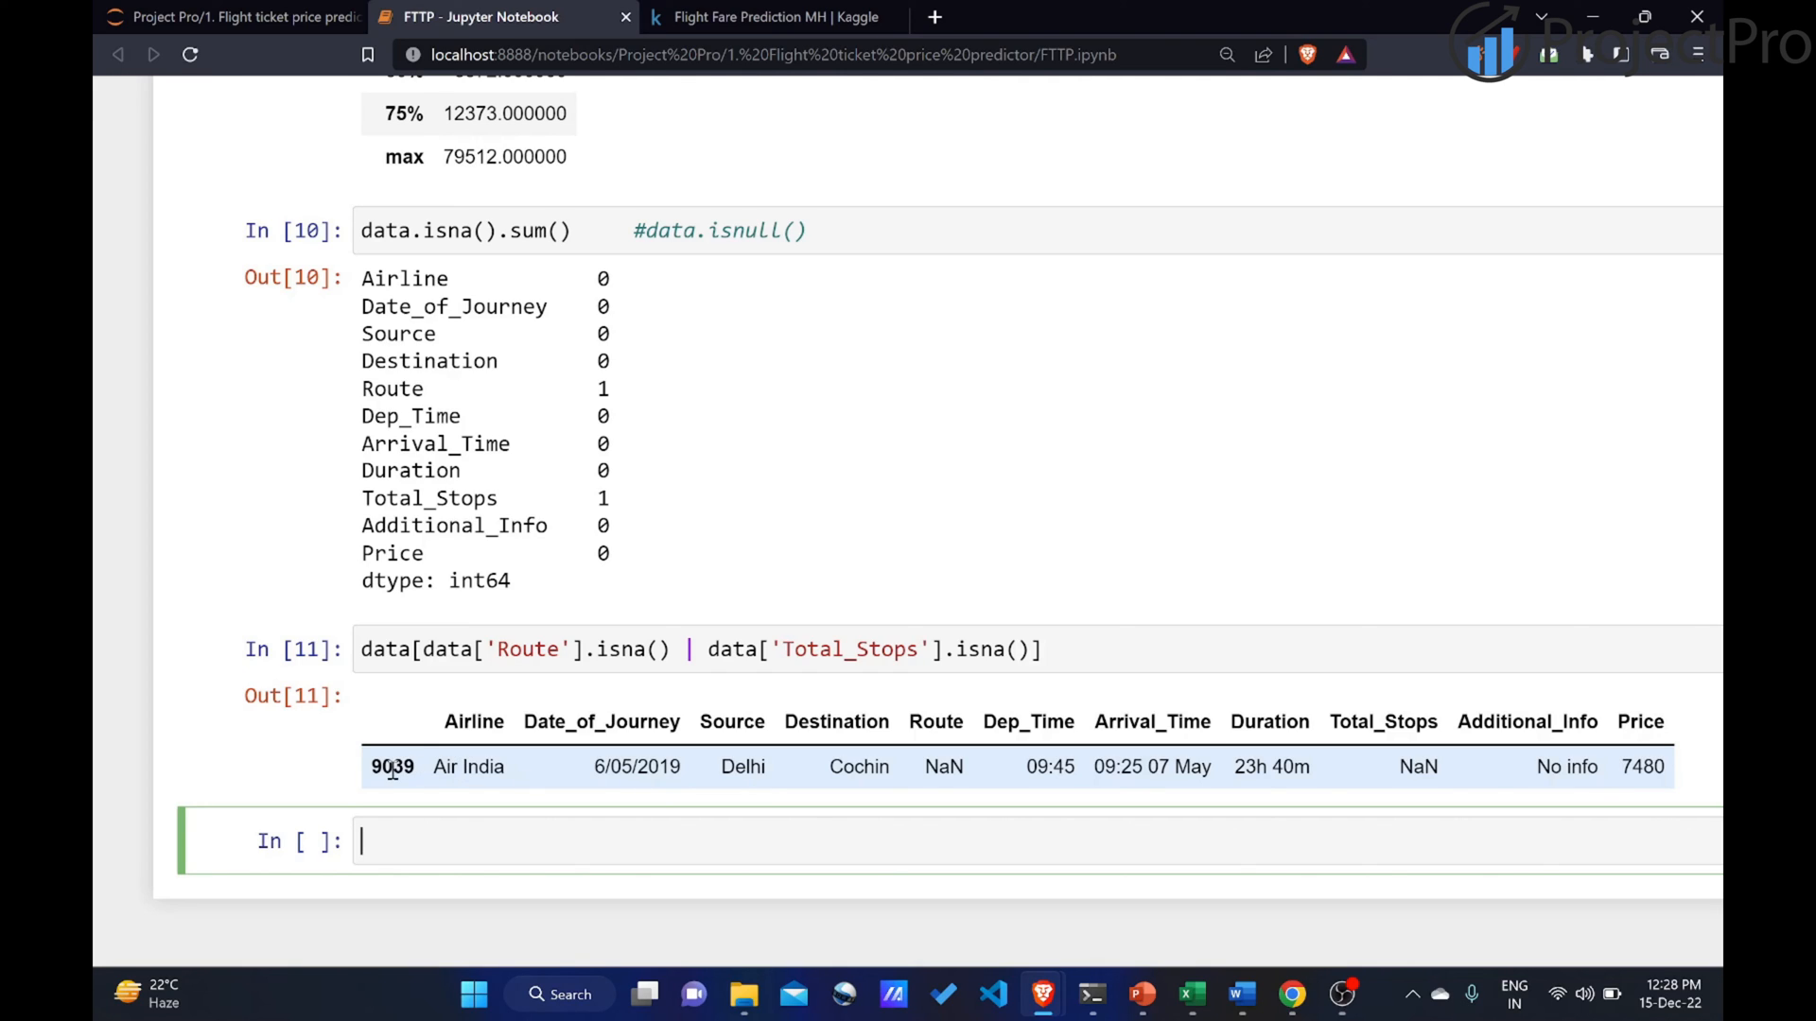
{"action": "mouse_move", "coordinate": [545, 779]}
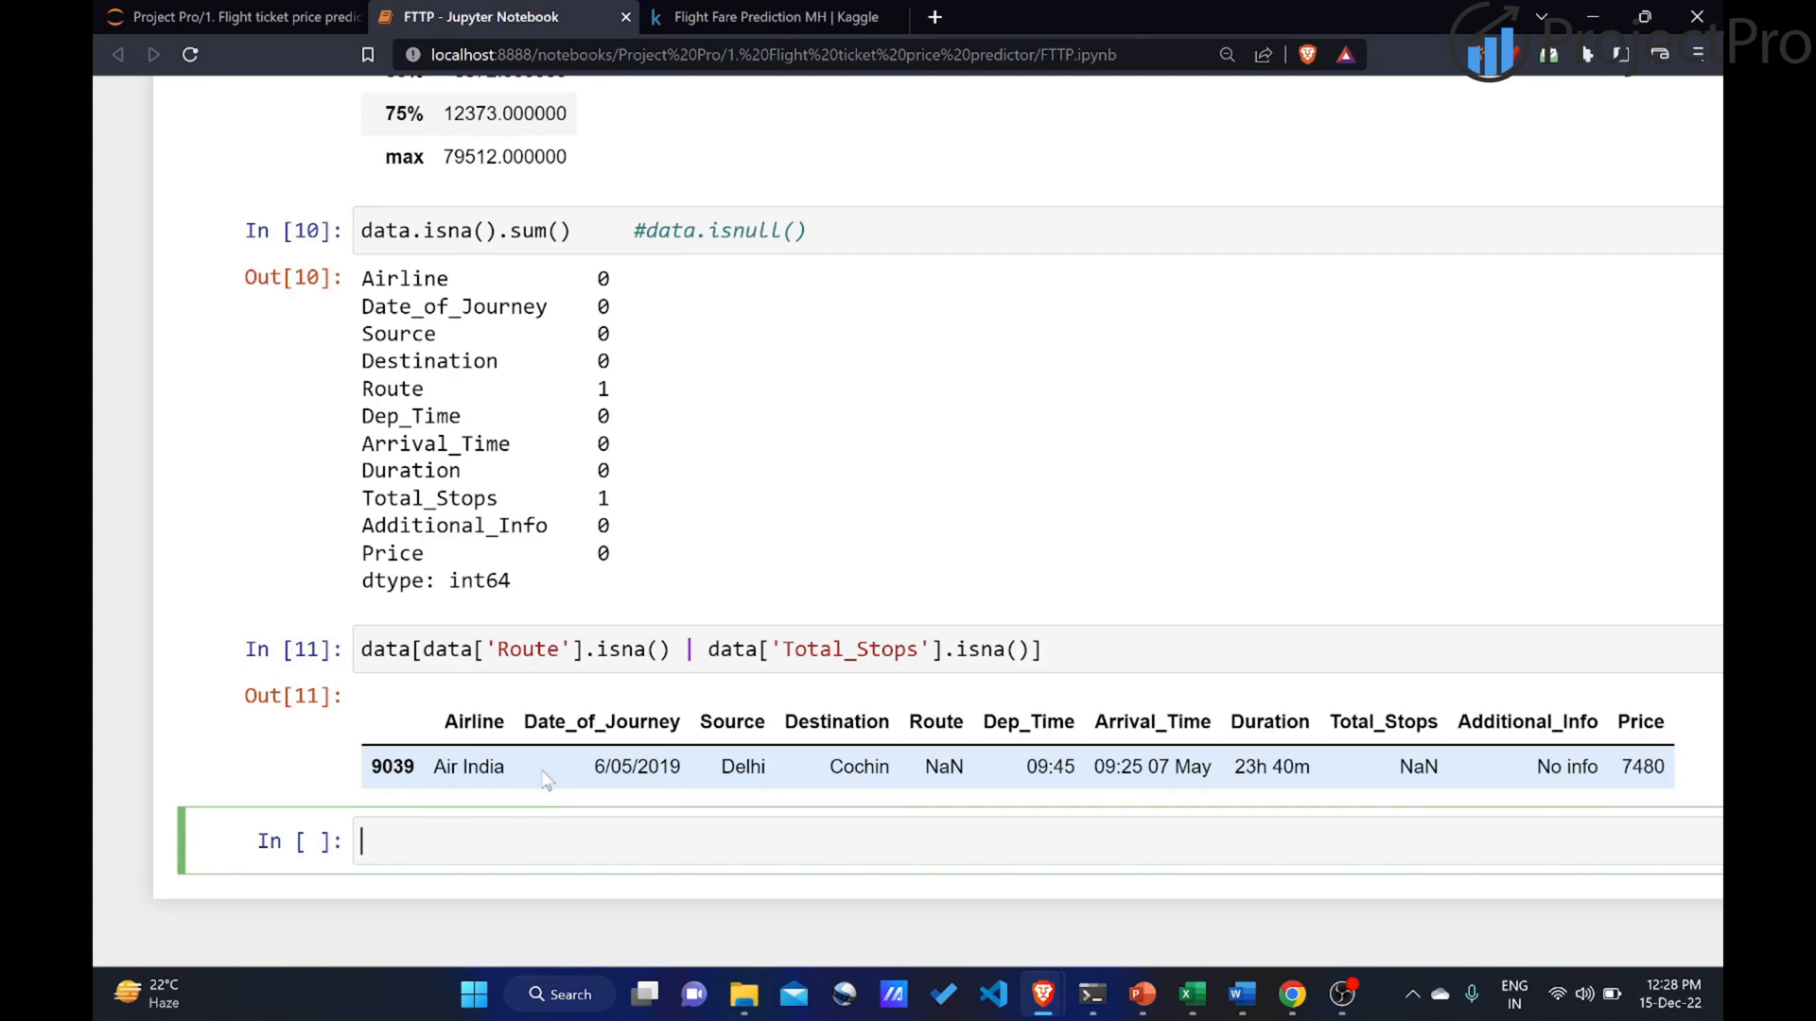
{"action": "mouse_move", "coordinate": [955, 765]}
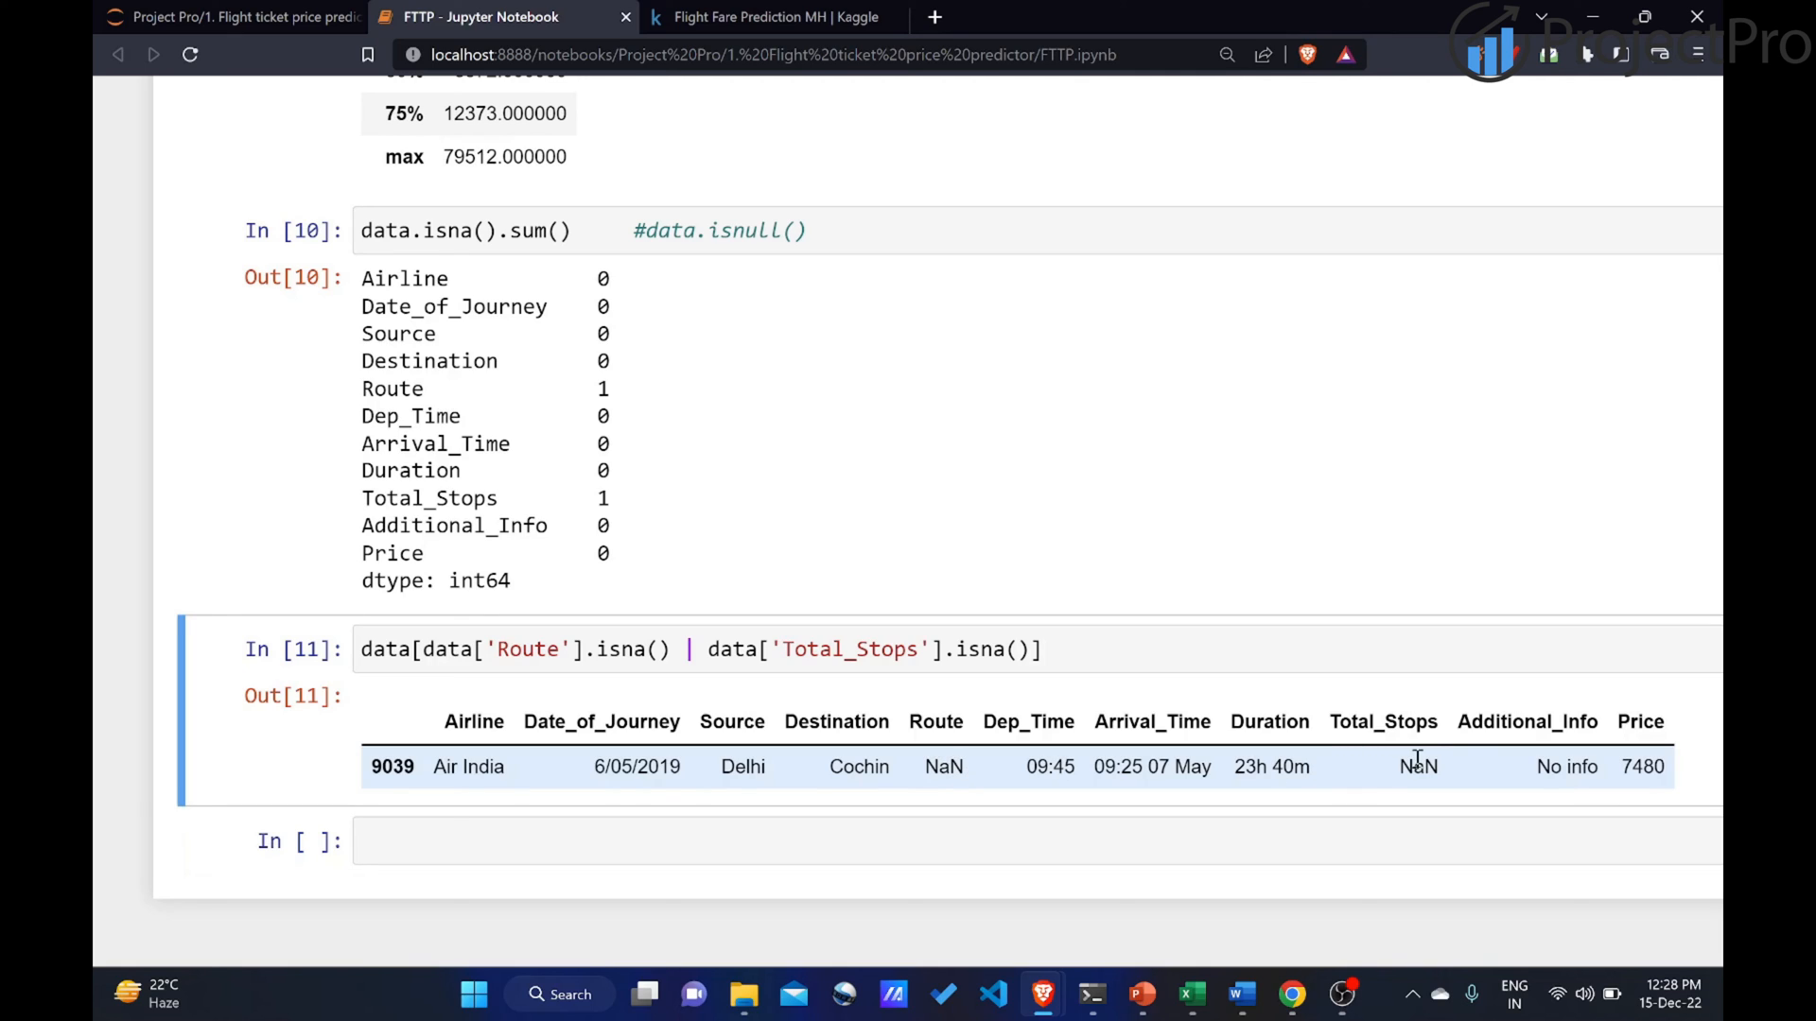
{"action": "mouse_move", "coordinate": [985, 945]}
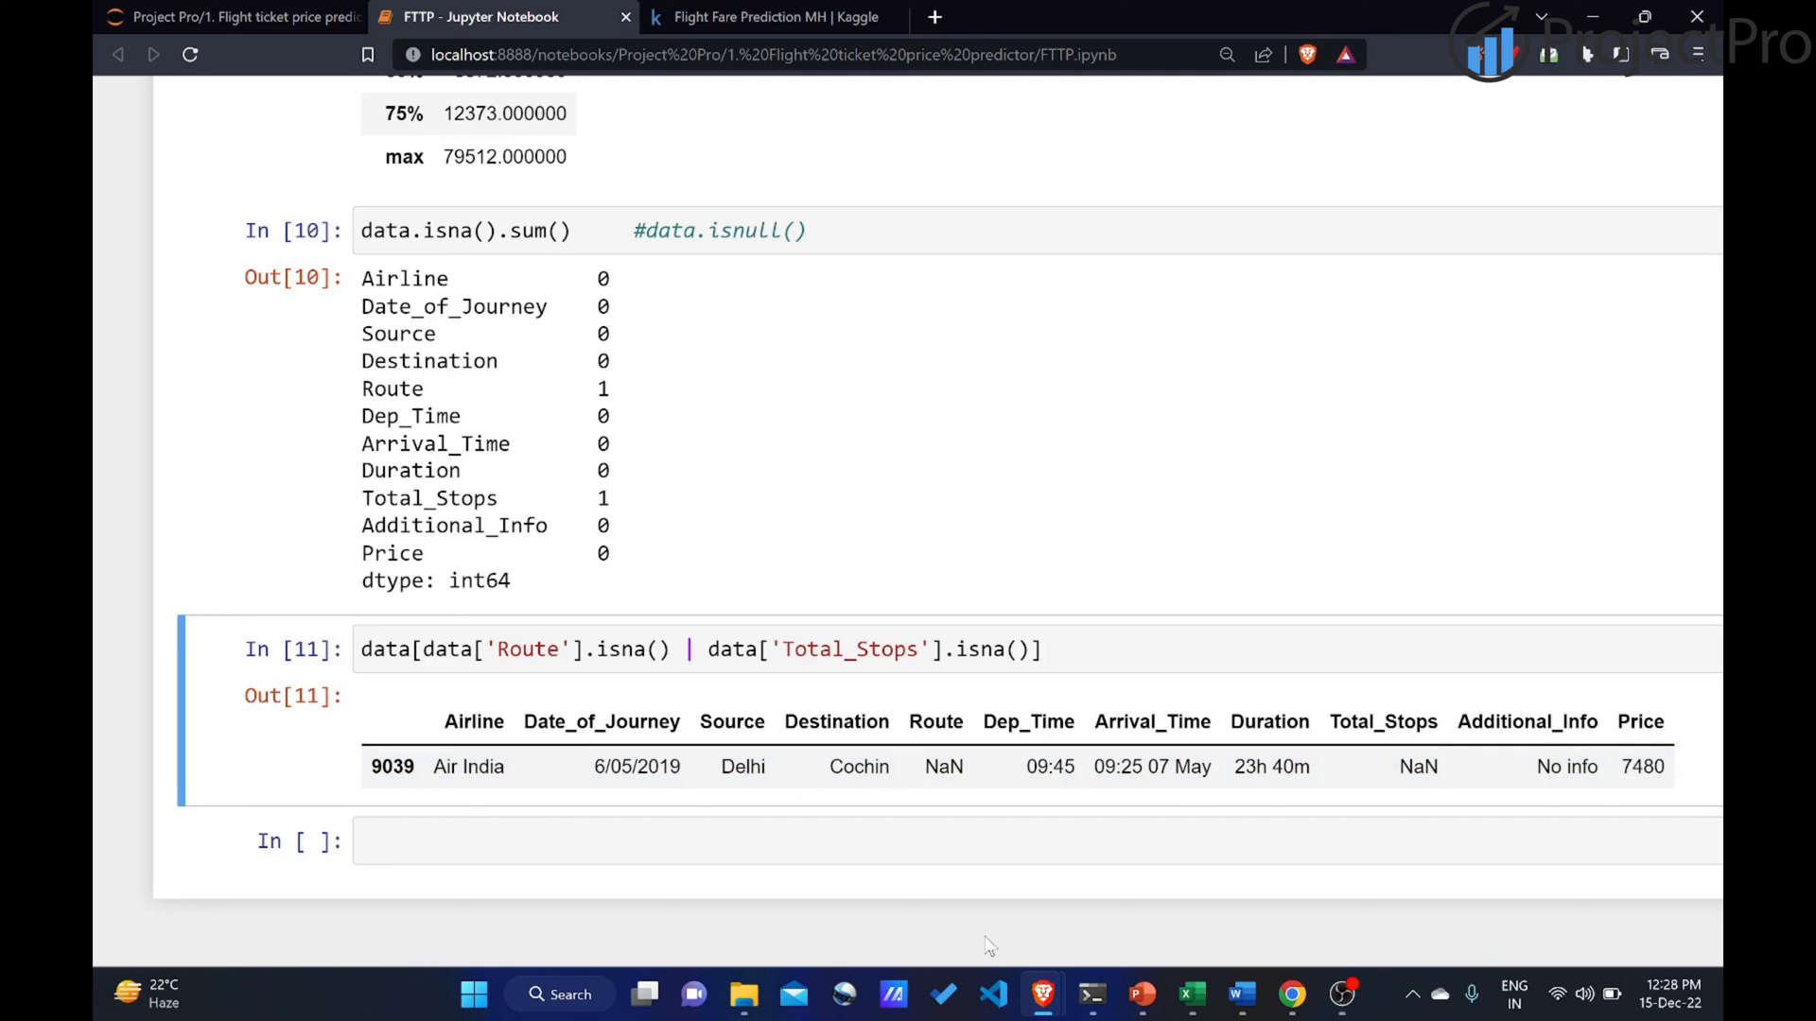
{"action": "mouse_move", "coordinate": [990, 790]}
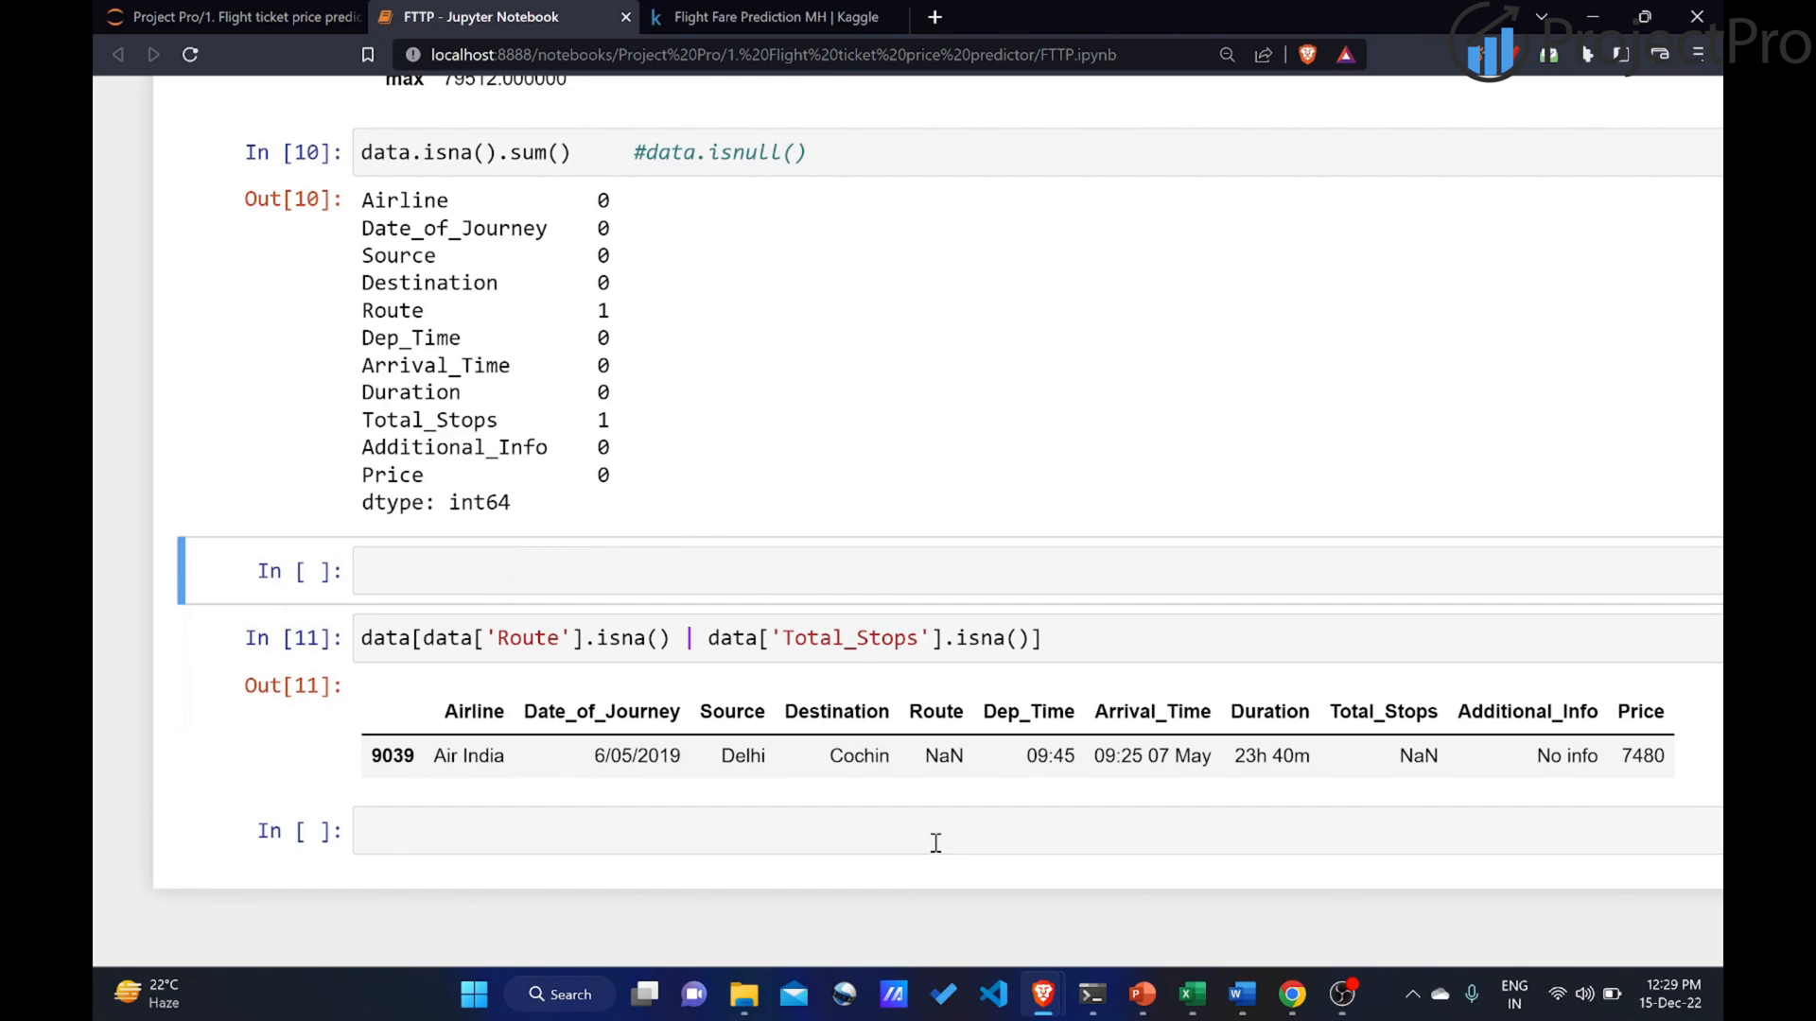
{"action": "mouse_move", "coordinate": [809, 603]}
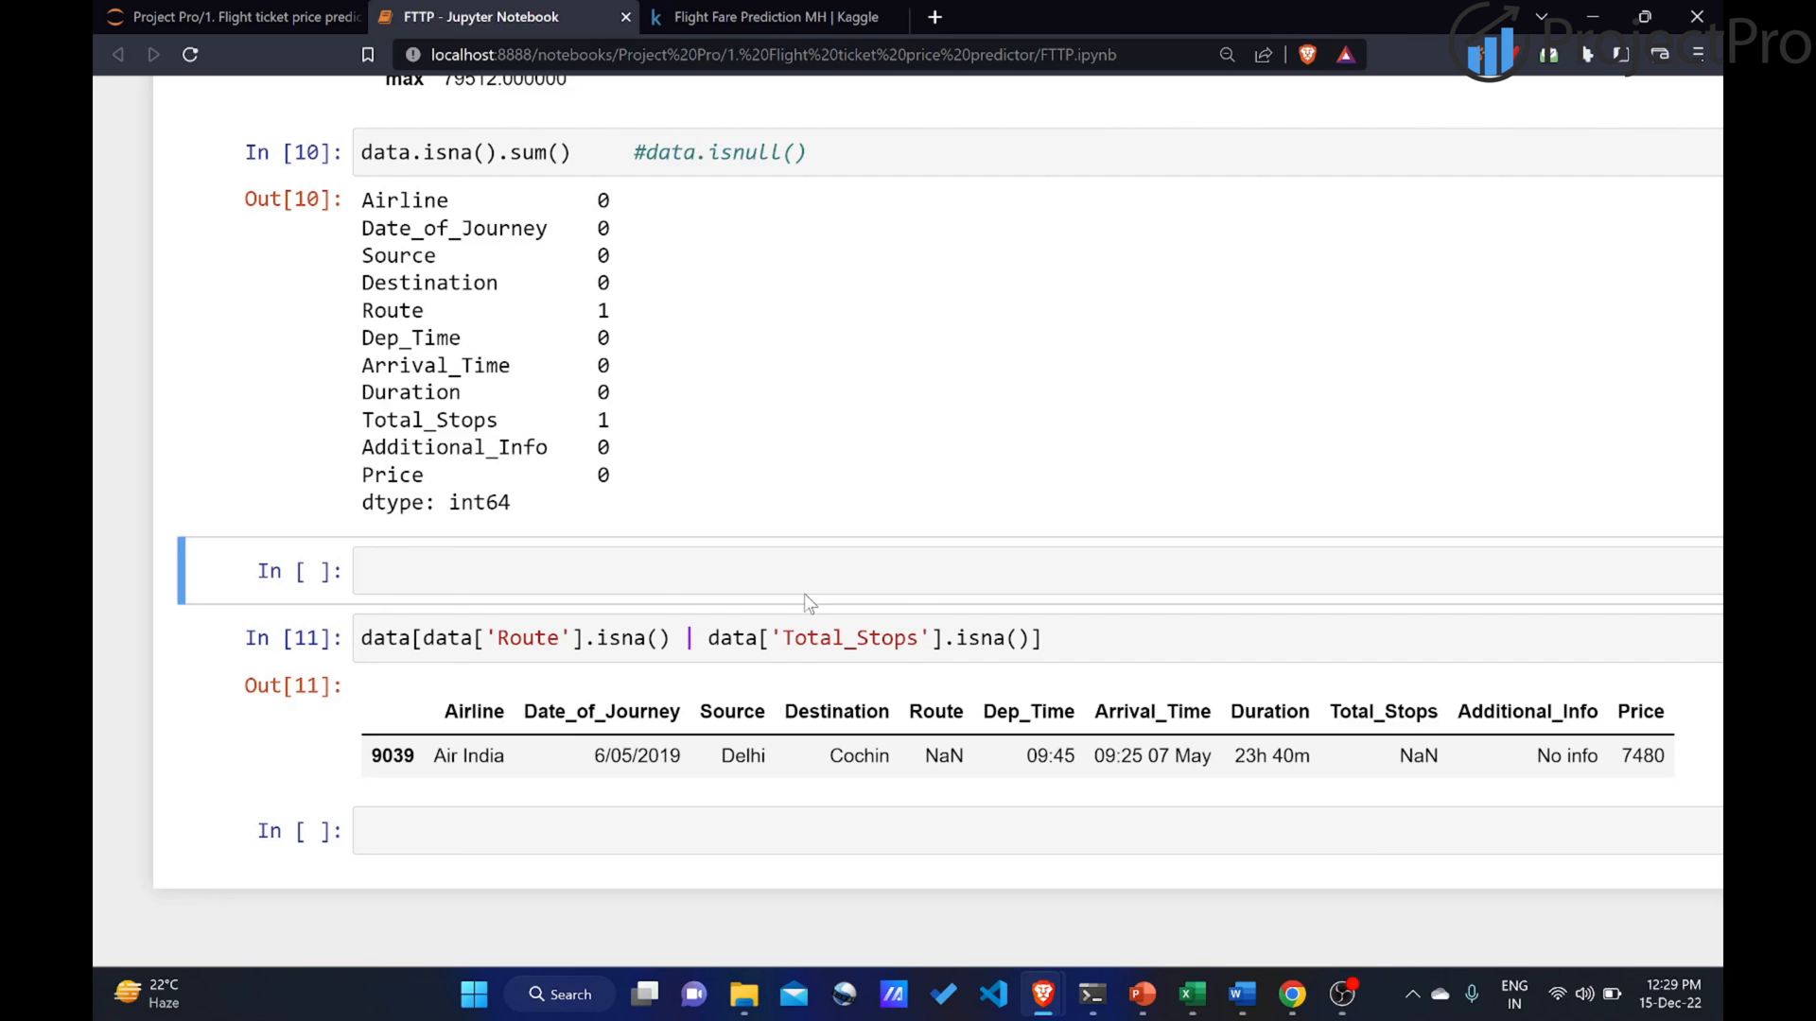
Drop the row with missing values using data.dropna(inplace = True).
{"action": "scroll", "scroll_direction": "up", "scroll_amount": 3}
{"action": "type", "text": "data"}
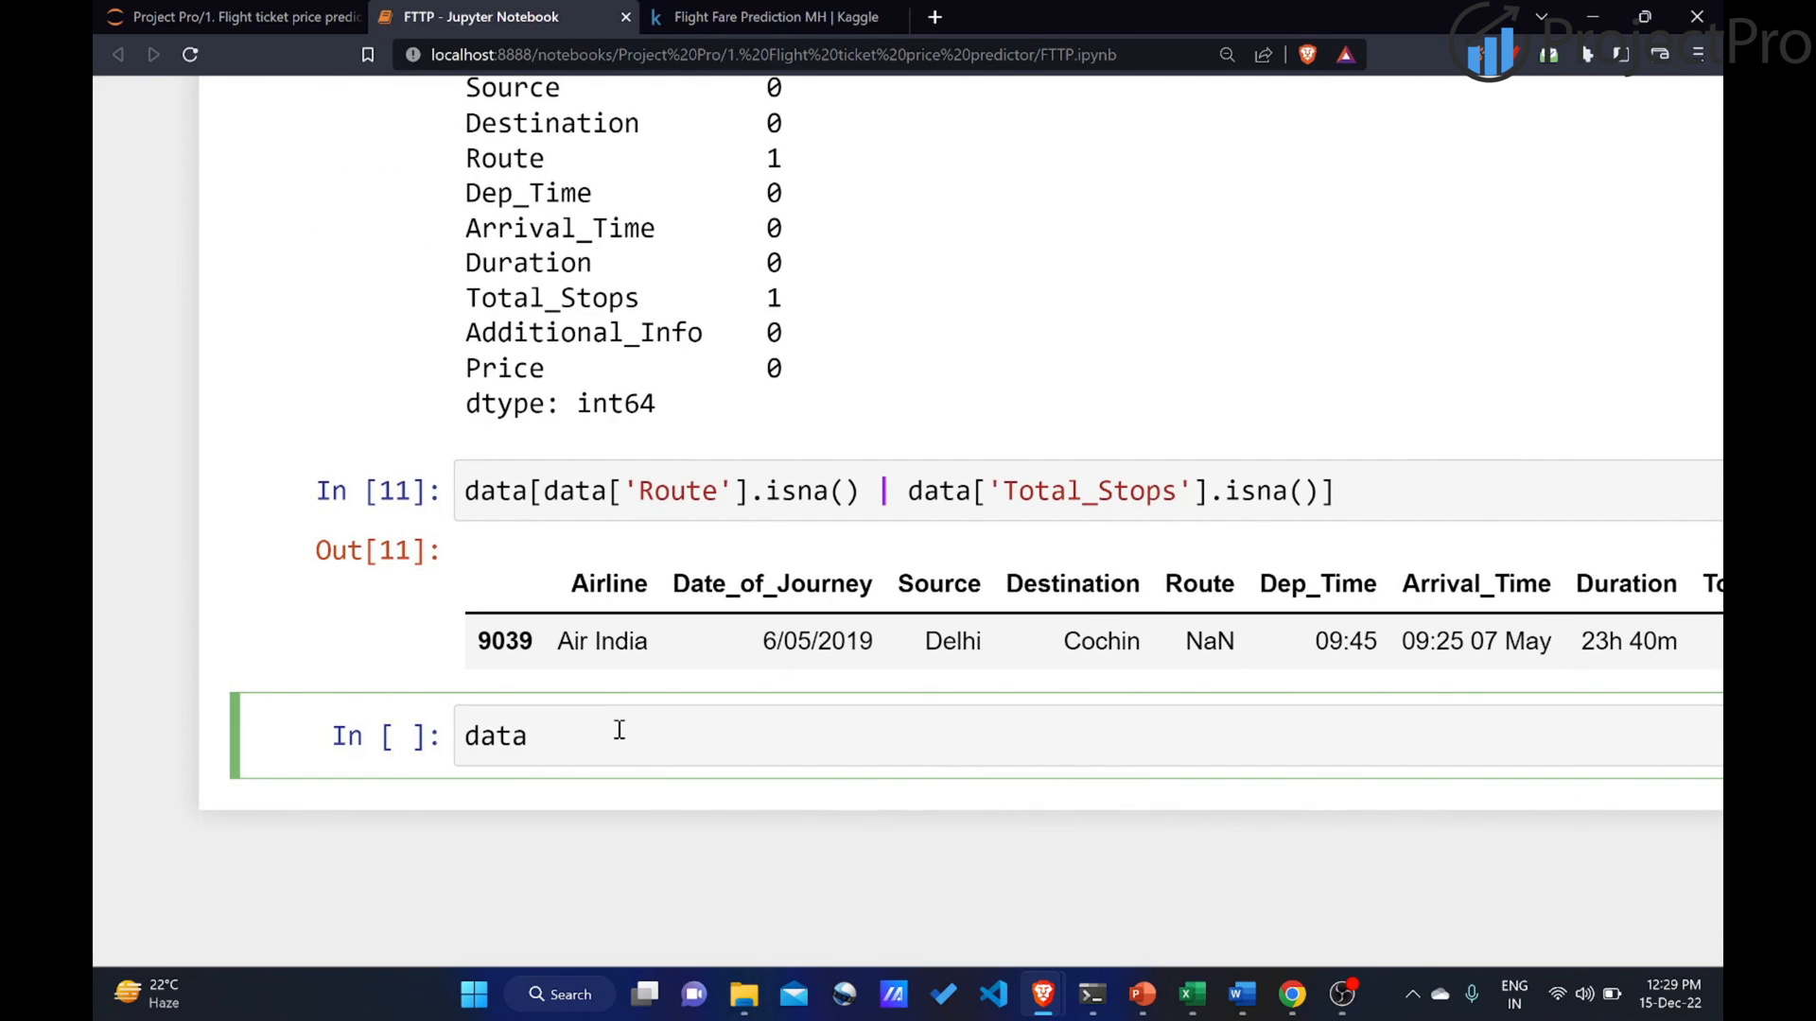
{"action": "type", "text": ".dropna"}
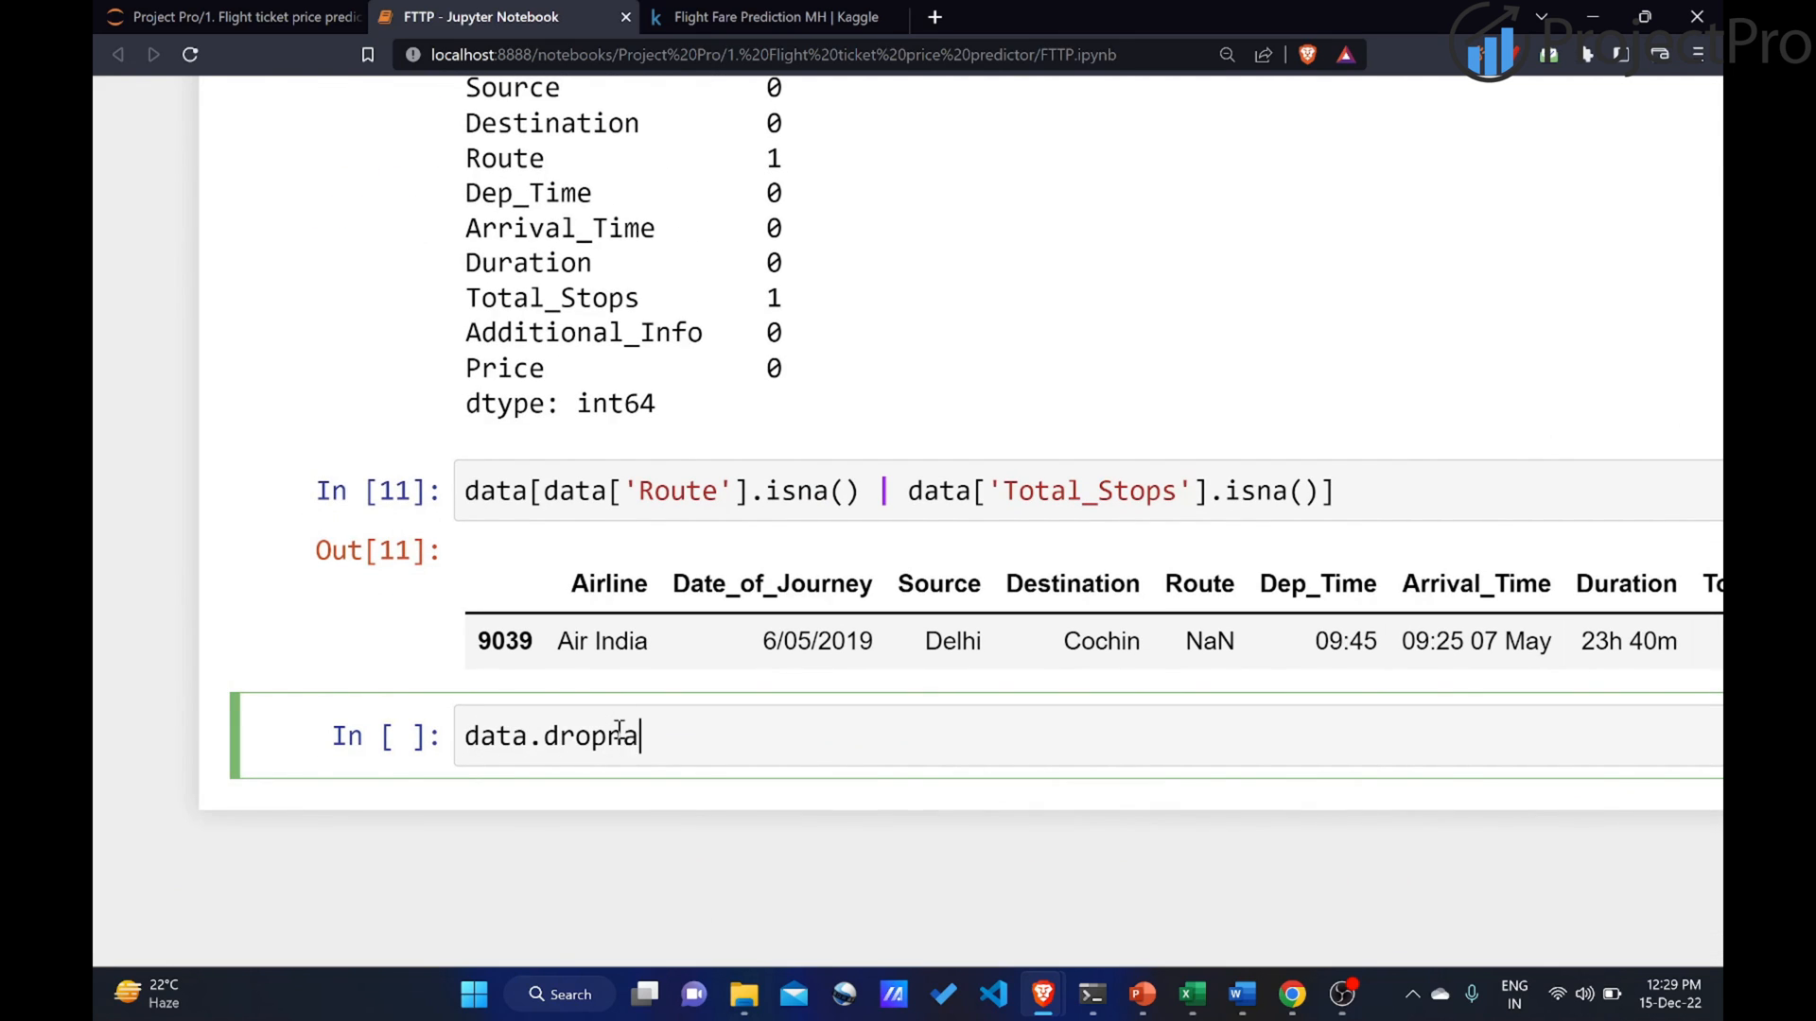
{"action": "type", "text": "()"}
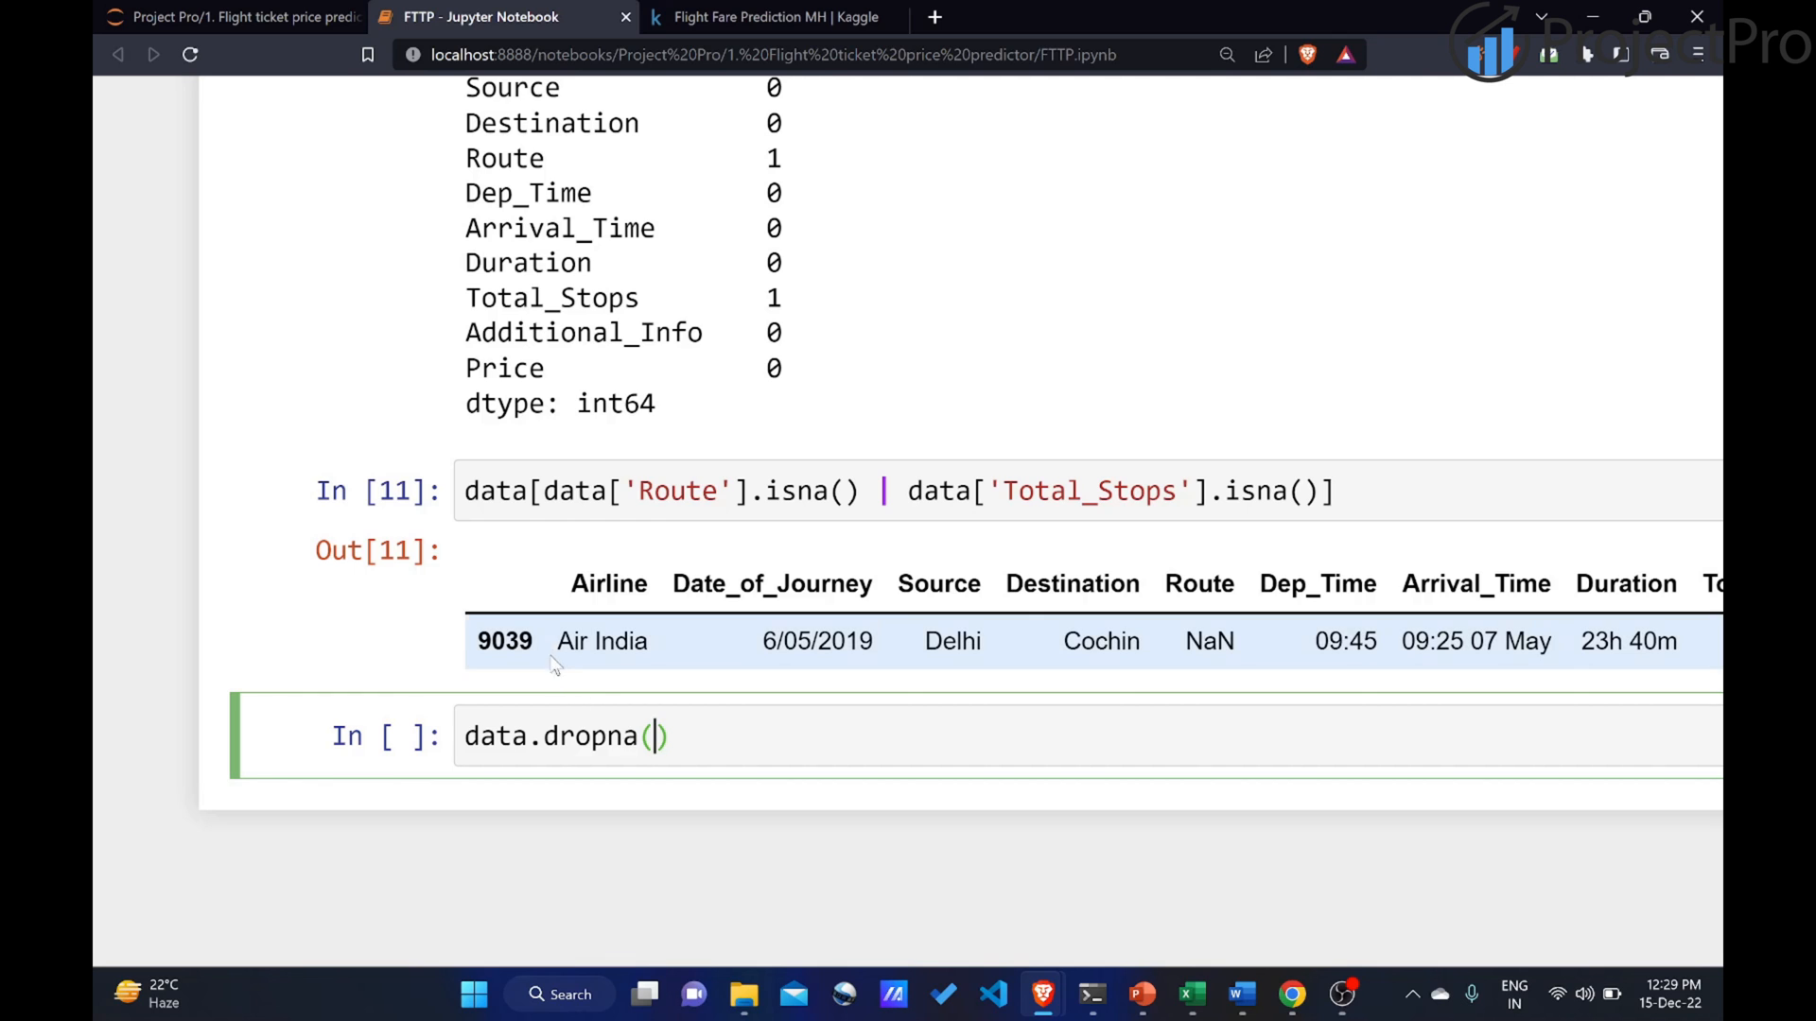
{"action": "scroll", "scroll_direction": "up", "scroll_amount": 3}
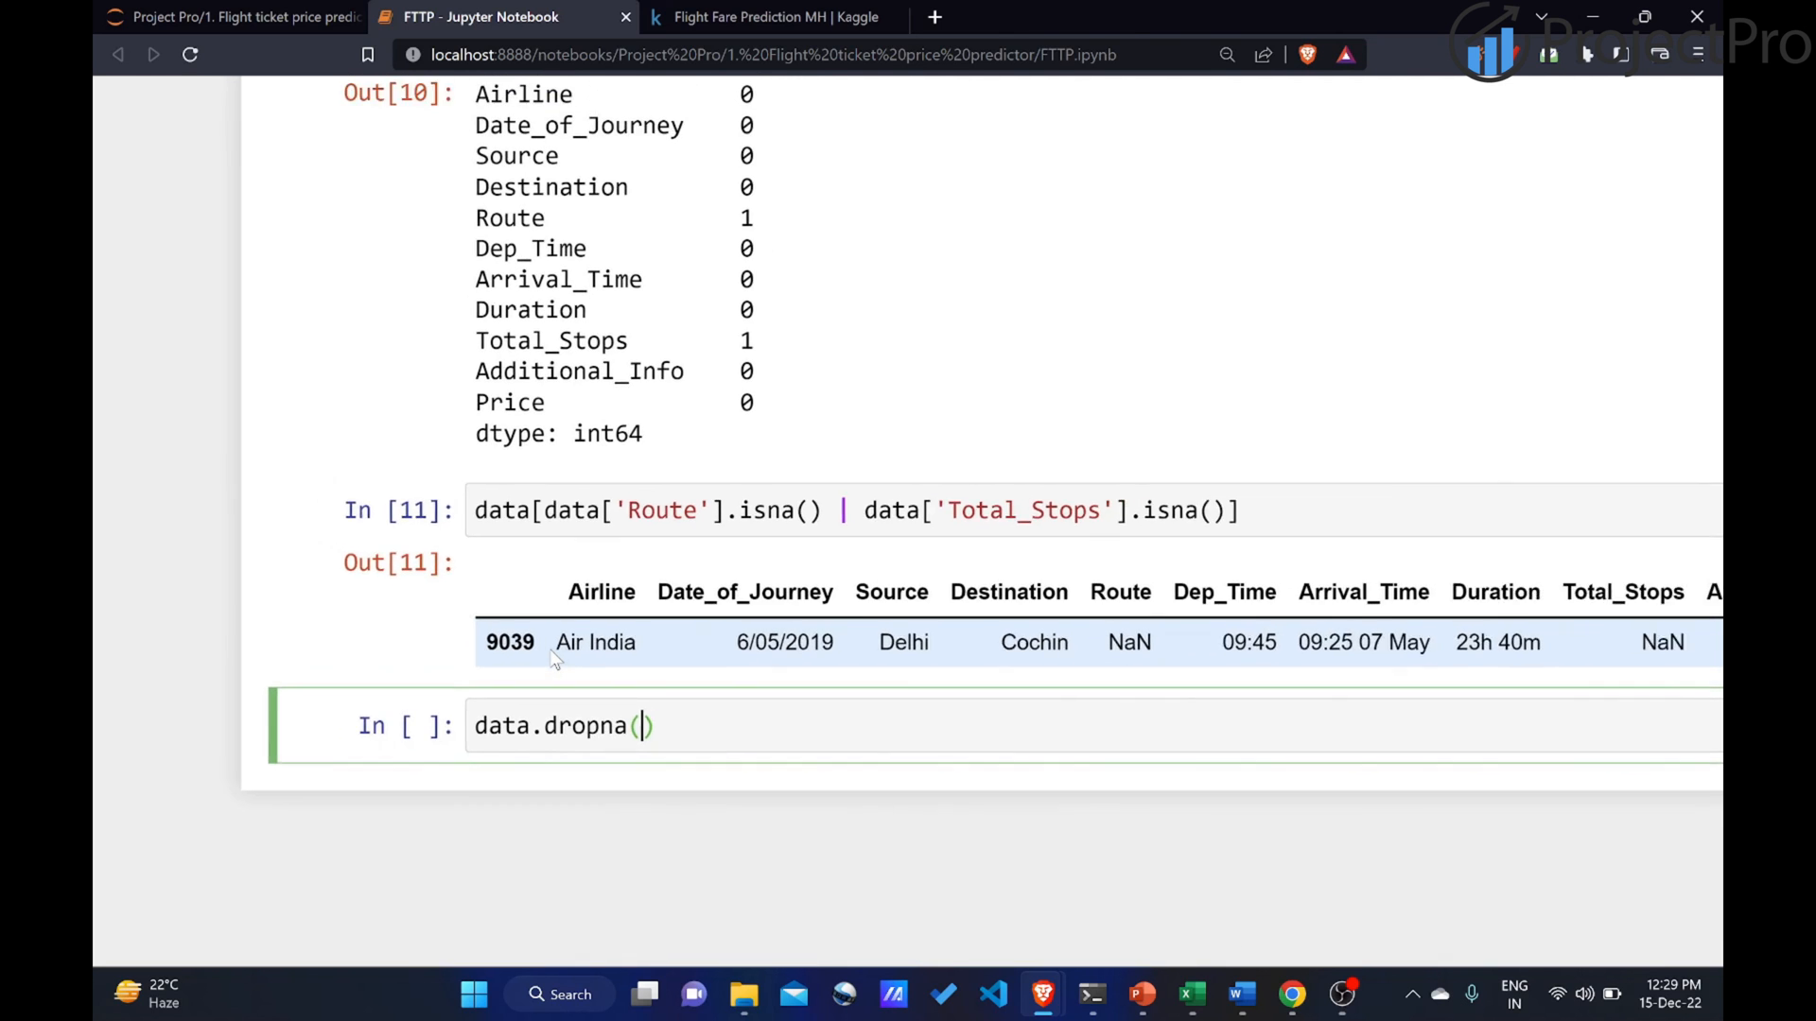
{"action": "scroll", "scroll_direction": "up", "scroll_amount": 3}
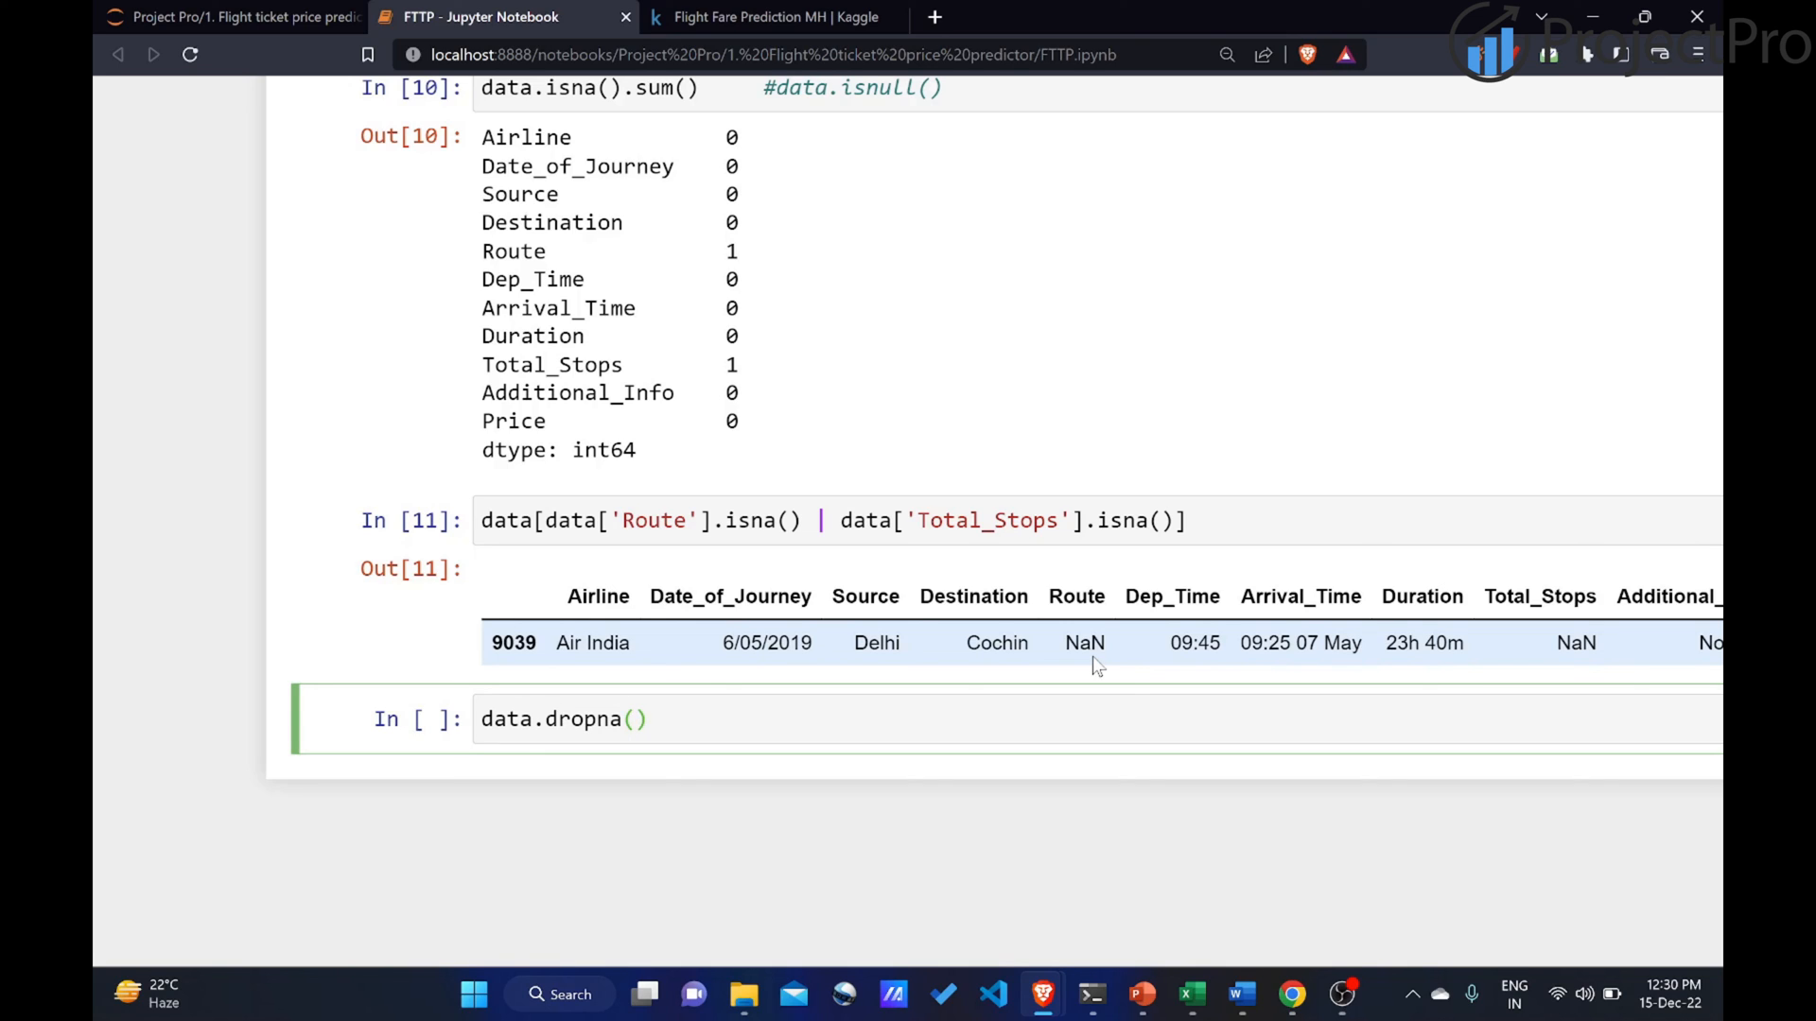
{"action": "type", "text": "inpalce"}
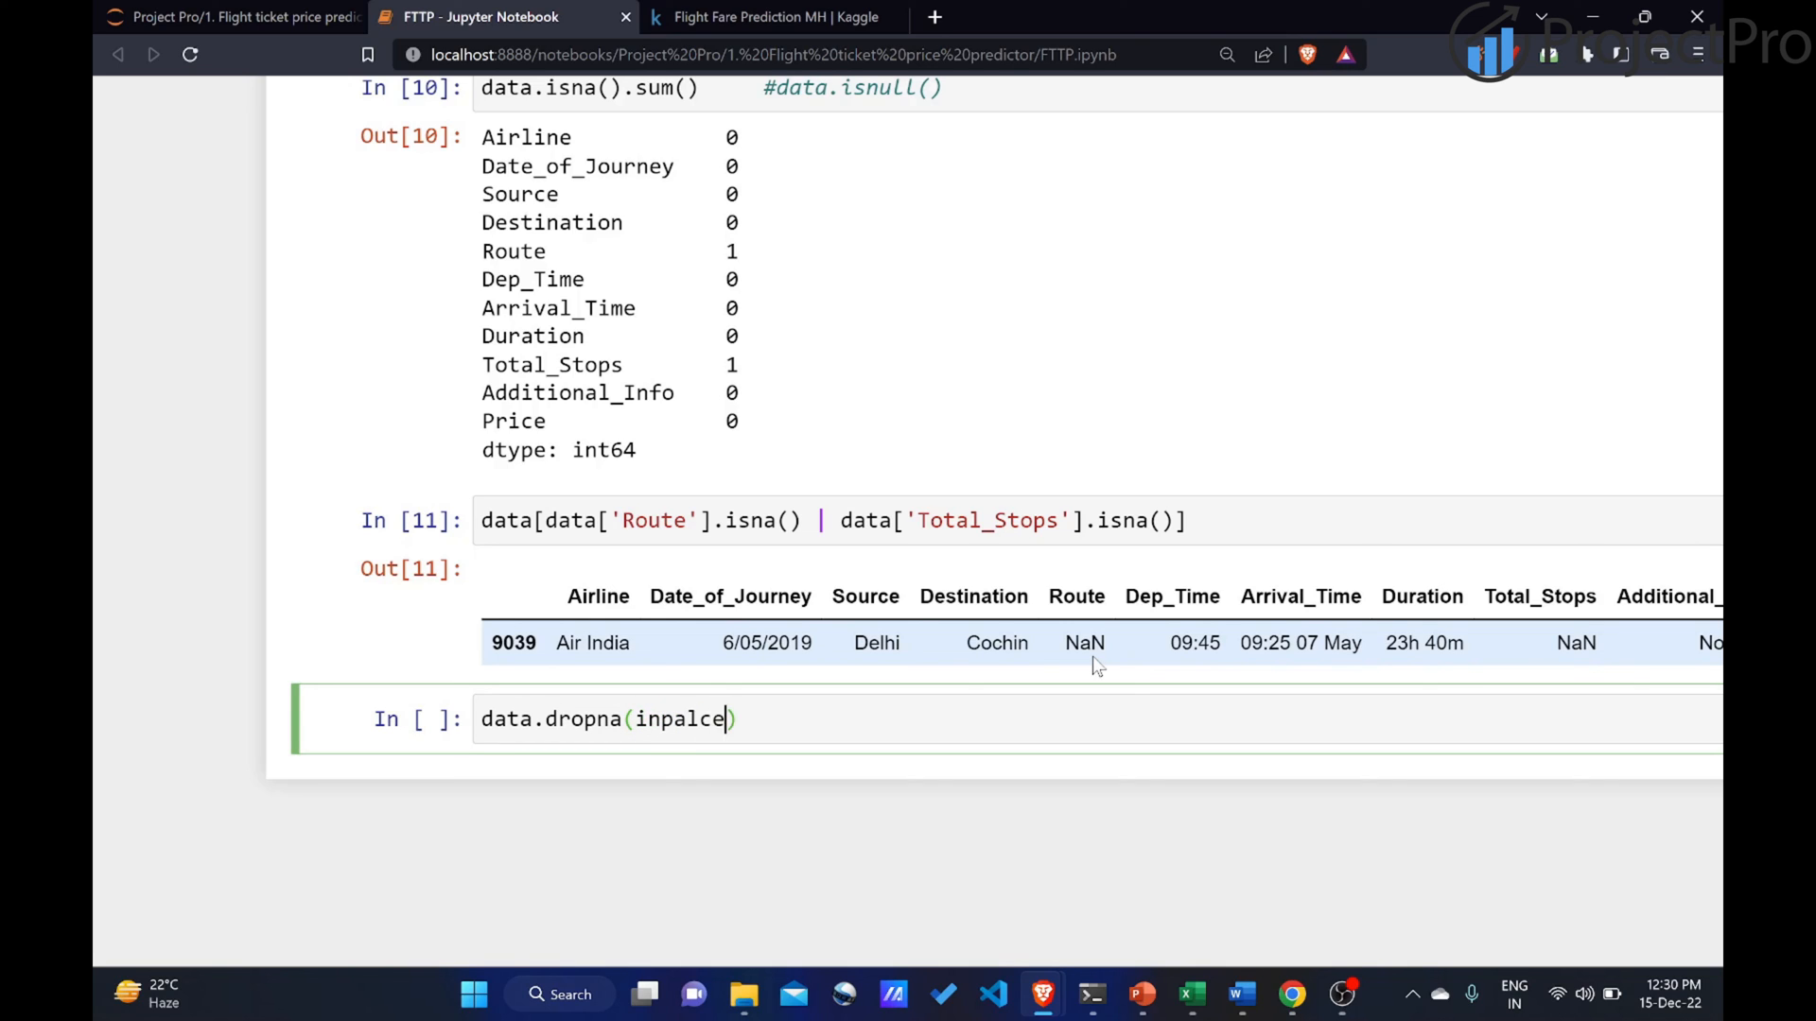
{"action": "type", "text": "inplace"}
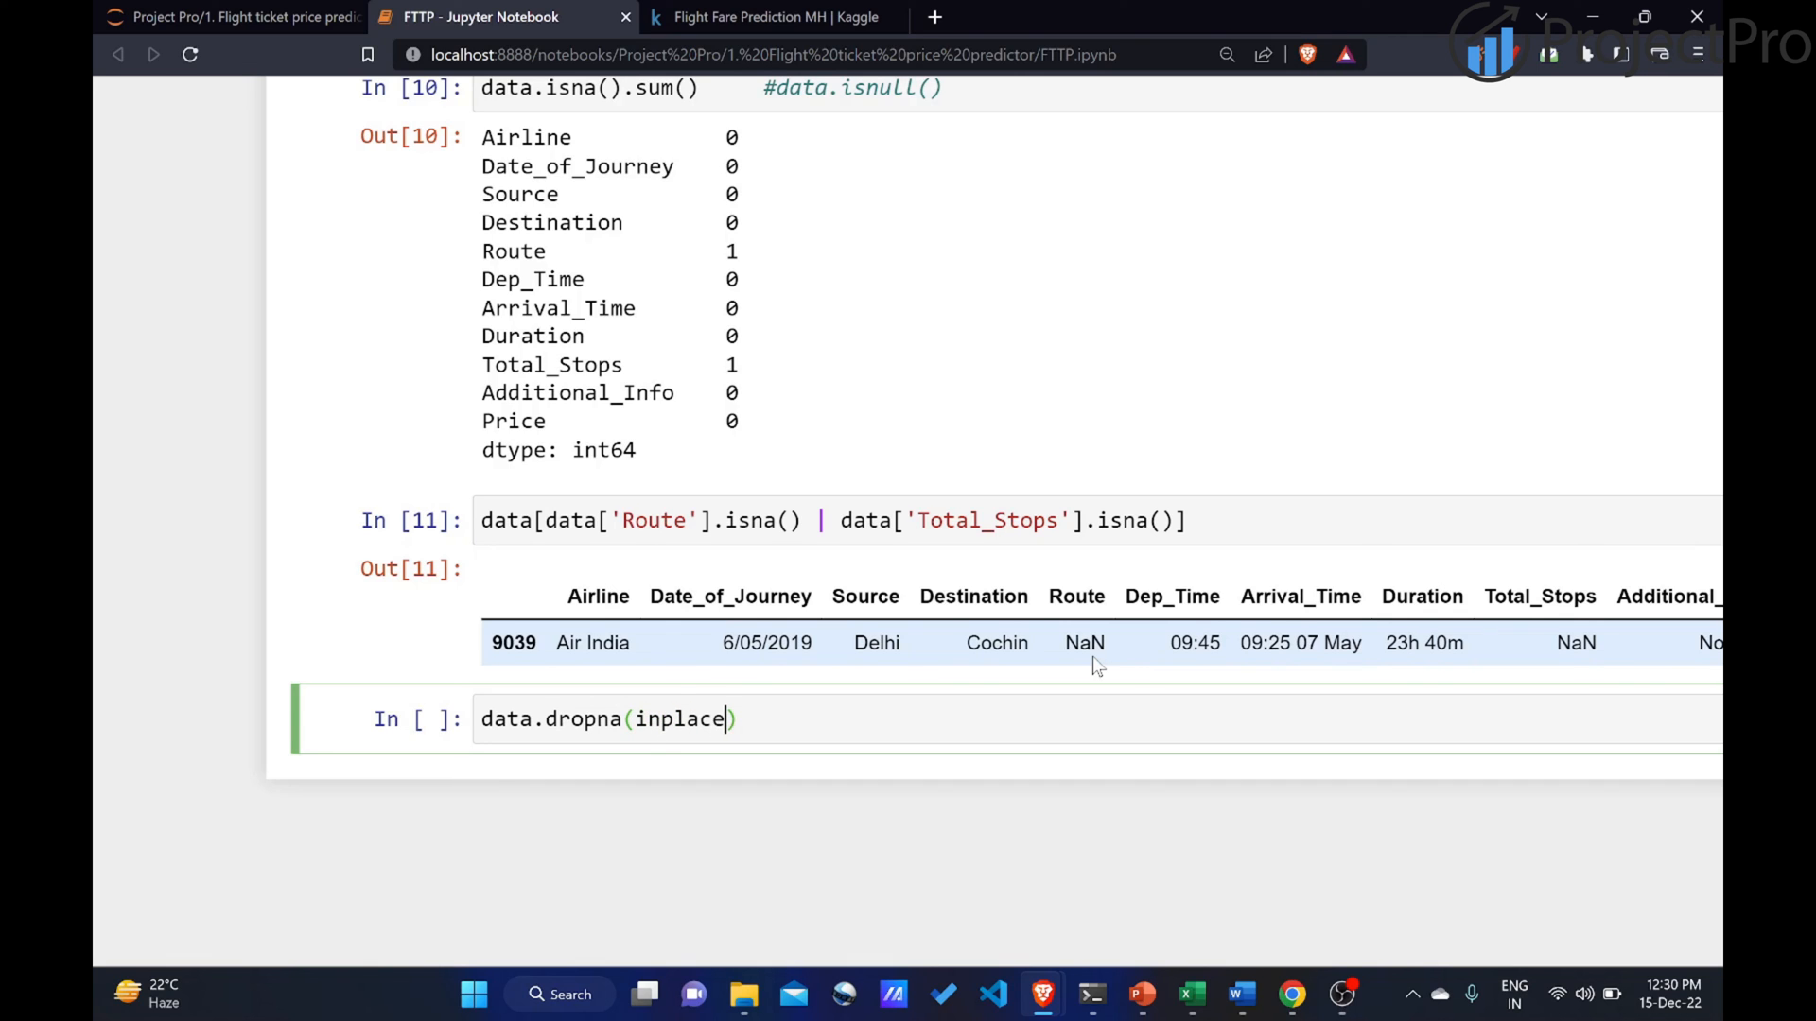
{"action": "type", "text": "= True"}
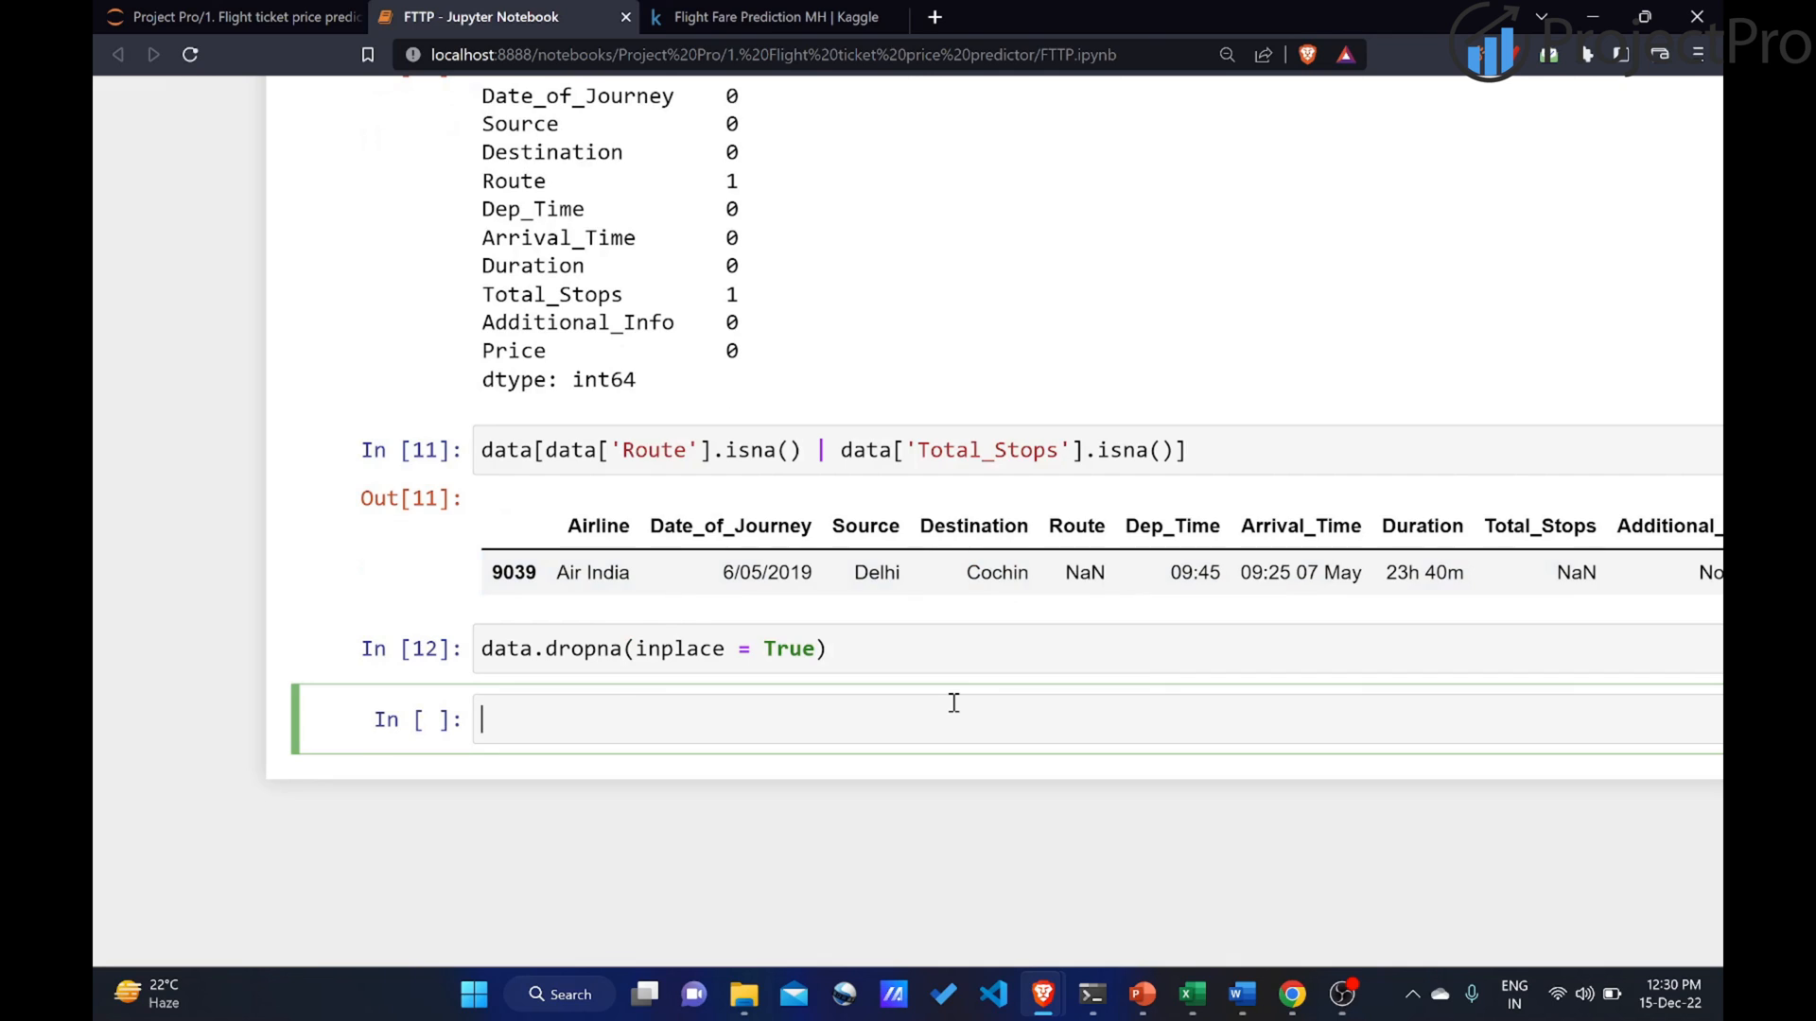
Type data.isna().sum() to recount missing values per column.
{"action": "type", "text": "data."}
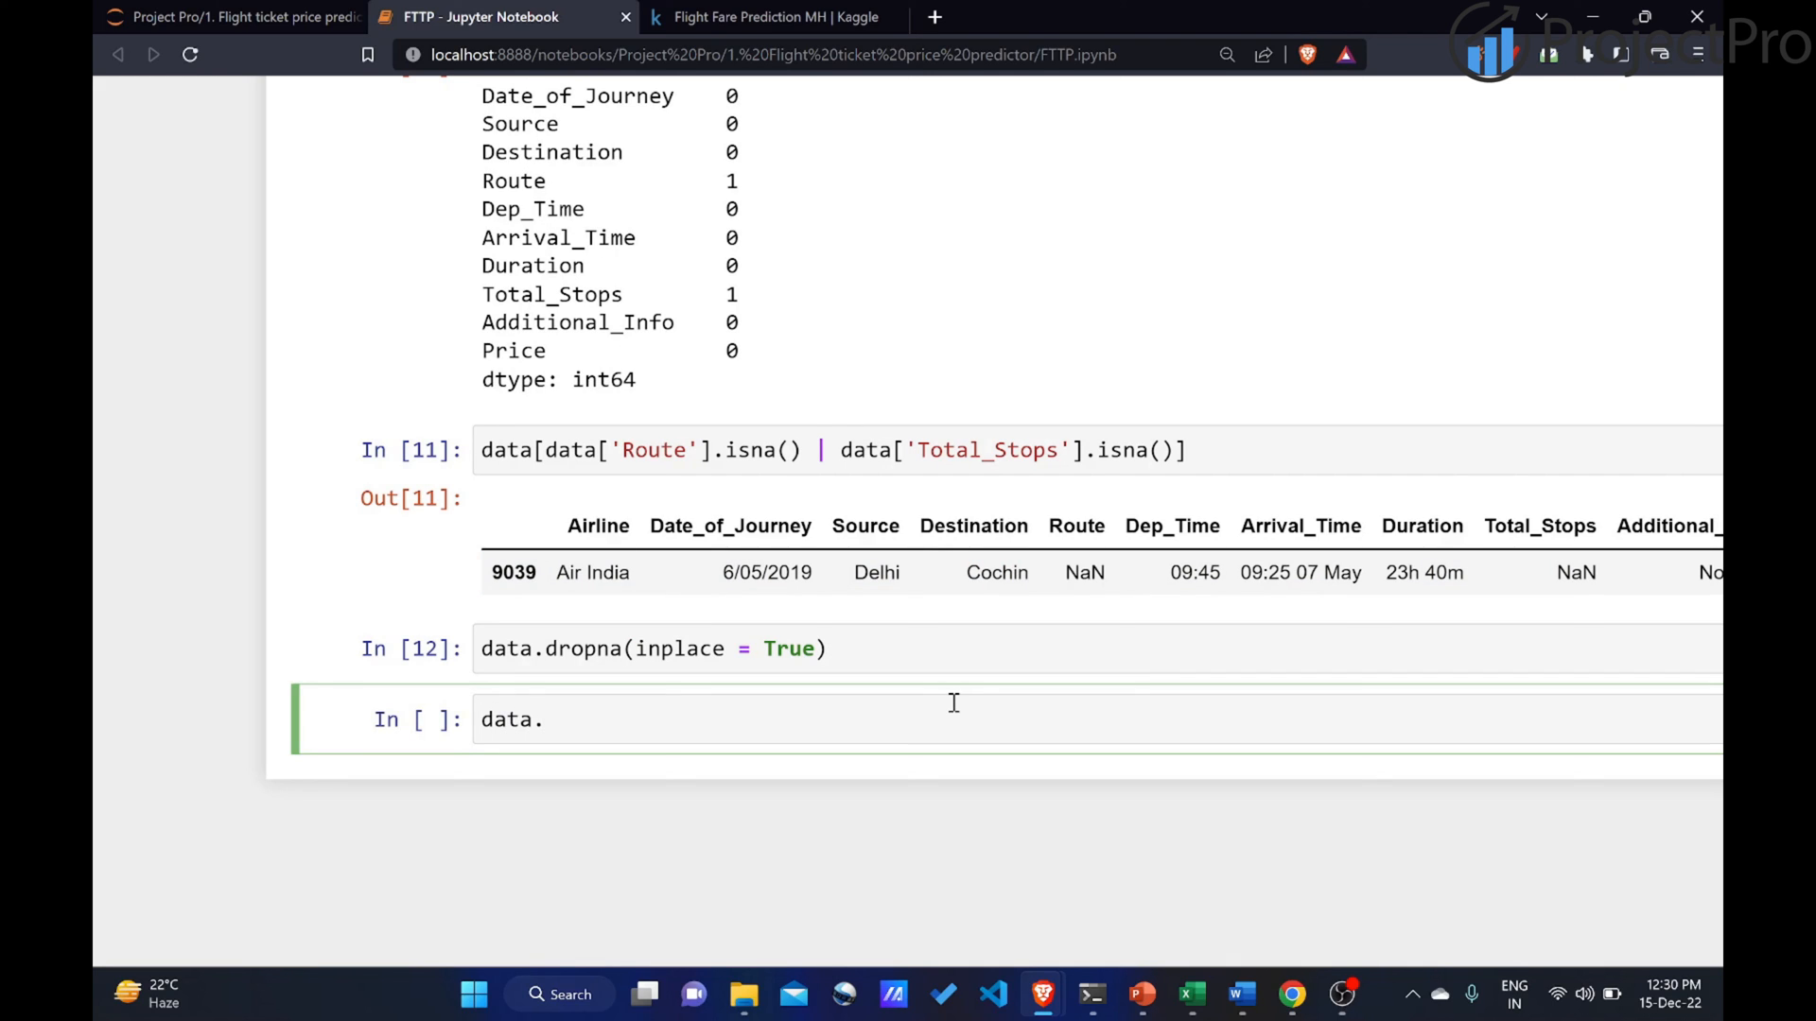
{"action": "type", "text": "isna()"}
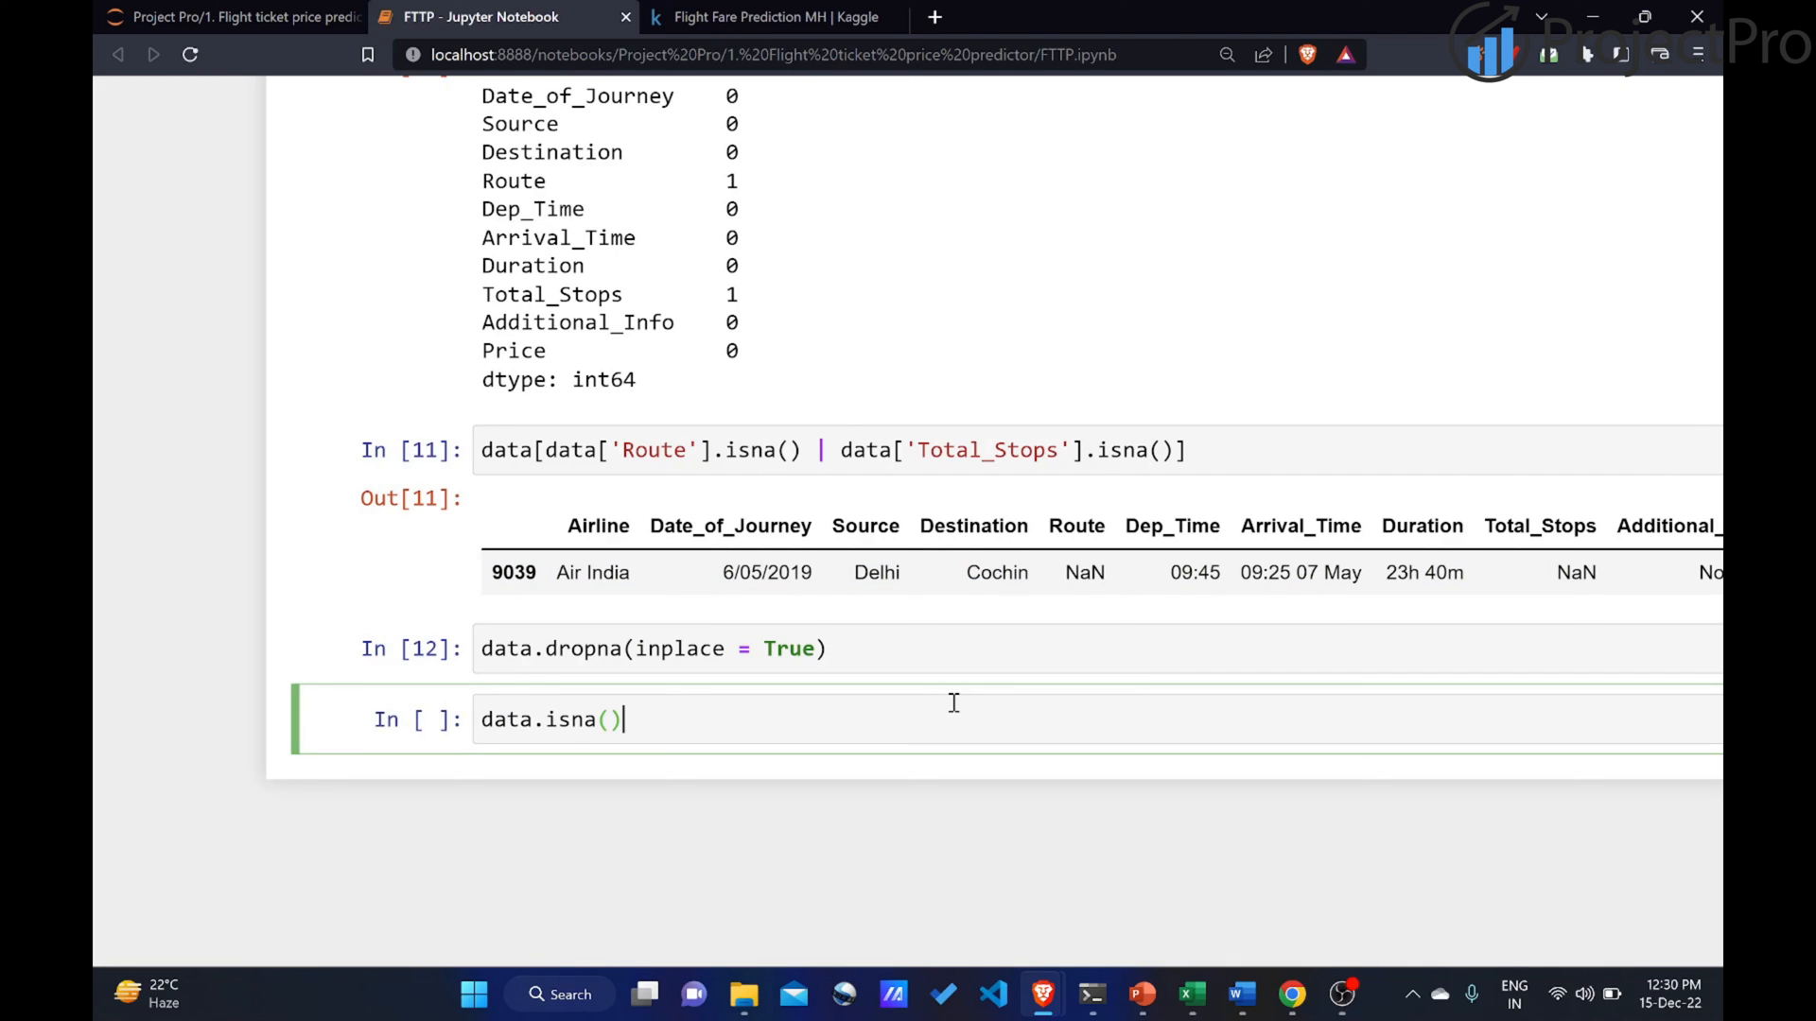
{"action": "type", "text": ".sum()"}
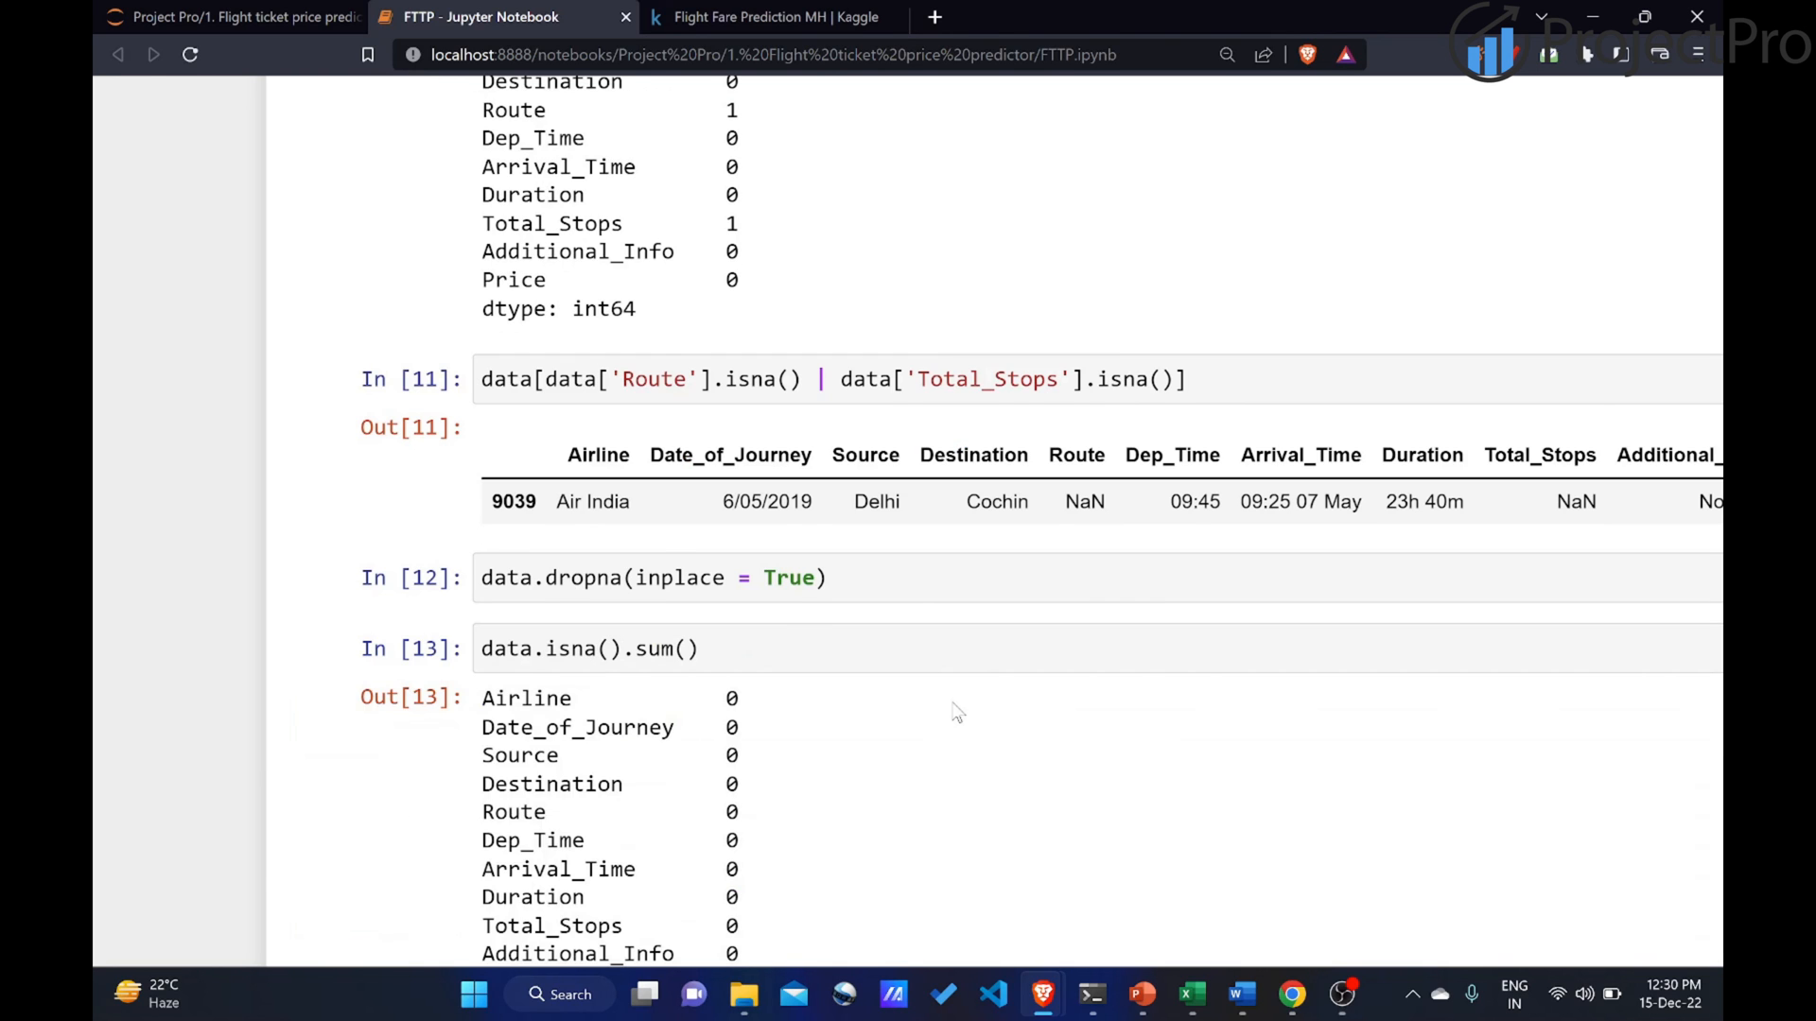
Start typing data.count() in a new cell to check the non-null counts.
{"action": "scroll", "scroll_direction": "down", "scroll_amount": 3}
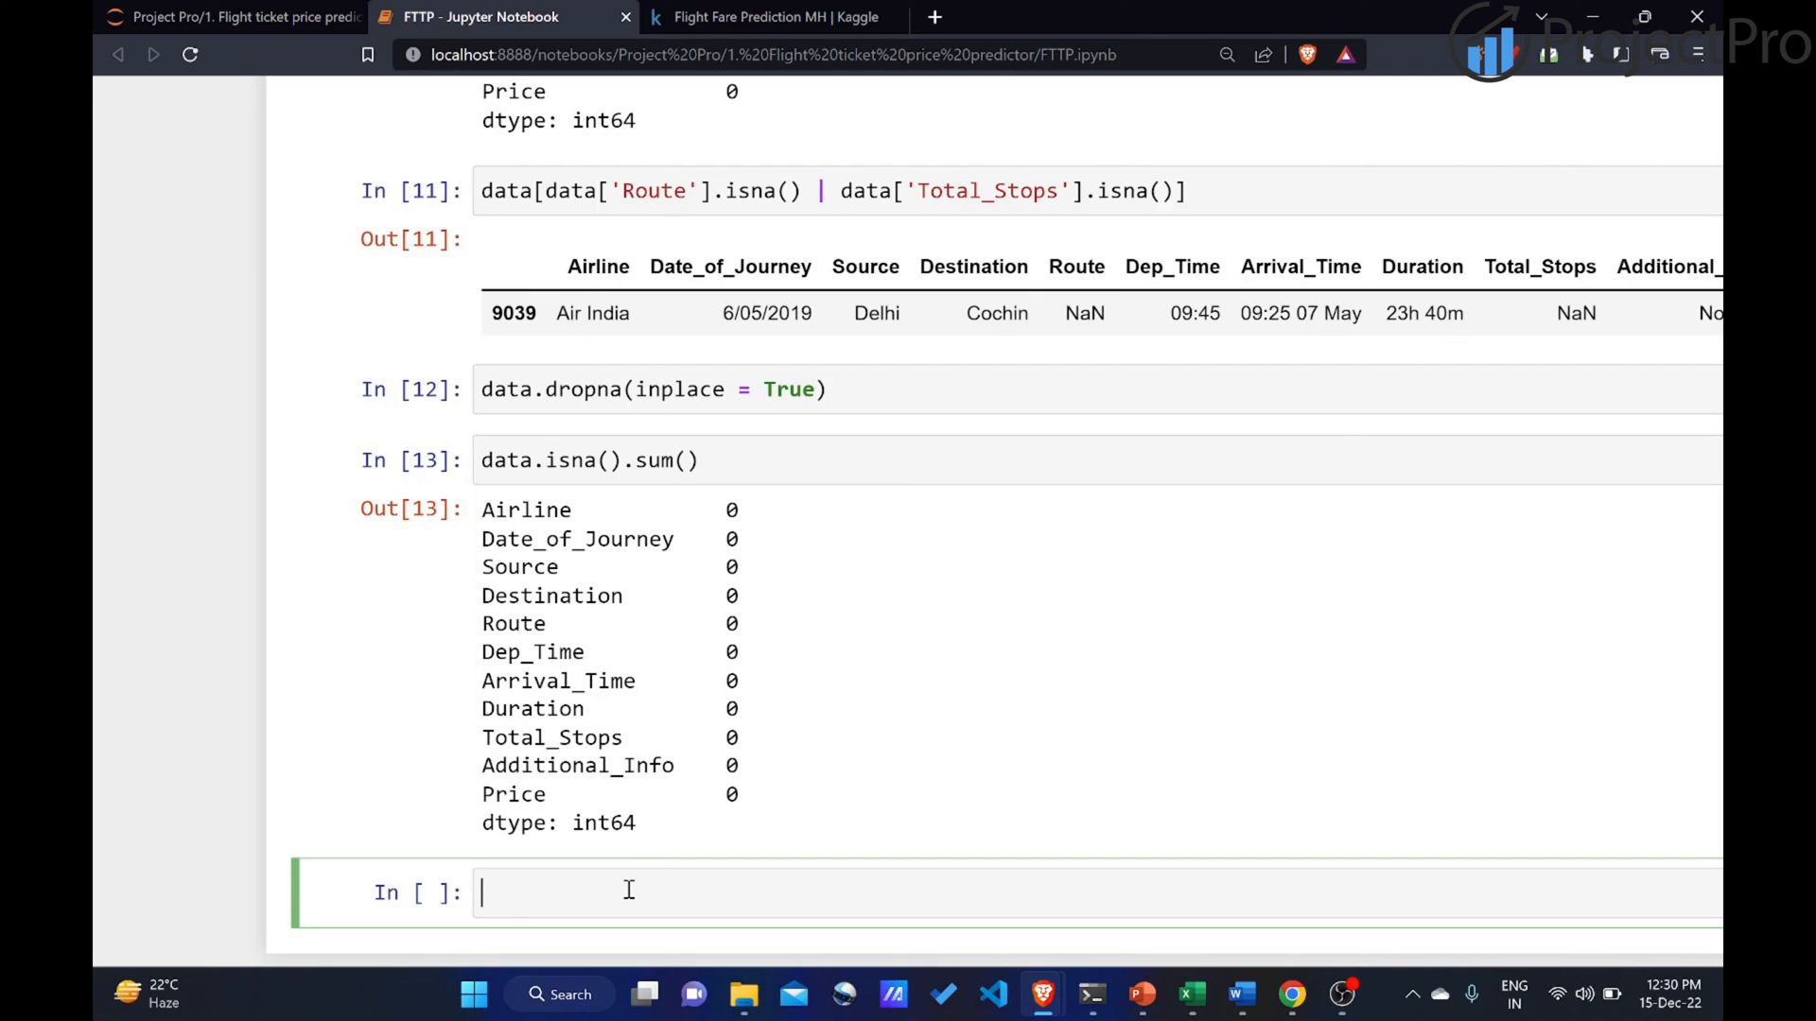
{"action": "type", "text": "data.count("}
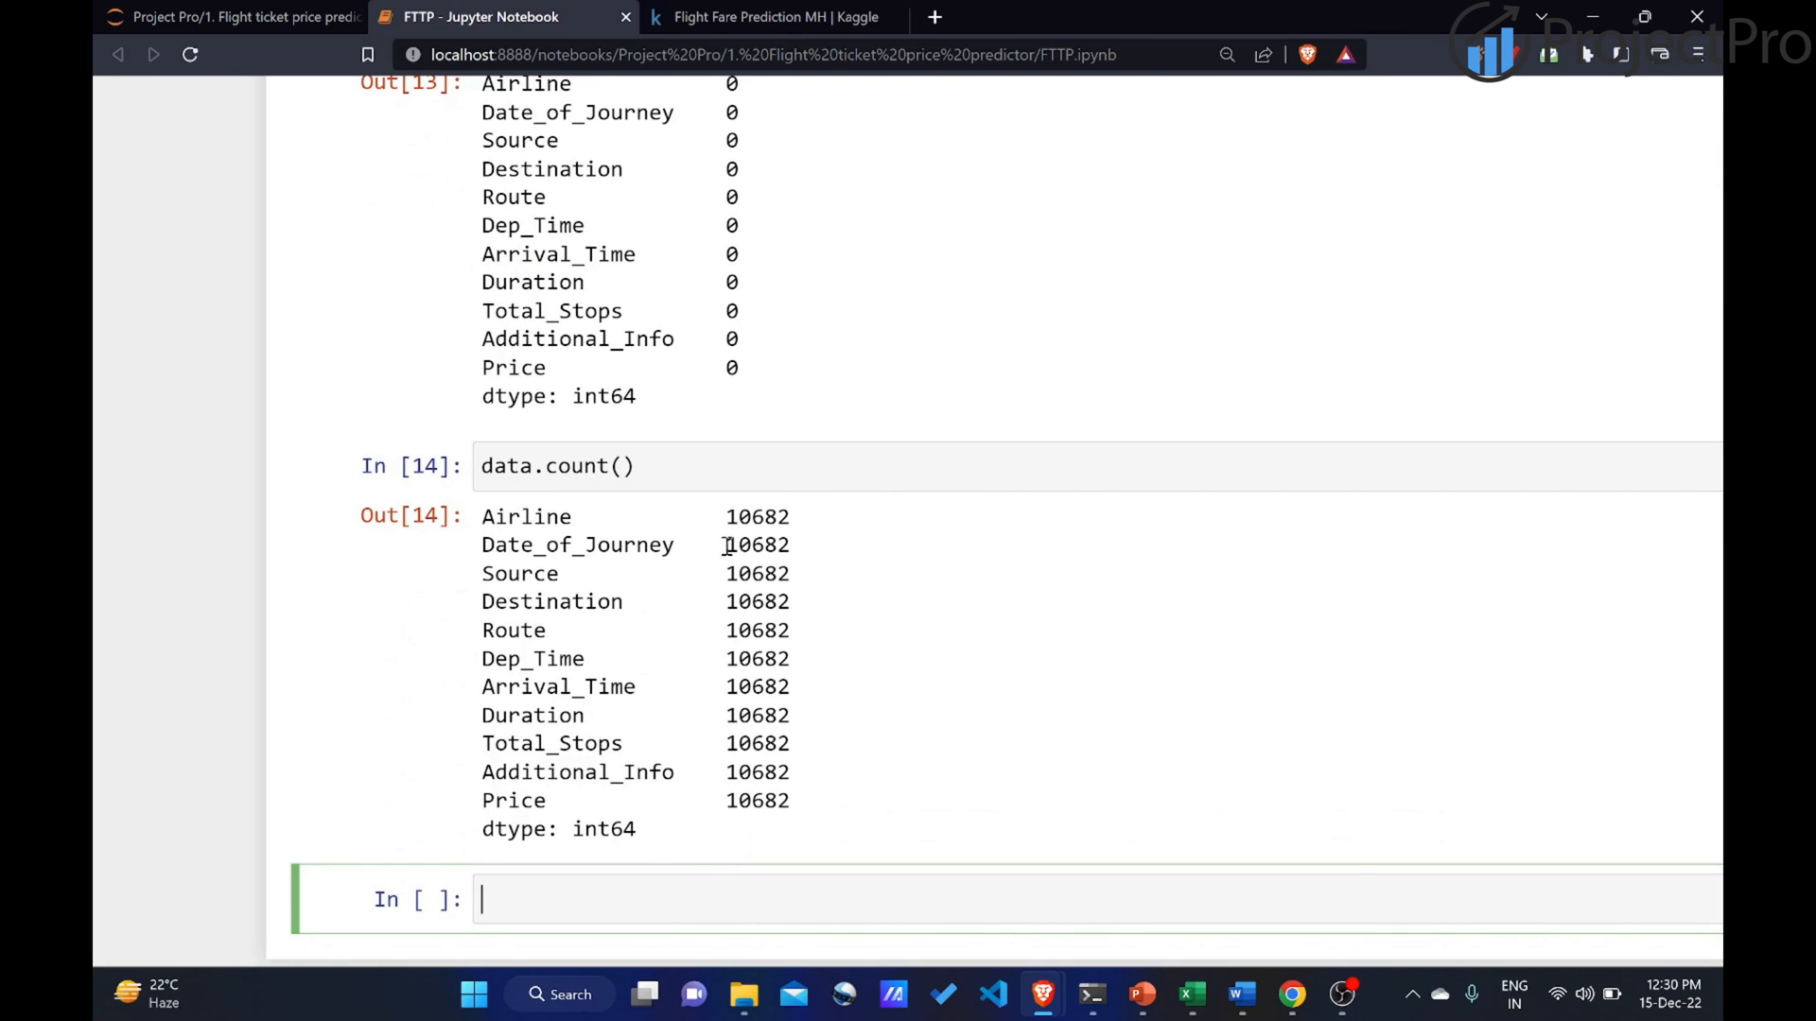
{"action": "mouse_move", "coordinate": [729, 523]}
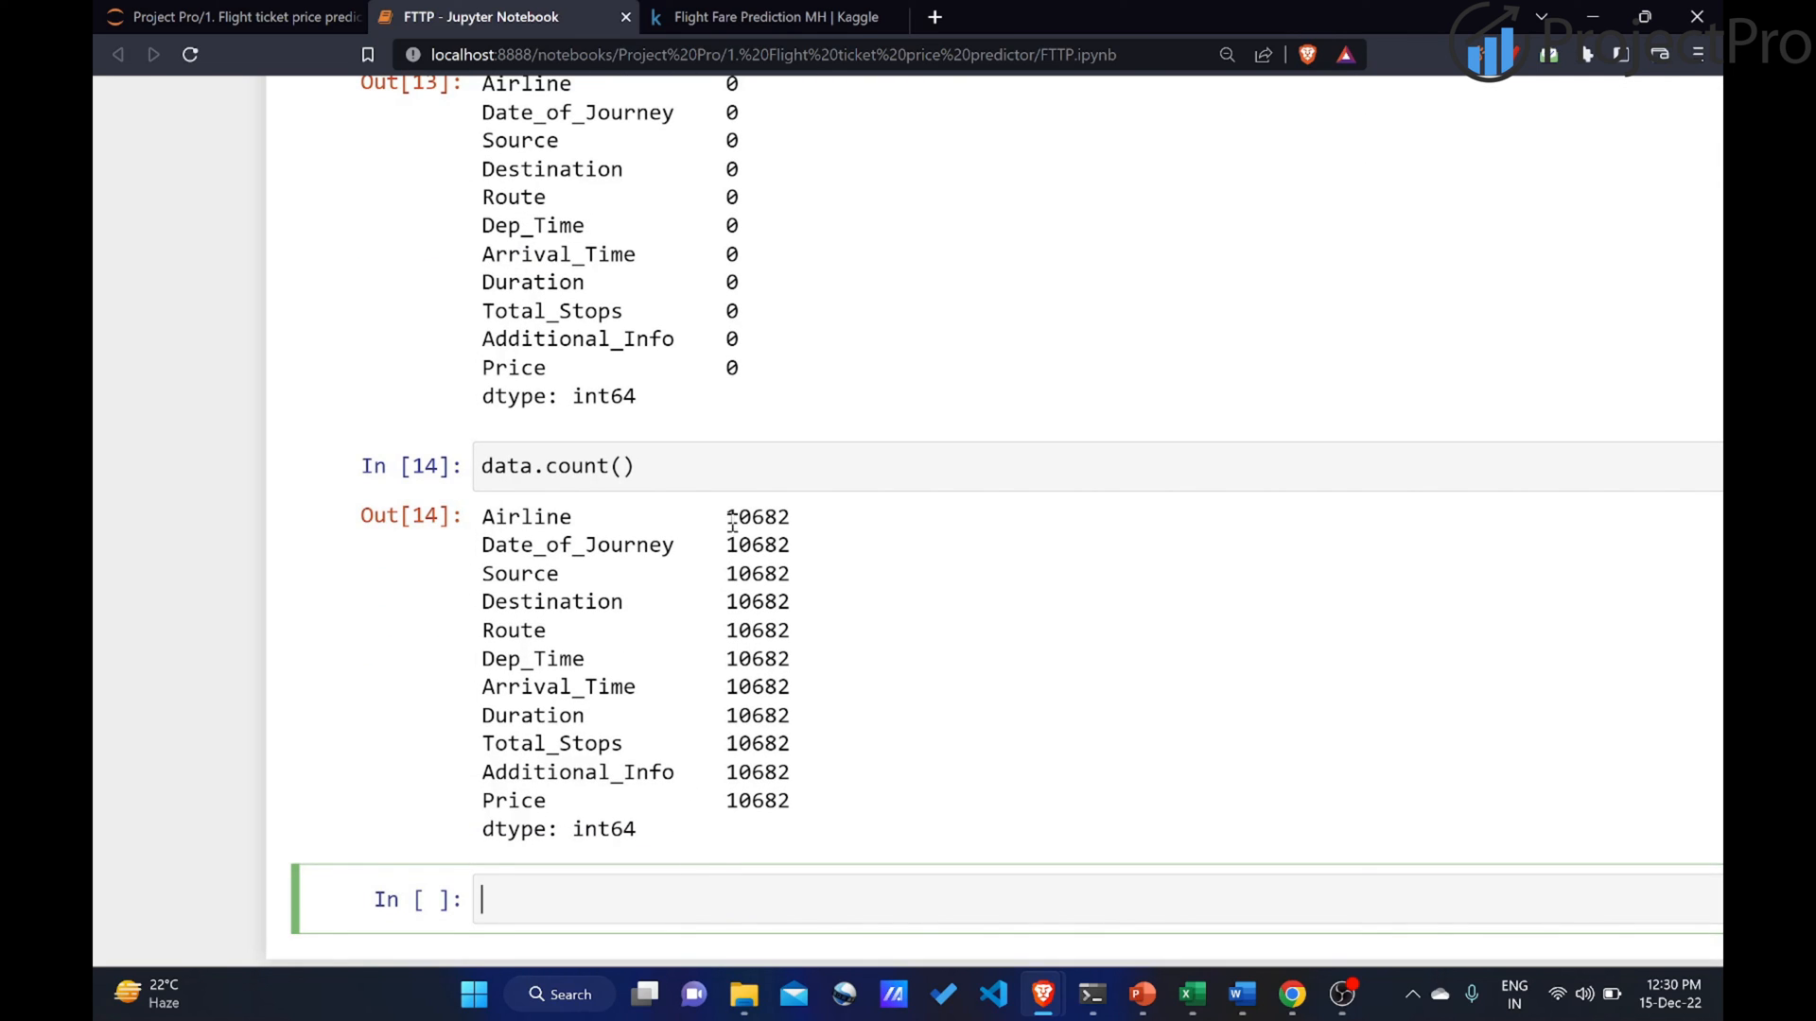